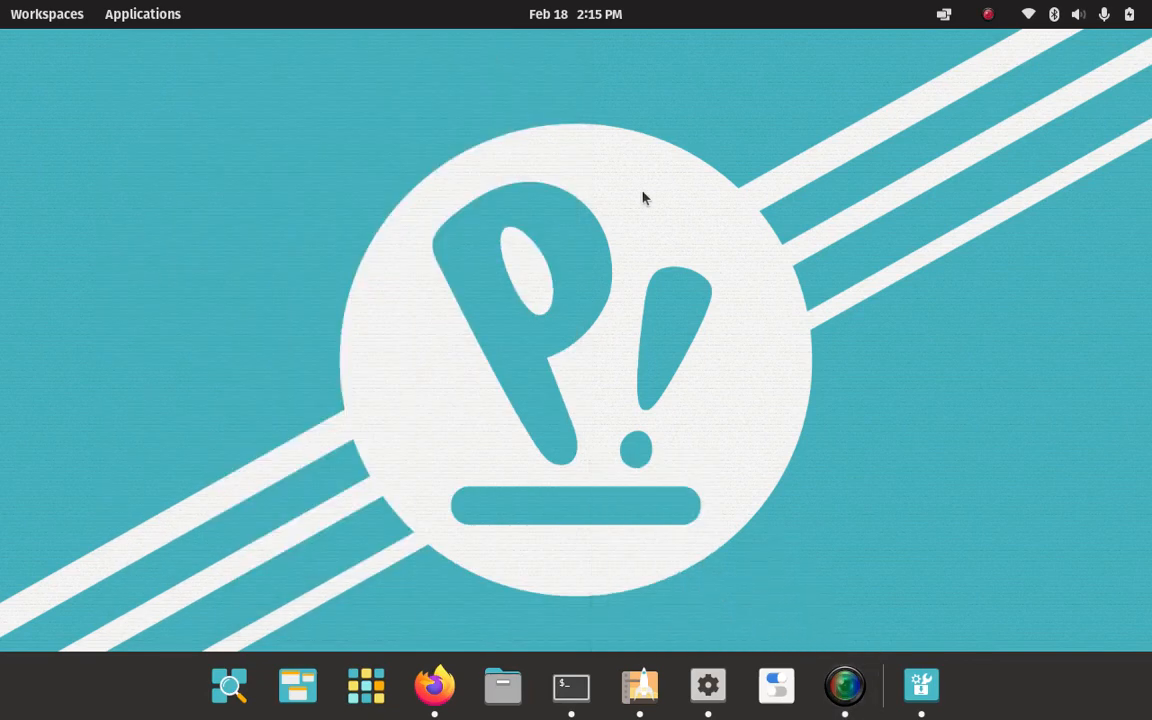
pyautogui.moveTo(866, 194)
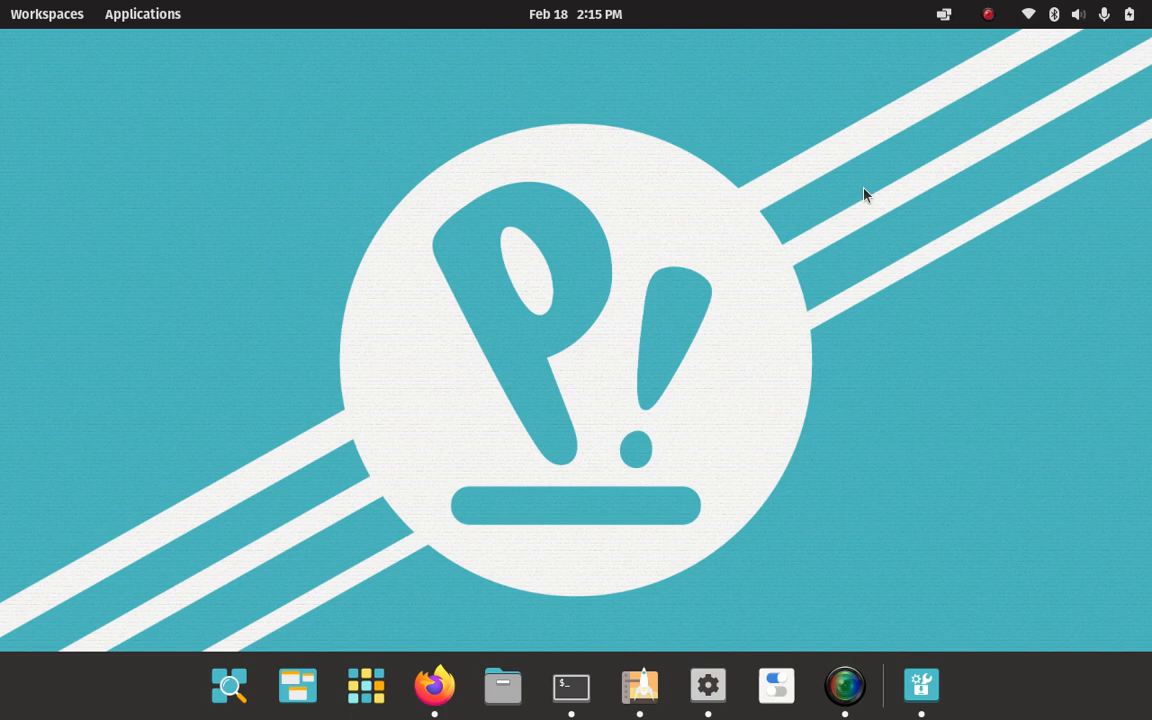
pyautogui.moveTo(780, 267)
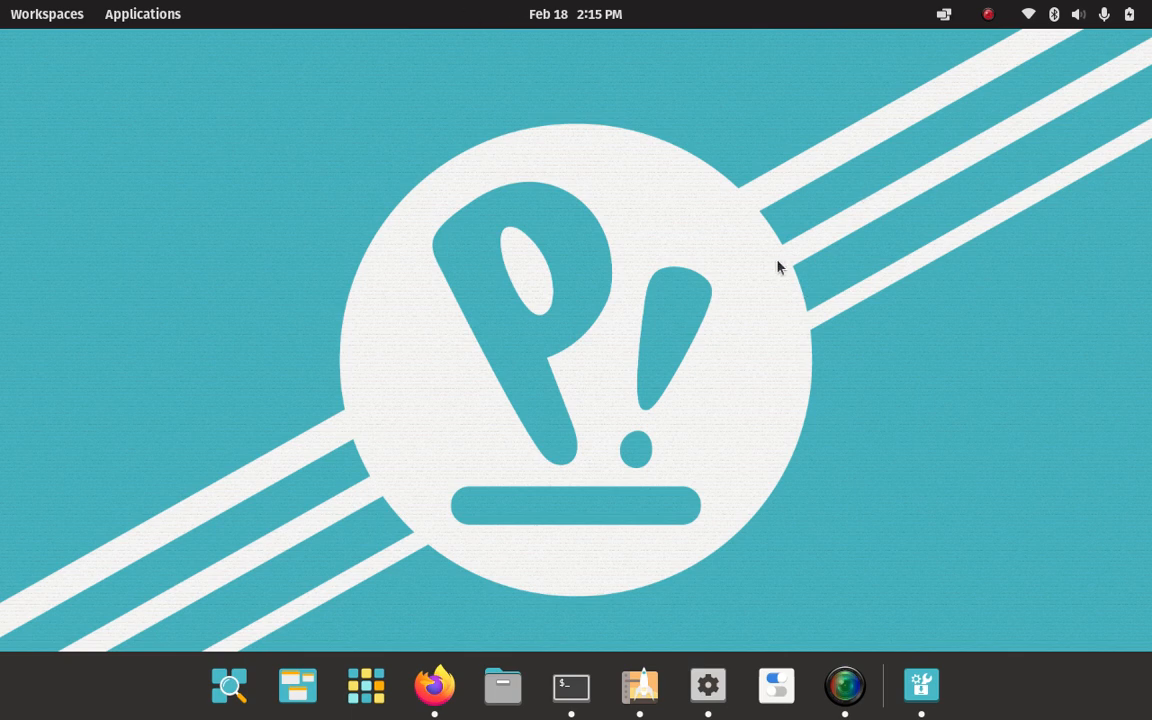
pyautogui.moveTo(505, 620)
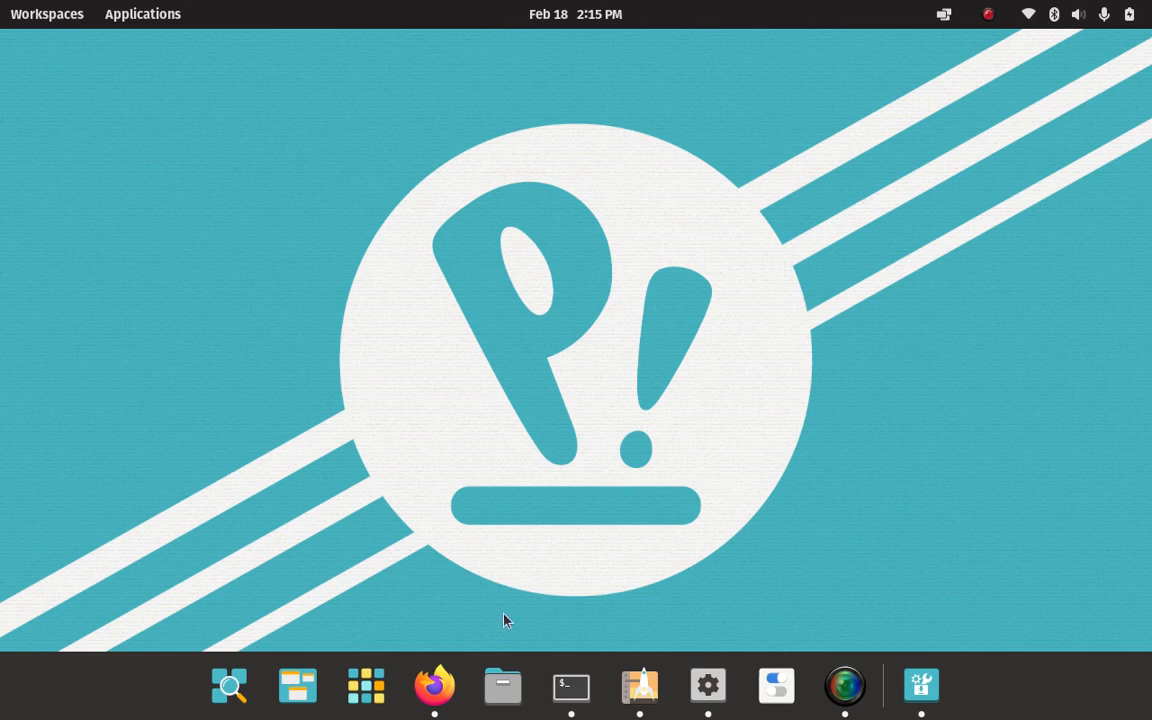
pyautogui.moveTo(652, 554)
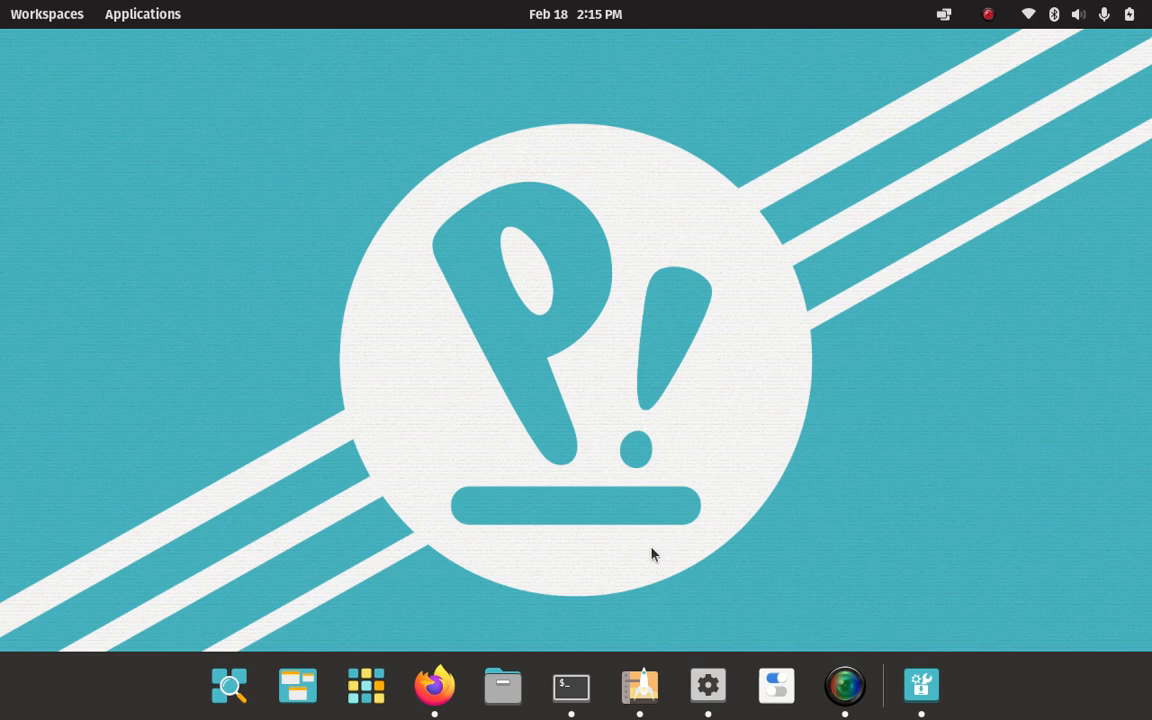
pyautogui.moveTo(599, 571)
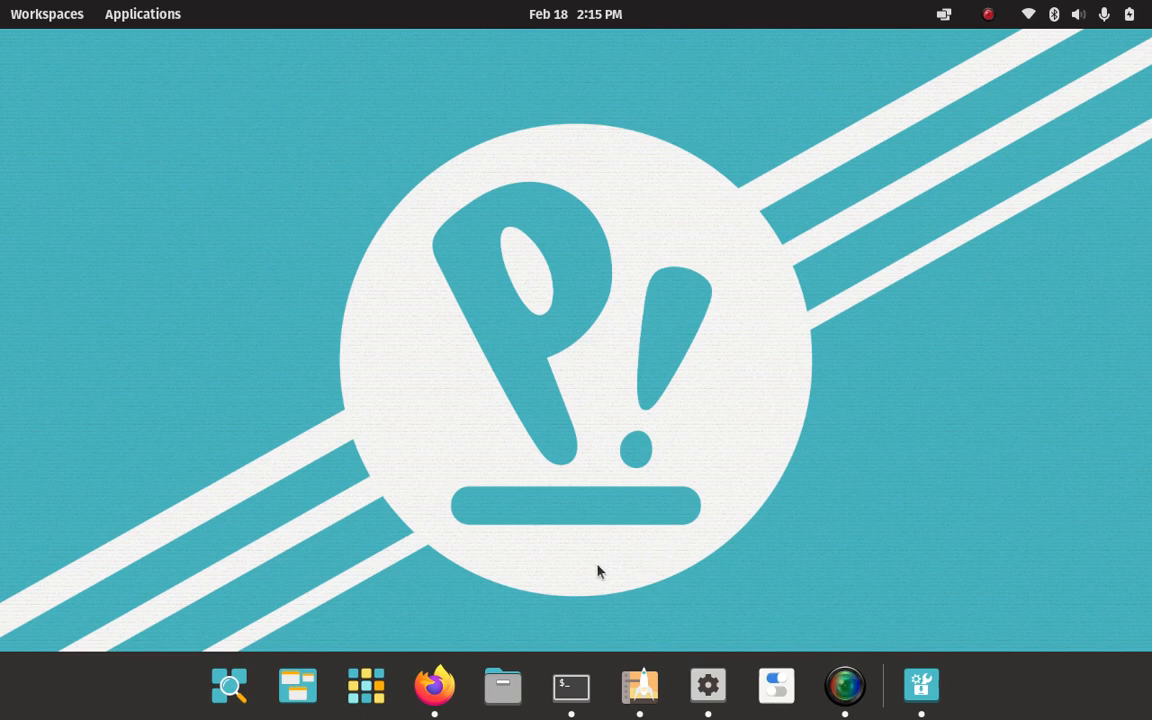
pyautogui.moveTo(831, 173)
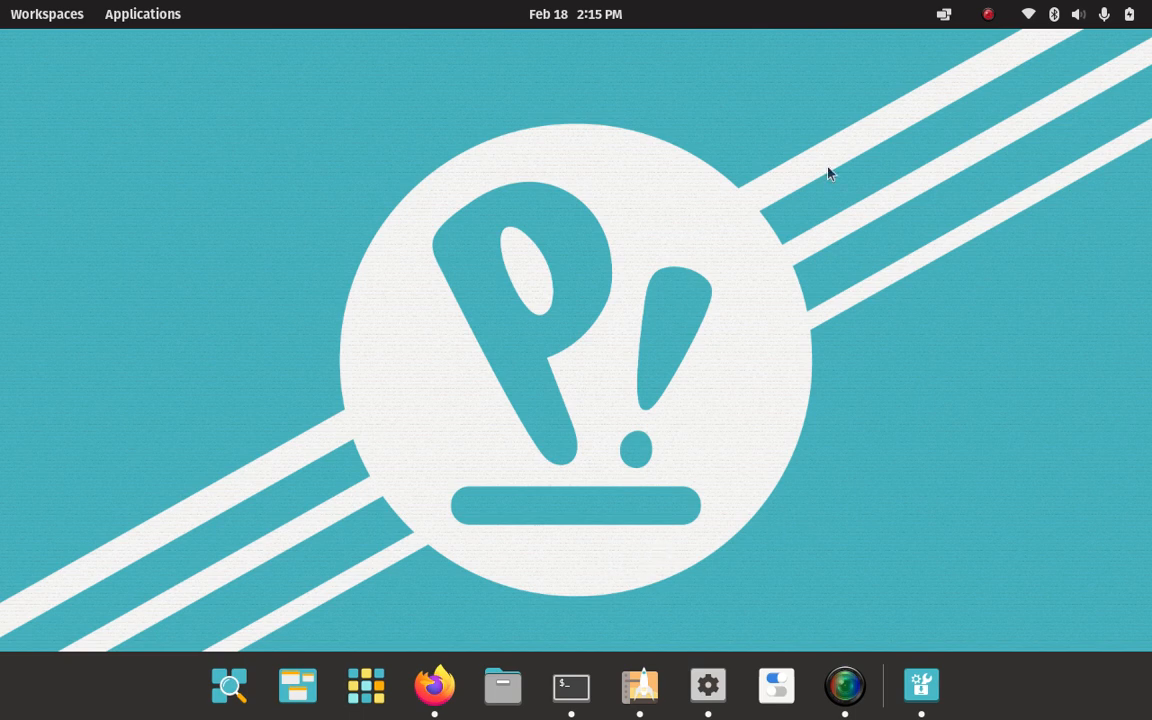
pyautogui.moveTo(693, 525)
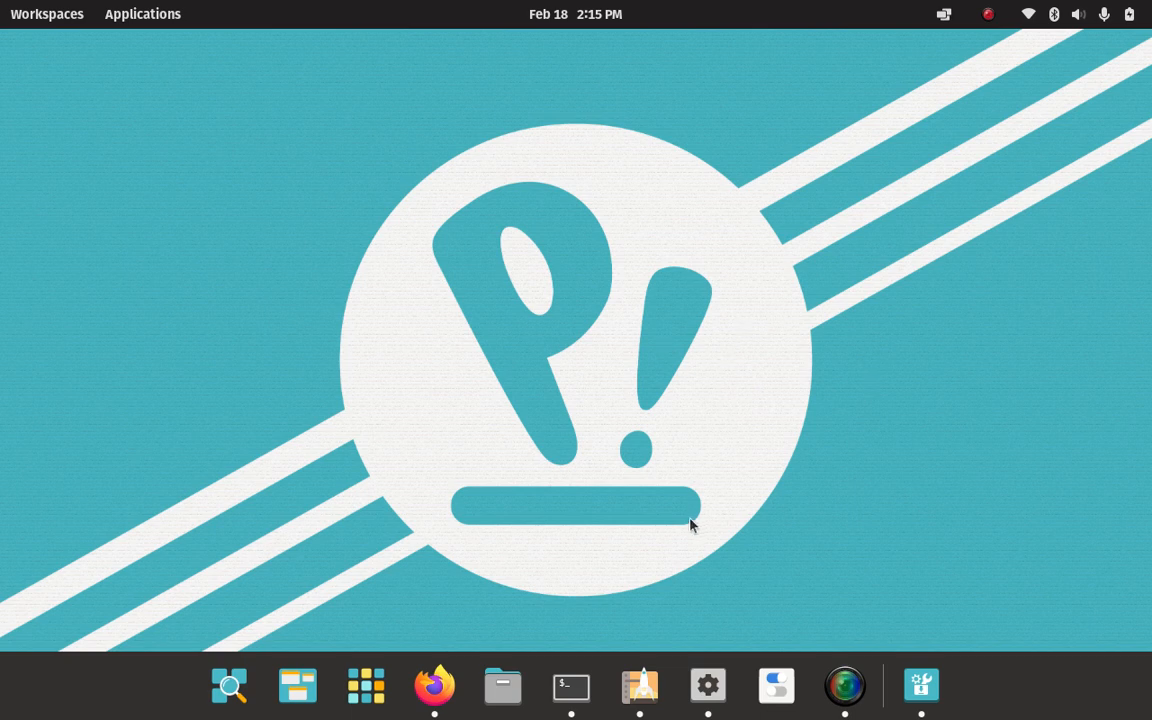
# Clear the terminal, then browse the Utilities and System folders in the app library.
pyautogui.click(571, 685)
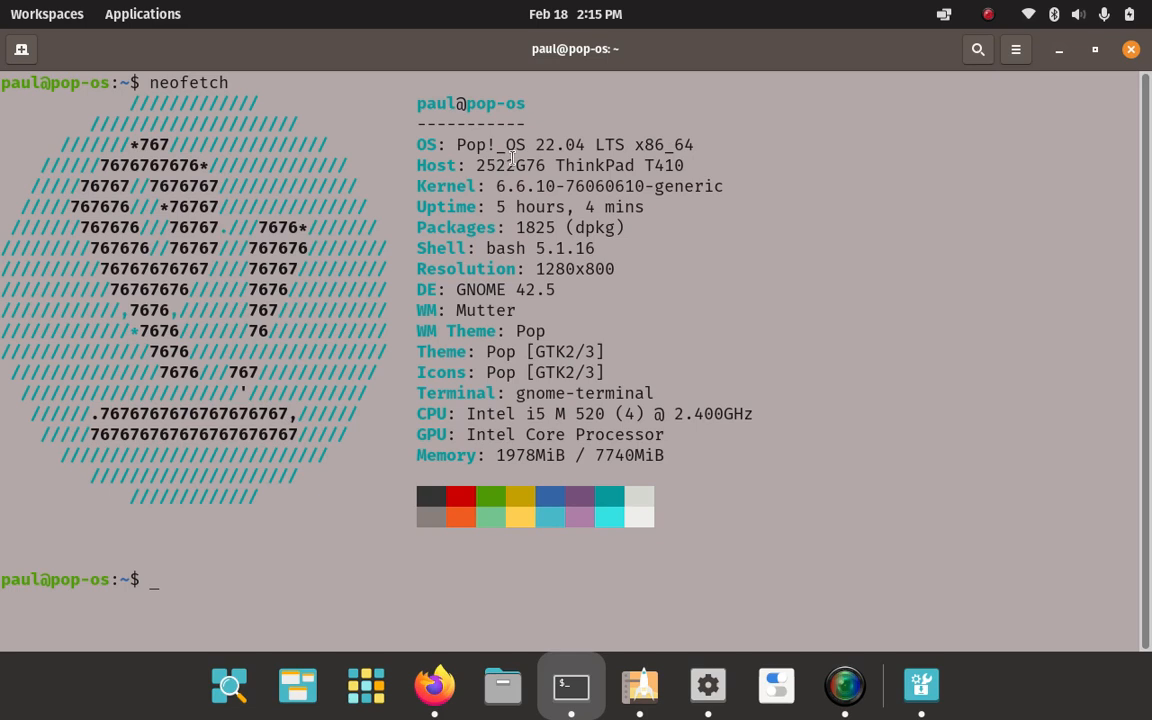
pyautogui.moveTo(627, 122)
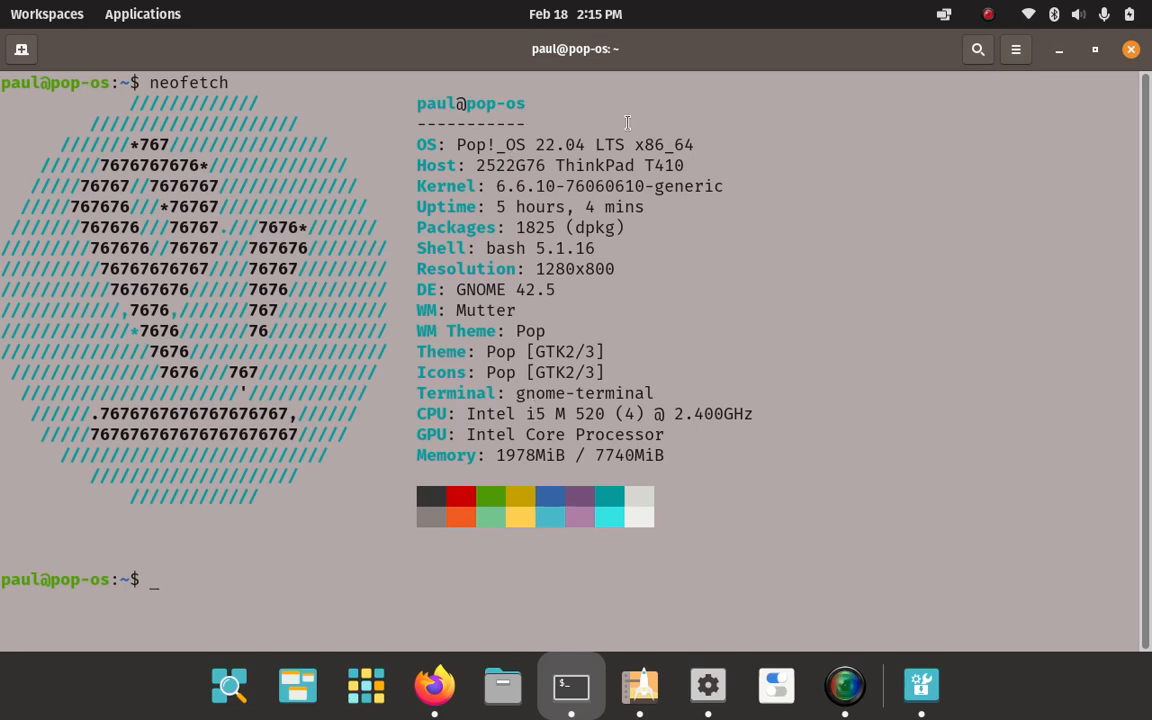
pyautogui.moveTo(867, 355)
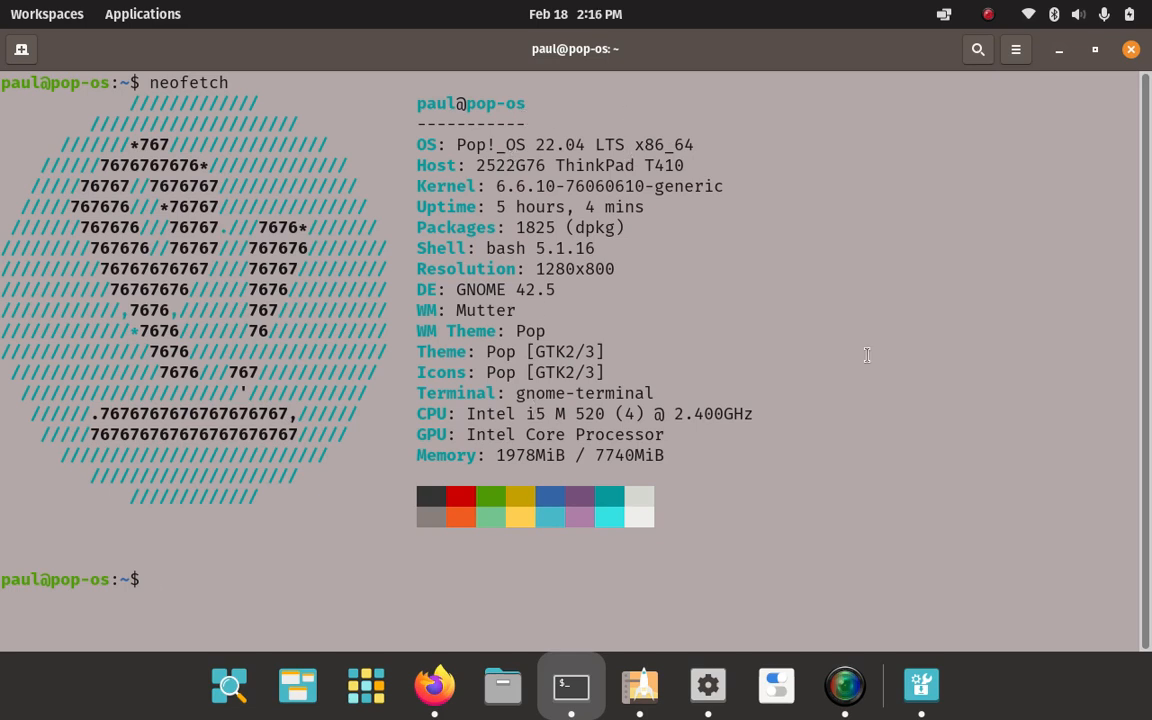
pyautogui.write('clear')
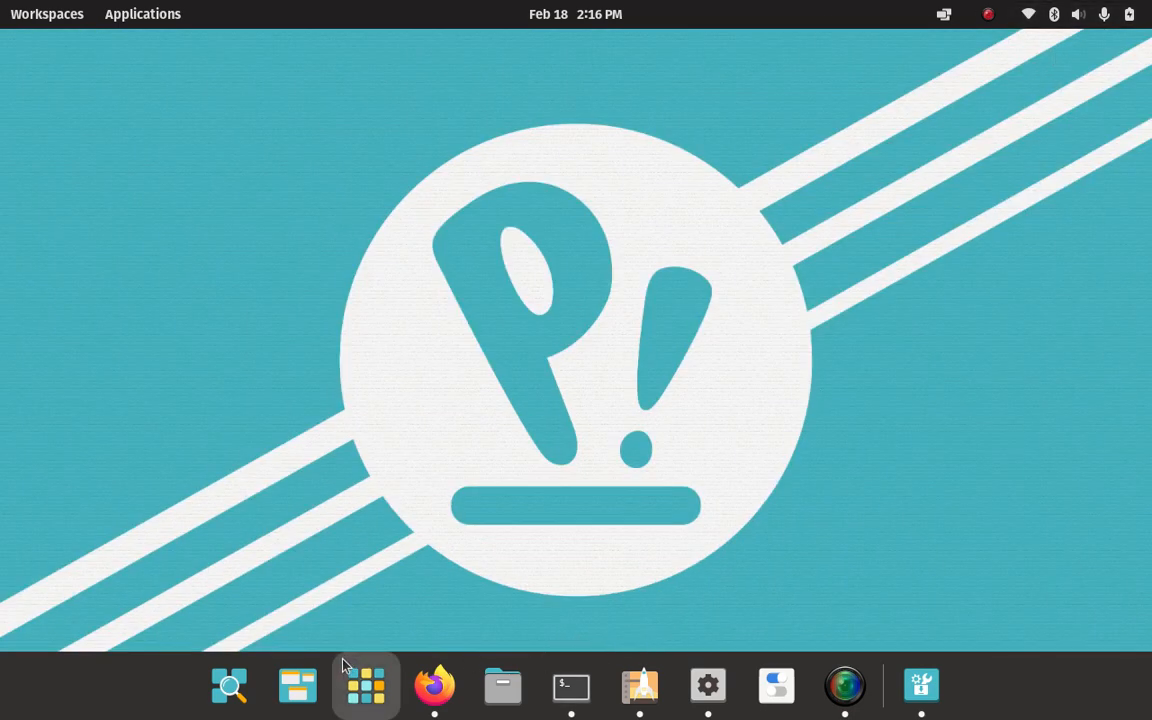
pyautogui.click(365, 685)
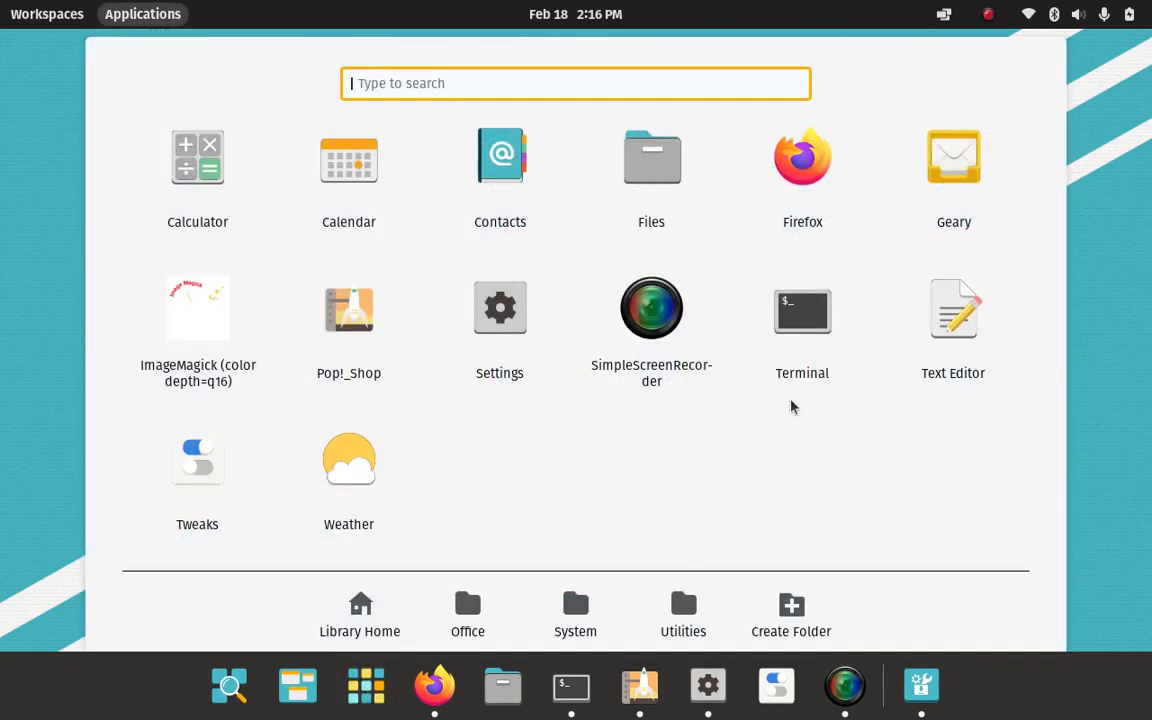
pyautogui.click(683, 614)
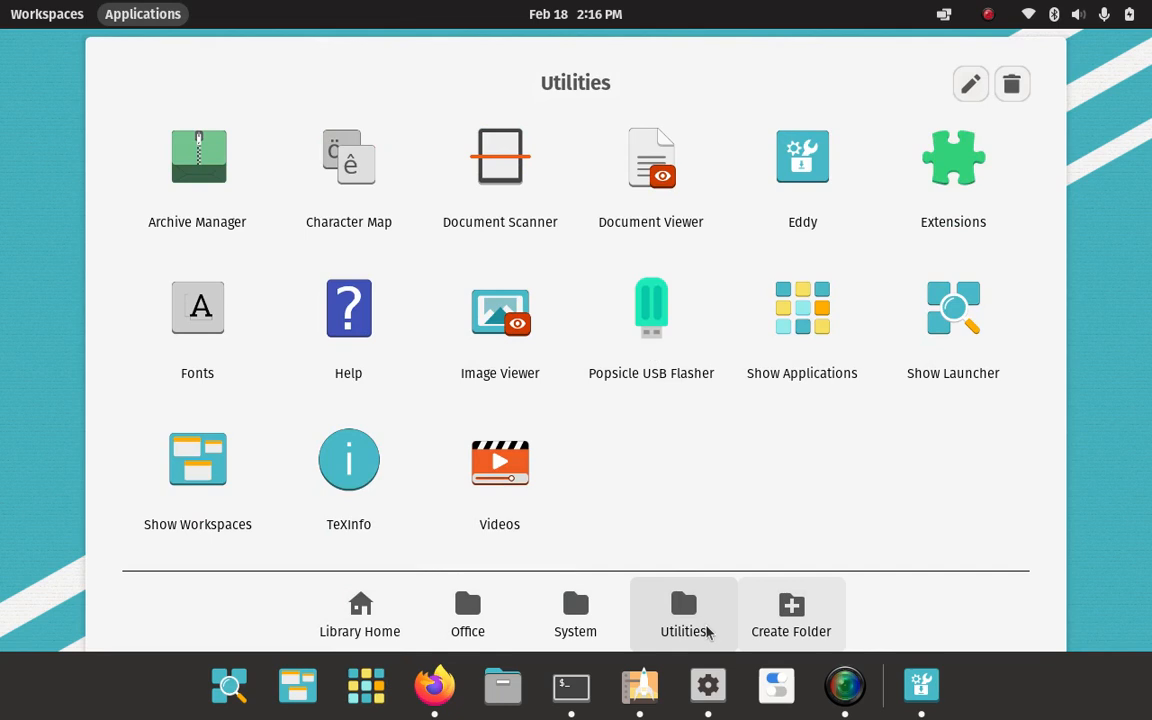
pyautogui.click(575, 614)
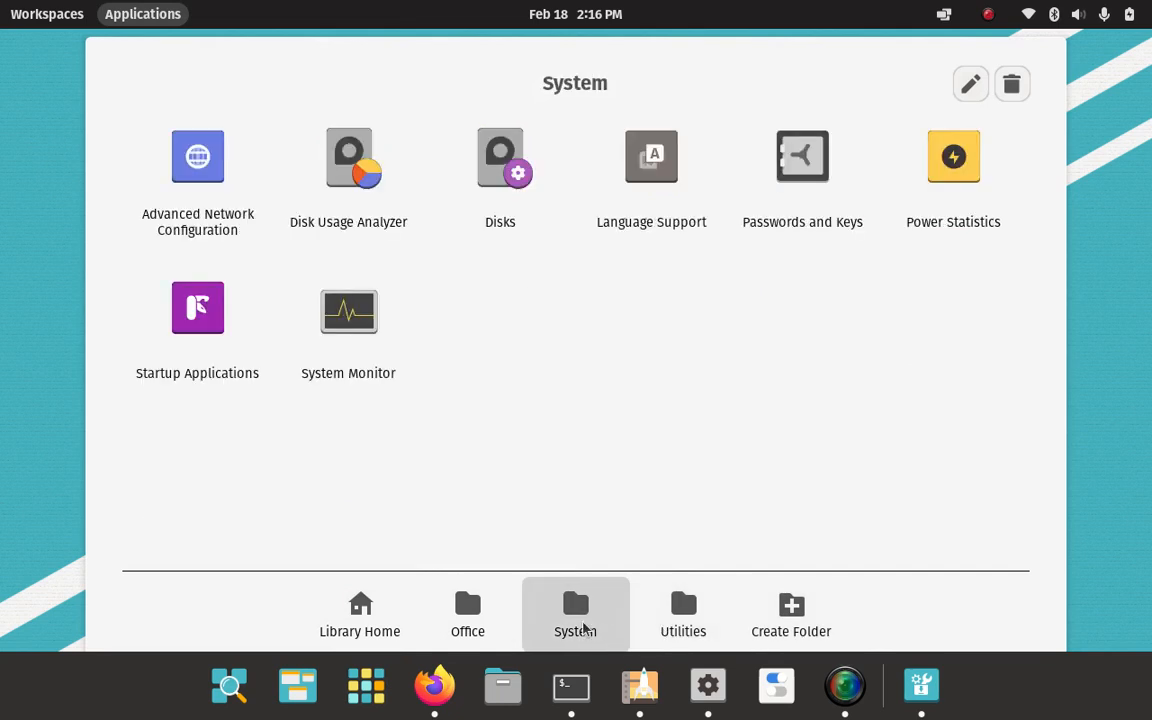
pyautogui.click(467, 614)
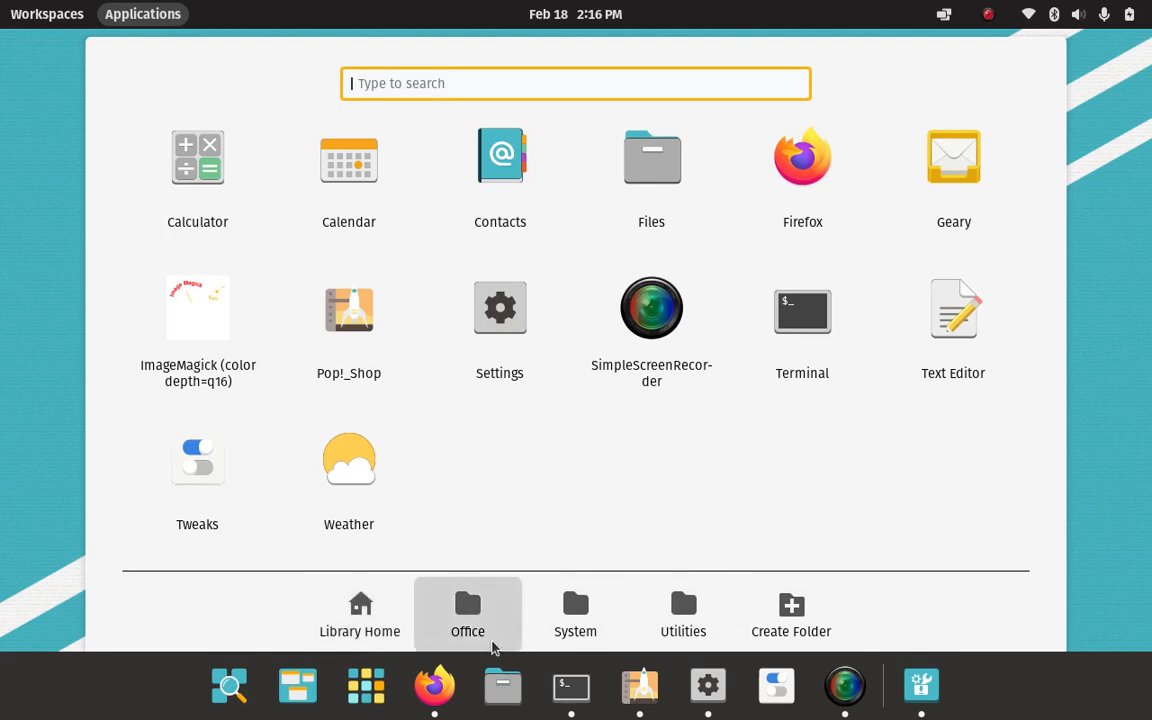
pyautogui.moveTo(500, 186)
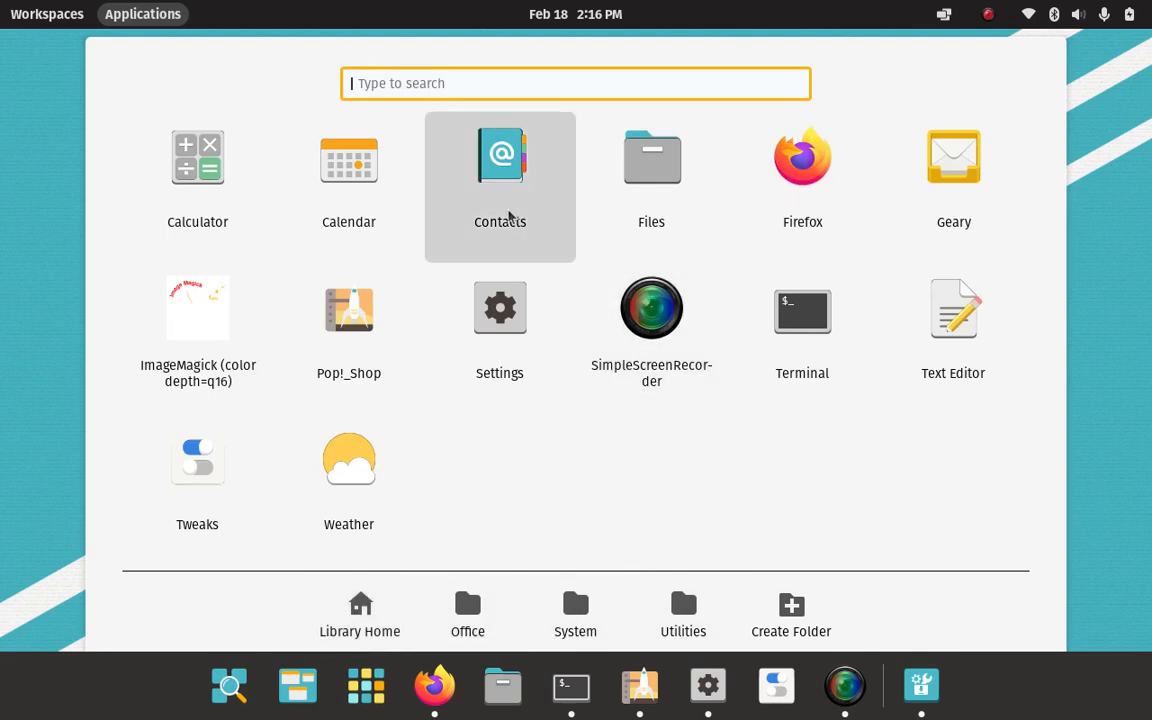
pyautogui.moveTo(953, 186)
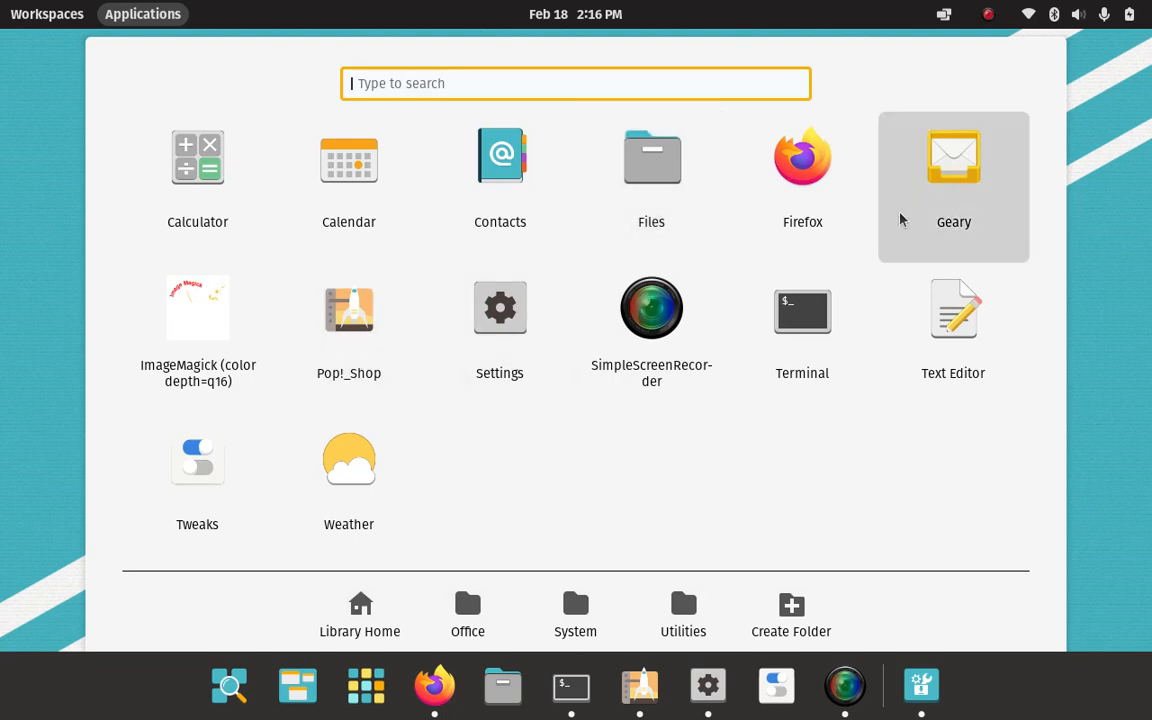
pyautogui.moveTo(651, 308)
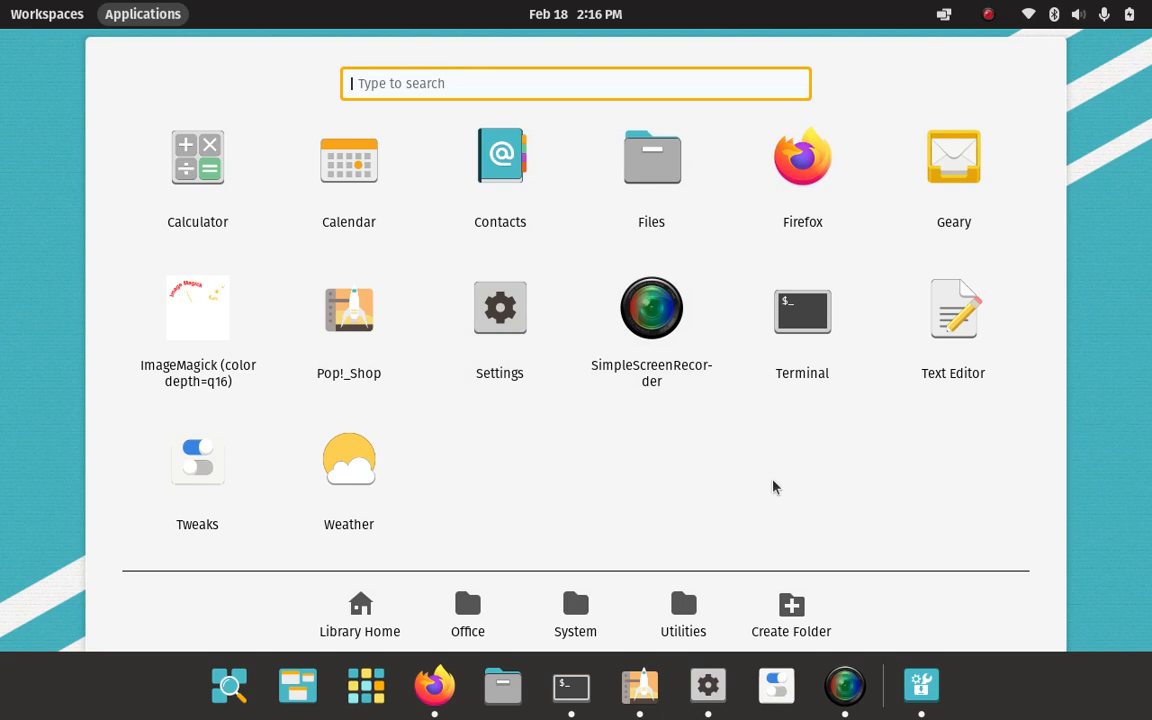
pyautogui.moveTo(663, 483)
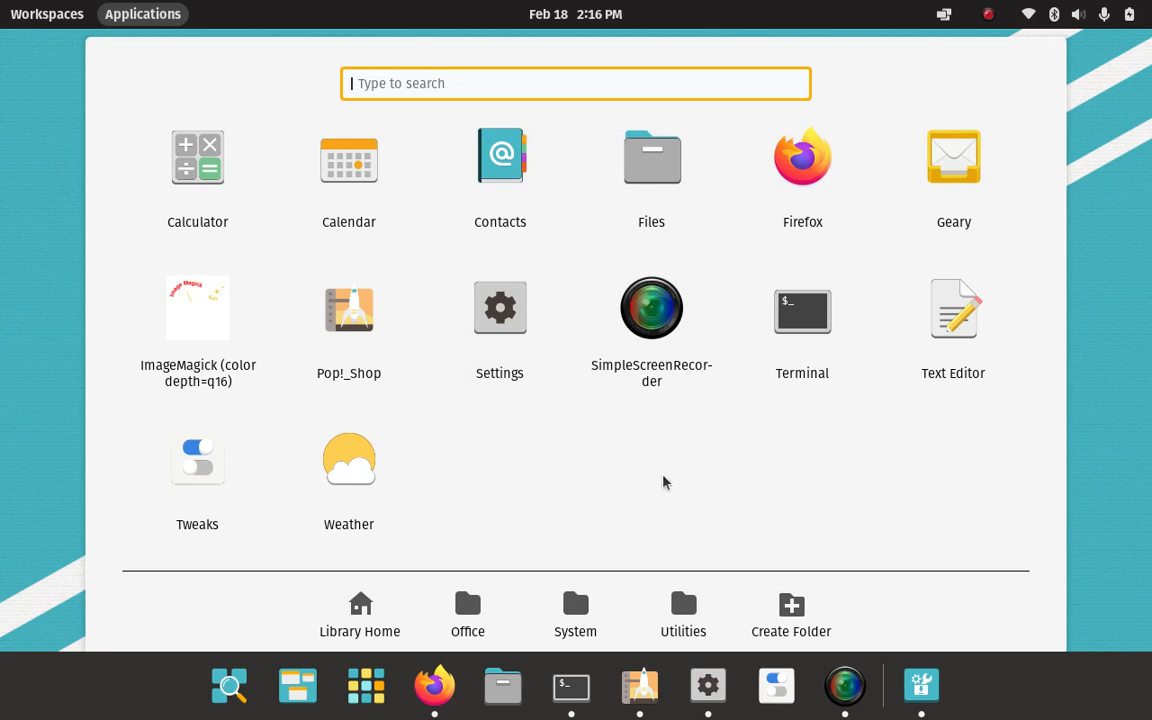
pyautogui.moveTo(38, 510)
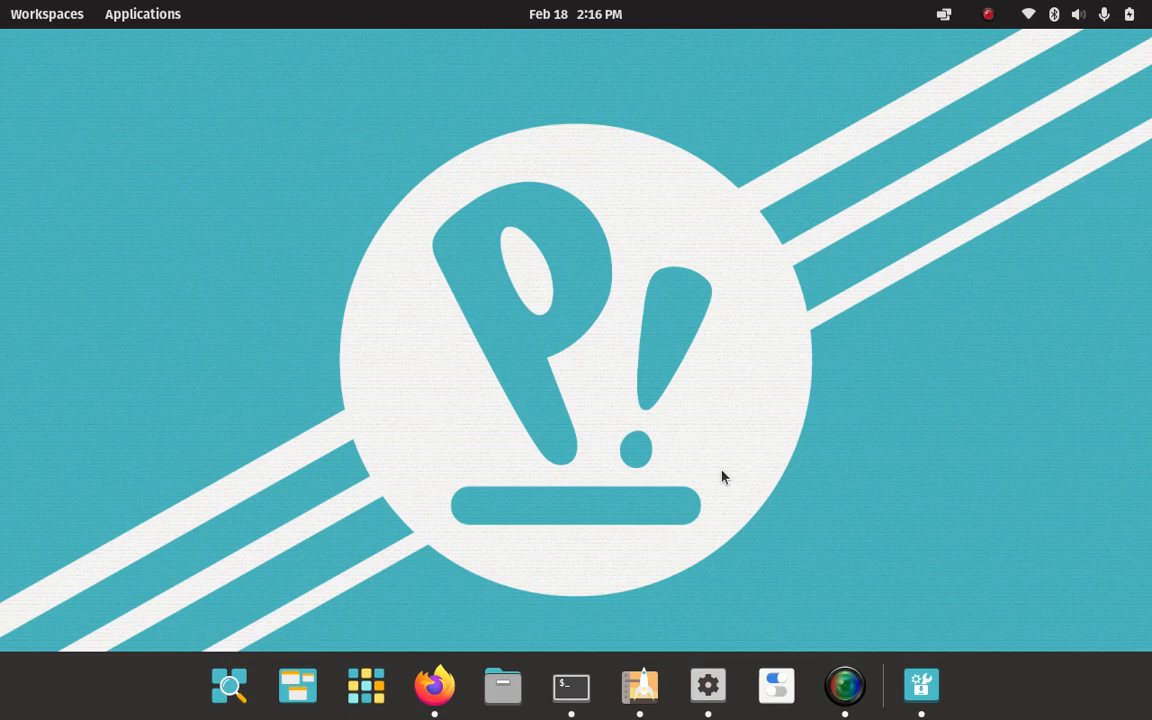
pyautogui.moveTo(743, 469)
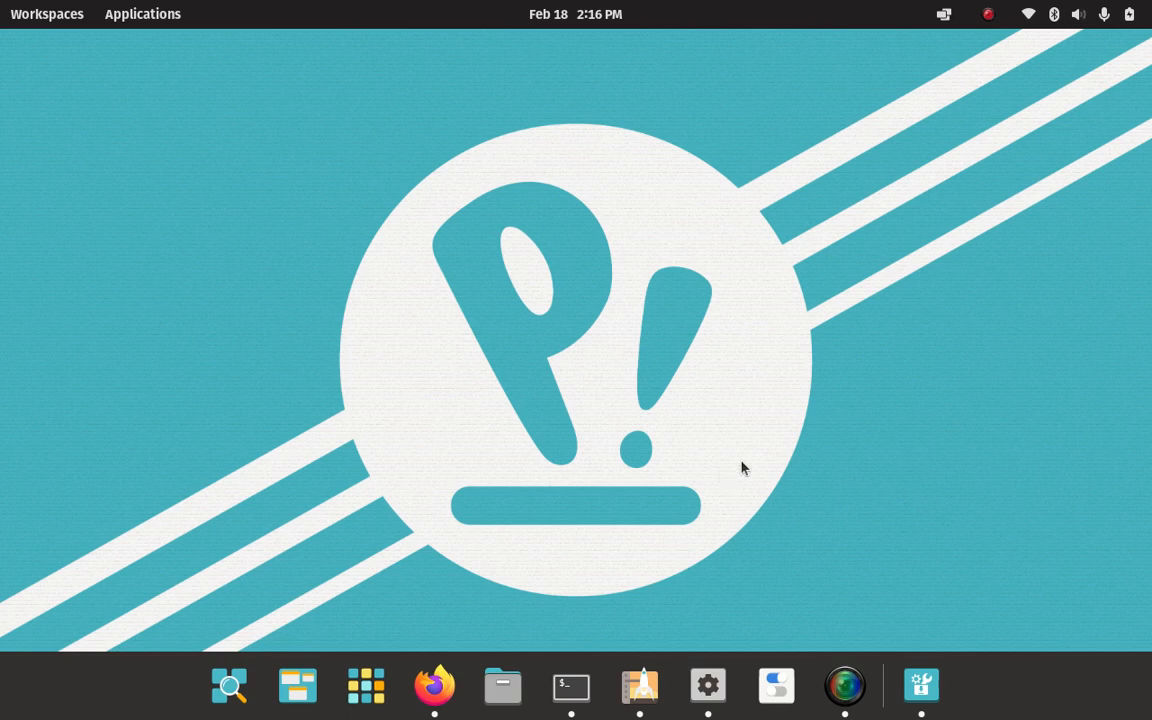
pyautogui.moveTo(651, 540)
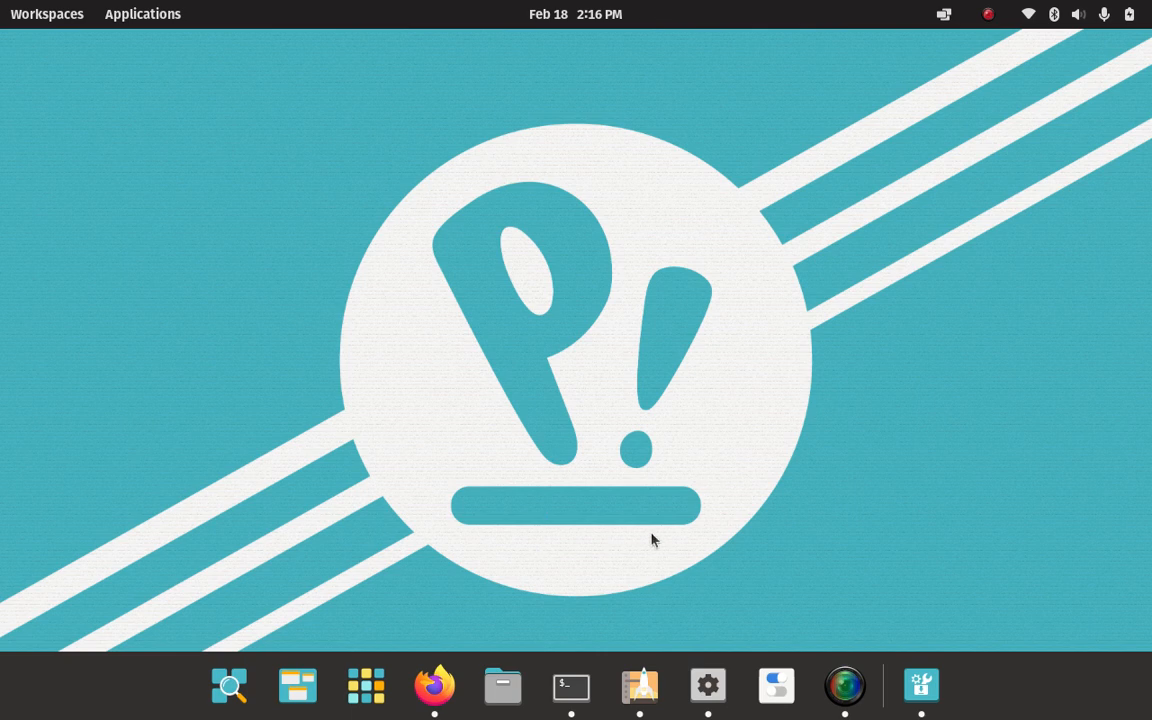
# Briefly show and hide the terminal, then bring Firefox forward on the Chrome download page.
pyautogui.click(571, 685)
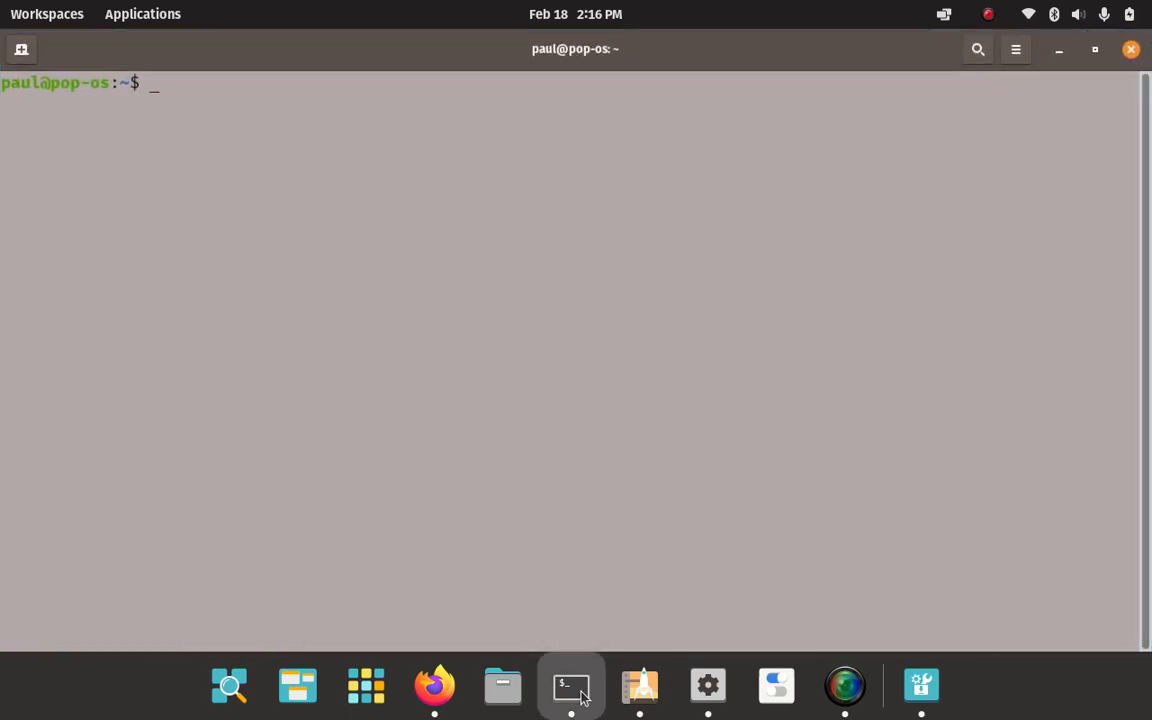
pyautogui.click(639, 686)
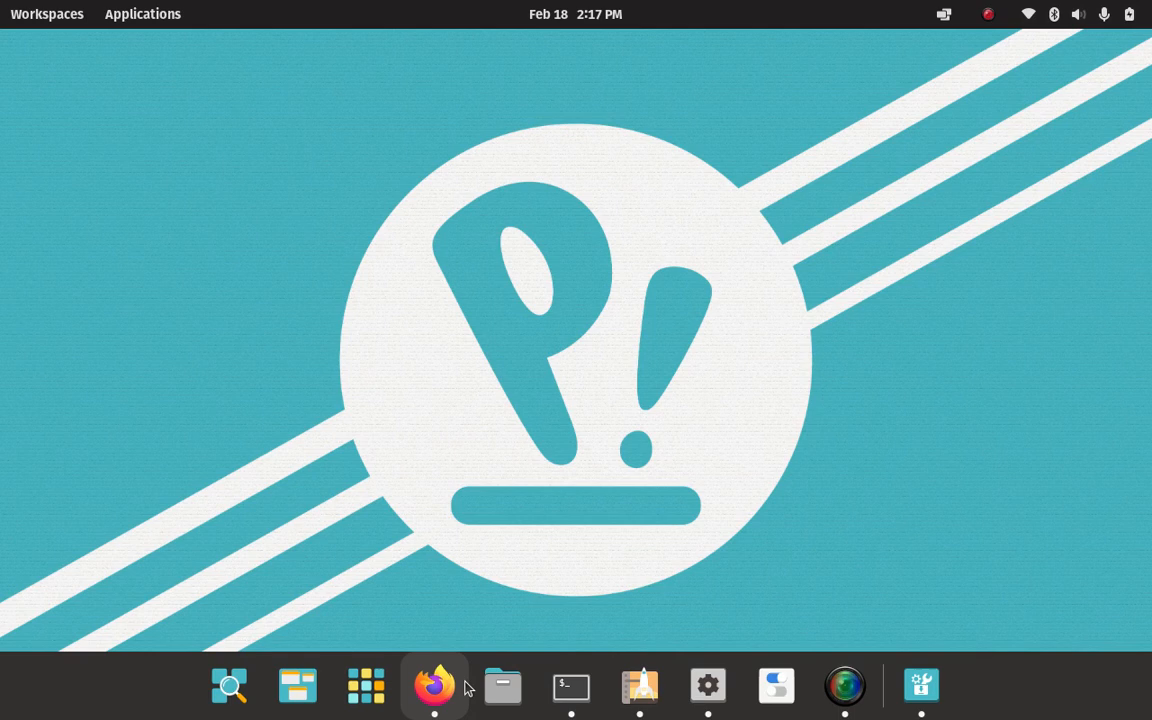
pyautogui.click(434, 685)
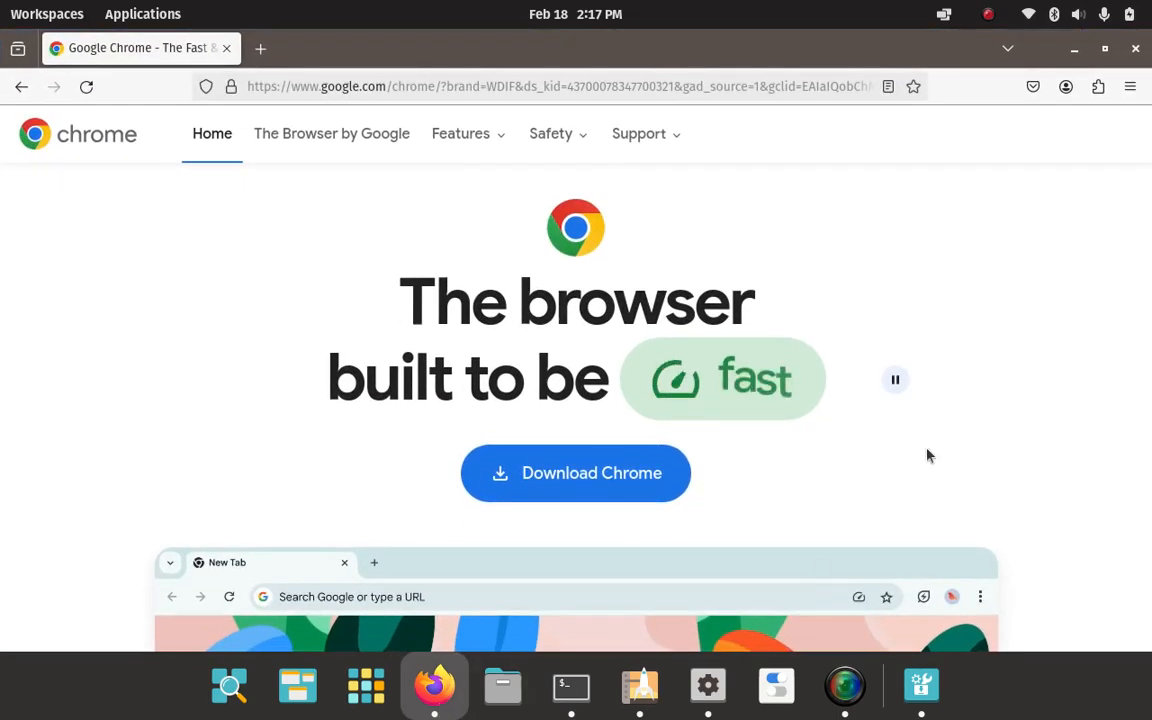
pyautogui.moveTo(436, 156)
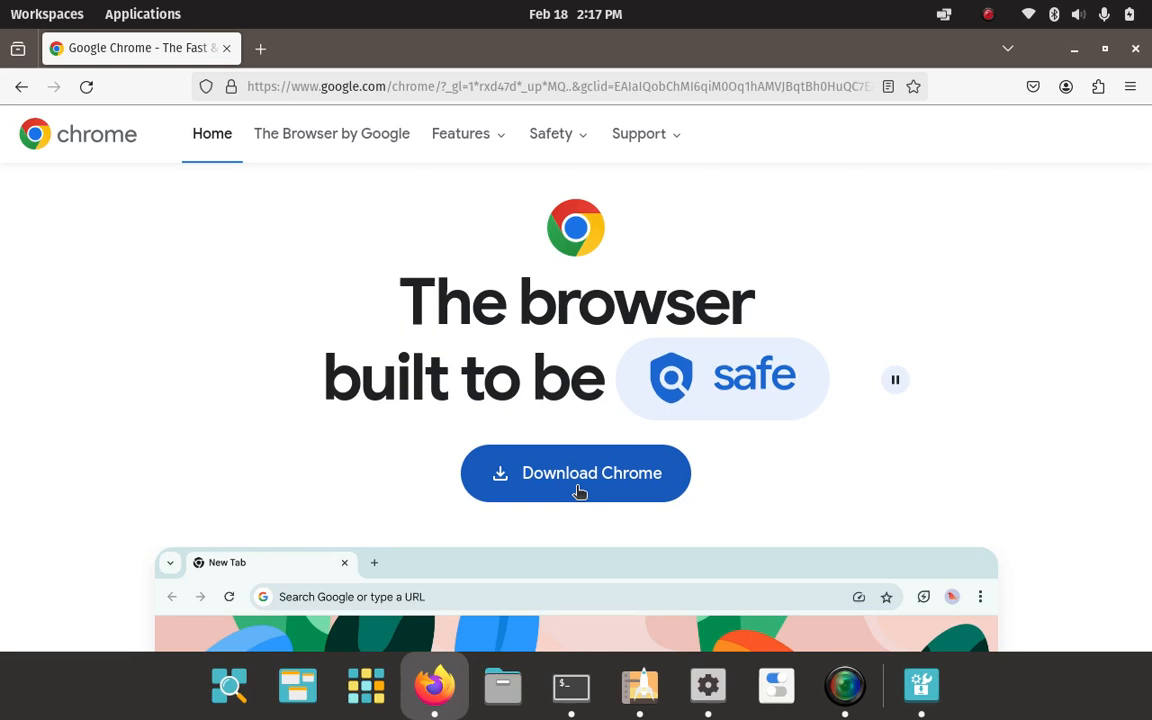
# Open the Chrome for Linux options and settle on 64-bit .deb after trying .rpm.
pyautogui.click(575, 473)
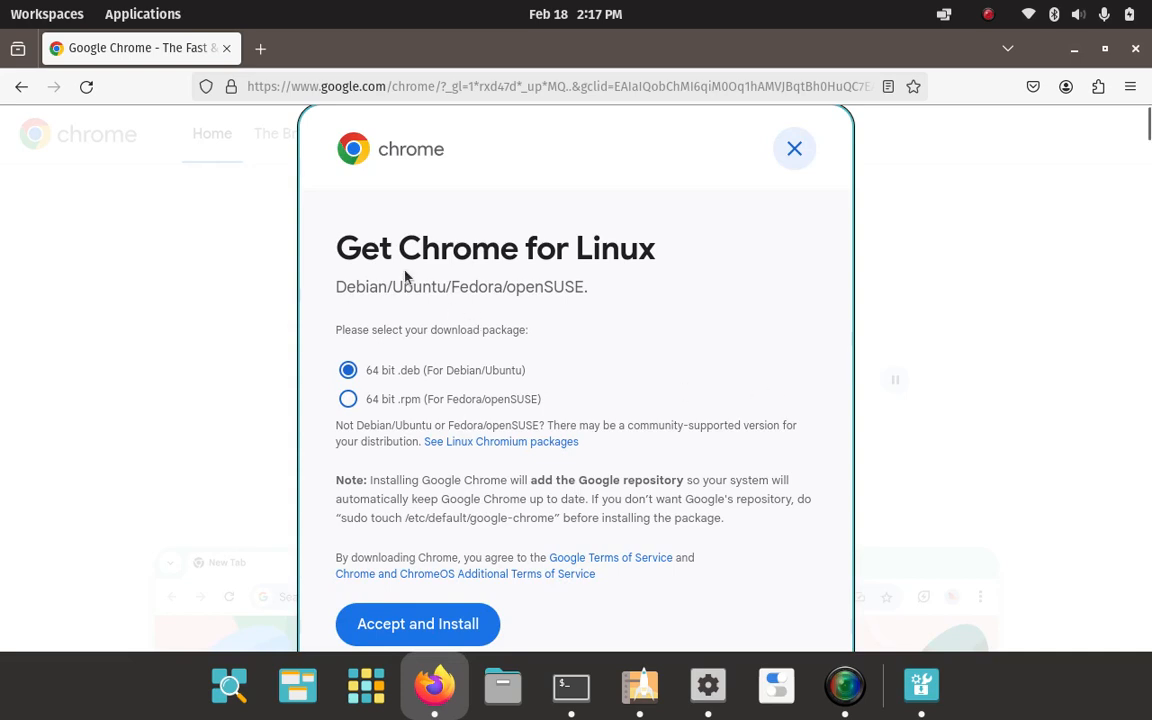
pyautogui.moveTo(408, 310)
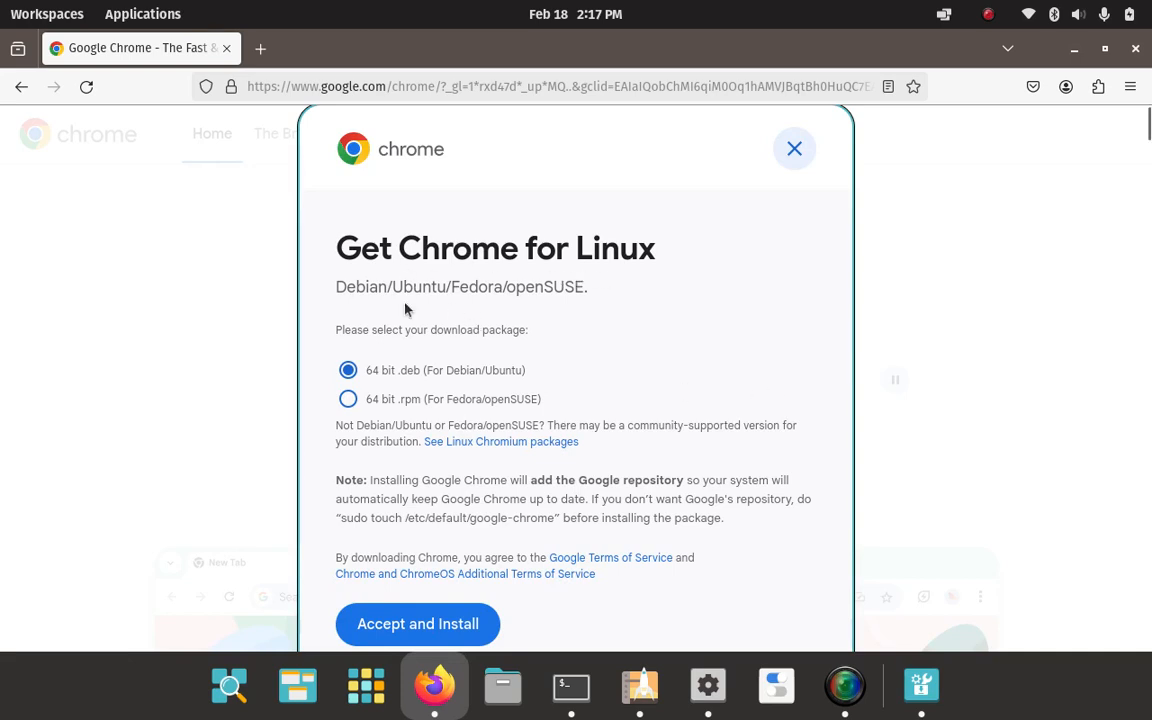
pyautogui.moveTo(620, 319)
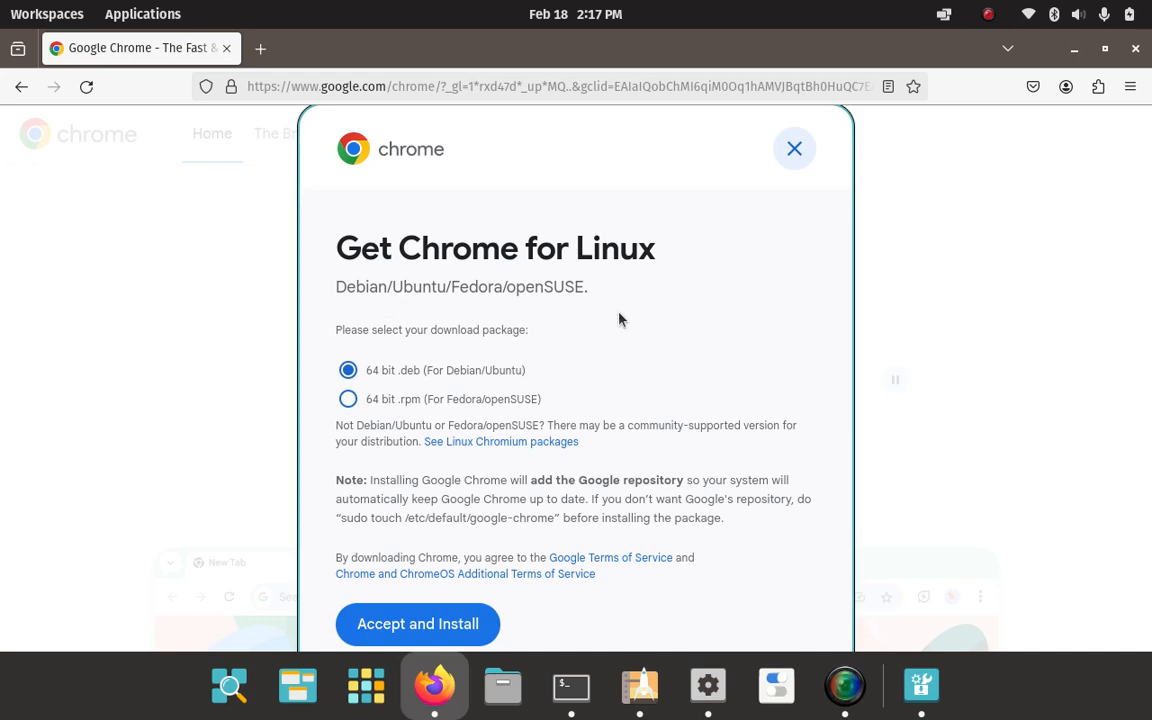
pyautogui.moveTo(463, 405)
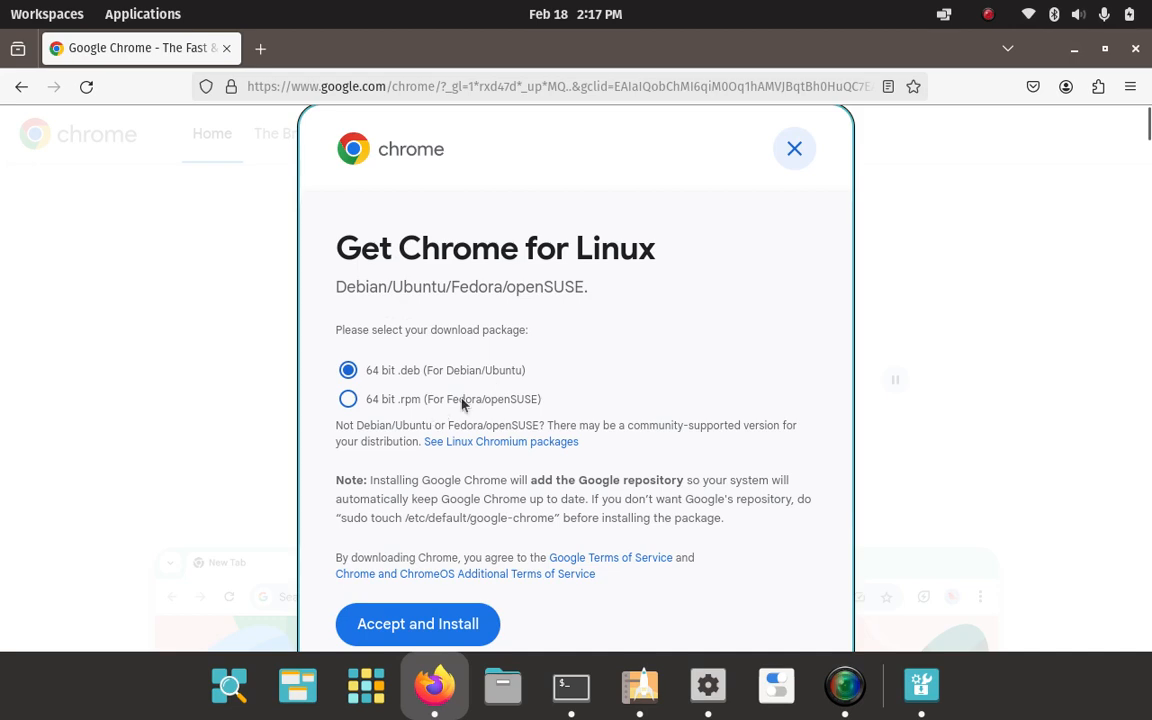
pyautogui.moveTo(382, 413)
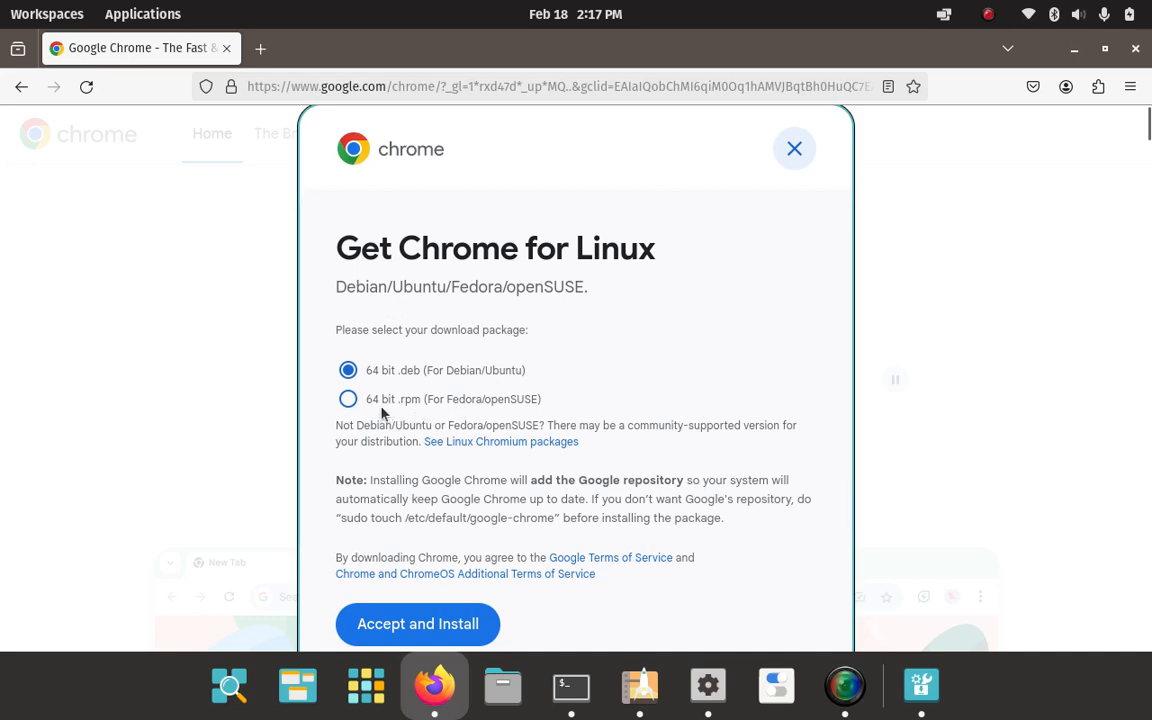
pyautogui.moveTo(417, 410)
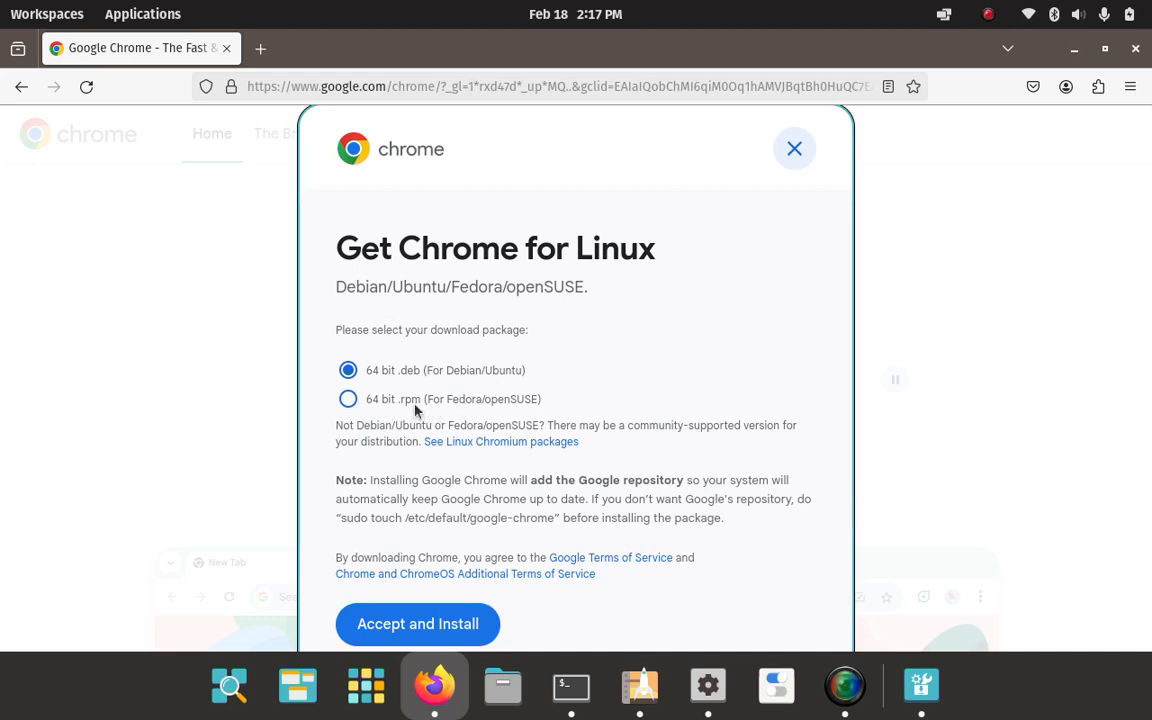
pyautogui.moveTo(595, 405)
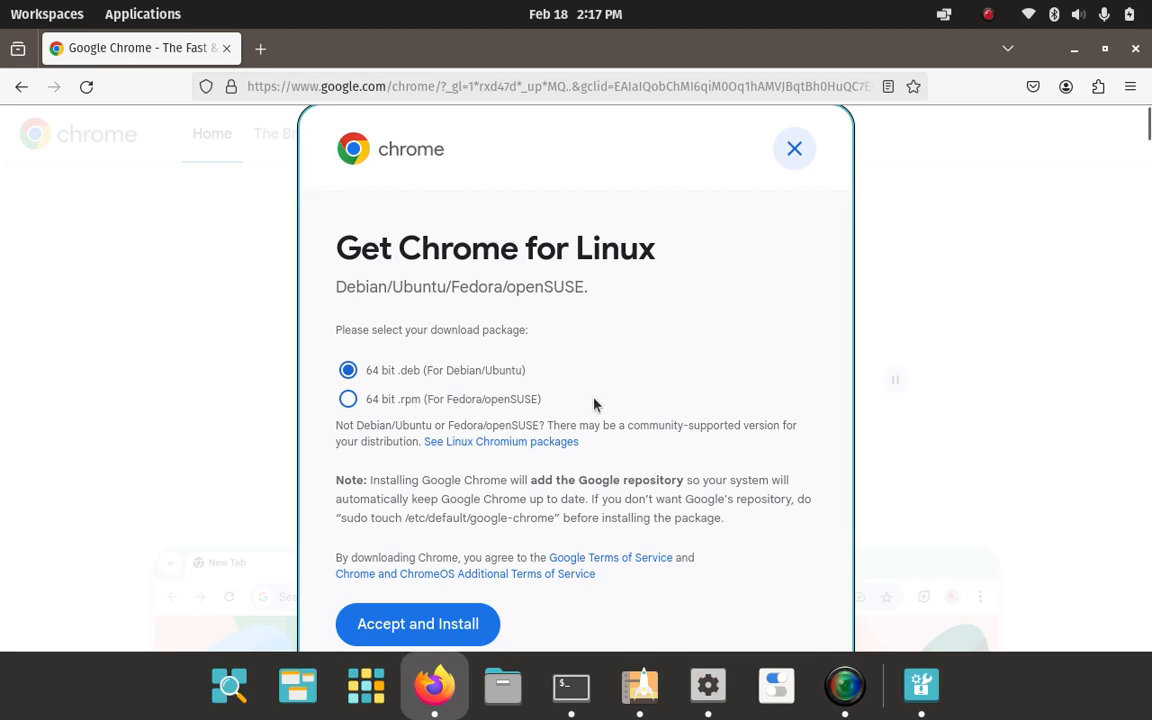
pyautogui.moveTo(487, 387)
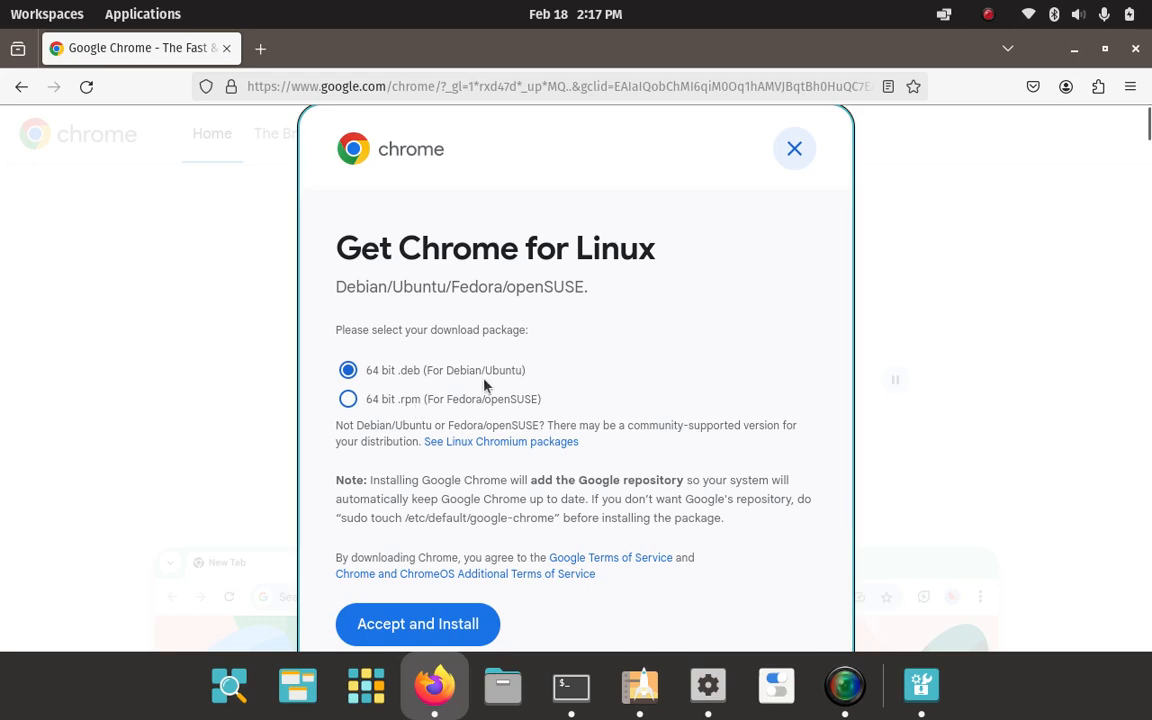
pyautogui.moveTo(453, 380)
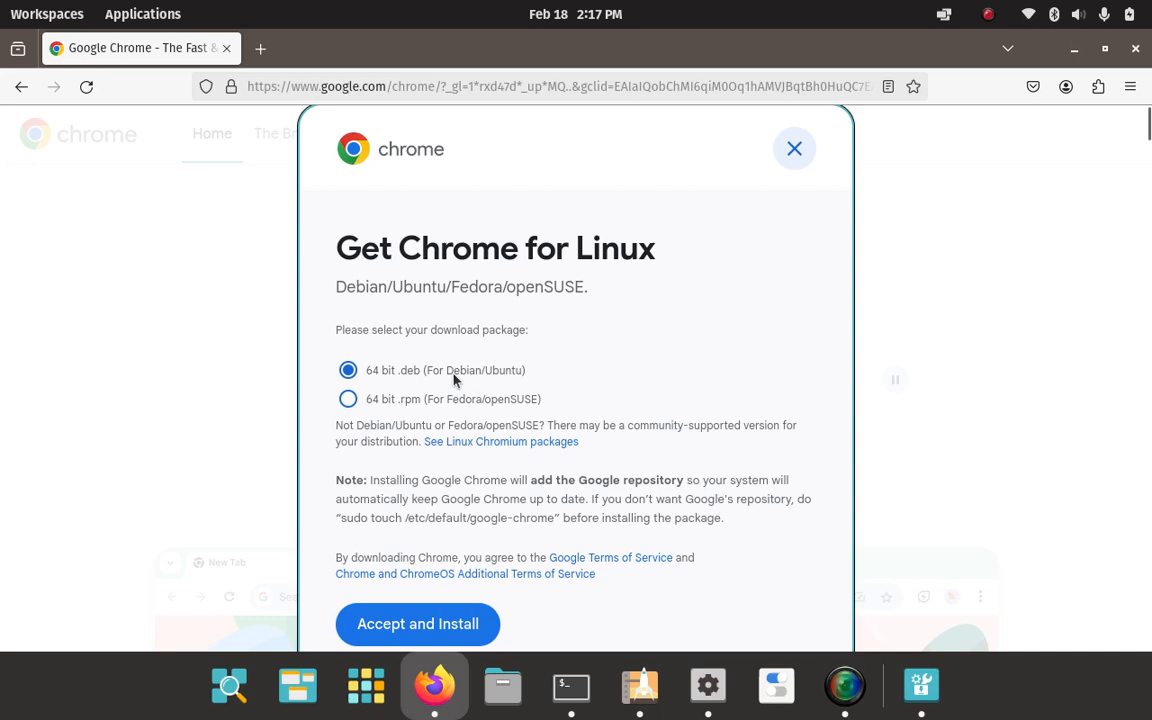
pyautogui.moveTo(348, 399)
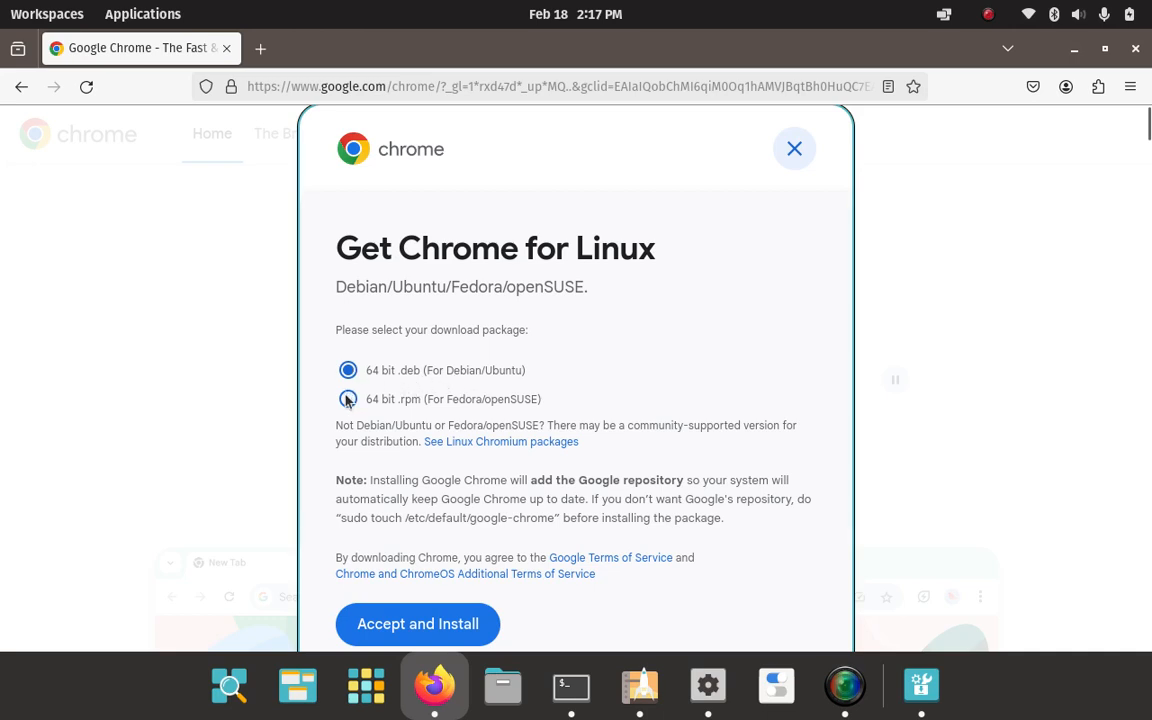
pyautogui.click(348, 399)
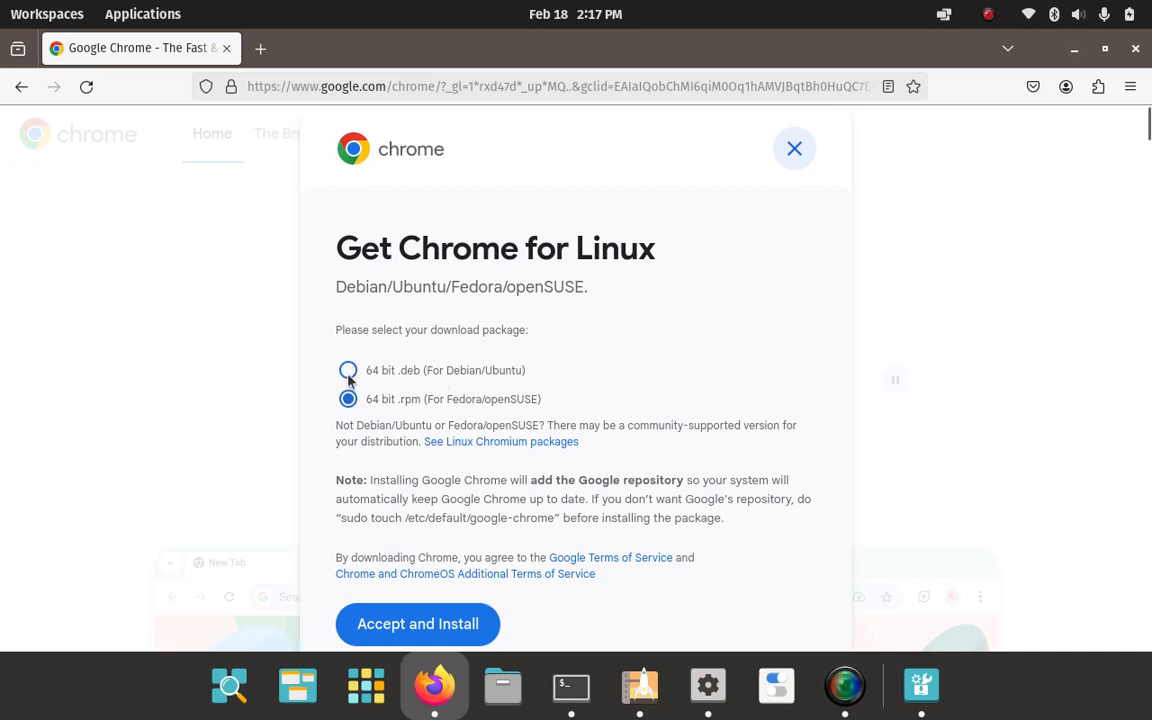
pyautogui.click(348, 370)
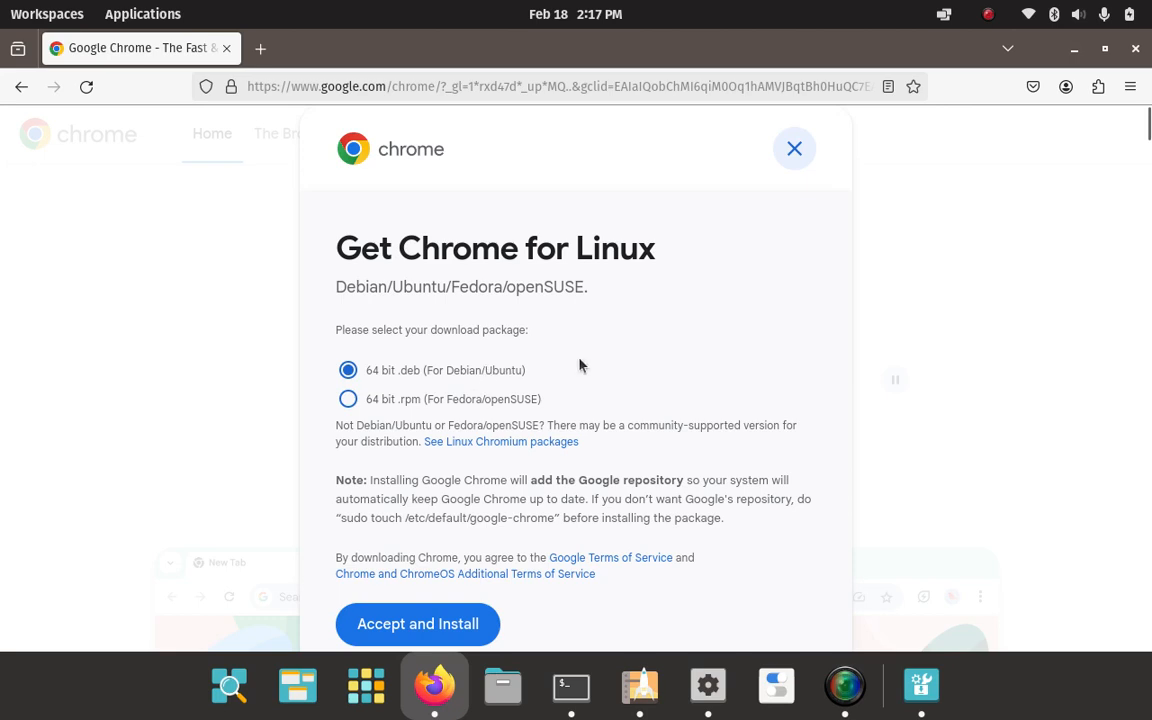
pyautogui.moveTo(462, 432)
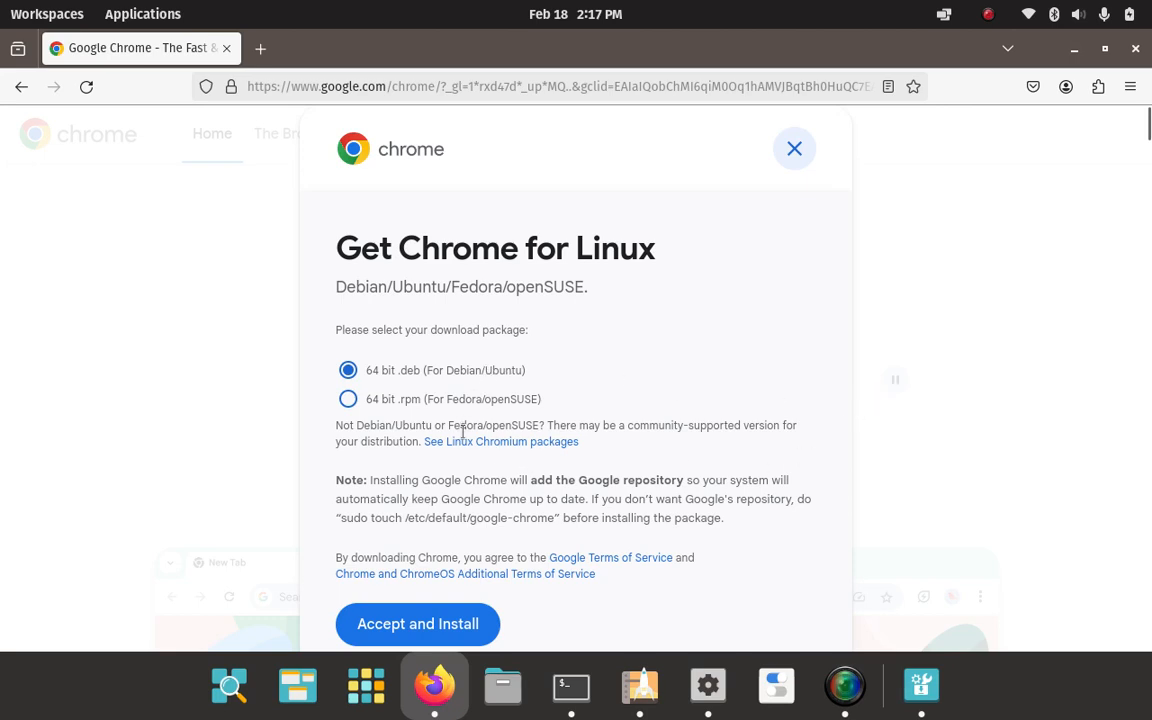
pyautogui.moveTo(462, 497)
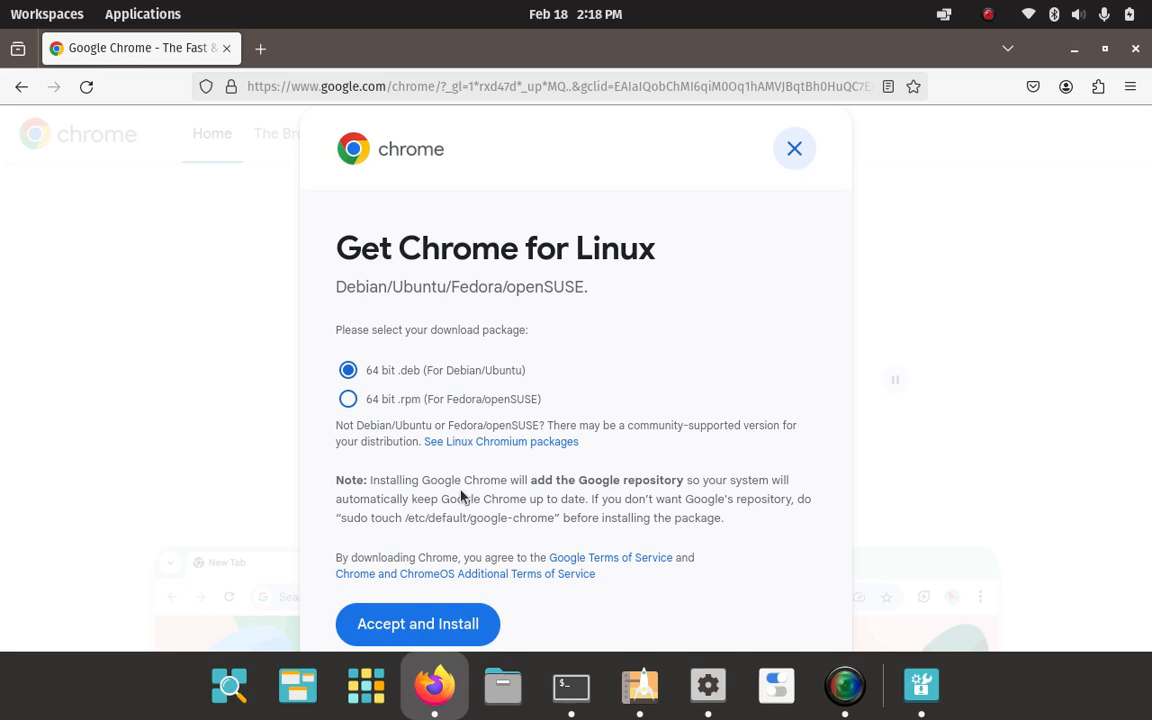
pyautogui.moveTo(730, 480)
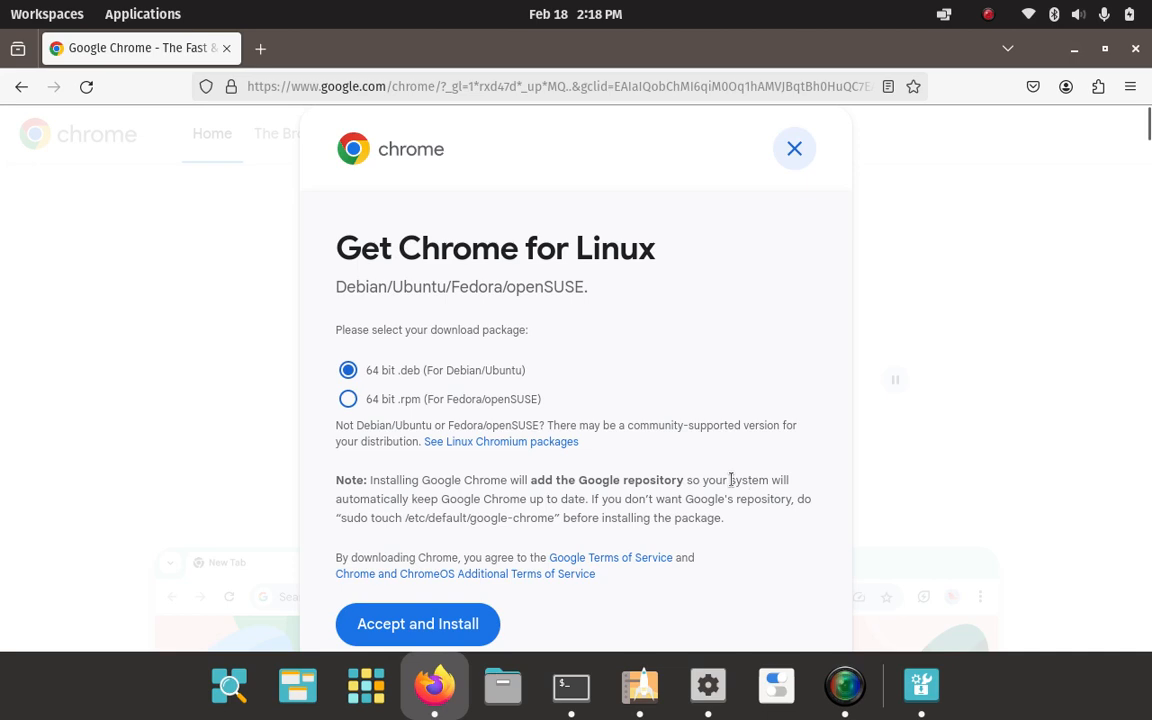
pyautogui.moveTo(745, 481)
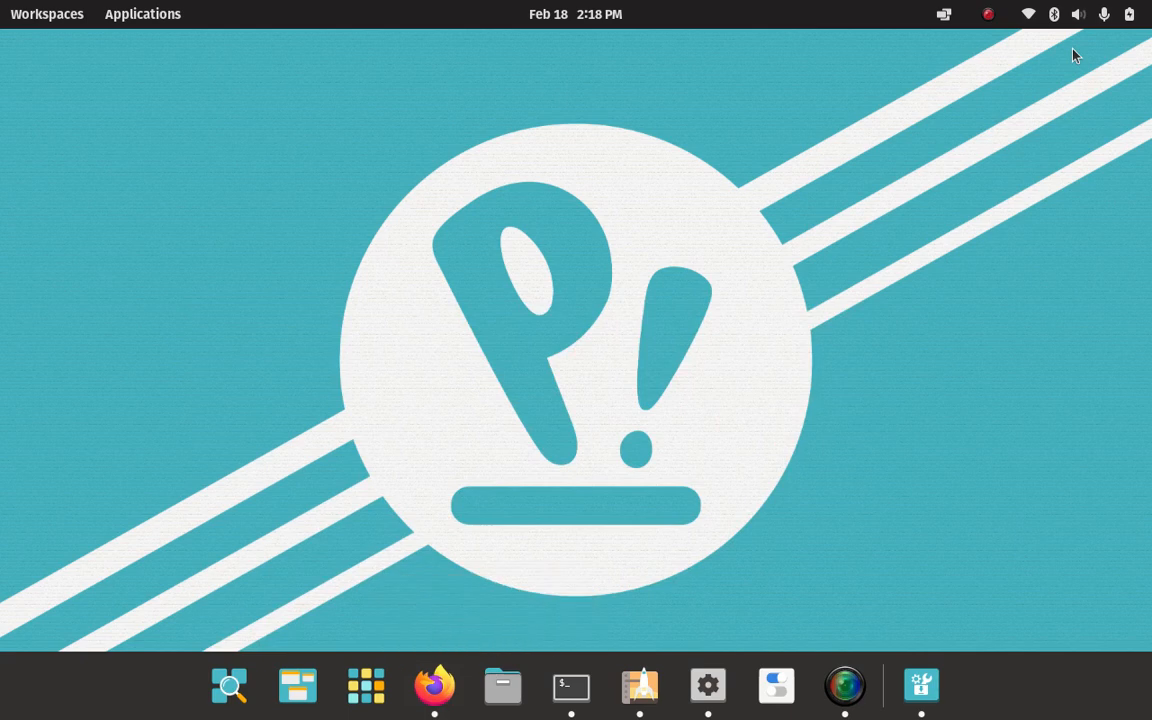
pyautogui.moveTo(640, 588)
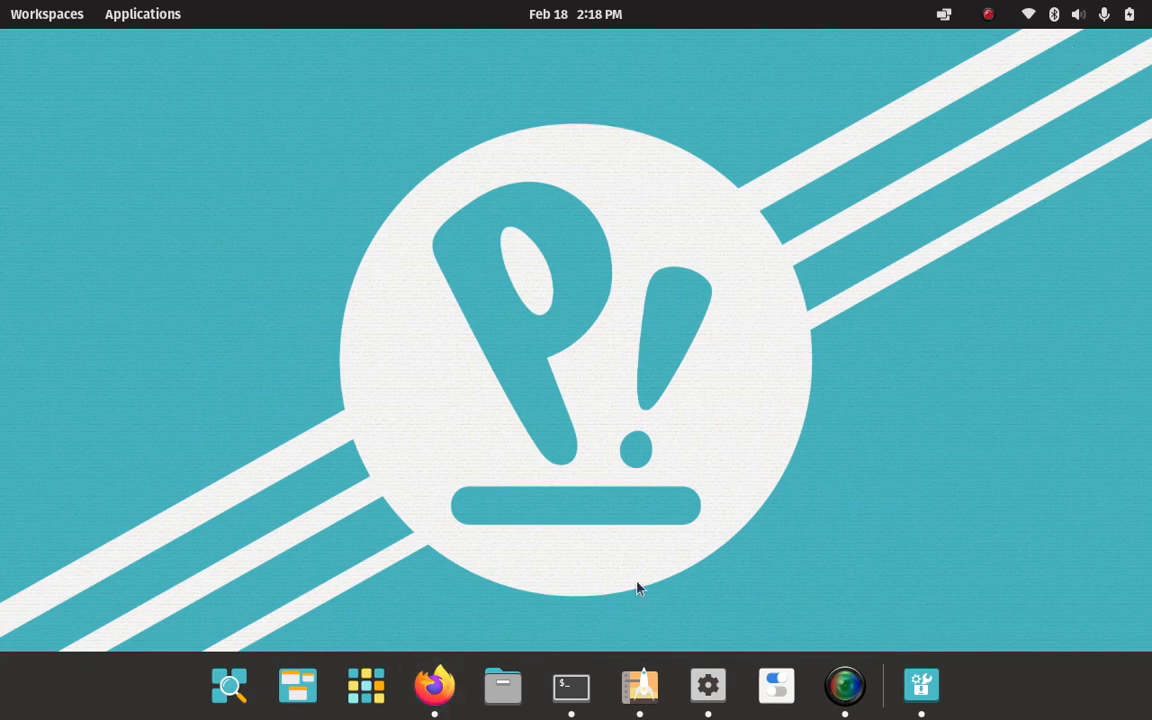
pyautogui.moveTo(686, 420)
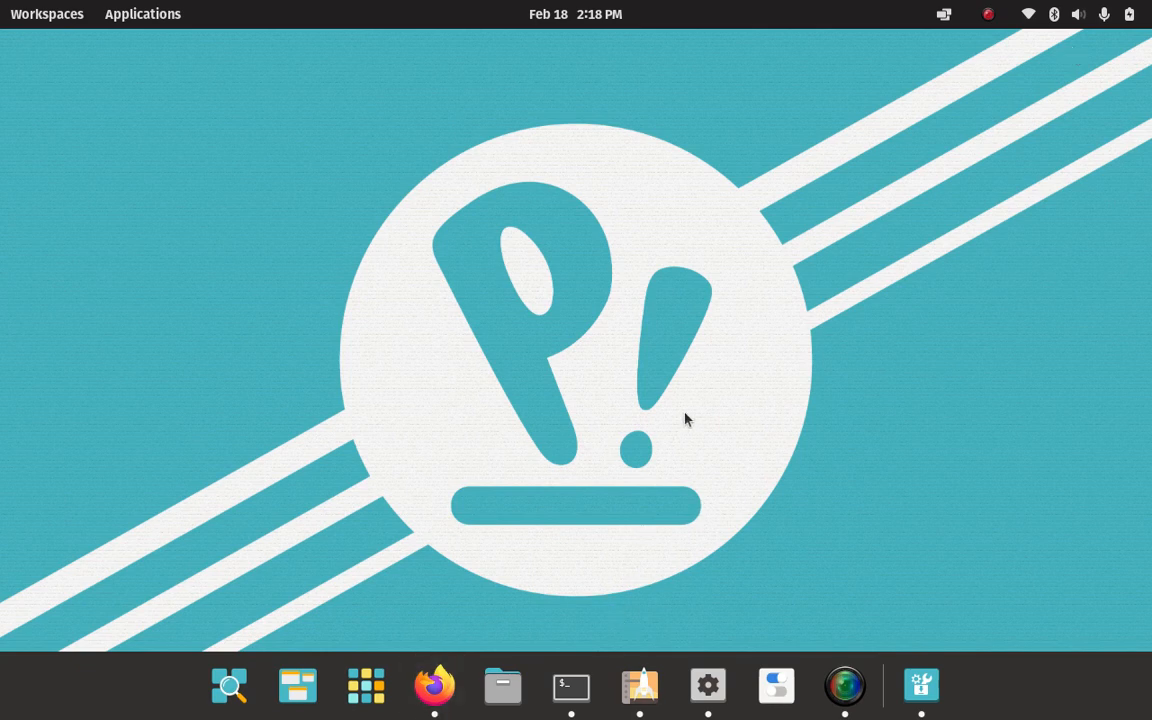
pyautogui.moveTo(840, 538)
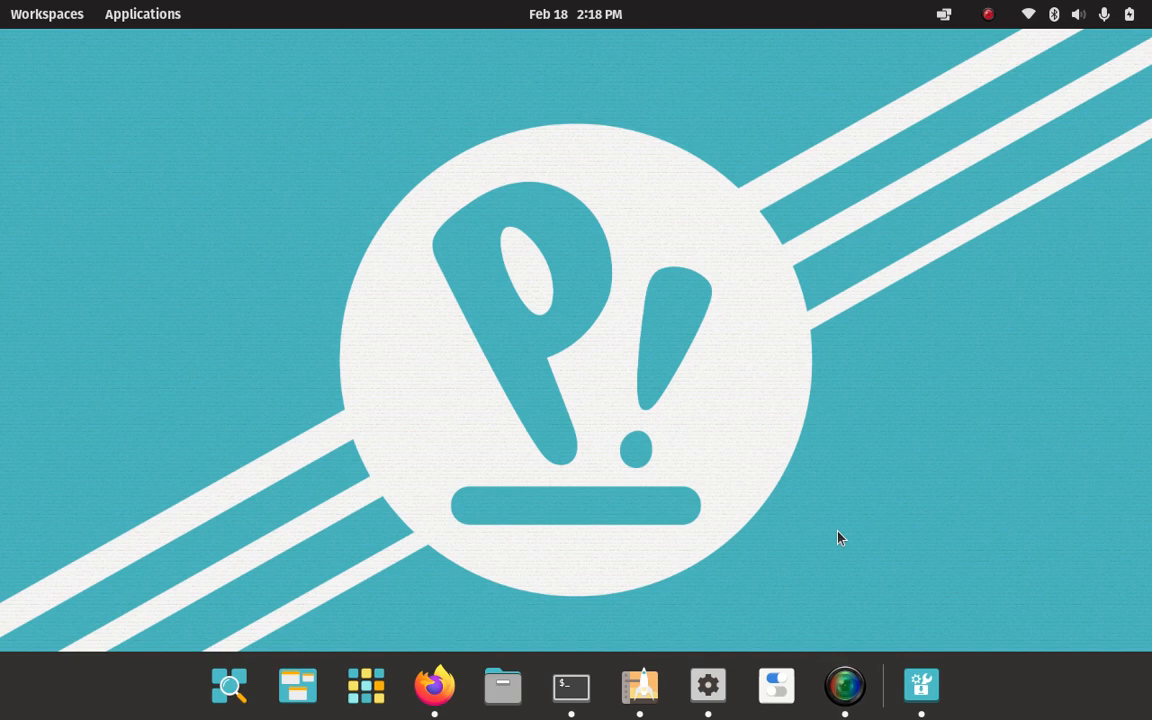
pyautogui.moveTo(800, 561)
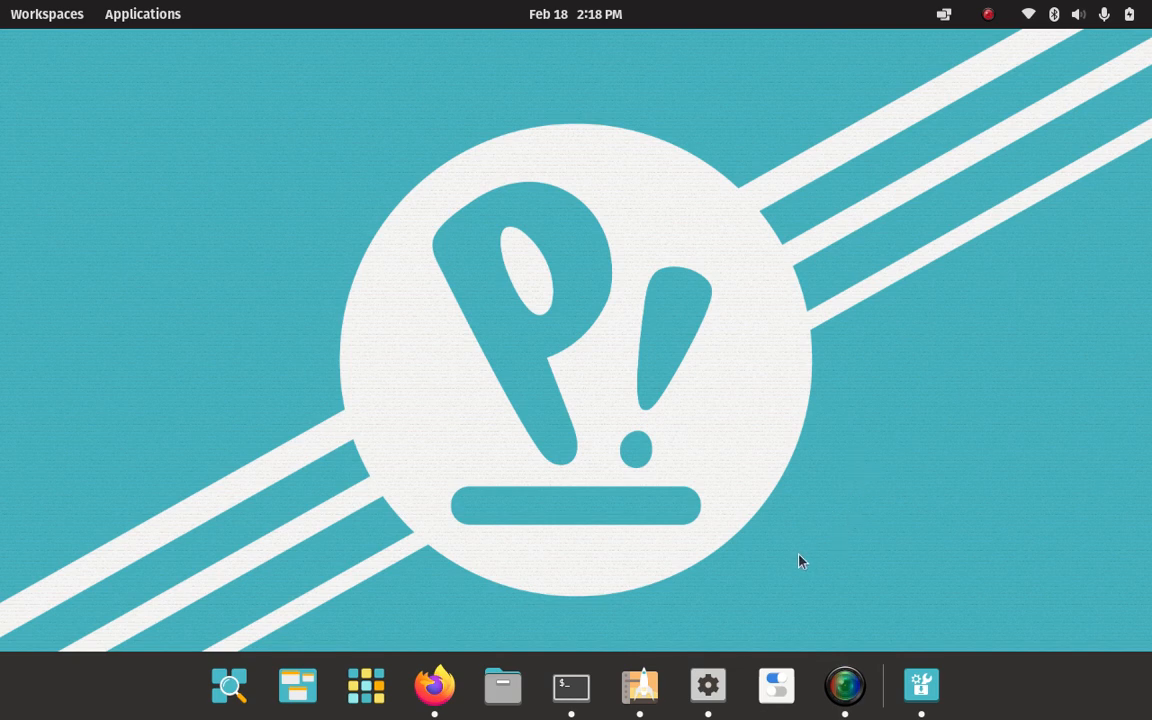
pyautogui.moveTo(640, 685)
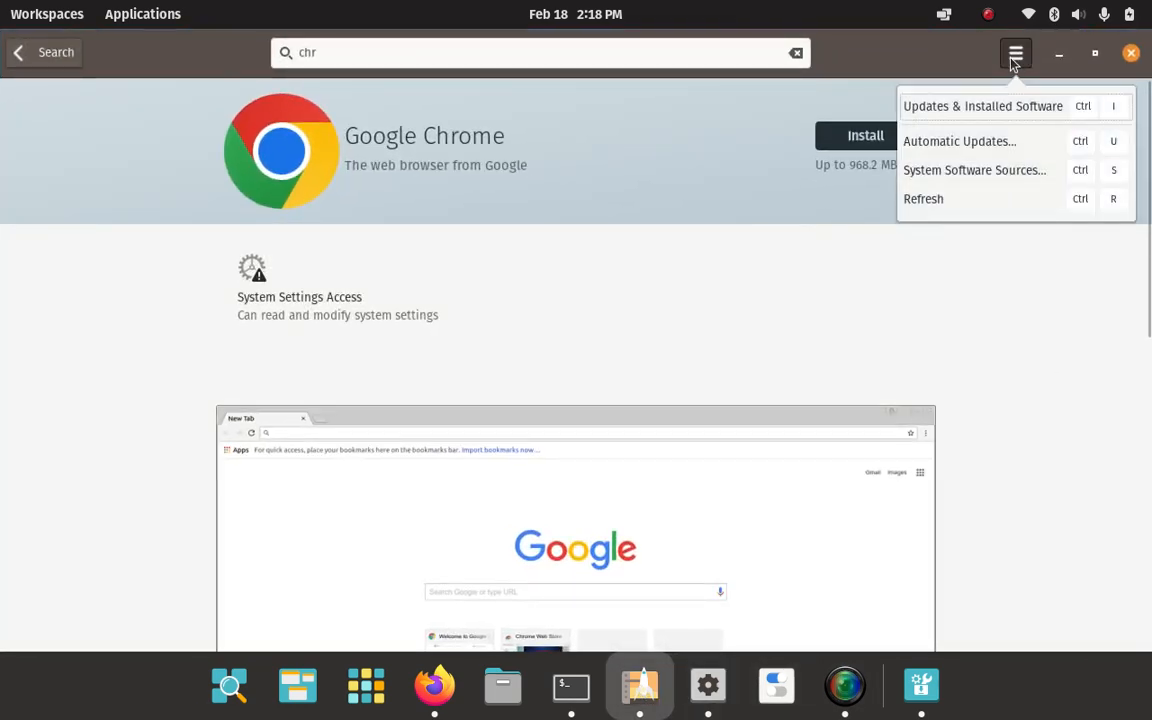
pyautogui.moveTo(982, 170)
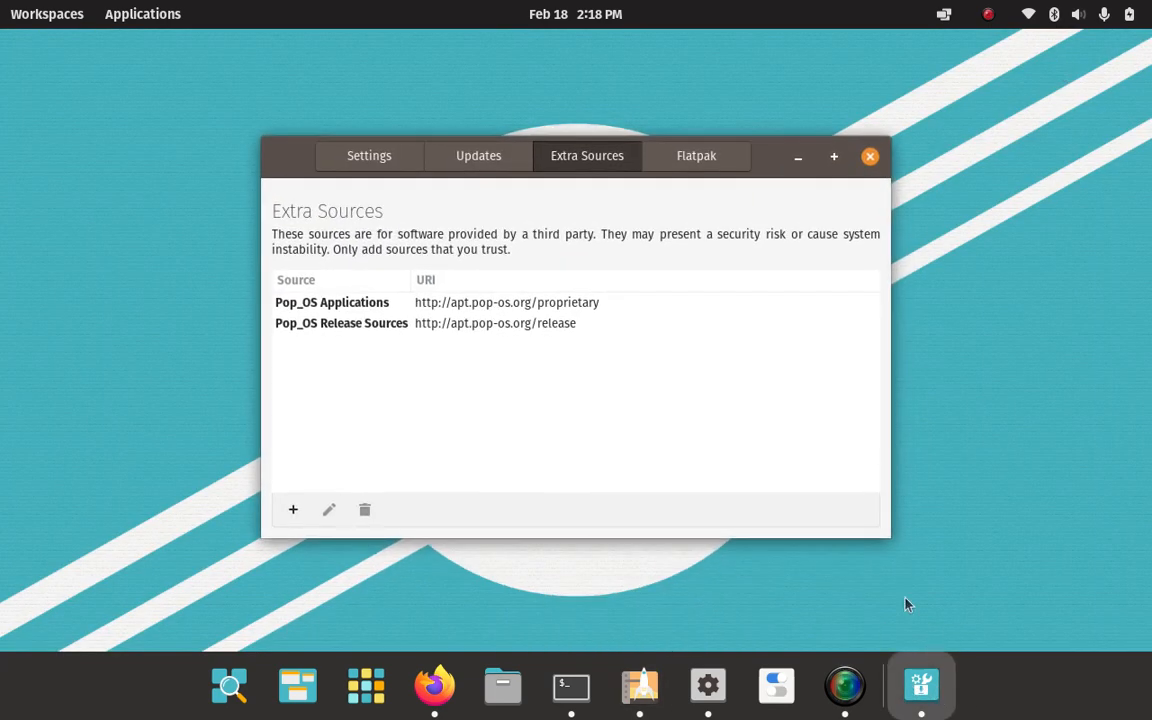
# Maximize the Software Sources window listing Pop_OS Applications and Pop_OS Release Sources.
pyautogui.click(833, 156)
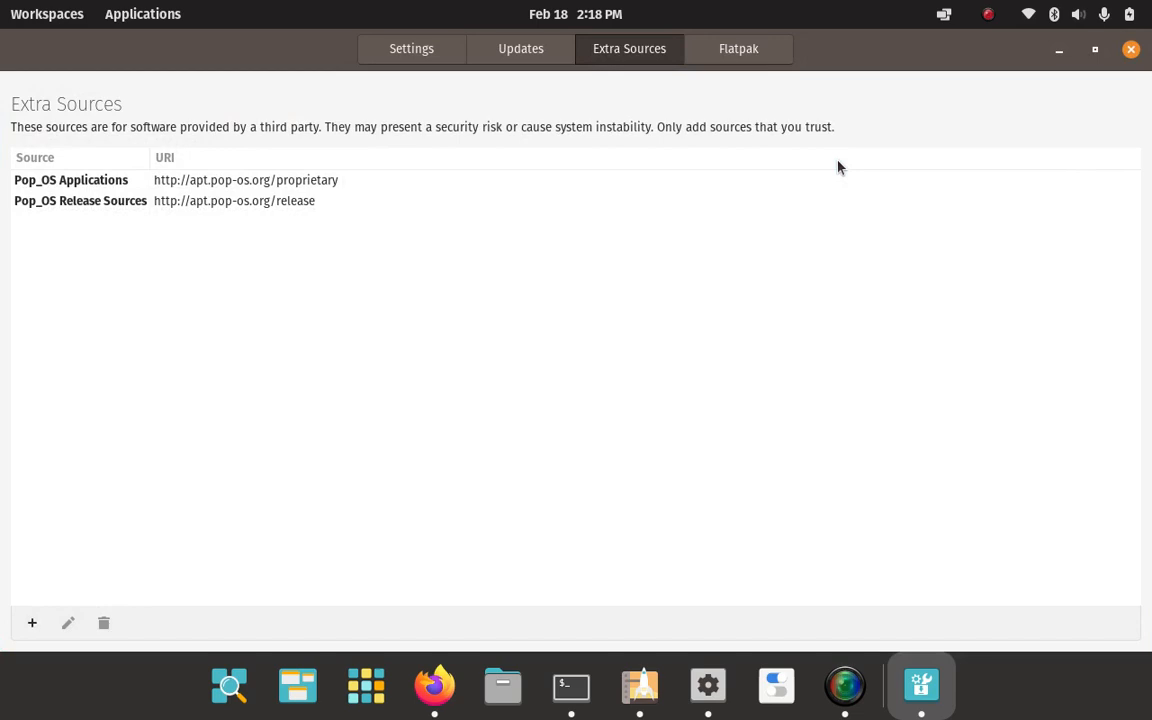
pyautogui.moveTo(470, 251)
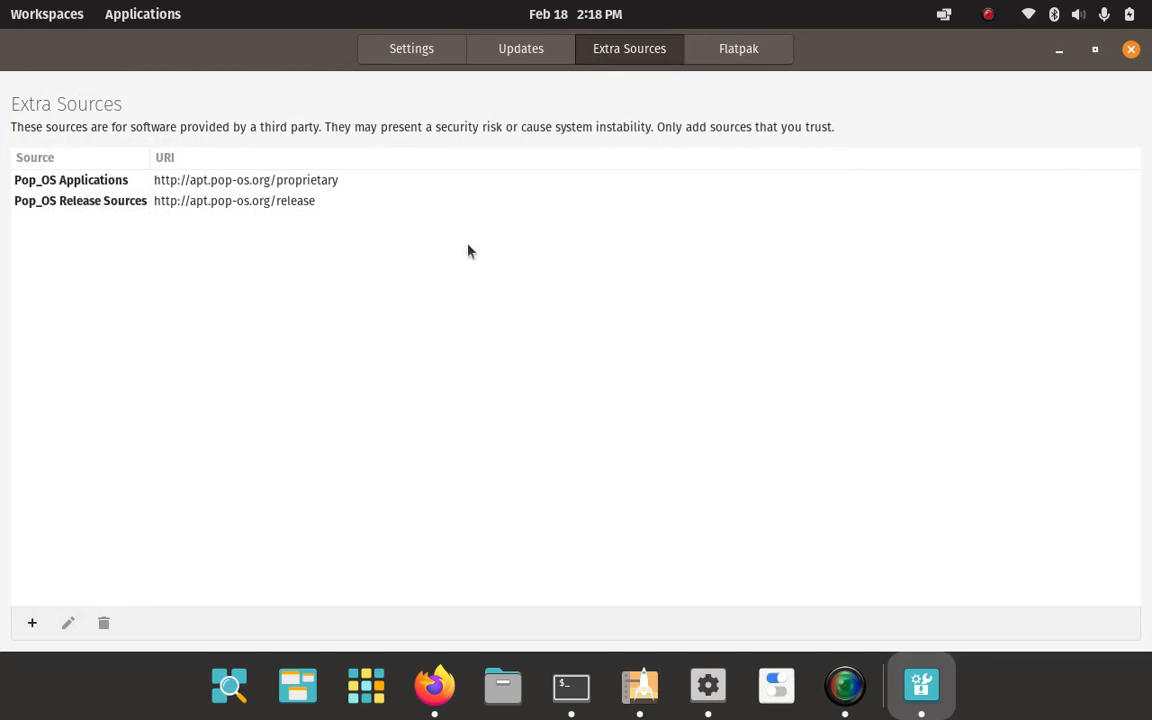
pyautogui.moveTo(546, 540)
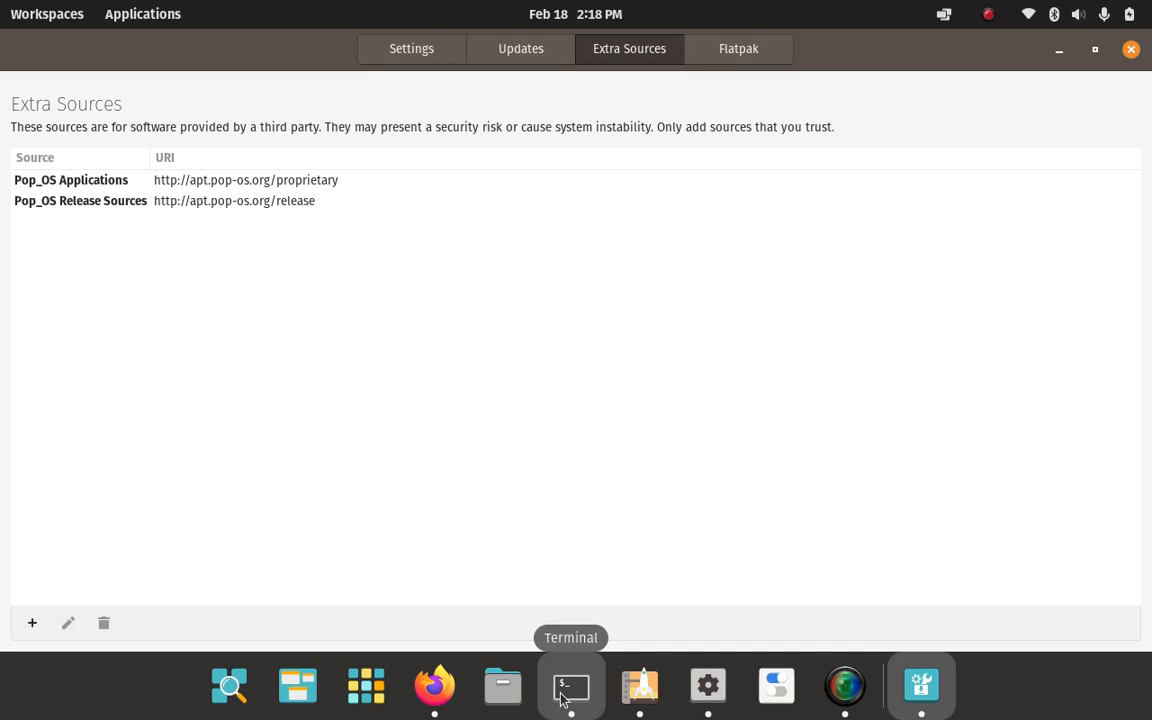
pyautogui.moveTo(630, 461)
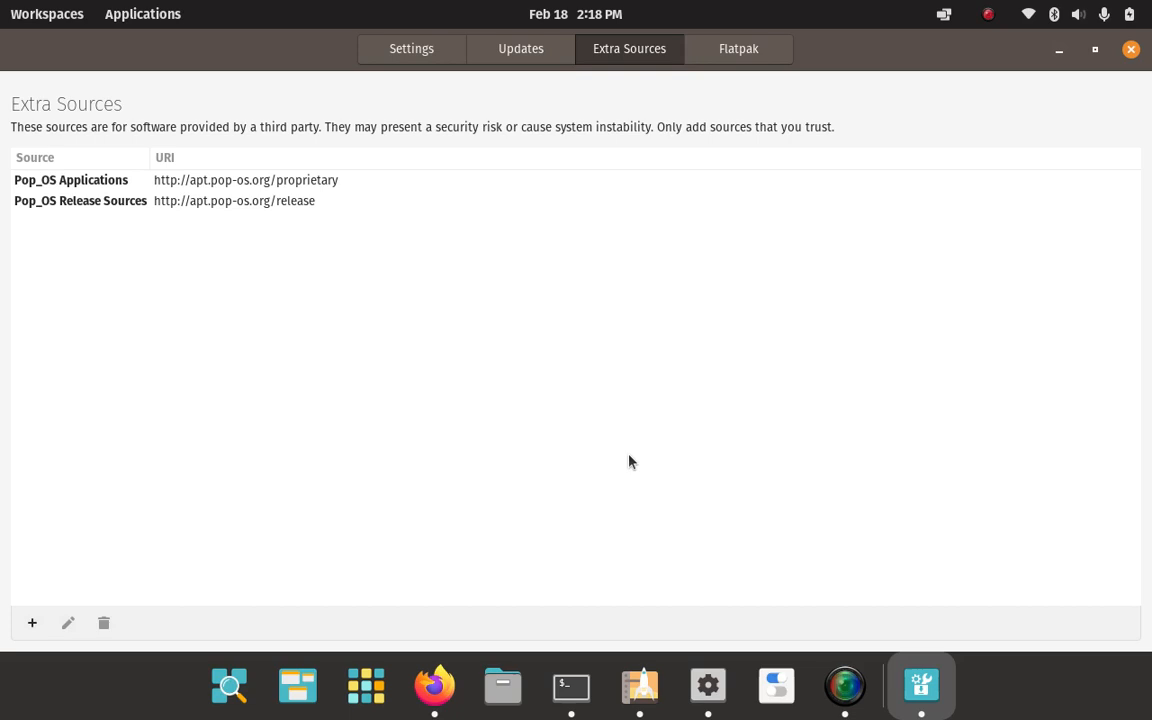
pyautogui.moveTo(503, 685)
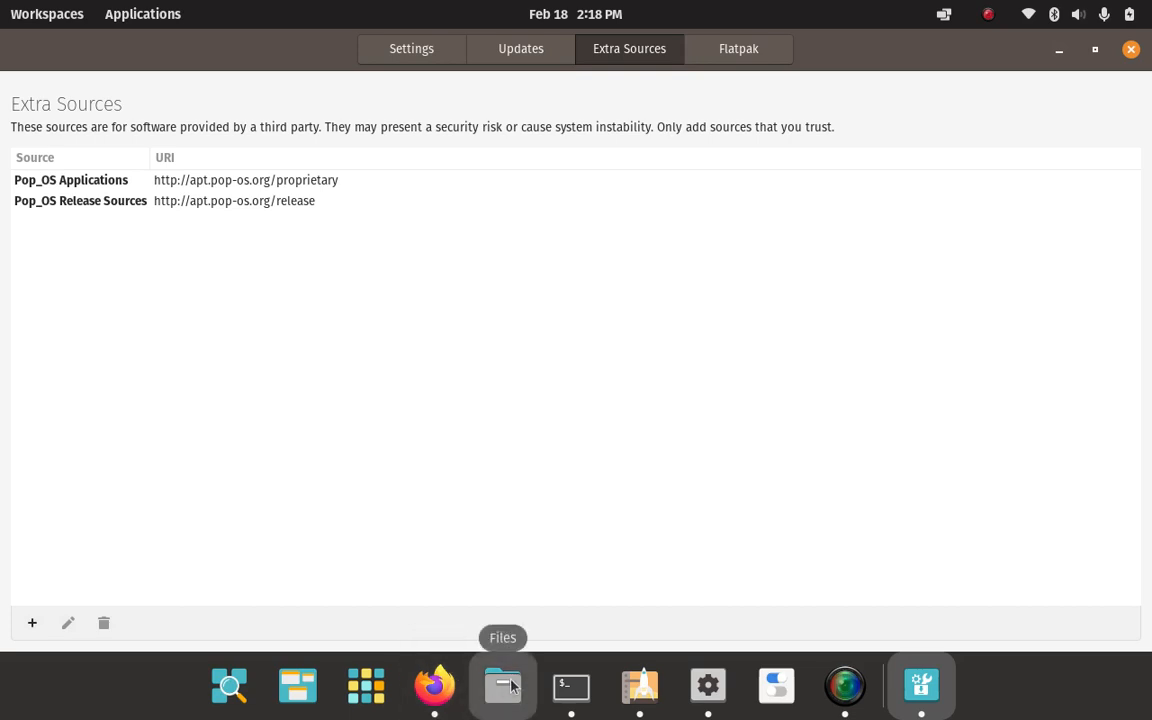
pyautogui.moveTo(489, 623)
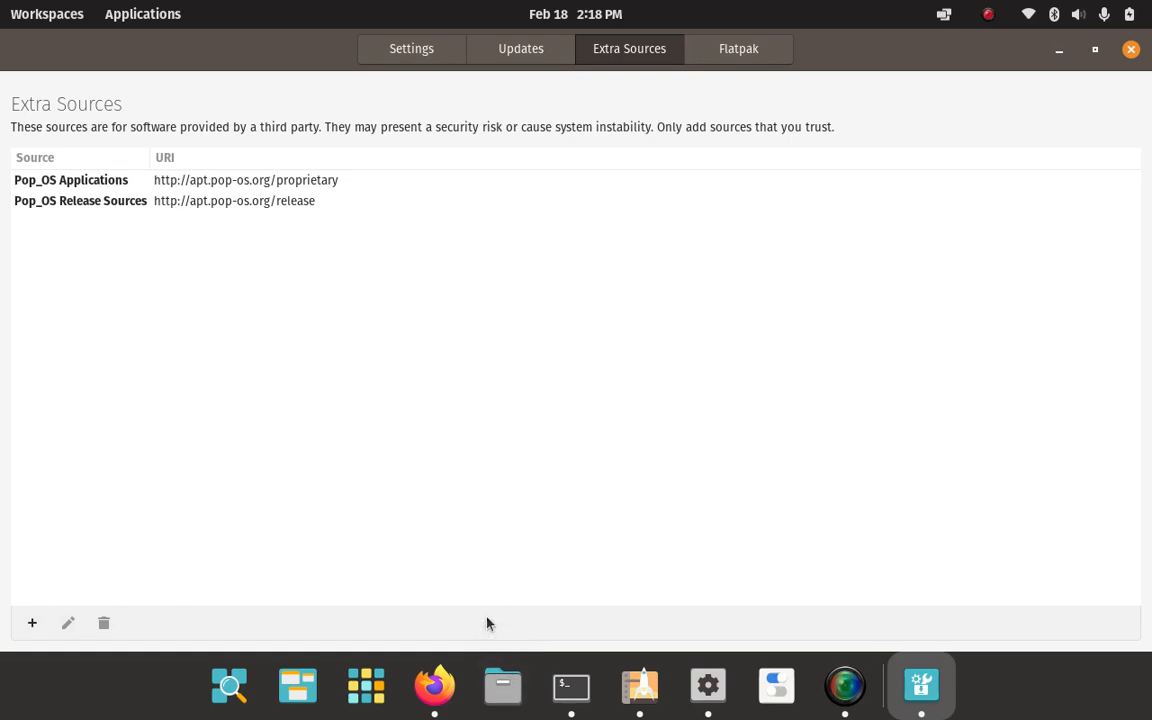
pyautogui.moveTo(503, 686)
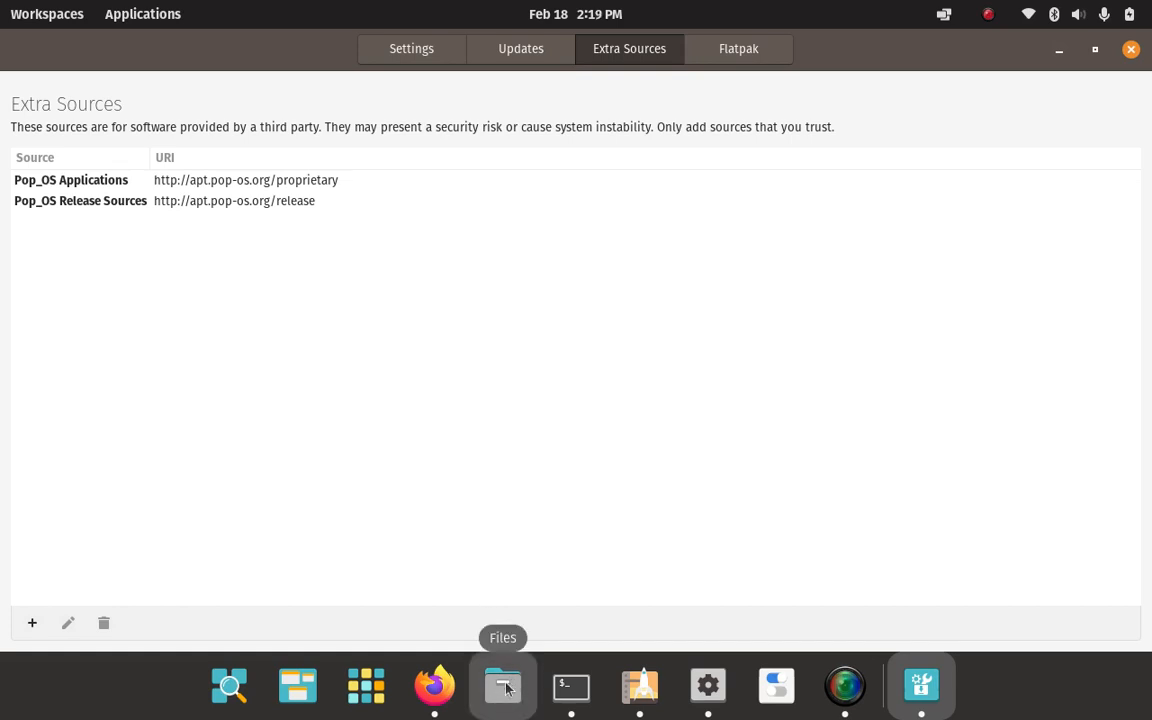
pyautogui.moveTo(565, 509)
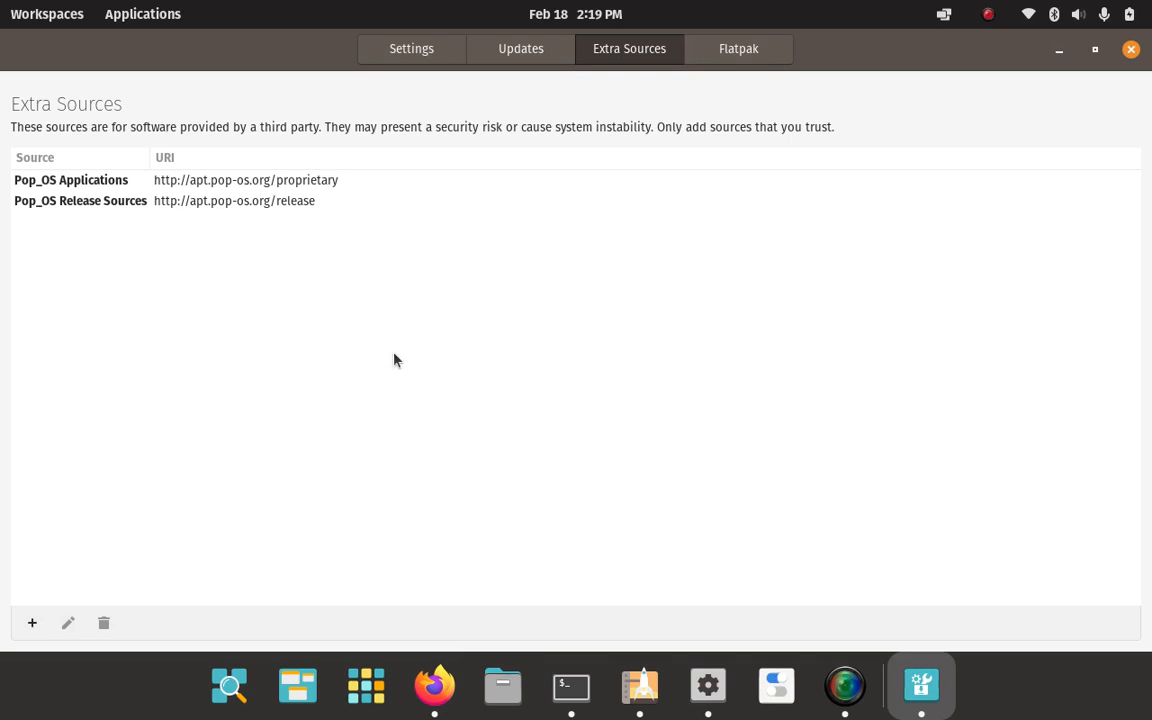
pyautogui.moveTo(714, 223)
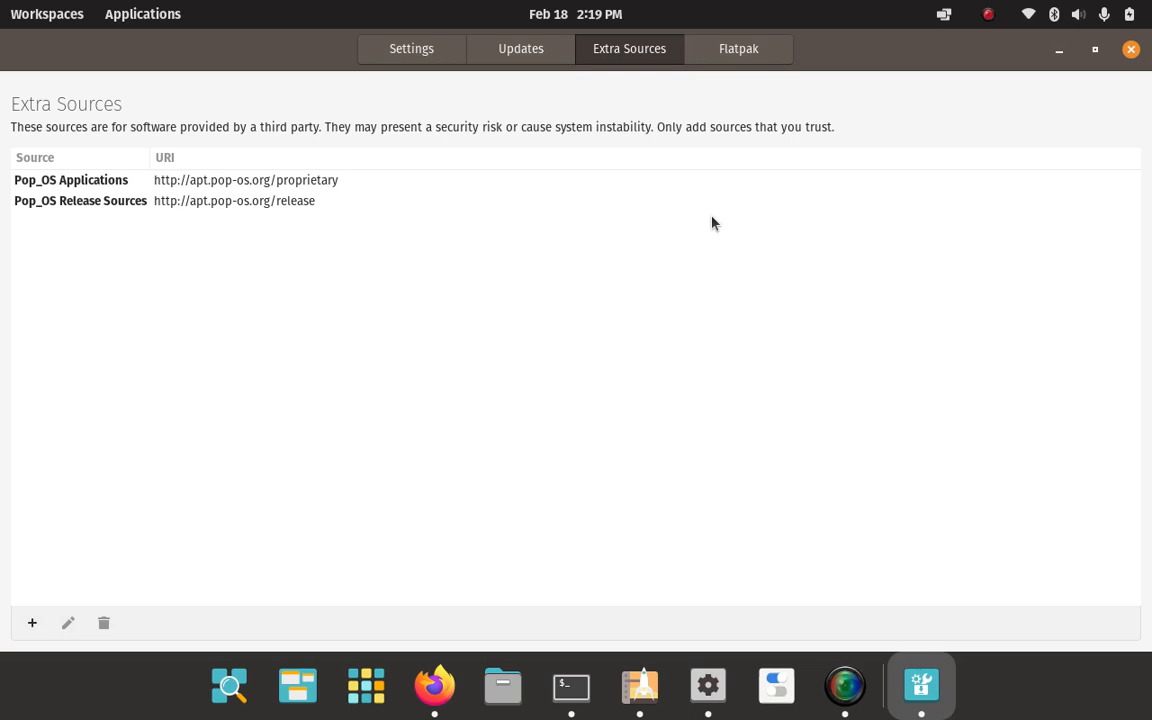
pyautogui.moveTo(435, 73)
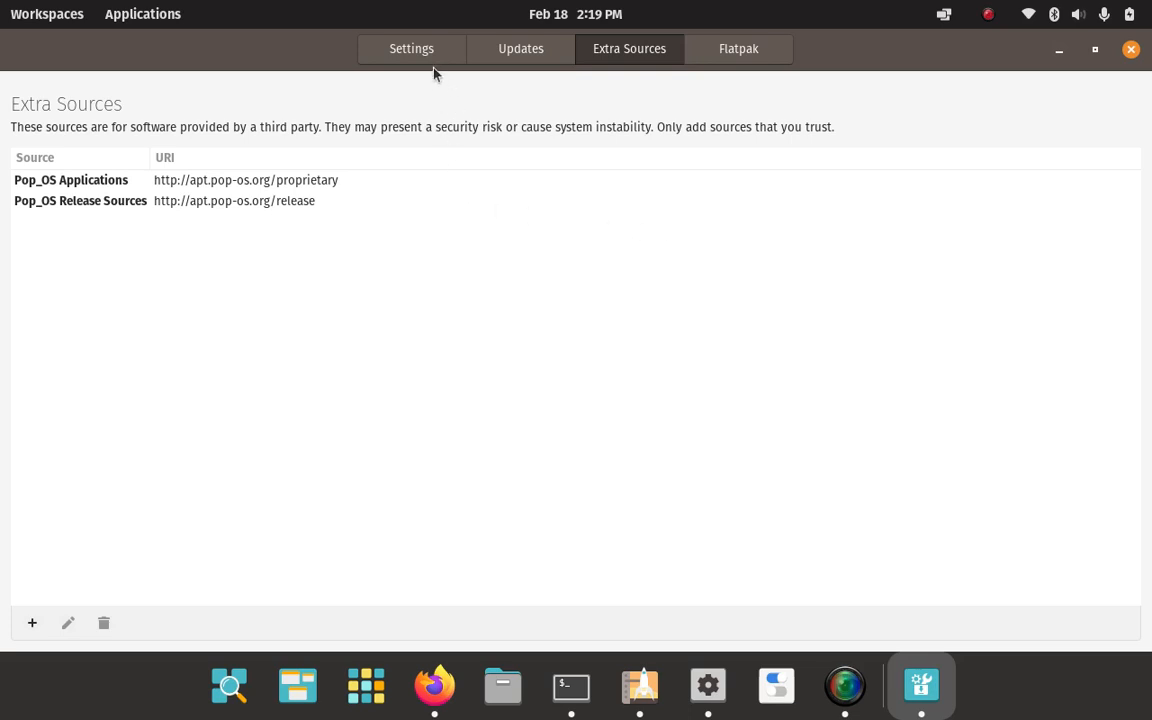
# View the Flatpak, Settings and Updates tabs, ending on Extra Sources.
pyautogui.click(738, 48)
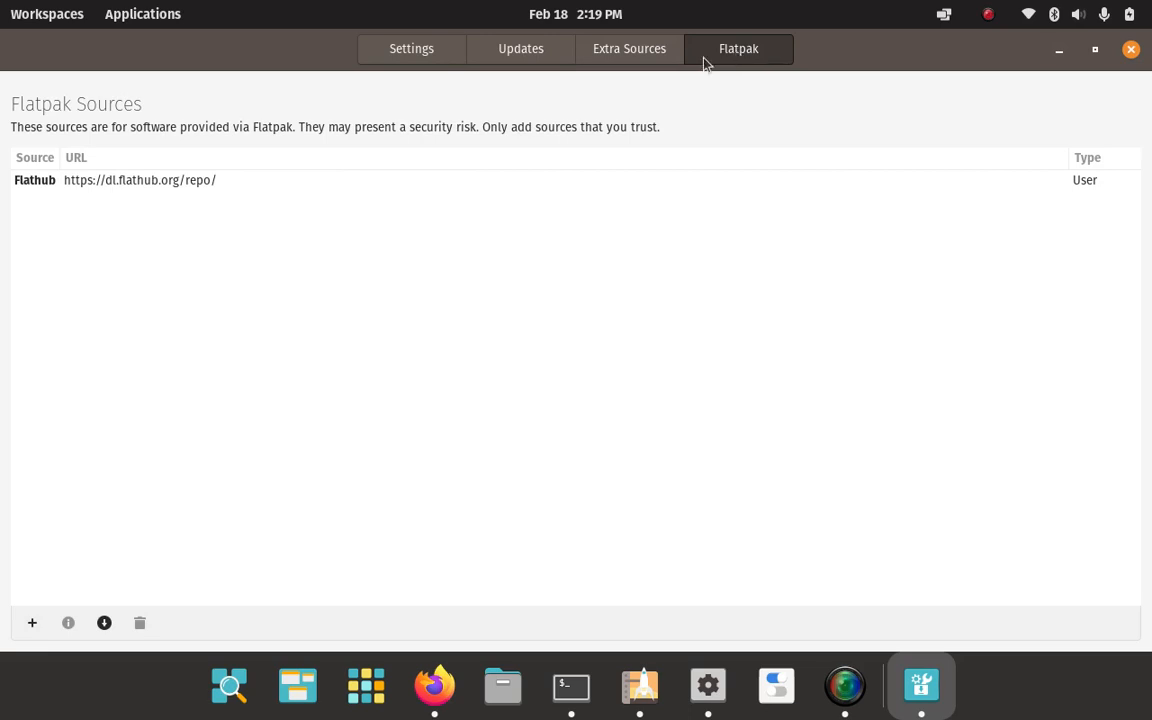
pyautogui.click(411, 48)
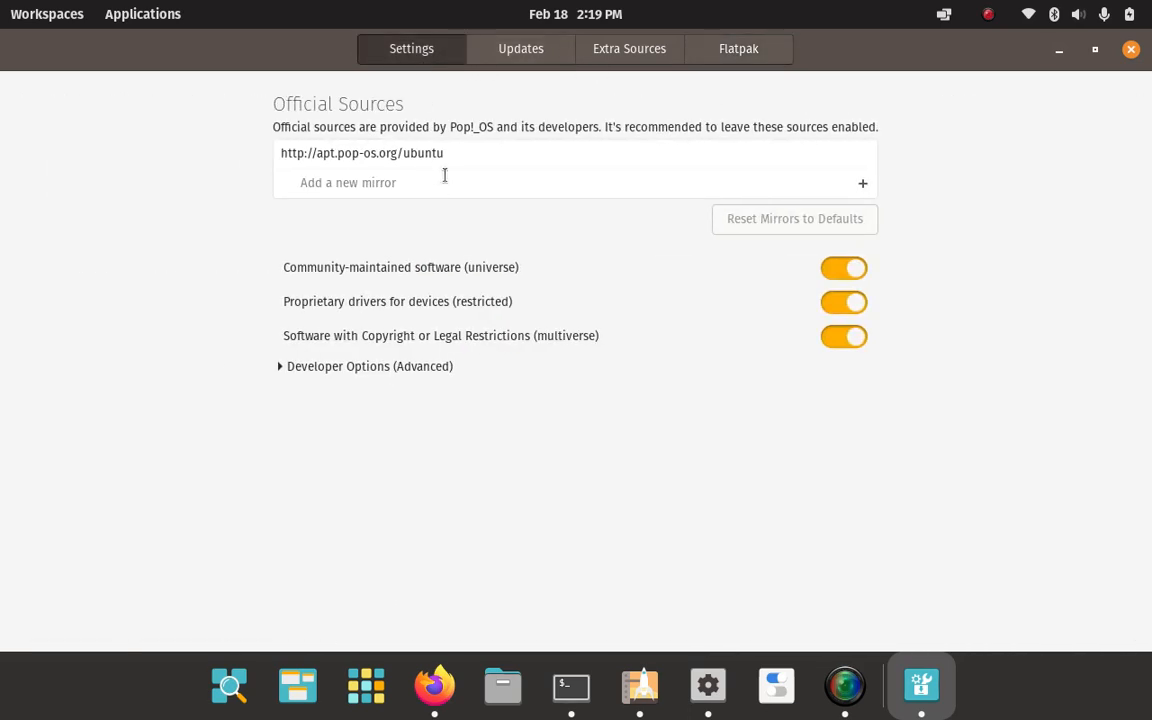
pyautogui.click(520, 48)
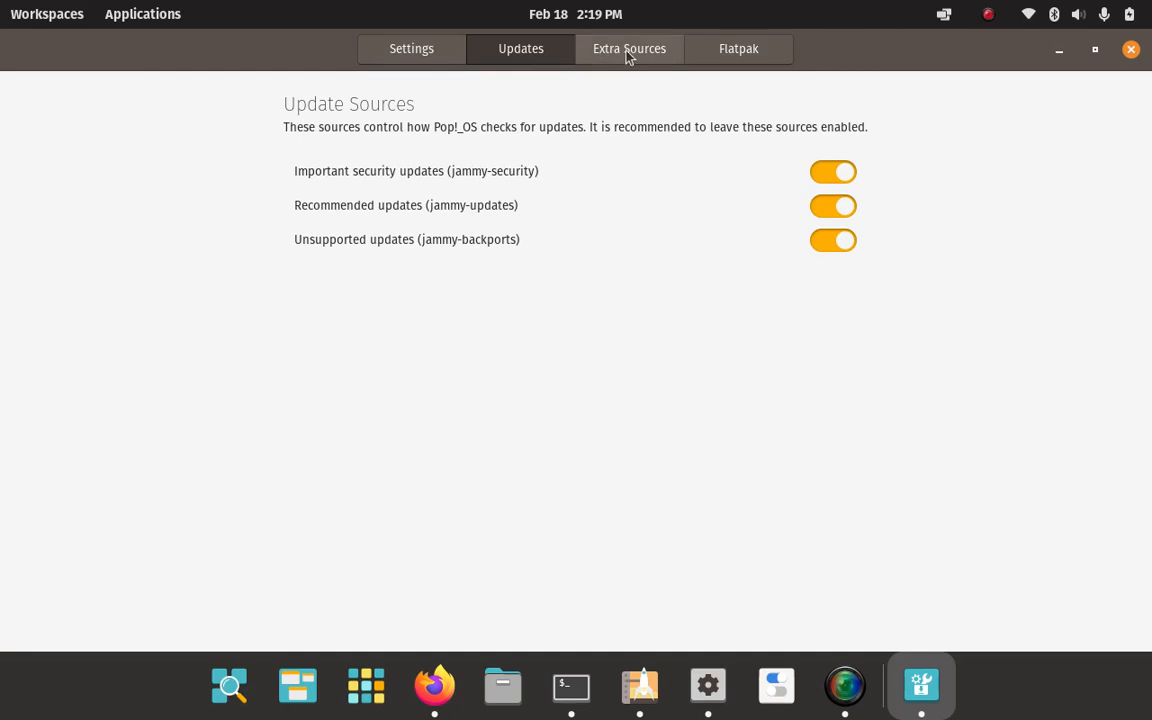
pyautogui.click(629, 48)
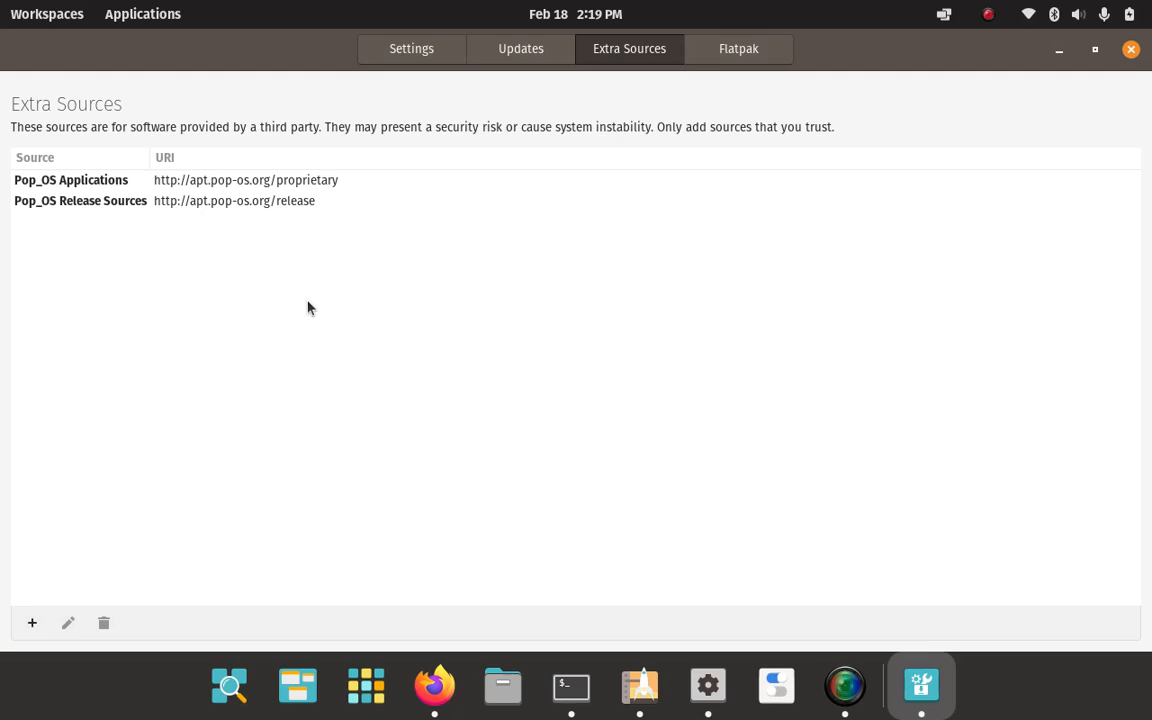
pyautogui.moveTo(333, 218)
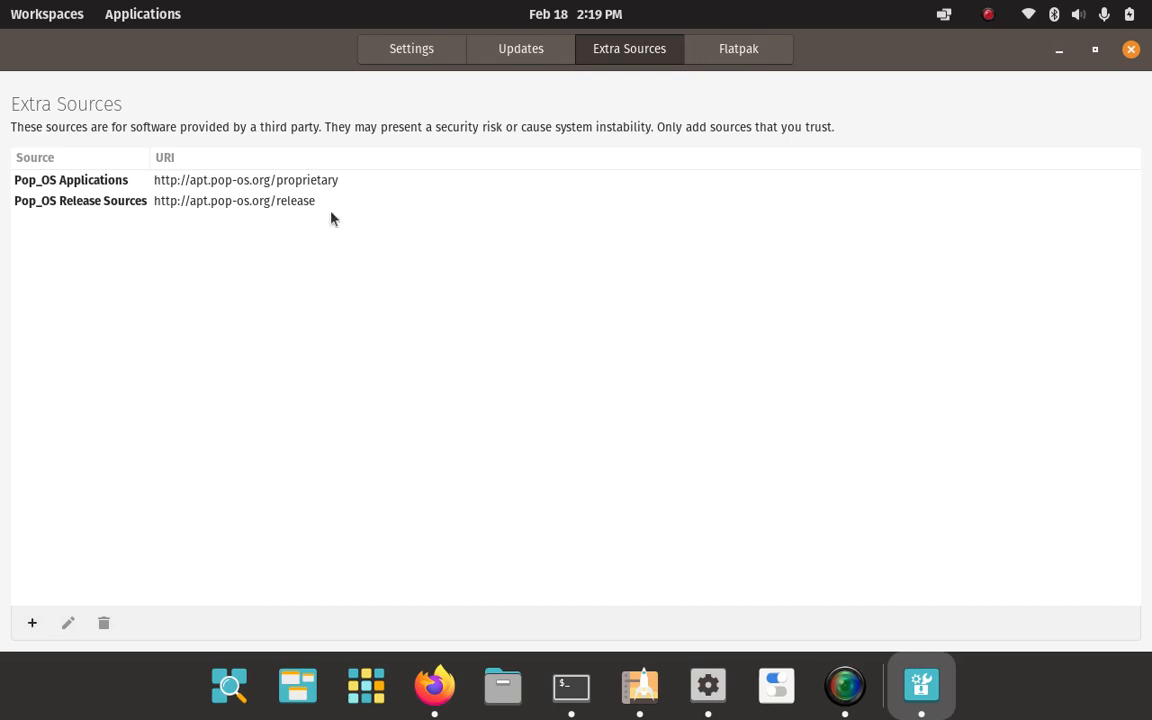
pyautogui.moveTo(220, 214)
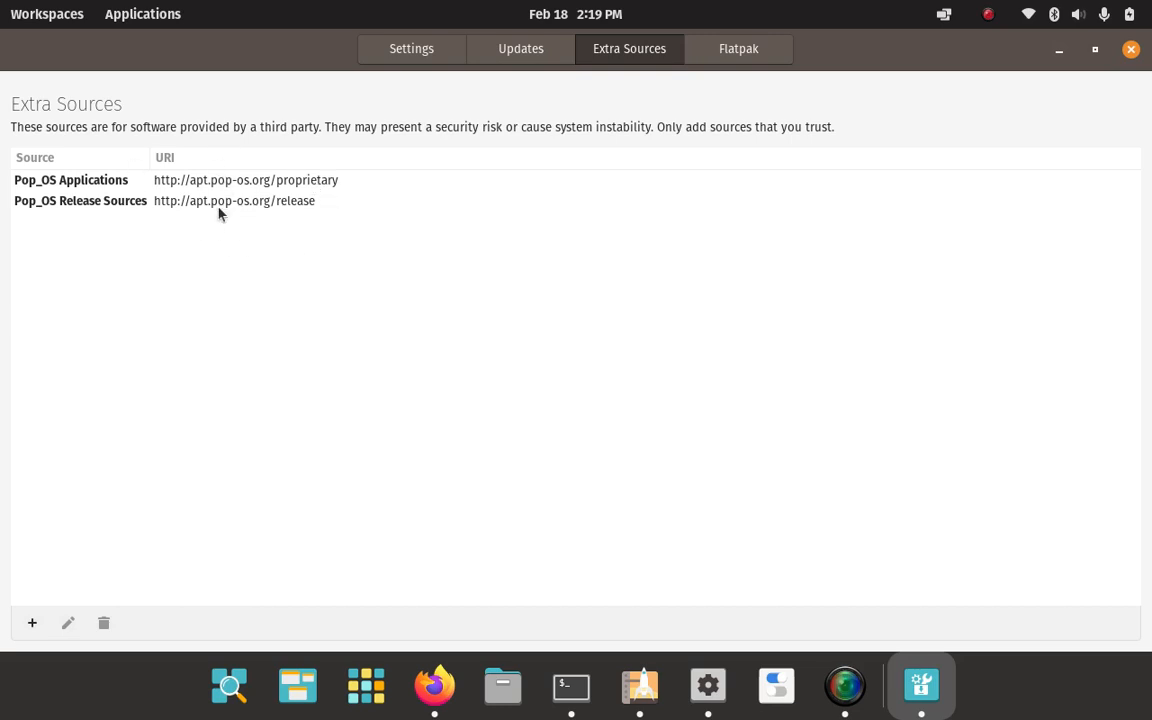
pyautogui.moveTo(270, 218)
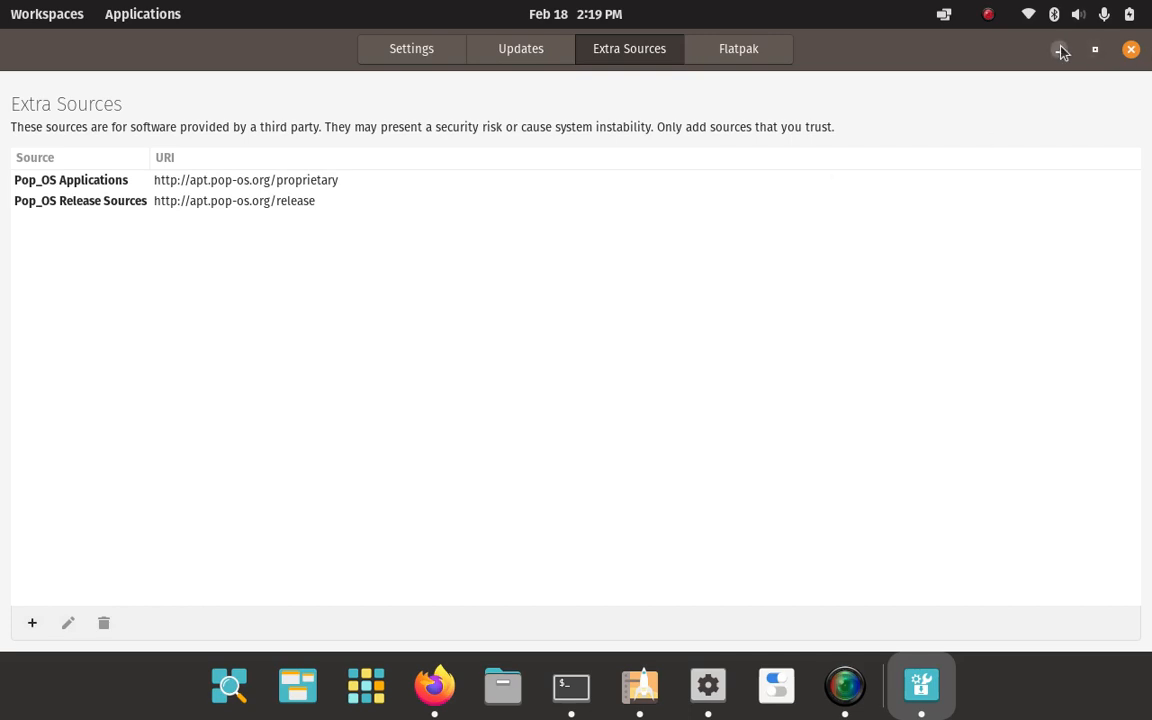
# Minimize Software Sources and accept Chrome's terms for the 64-bit .deb in Firefox.
pyautogui.click(1131, 49)
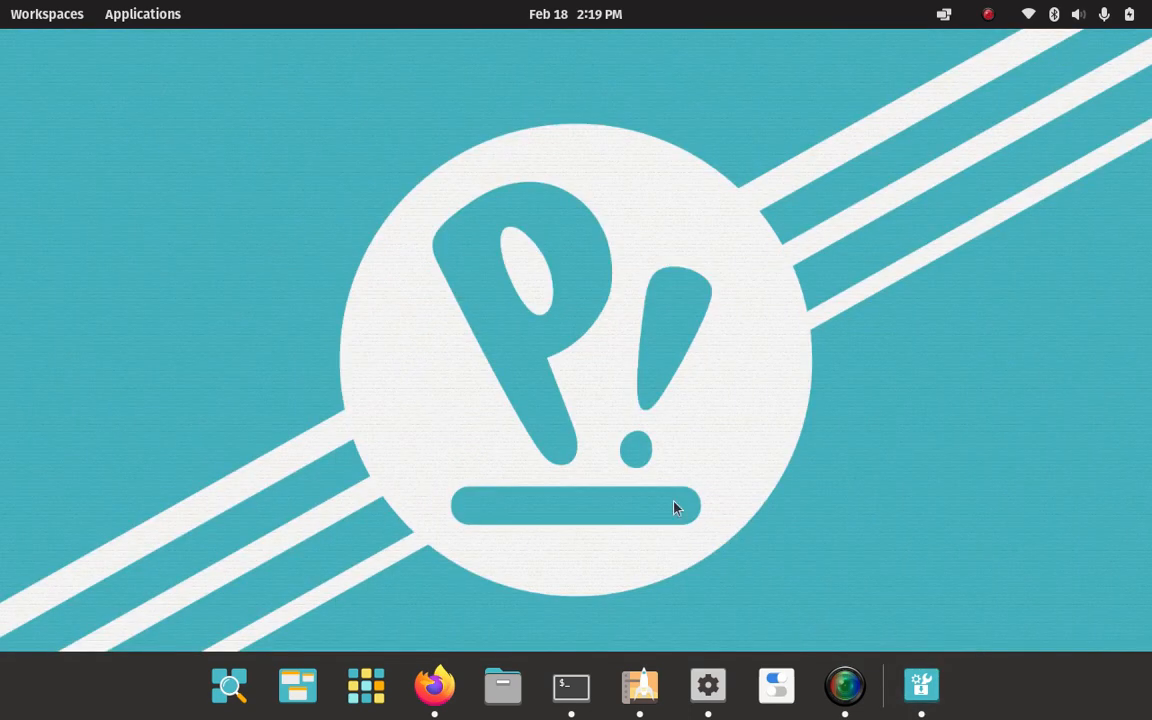
pyautogui.click(434, 686)
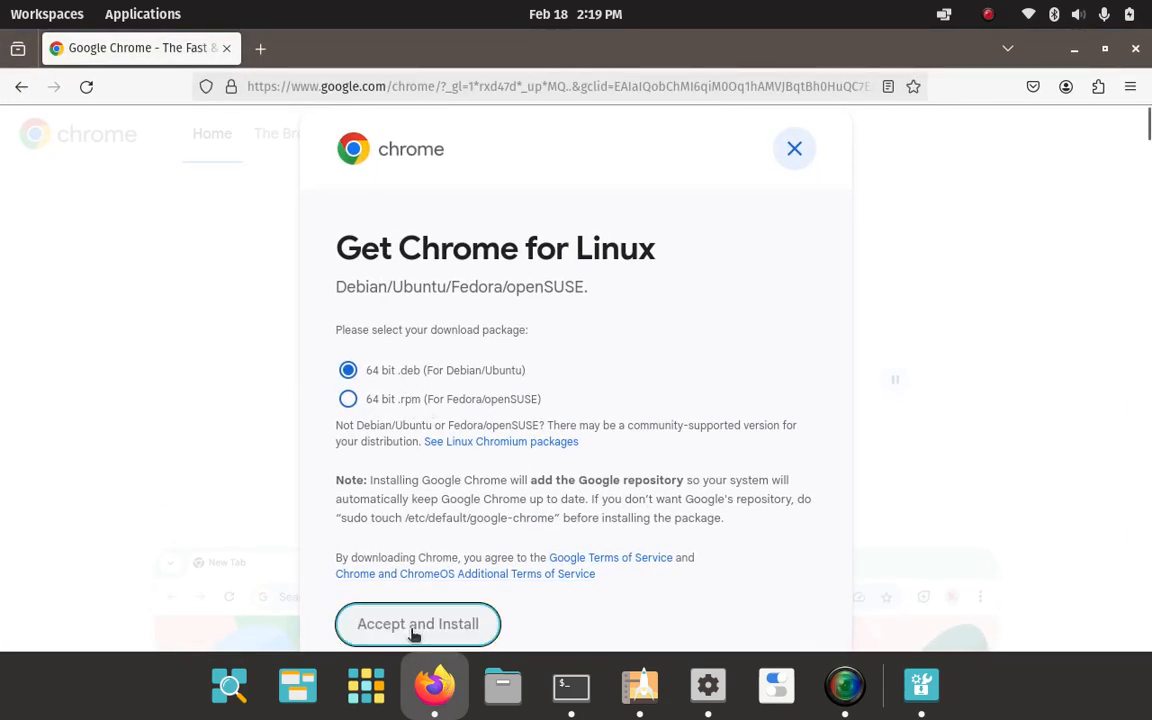
pyautogui.click(417, 623)
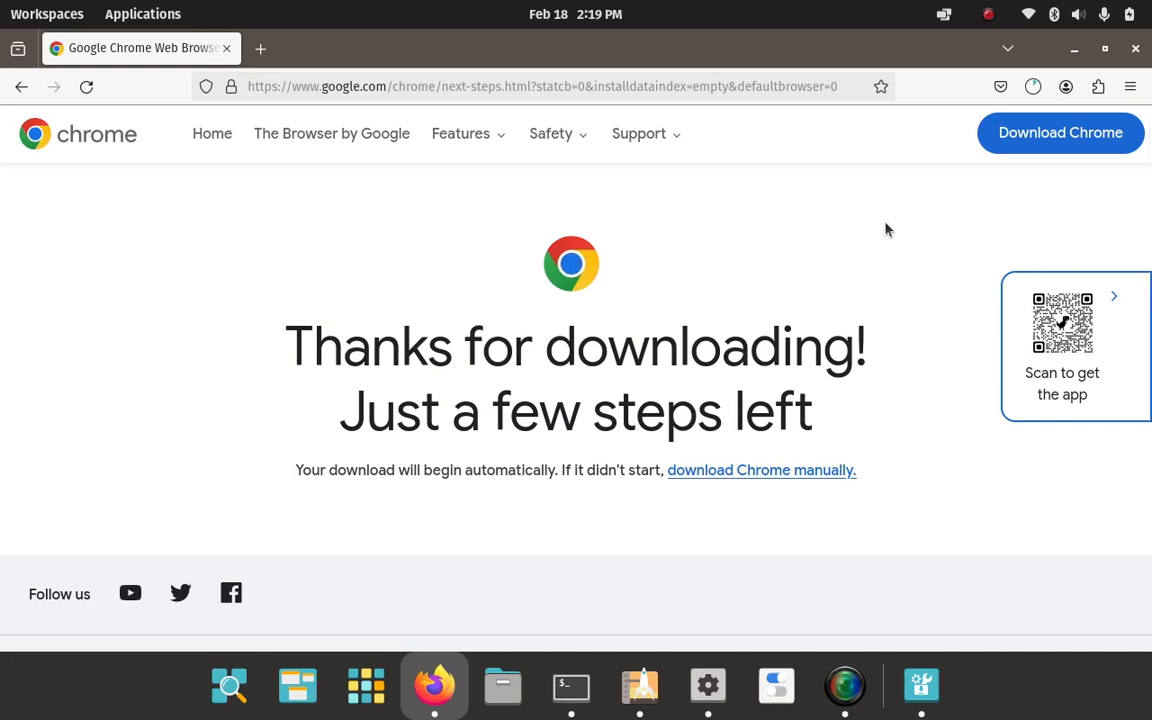
pyautogui.moveTo(1033, 86)
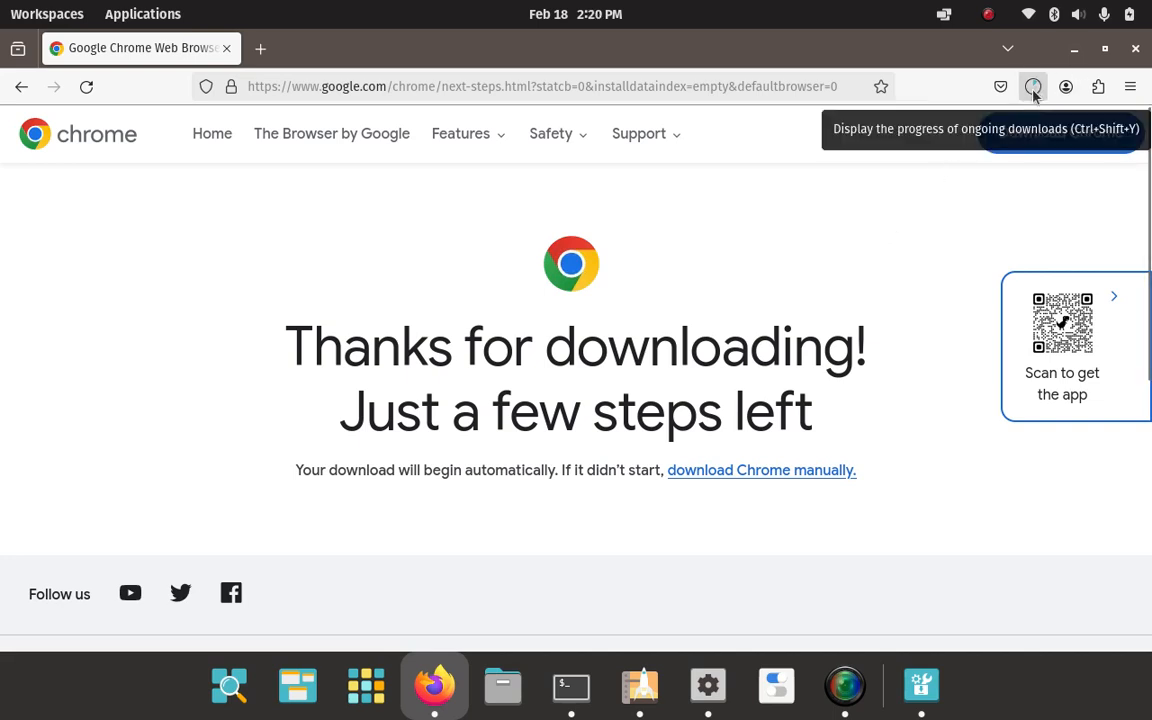
# Show the google-chrome-stable_current_amd64.deb download progress in a maximized Library window.
pyautogui.click(1033, 86)
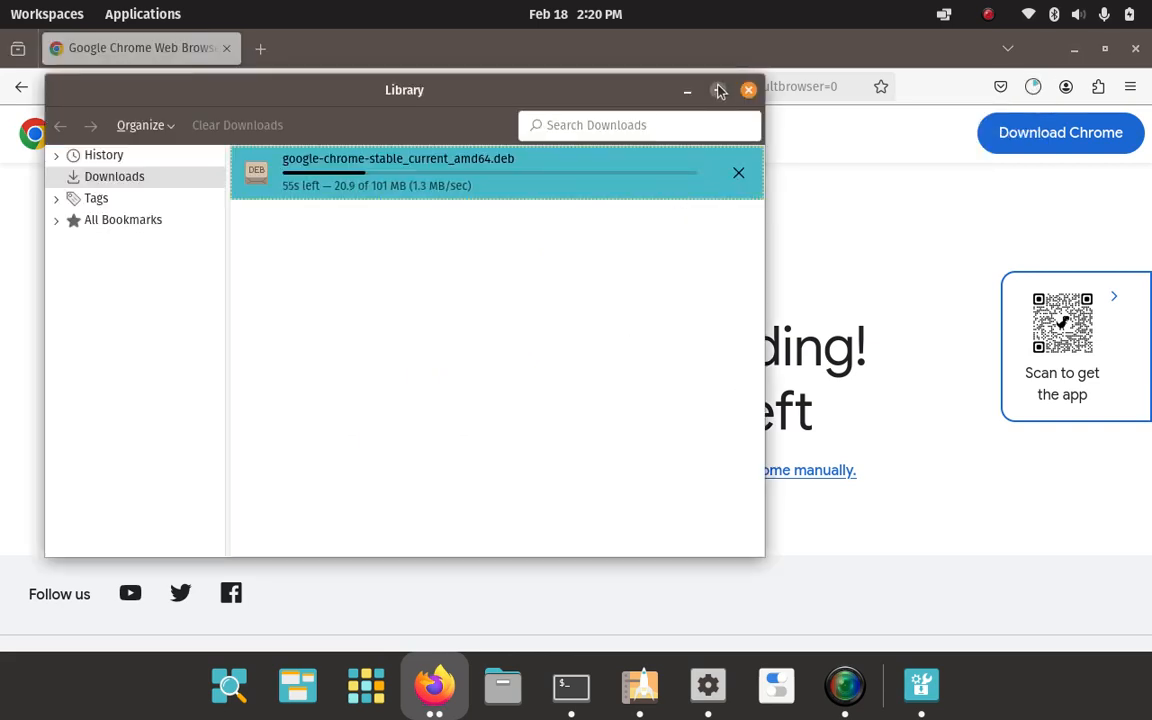
pyautogui.click(719, 90)
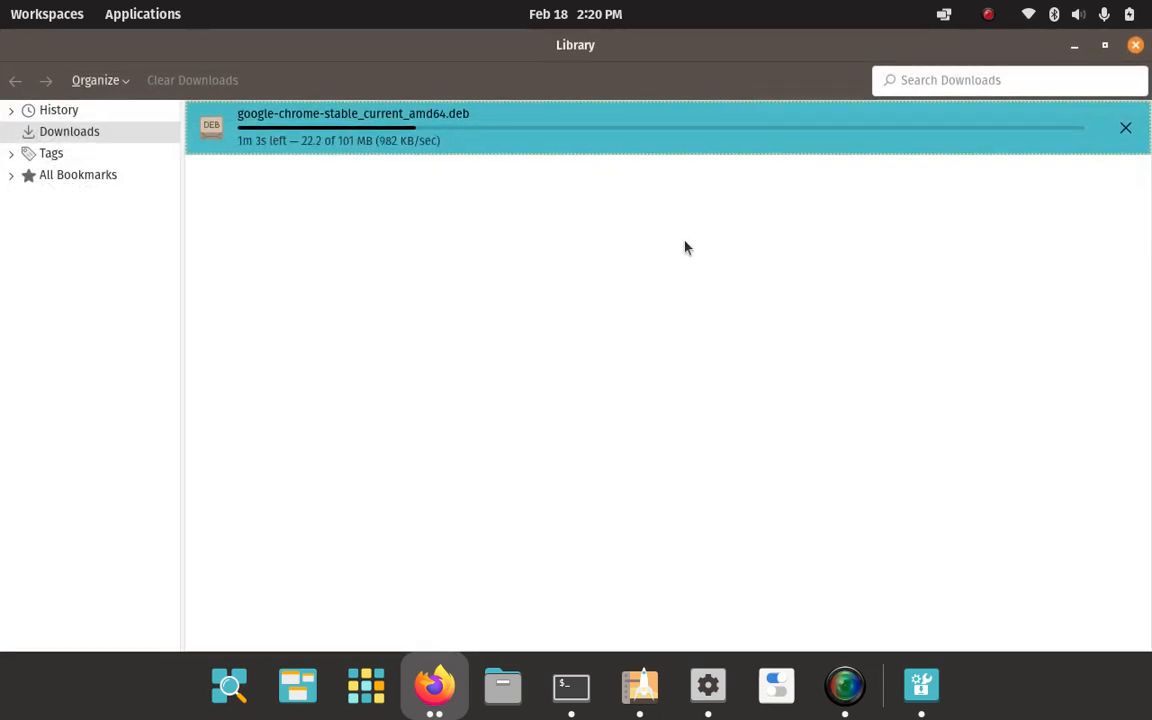
pyautogui.moveTo(282, 192)
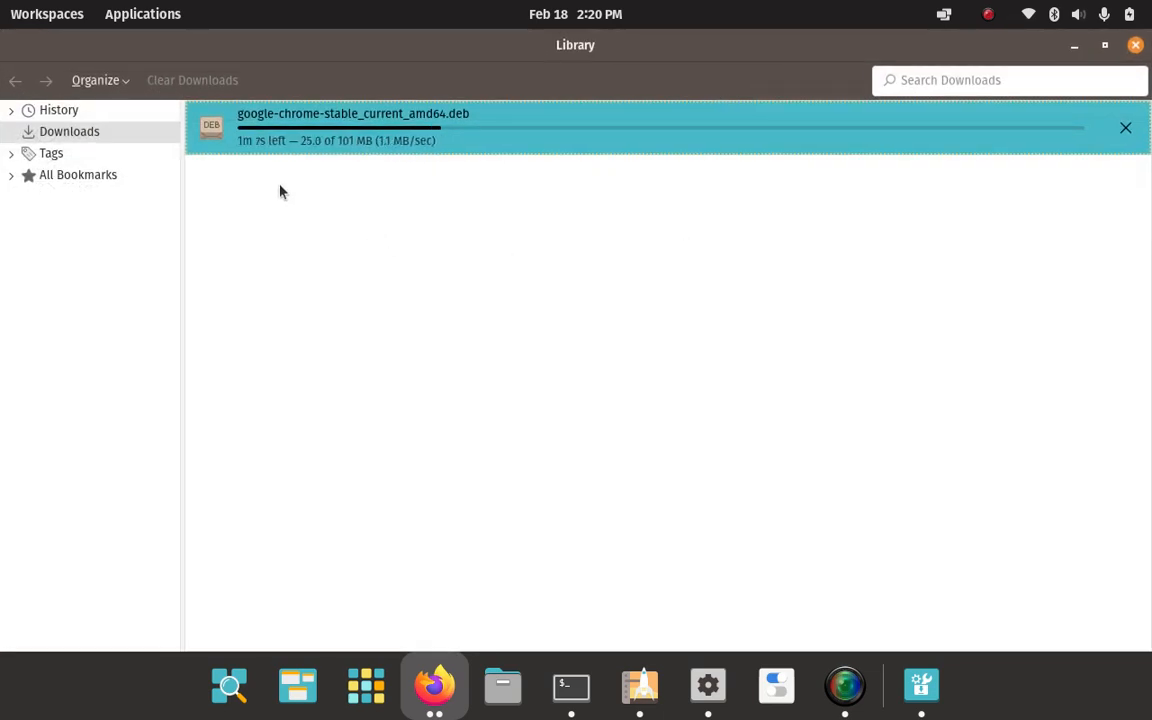
pyautogui.moveTo(360, 170)
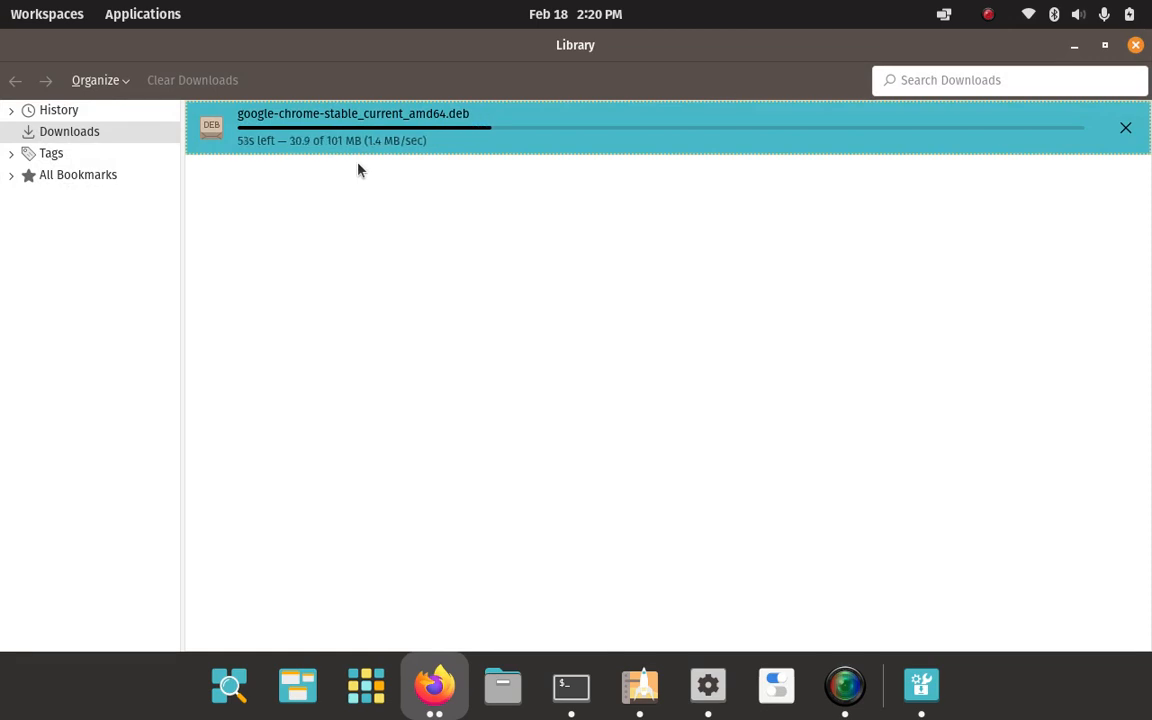
pyautogui.moveTo(249, 160)
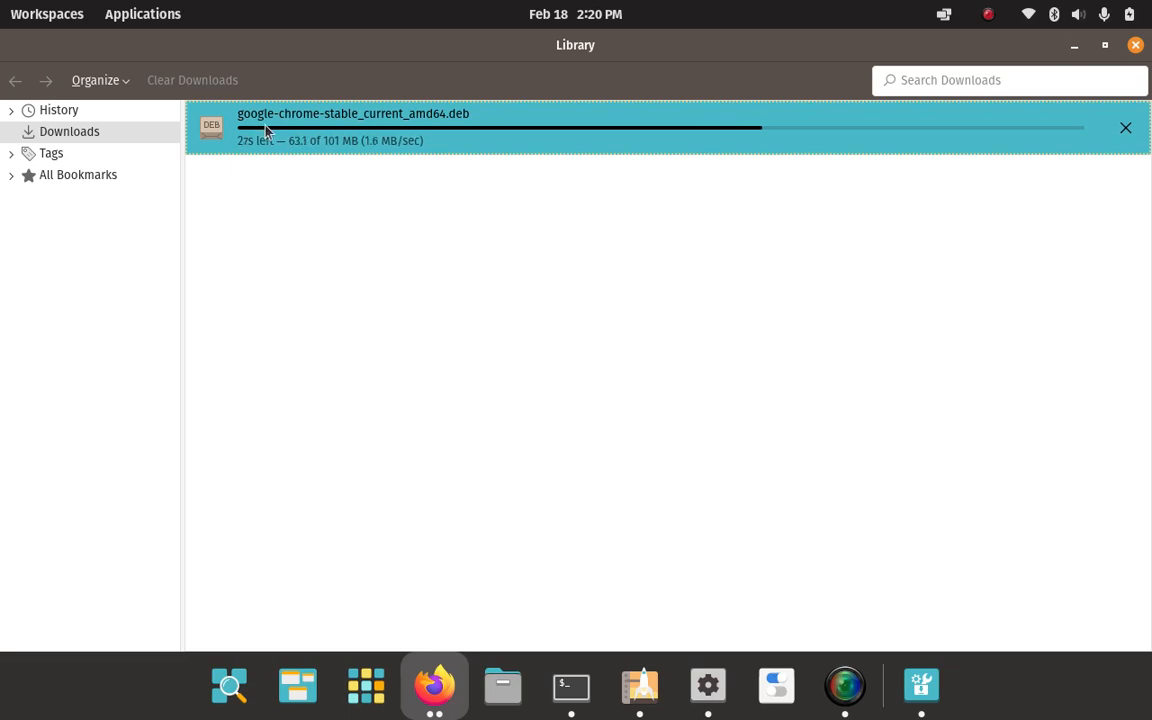
pyautogui.moveTo(350, 130)
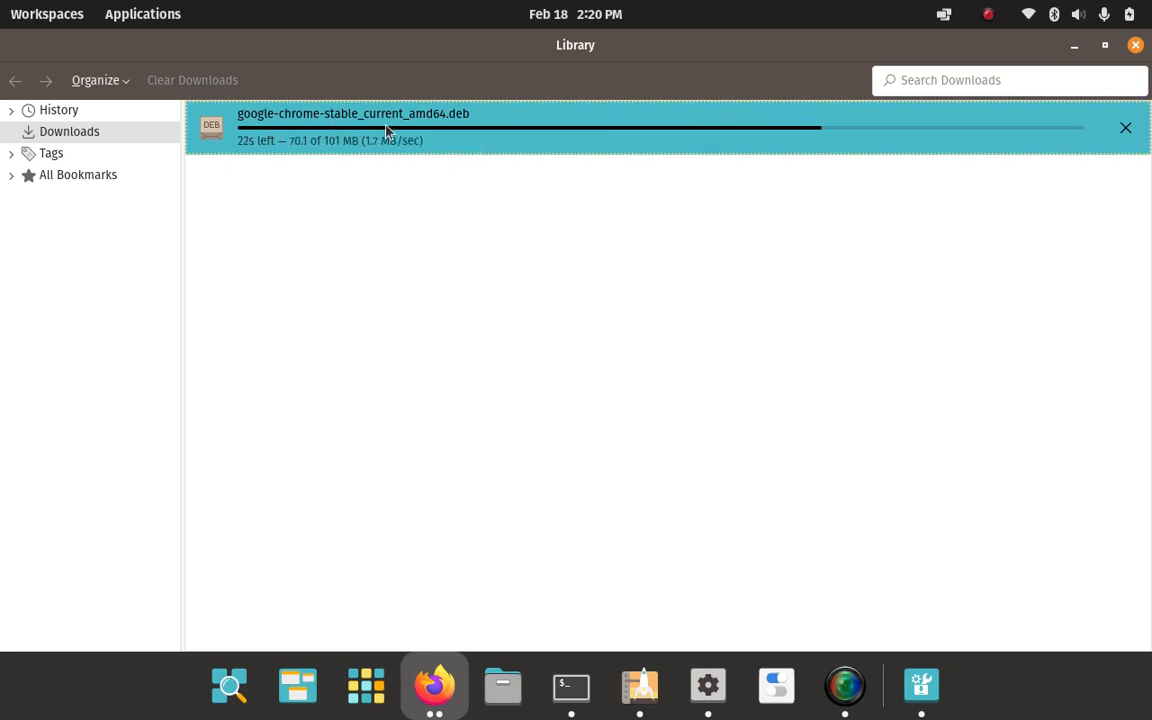
pyautogui.moveTo(449, 130)
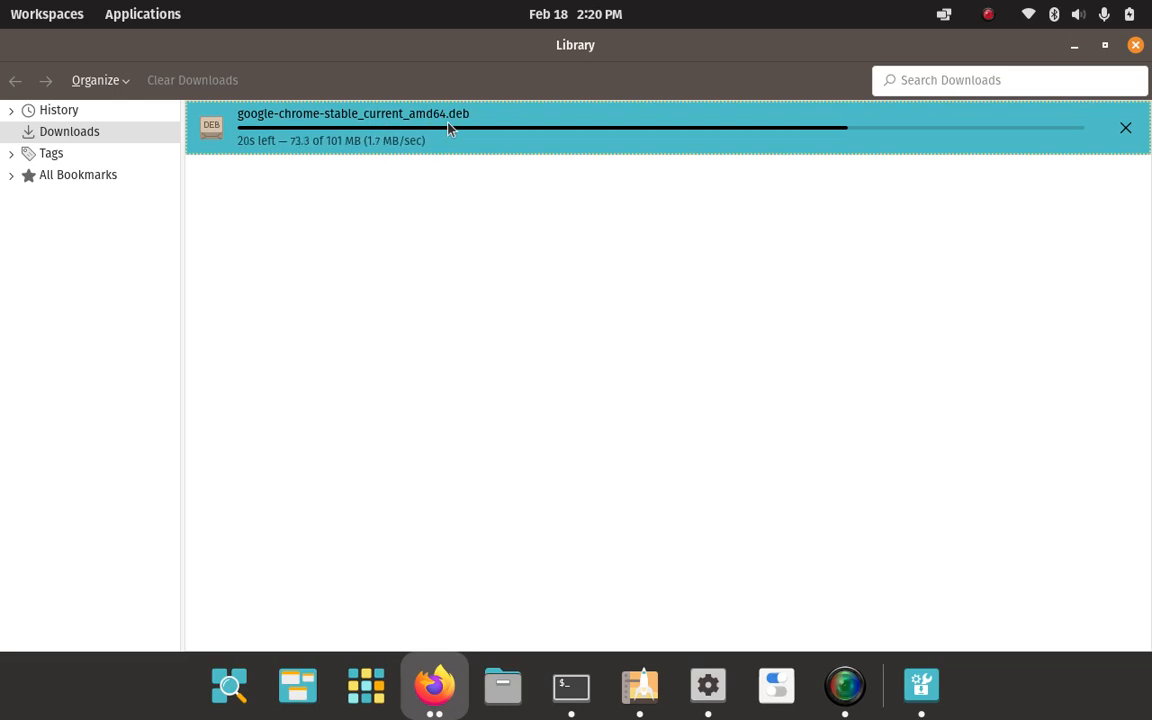
pyautogui.moveTo(515, 251)
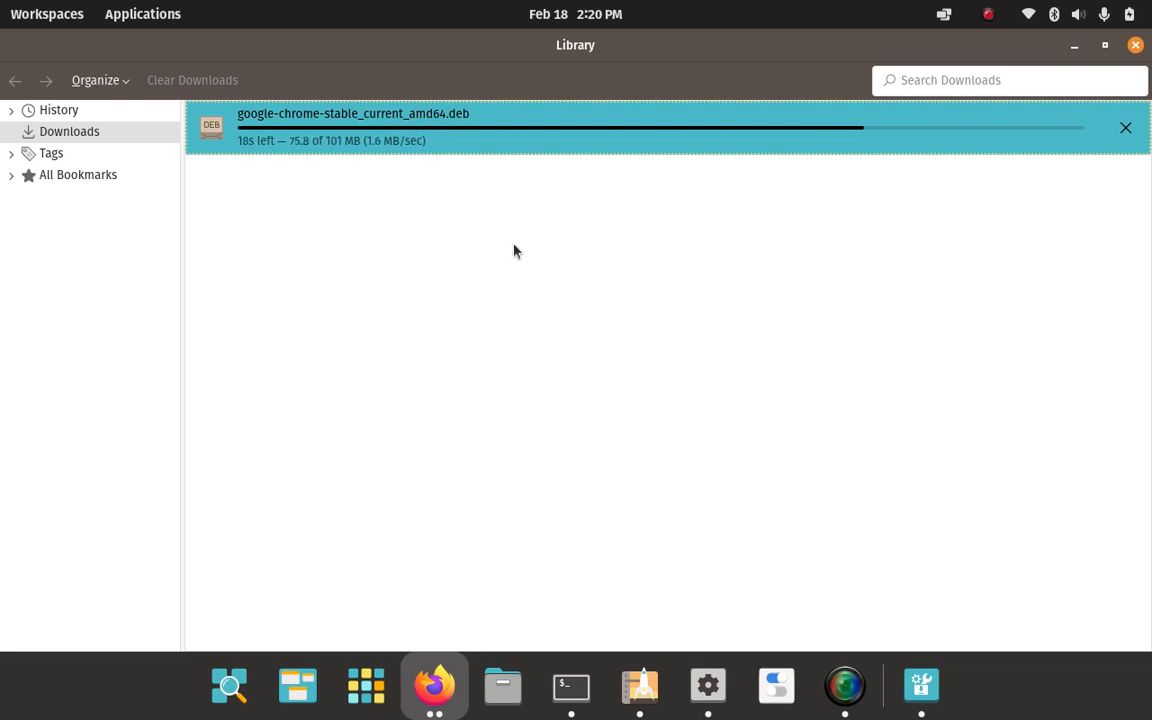
pyautogui.moveTo(307, 197)
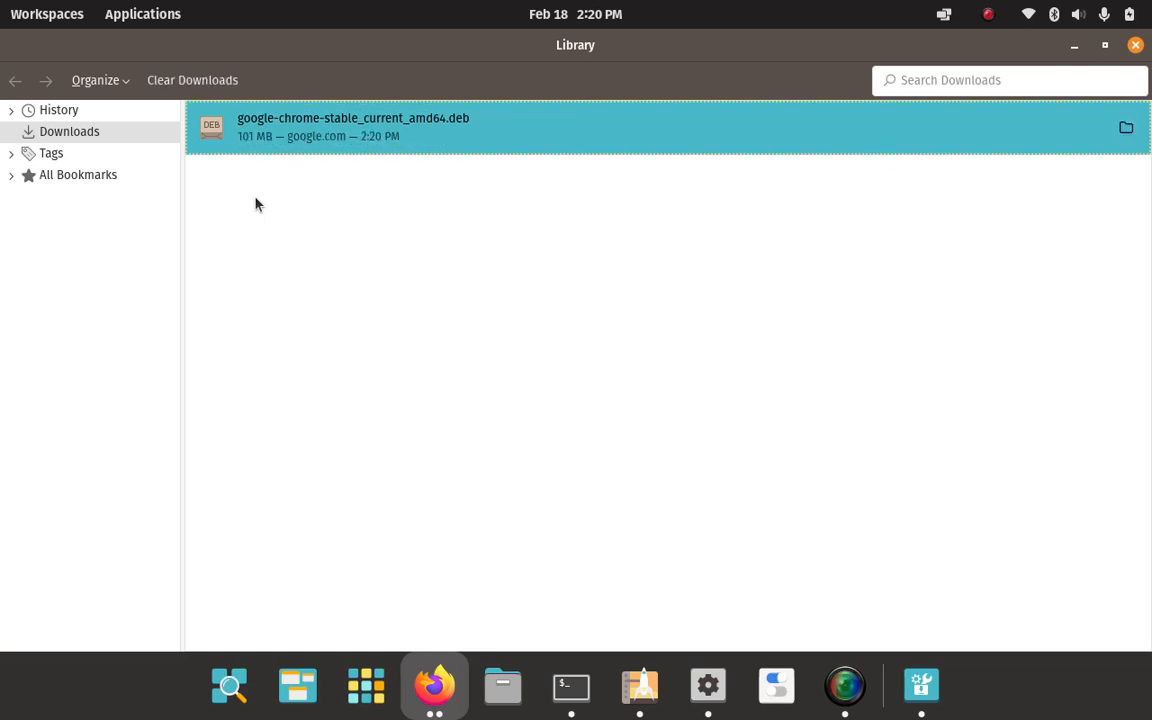
pyautogui.moveTo(309, 7)
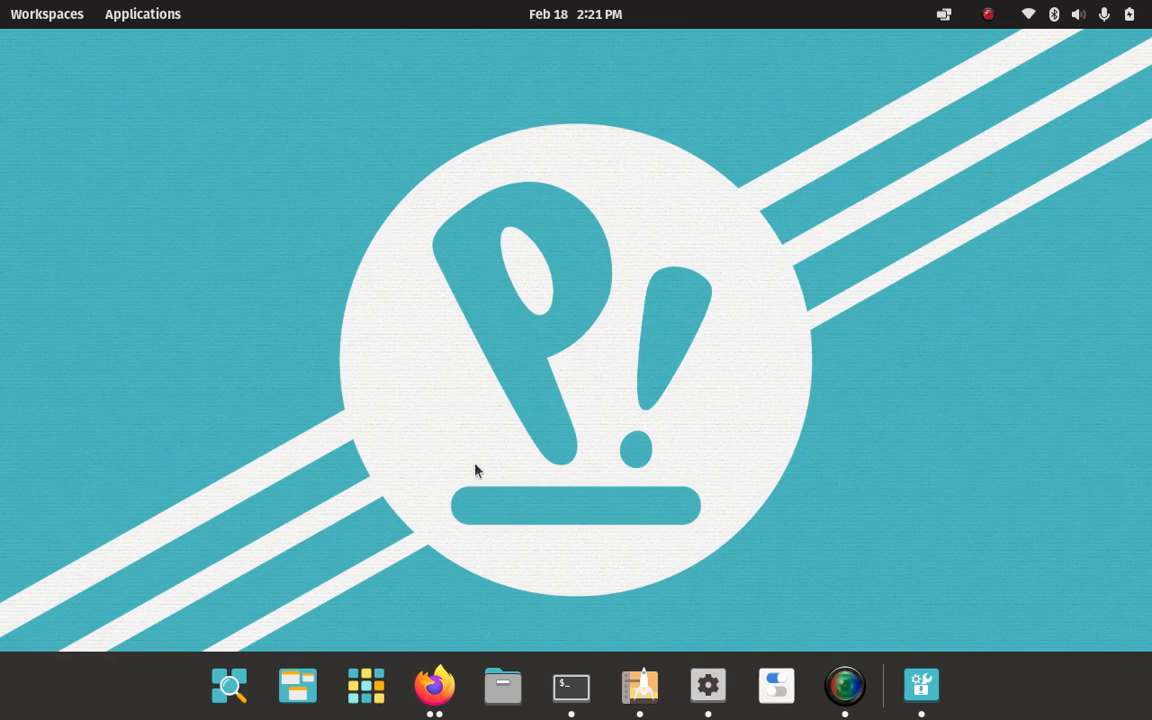
pyautogui.moveTo(571, 686)
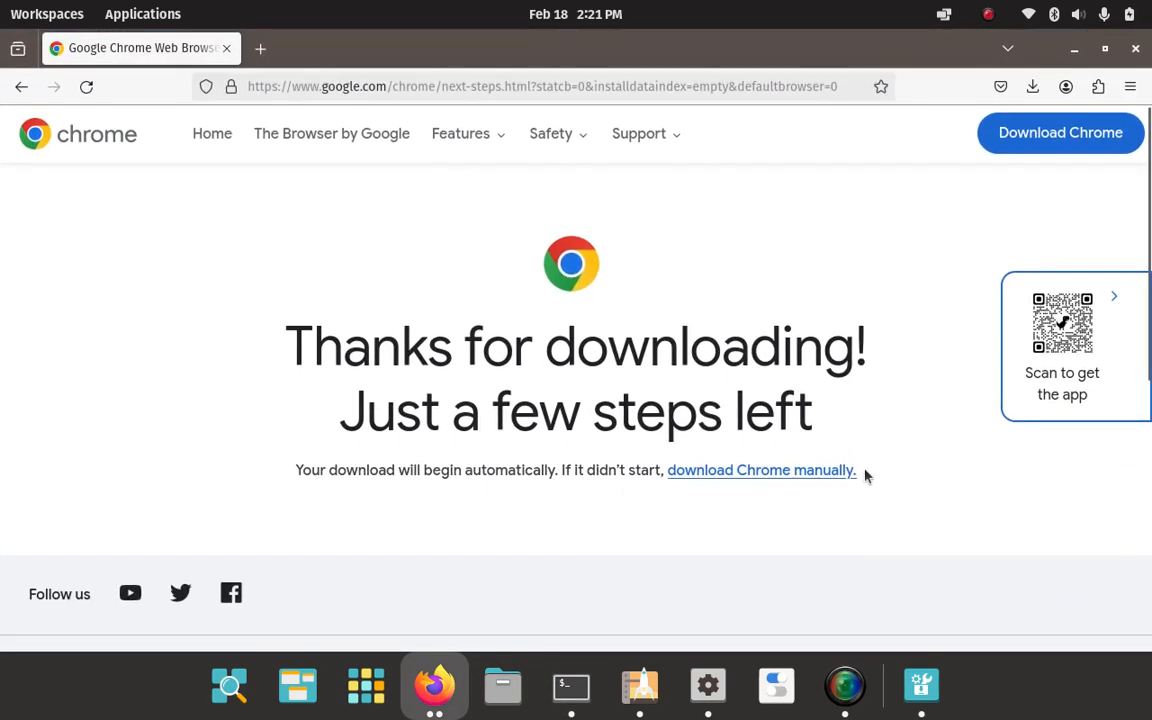
pyautogui.moveTo(1073, 48)
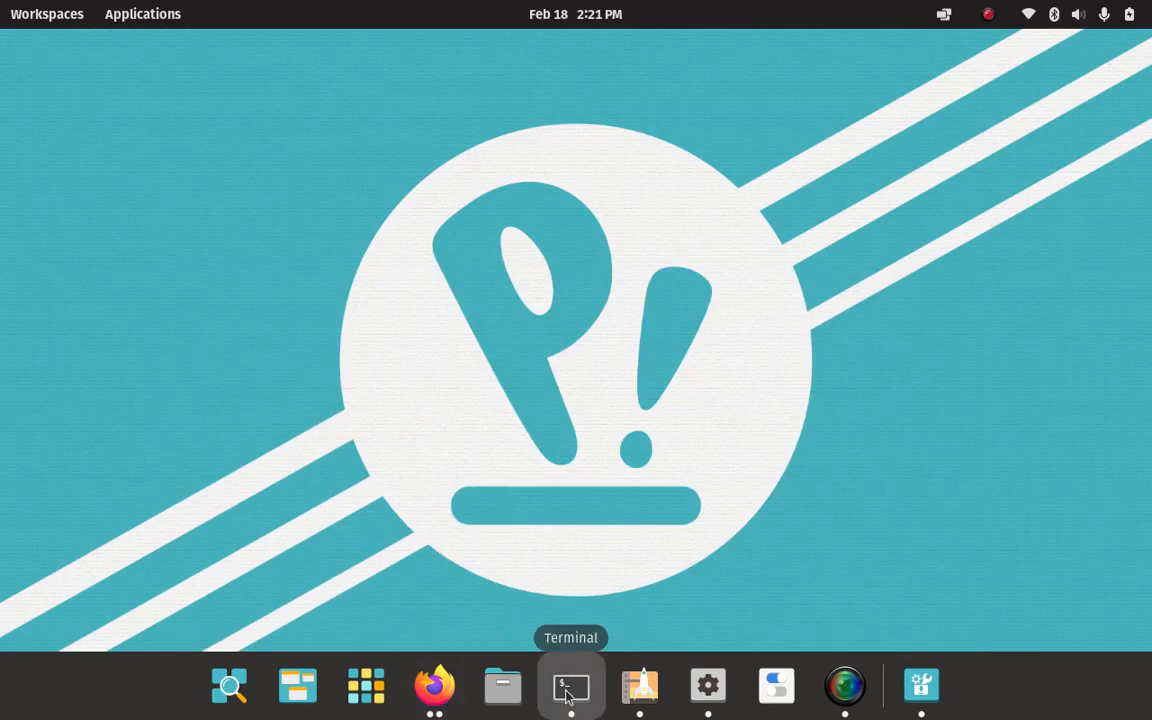
# In a new terminal, run pwd and cd into Downloads using Tab completion.
pyautogui.click(571, 685)
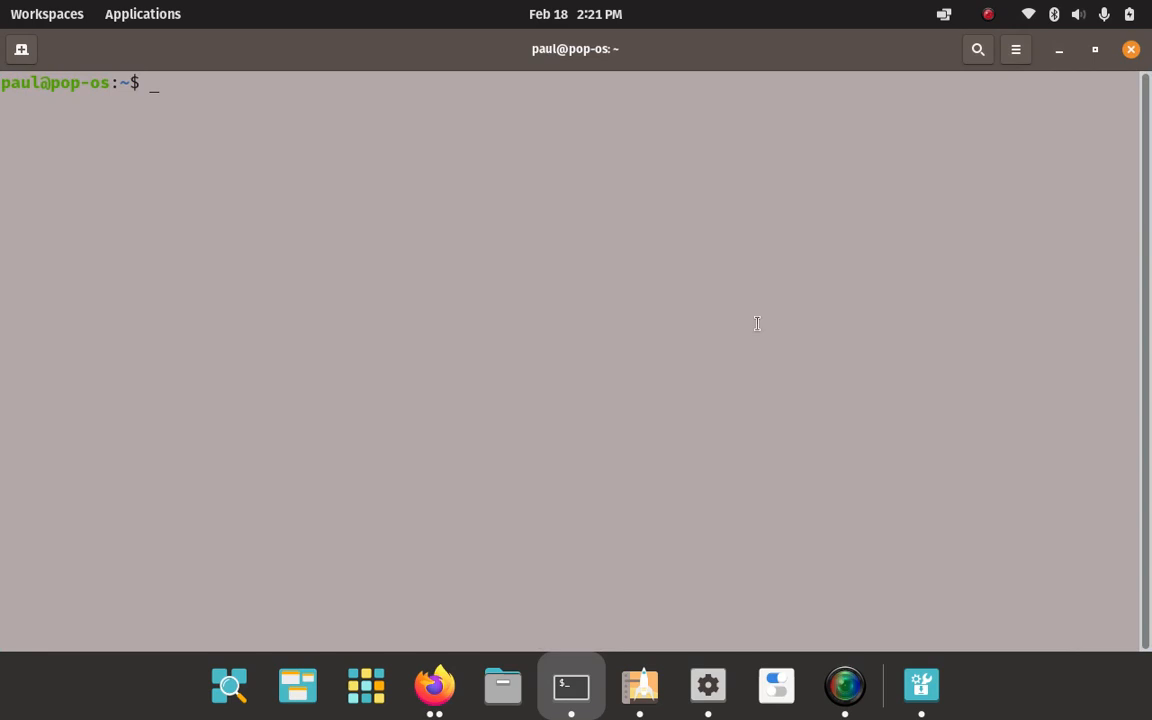
pyautogui.write('pwd')
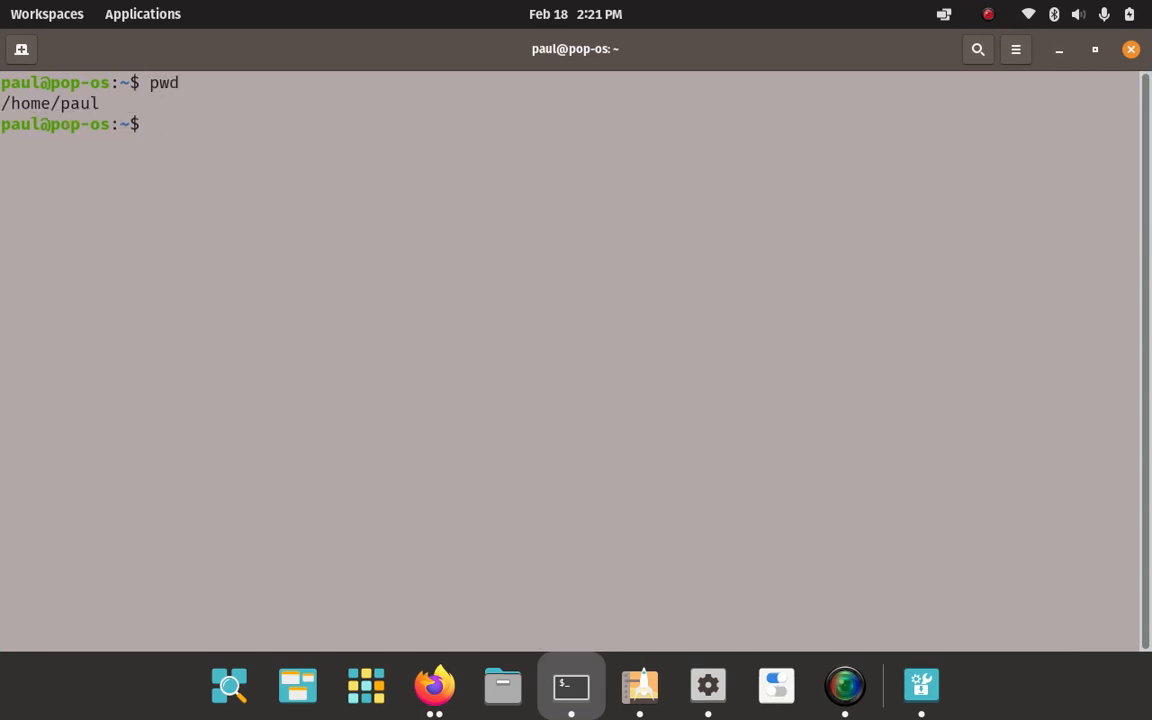
pyautogui.write('cd')
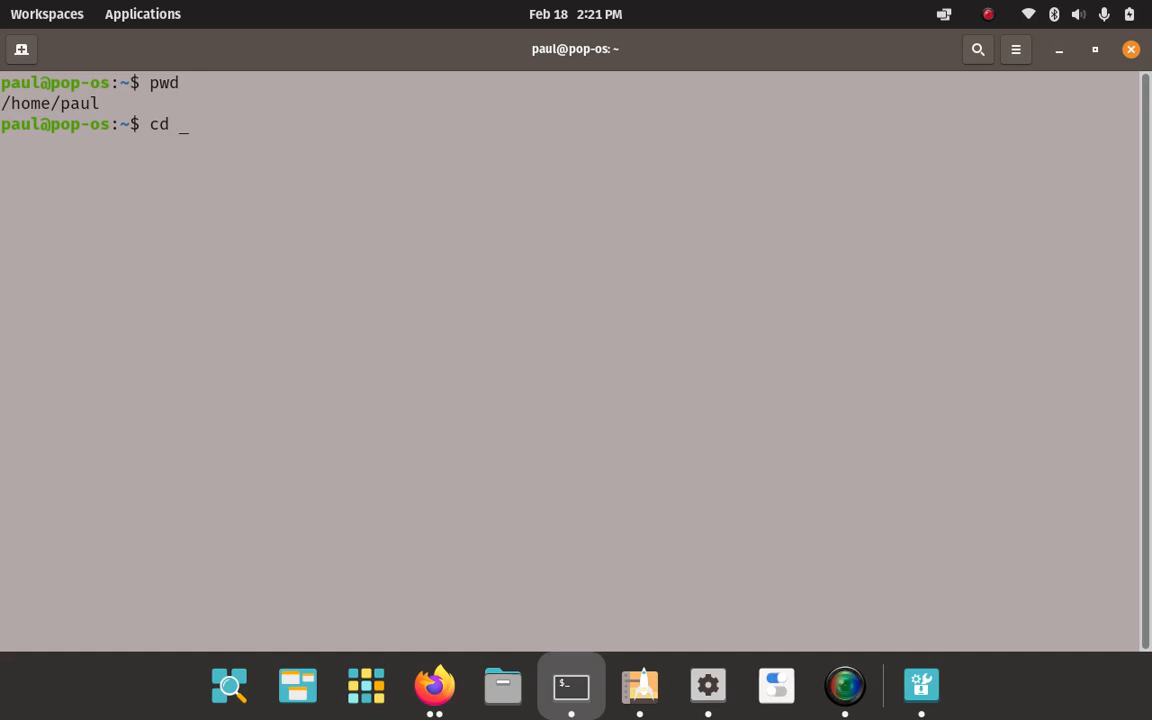
pyautogui.write('Do')
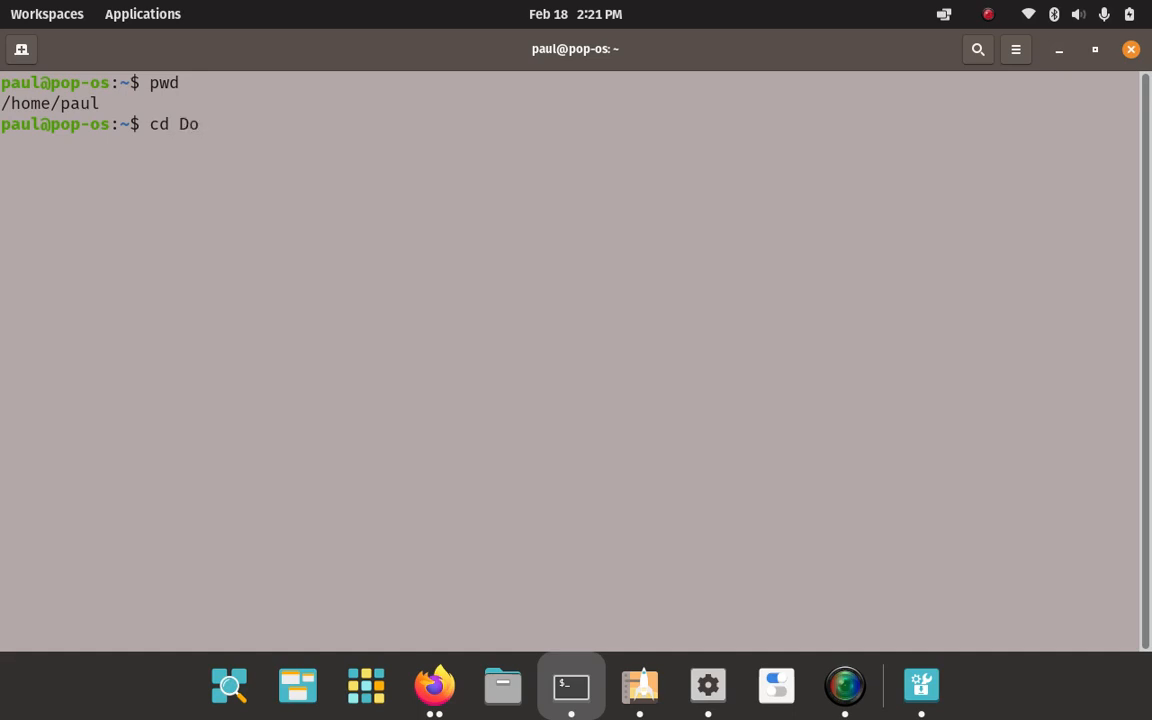
pyautogui.write('w')
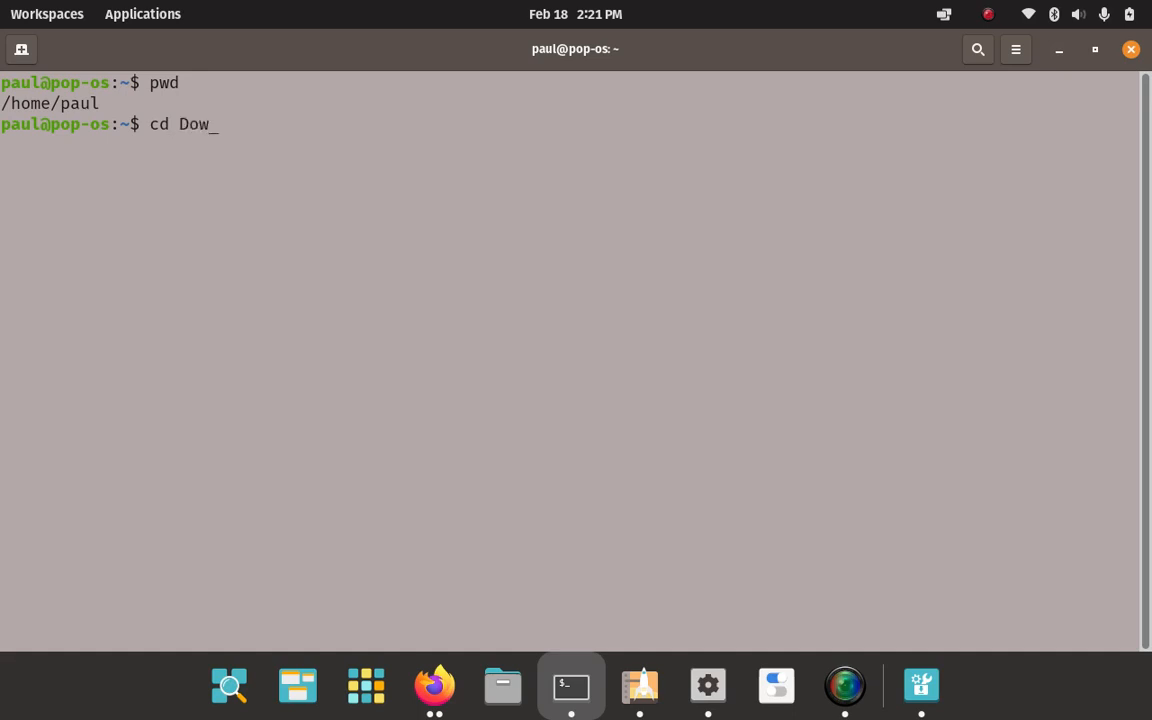
pyautogui.press('Tab')
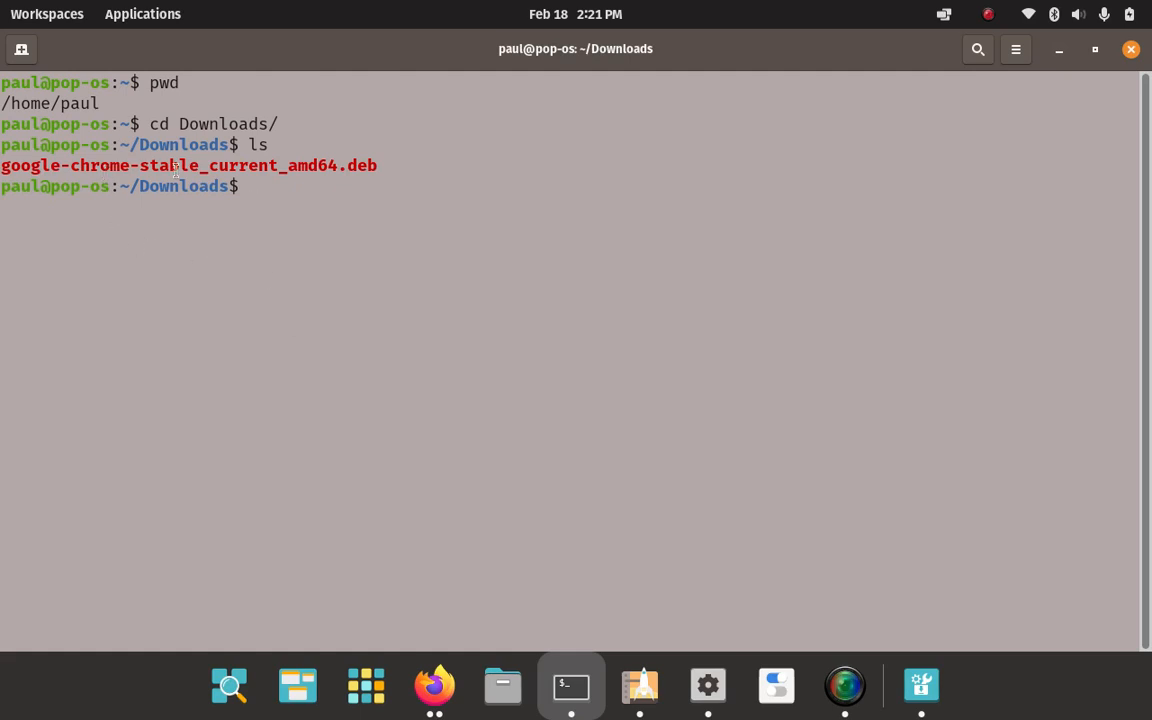
pyautogui.moveTo(316, 181)
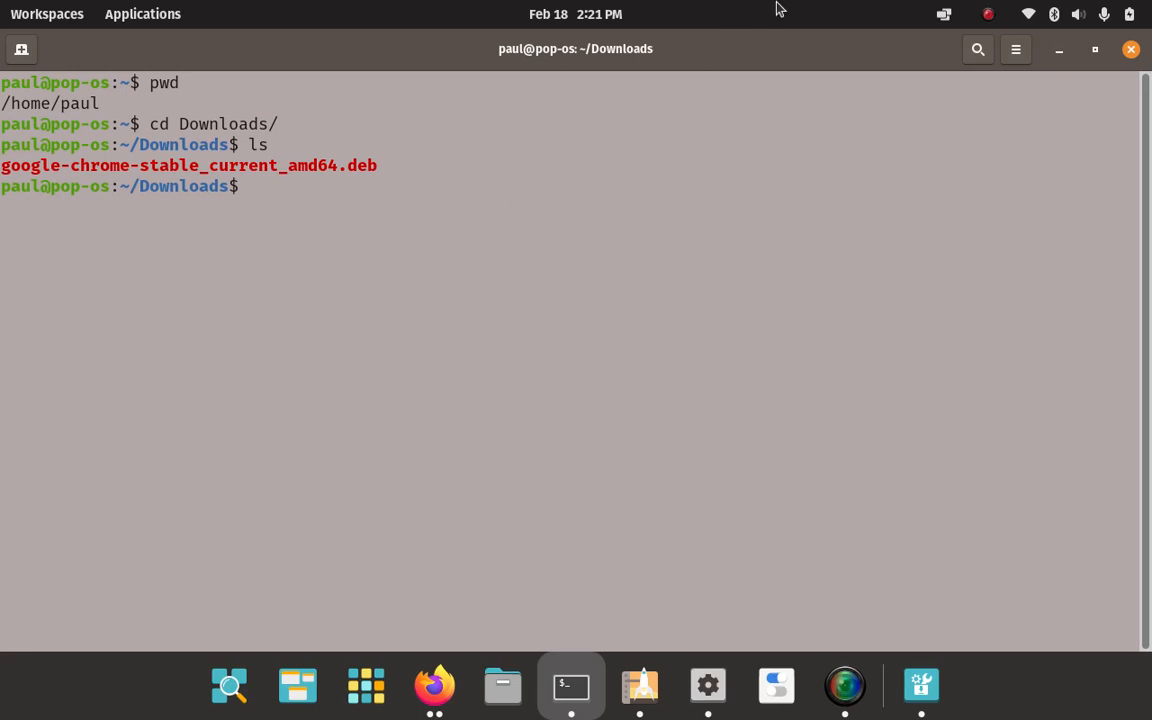
# Type 'sudo apt install ./g…' for the Chrome .deb, fixing a typo along the way.
pyautogui.write('s')
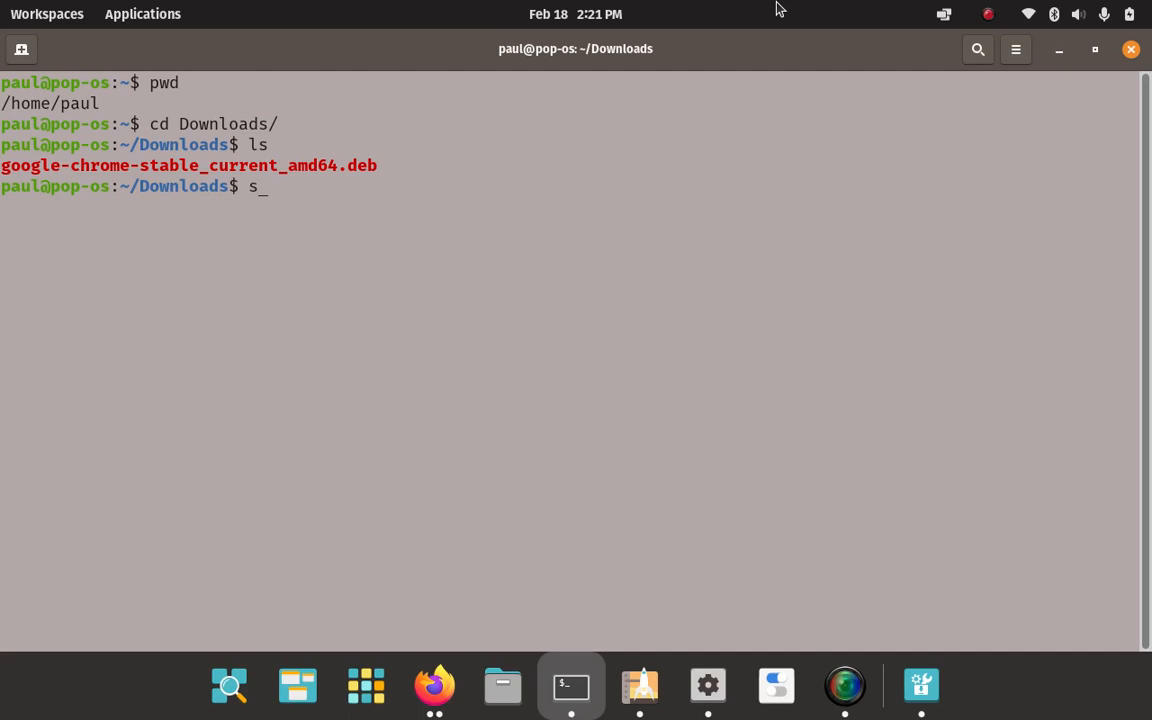
pyautogui.write('udo')
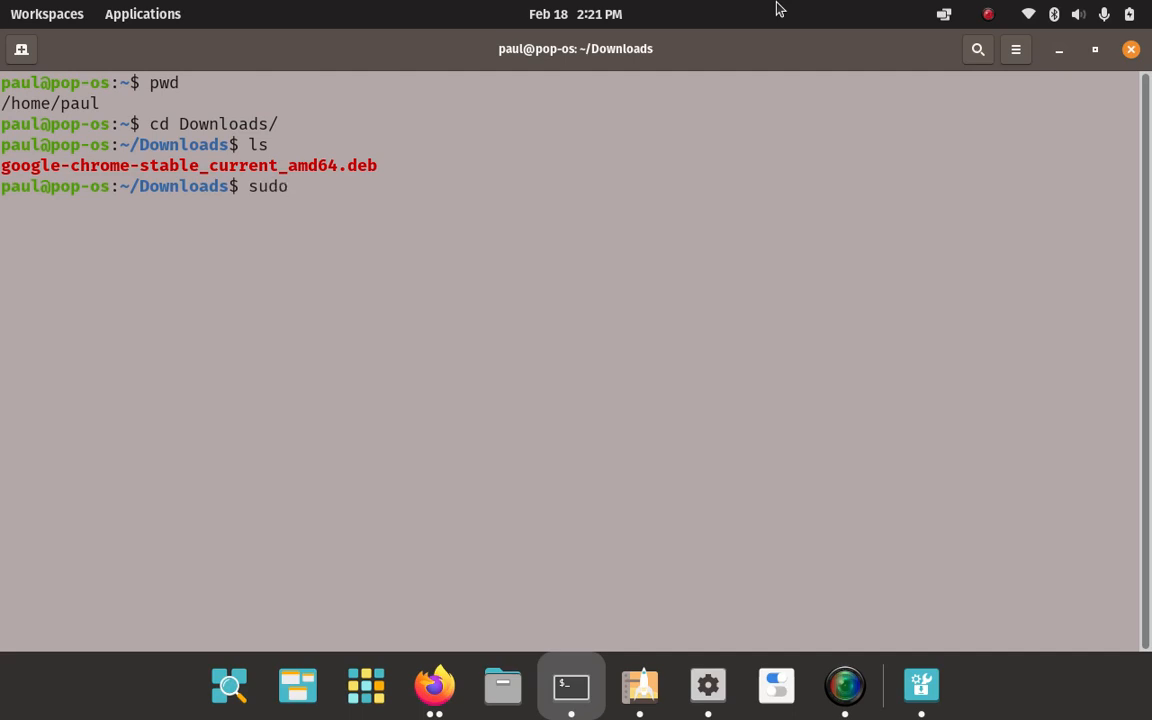
pyautogui.write('A')
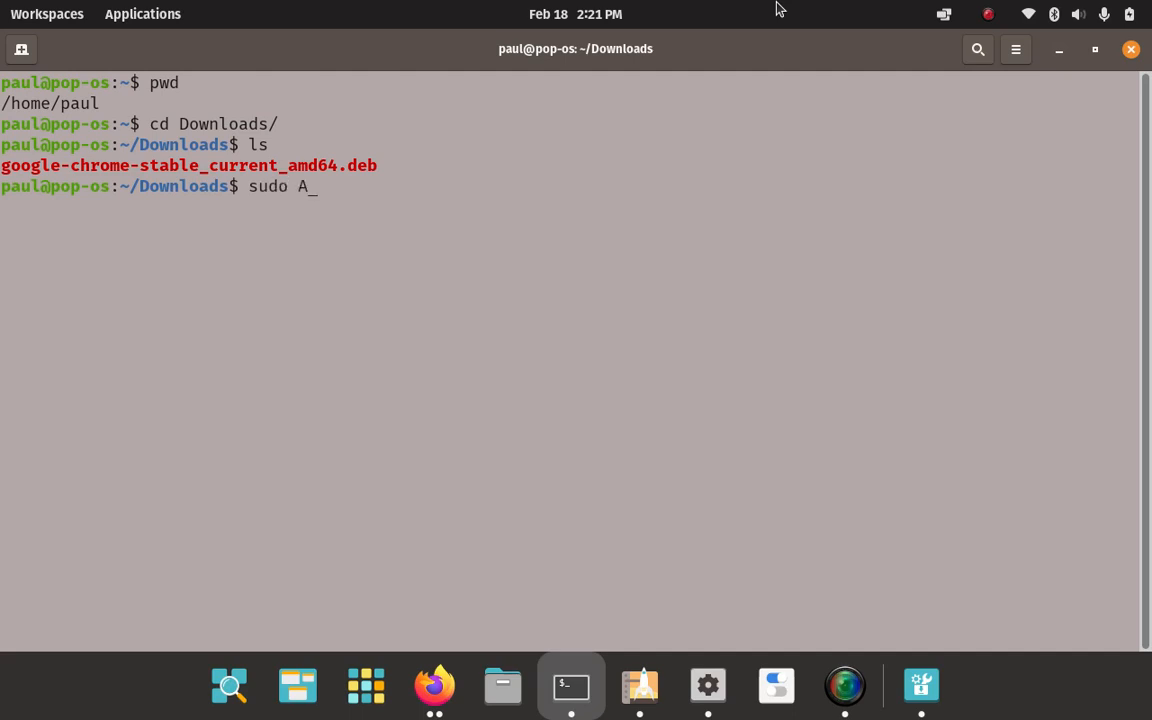
pyautogui.write('ap')
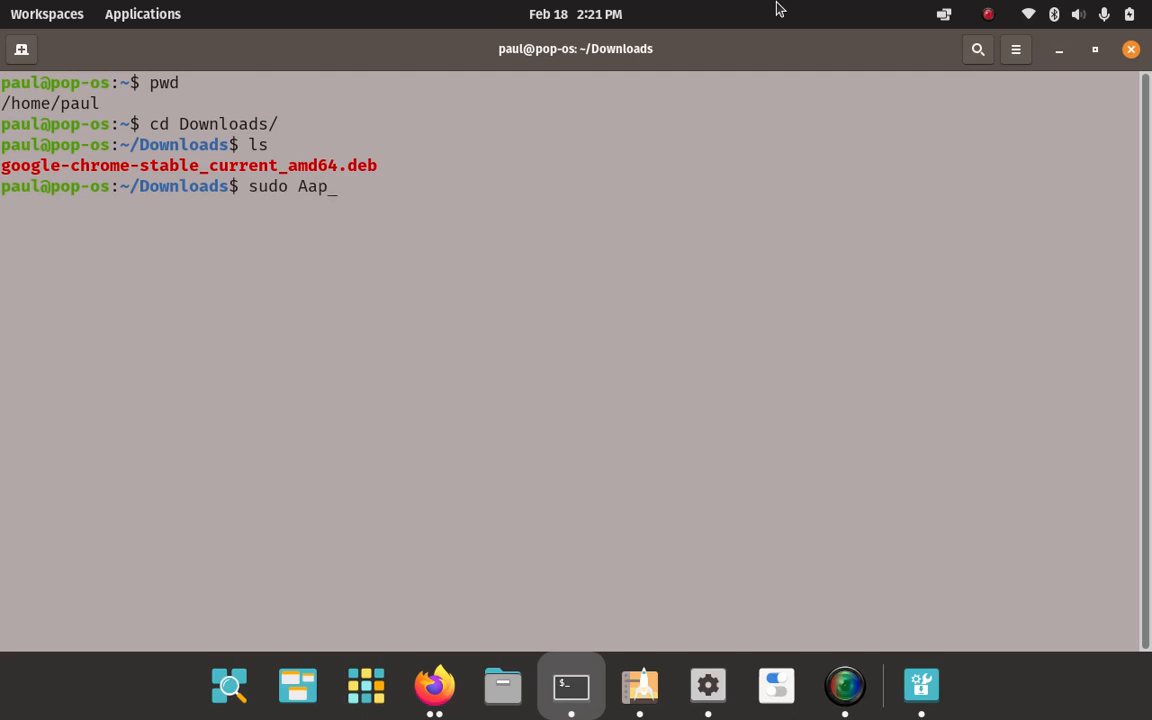
pyautogui.press('BackSpace')
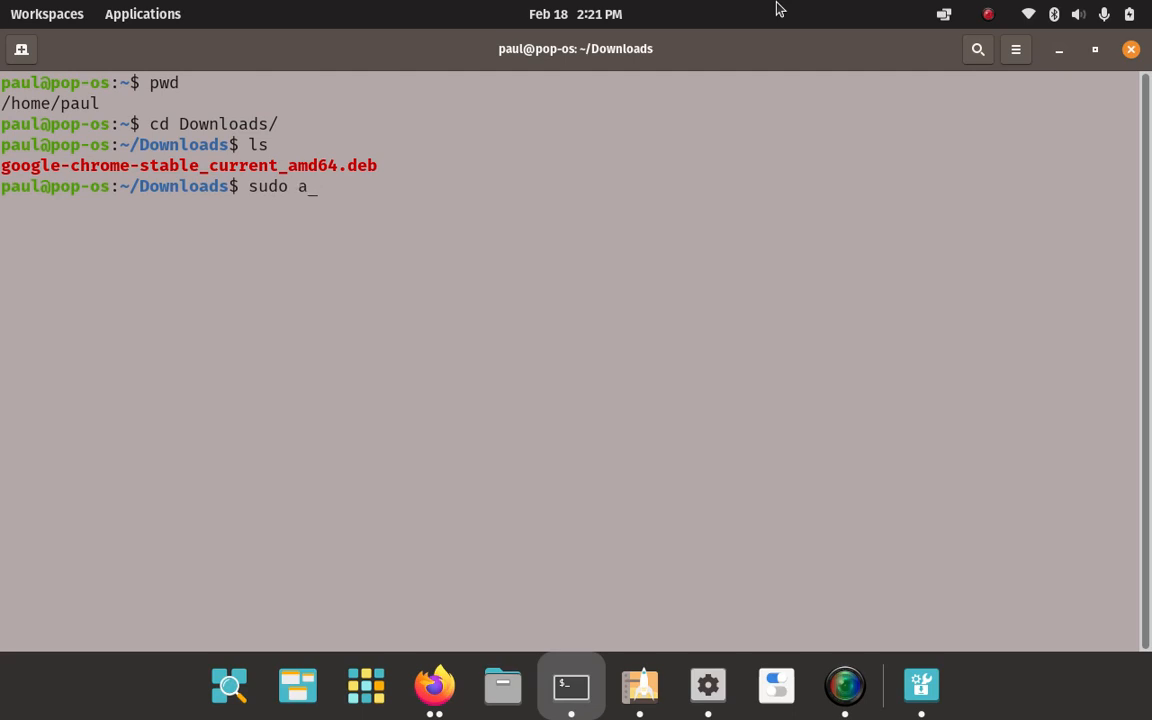
pyautogui.write('pt in')
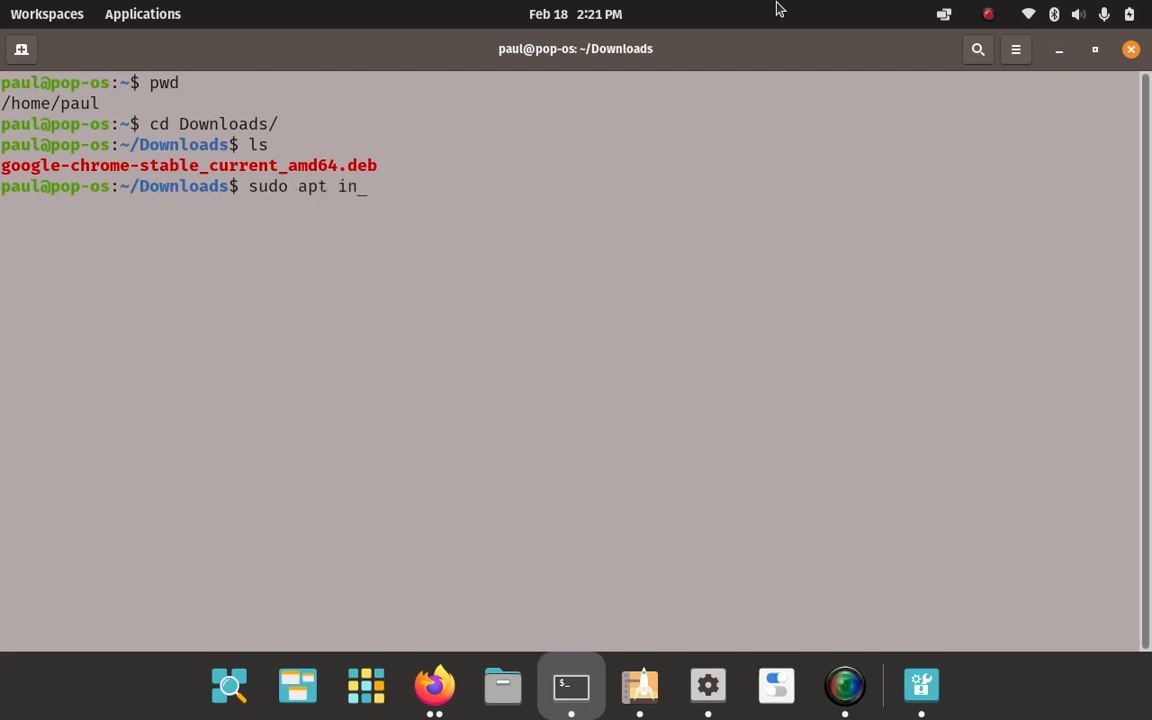
pyautogui.write('stall')
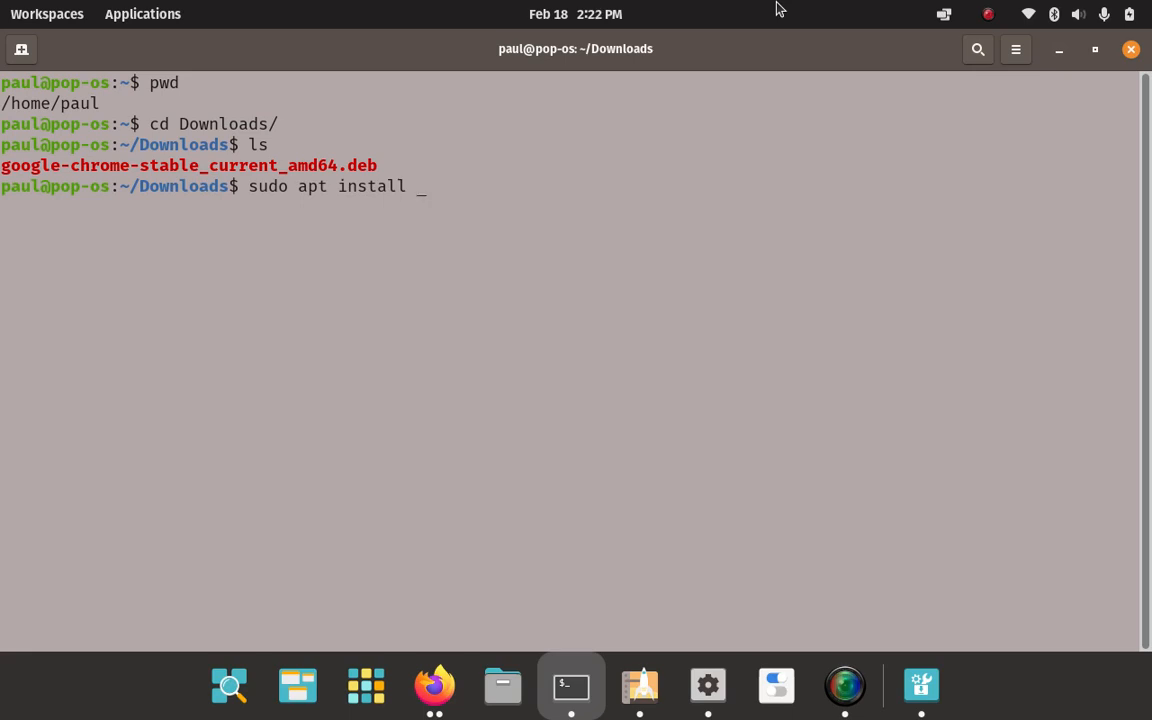
pyautogui.write('./')
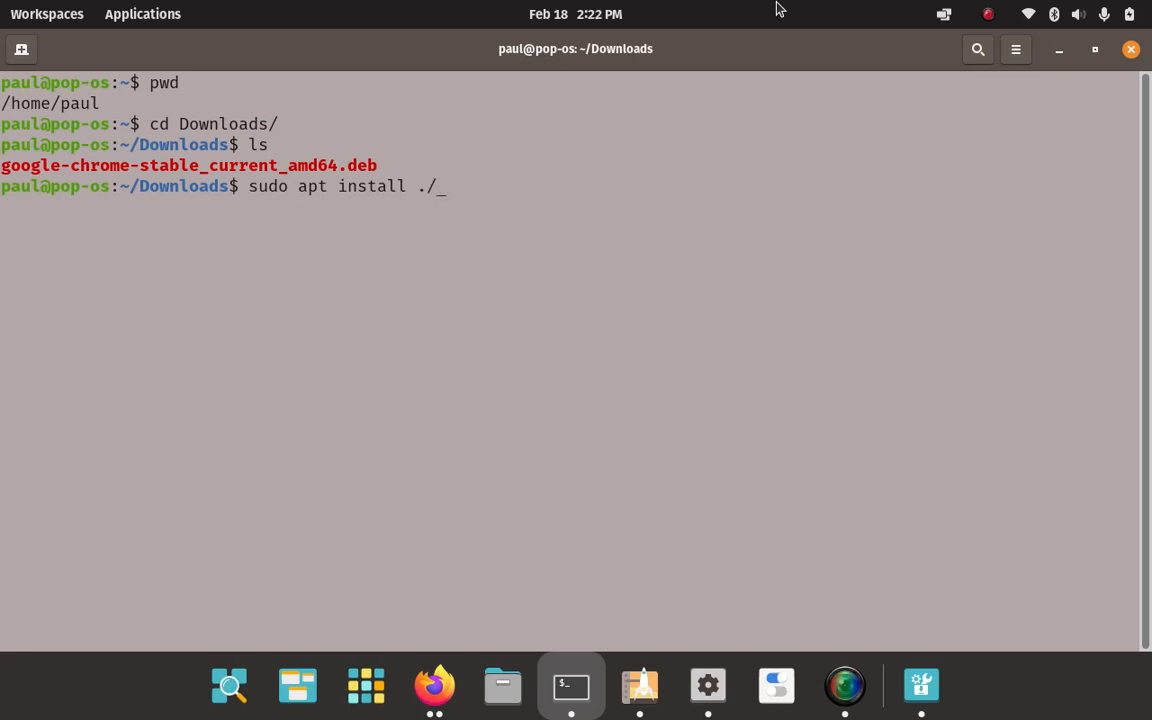
pyautogui.write('g')
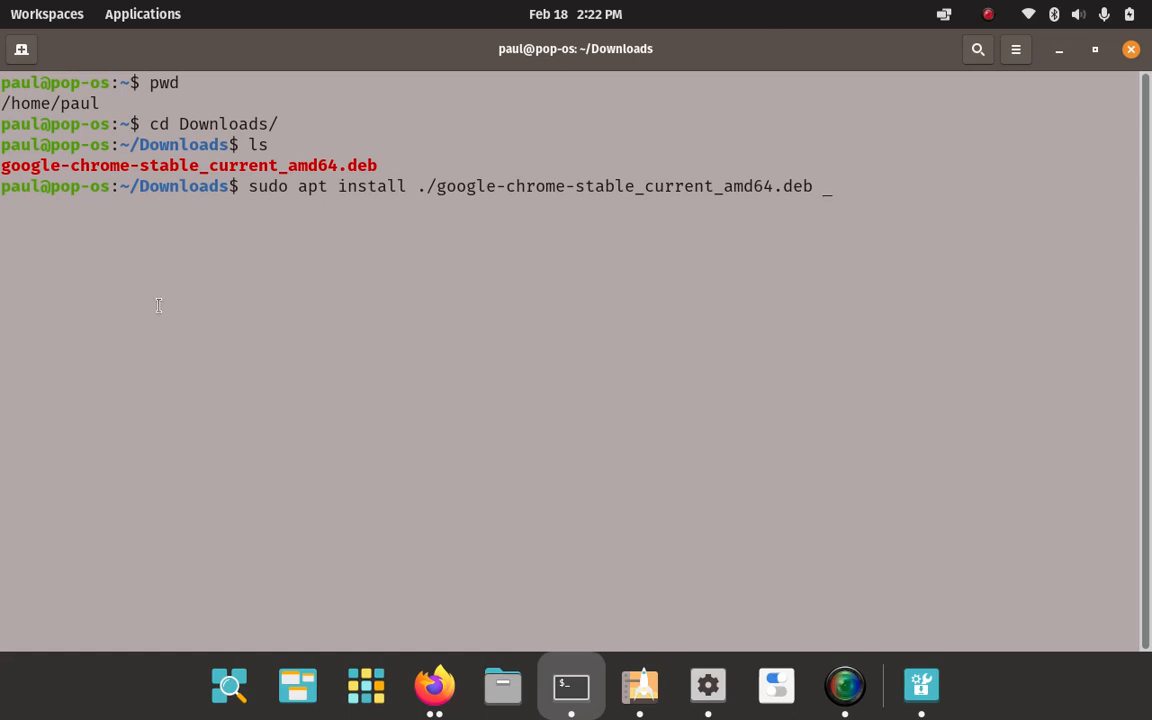
pyautogui.moveTo(311, 192)
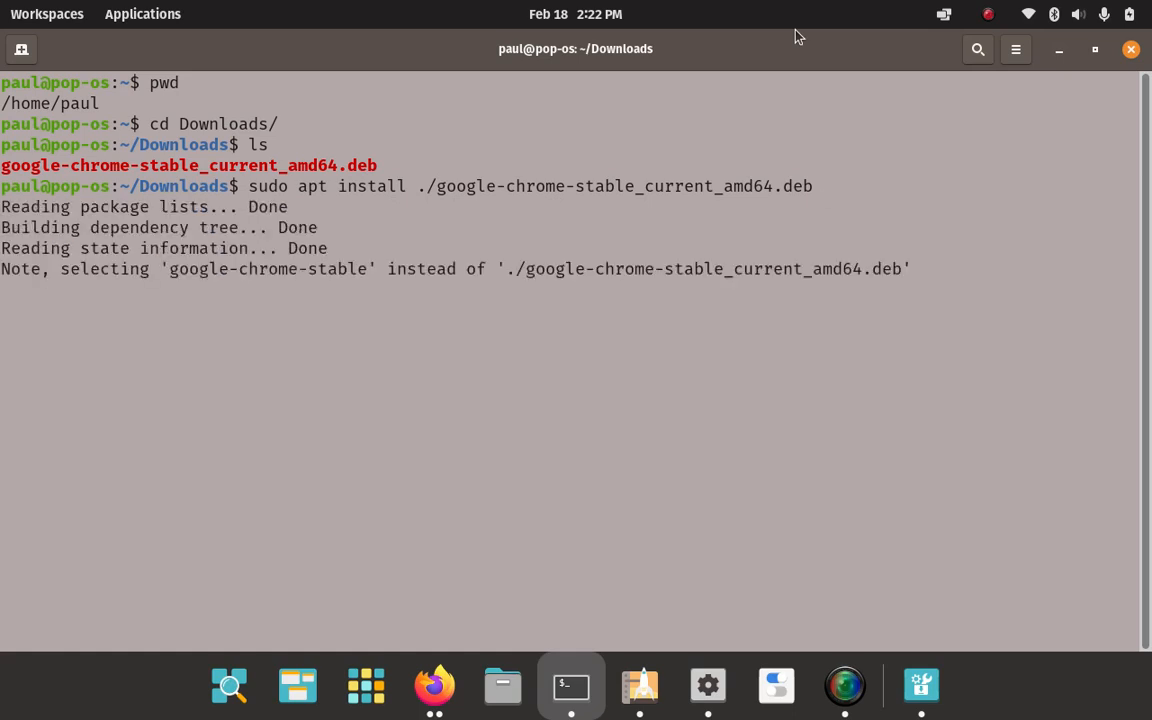
# Run the install, which lists google-chrome-stable and libu2f-udev as new packages.
pyautogui.press('Return')
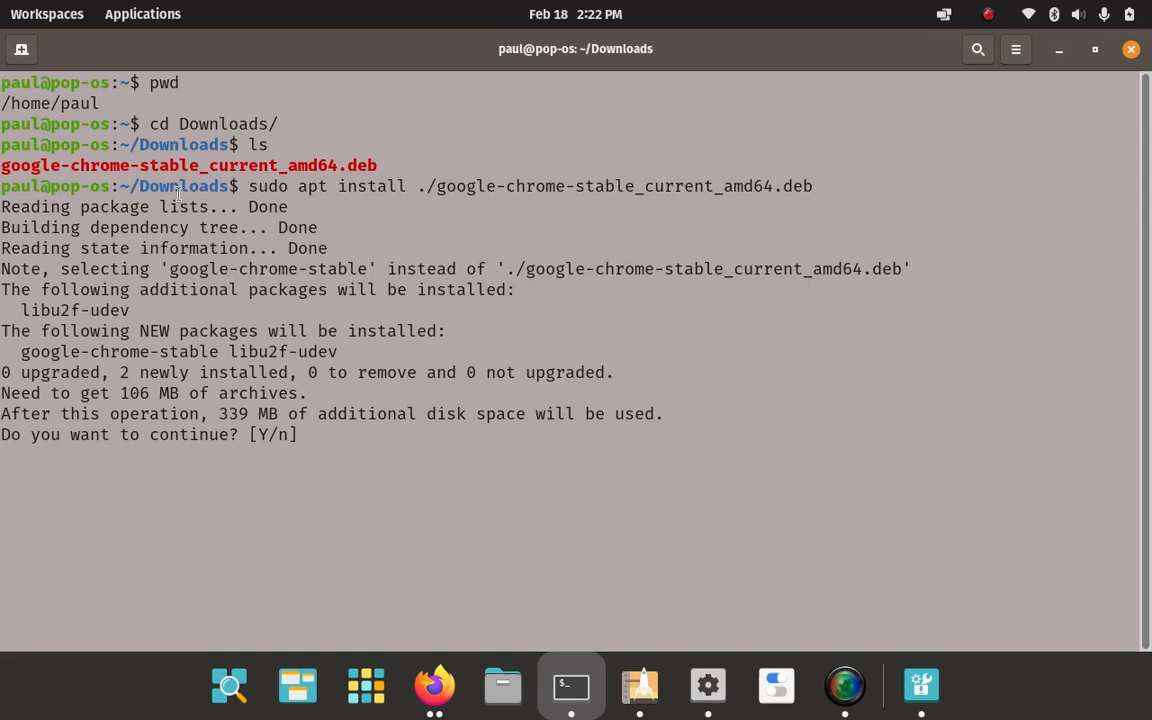
pyautogui.moveTo(890, 289)
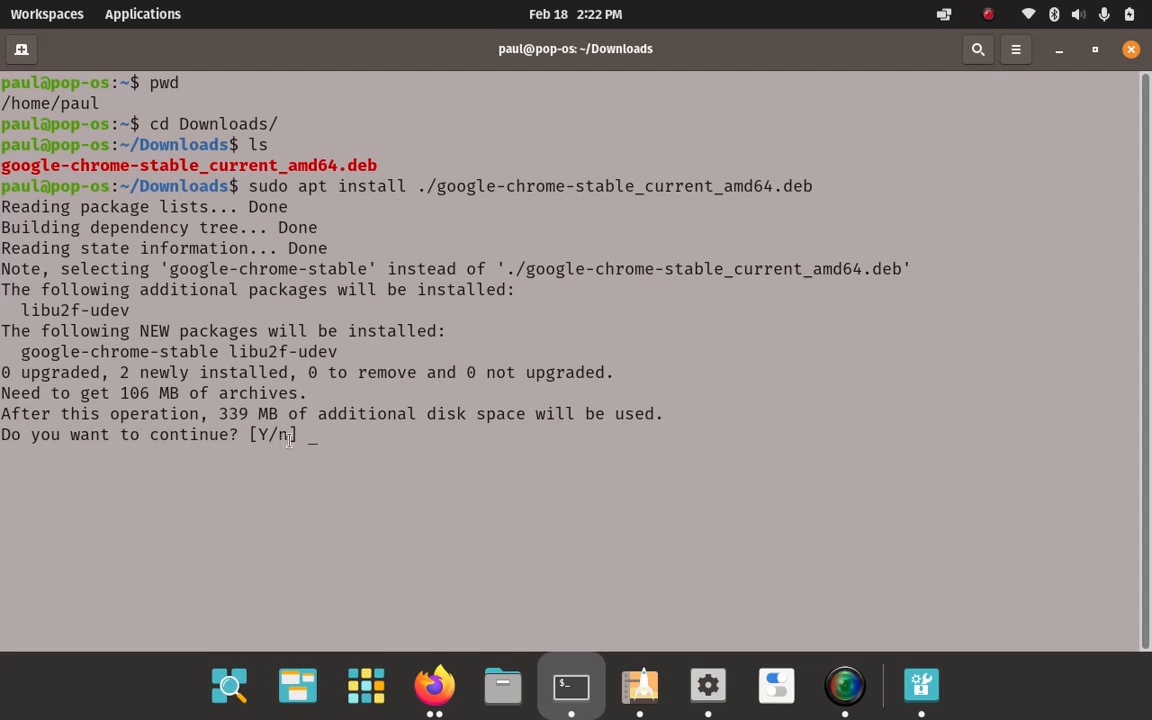
pyautogui.moveTo(449, 483)
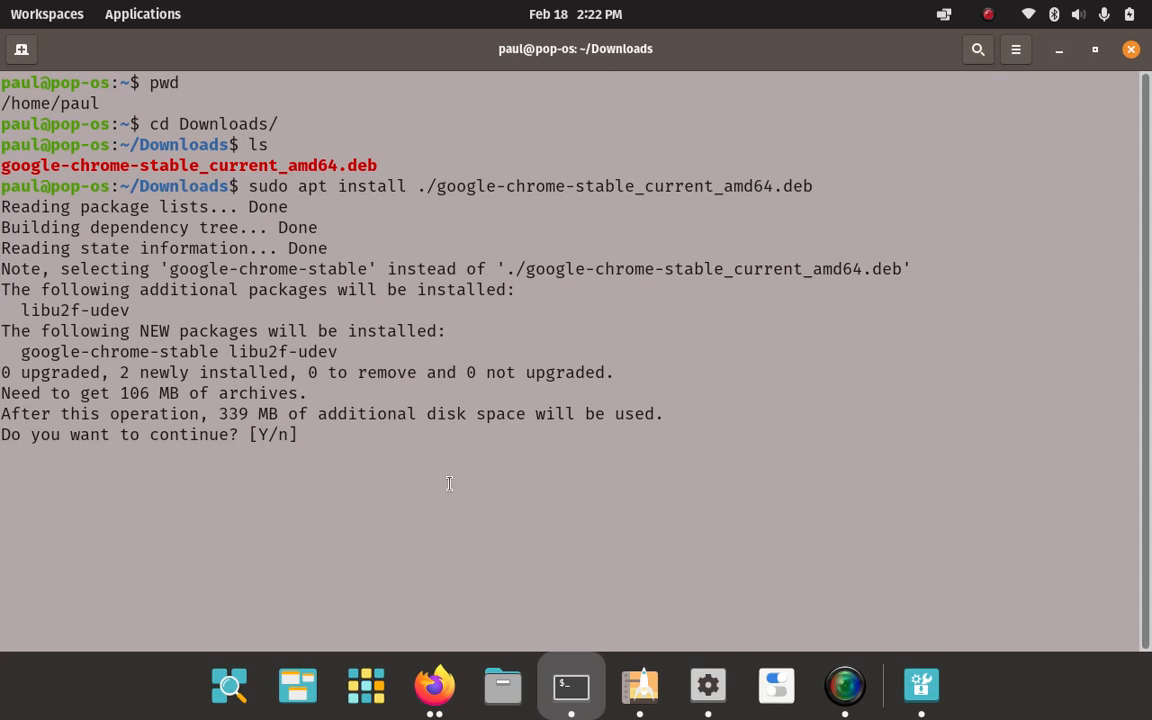
pyautogui.moveTo(447, 483)
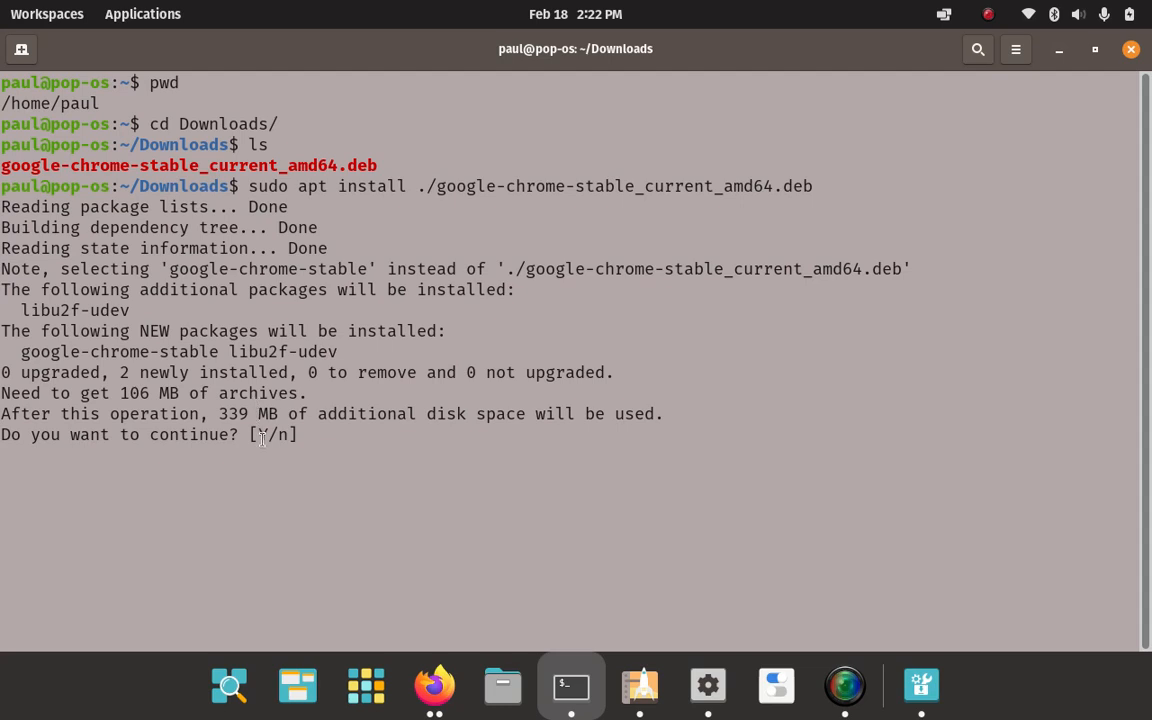
pyautogui.moveTo(264, 443)
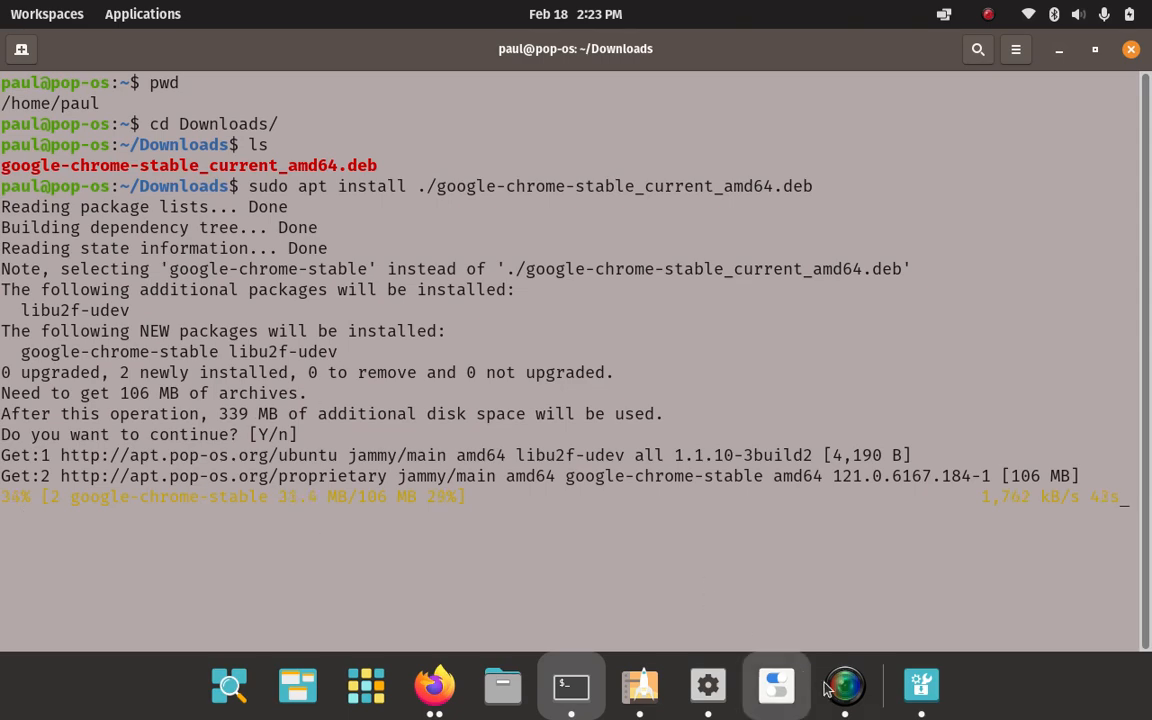
# Bring up the terminal and run ls once google-chrome-stable 121.0.6167.184 is installed.
pyautogui.click(844, 686)
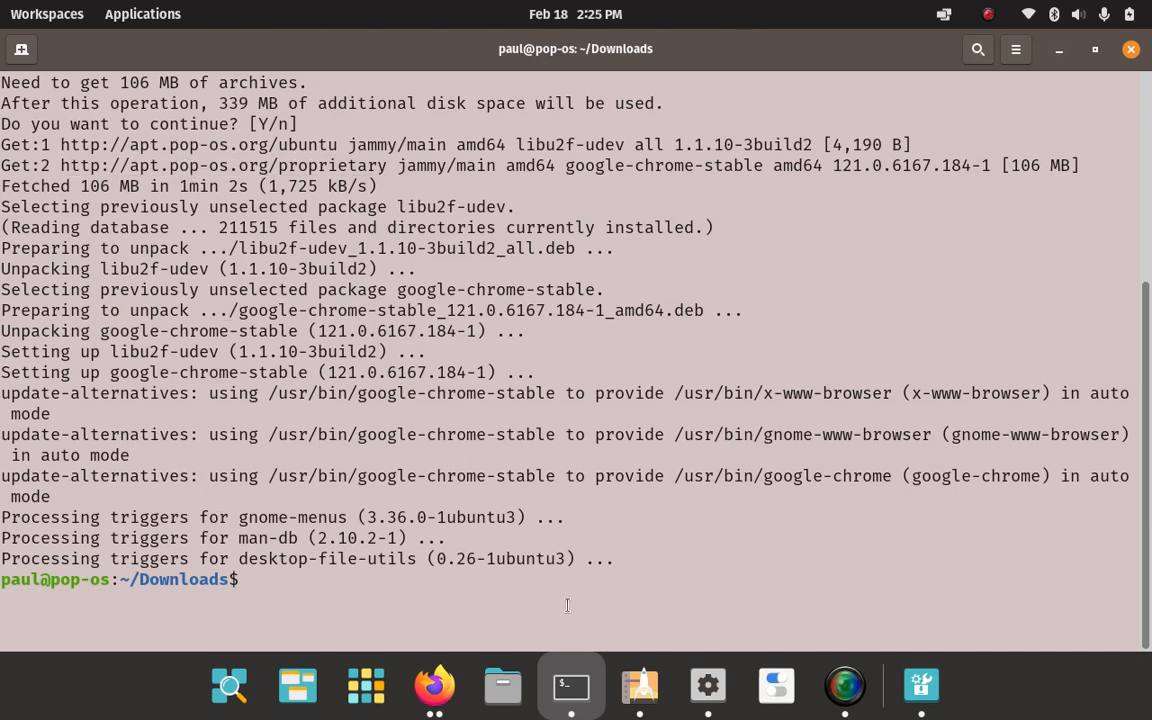
pyautogui.write('ls')
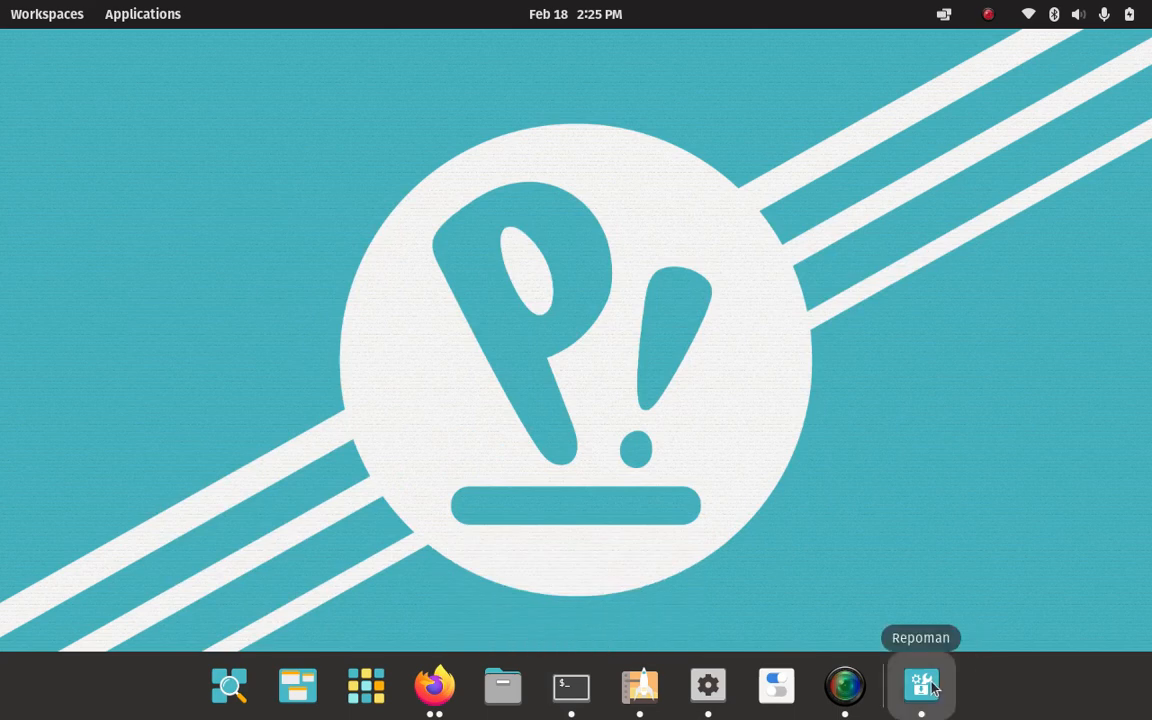
pyautogui.click(920, 685)
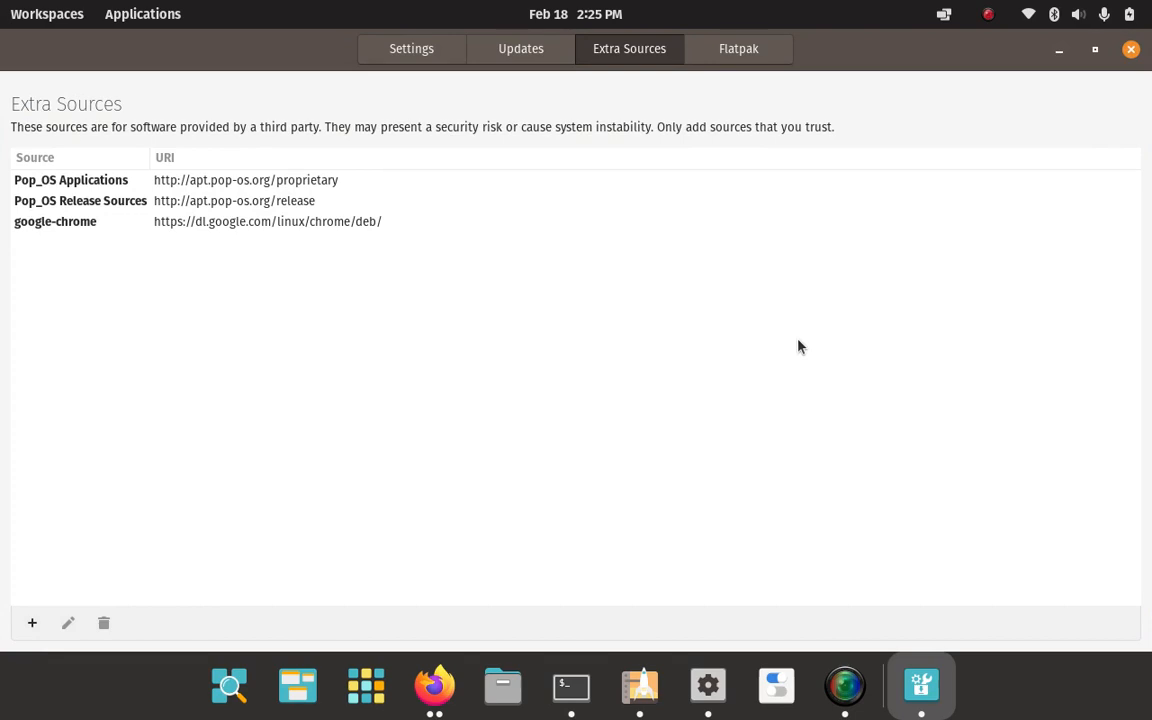
pyautogui.moveTo(197, 237)
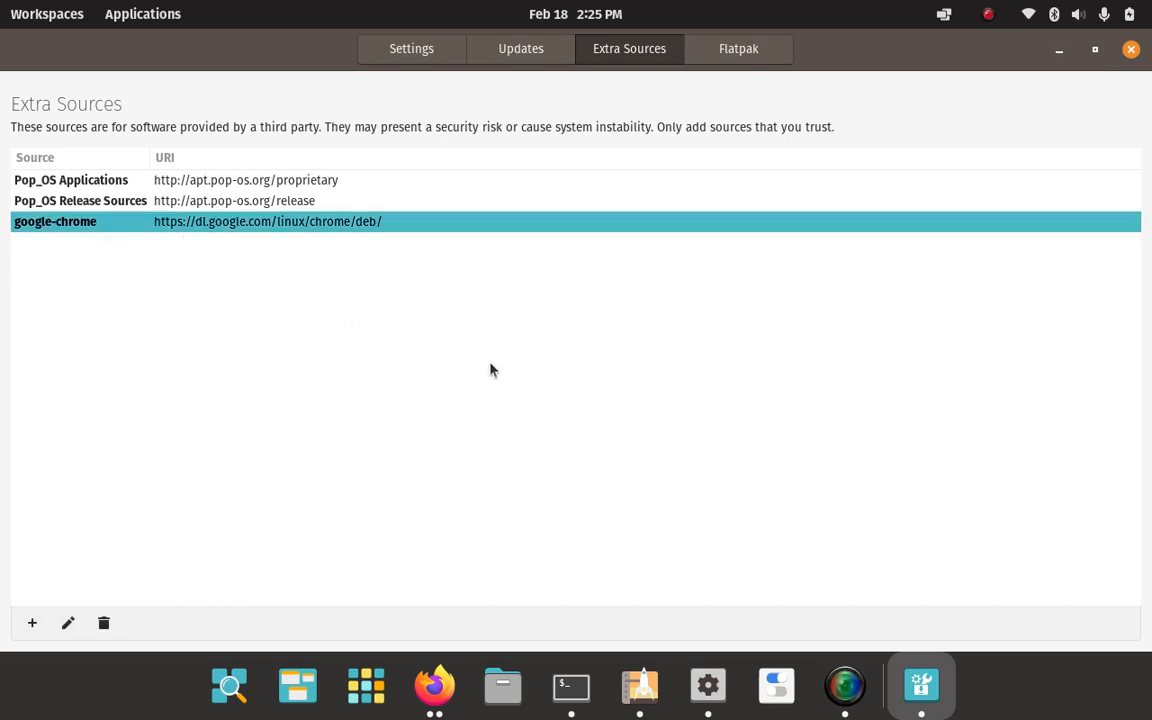
pyautogui.moveTo(210, 237)
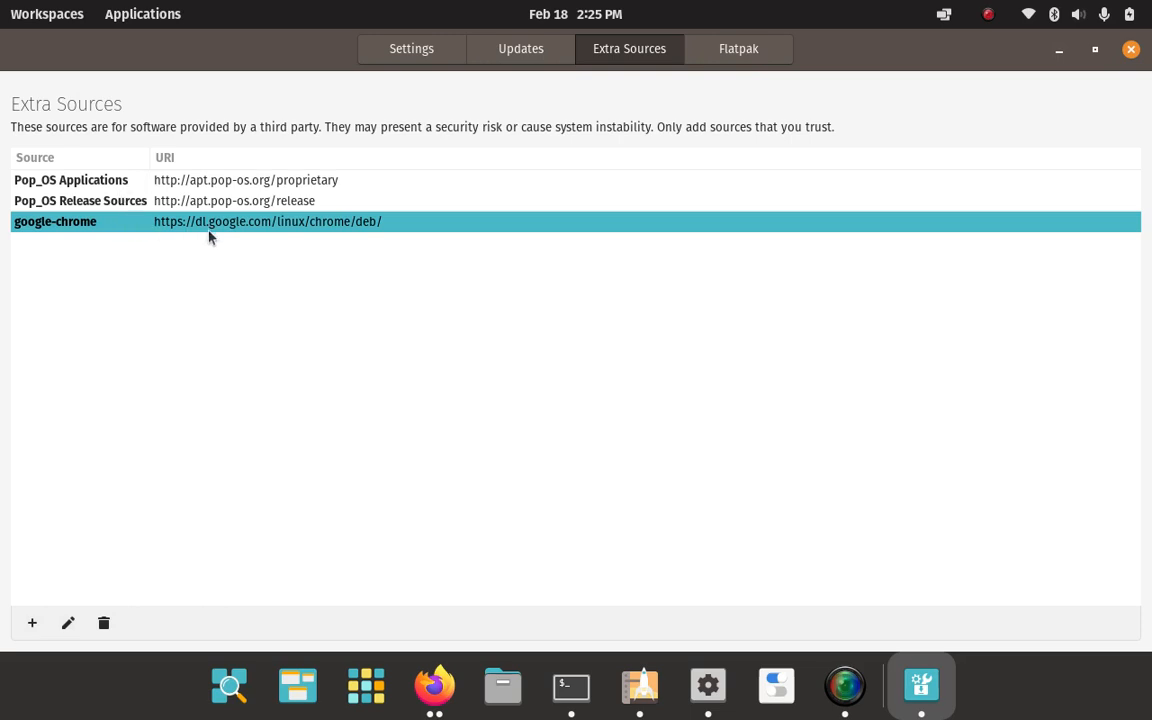
pyautogui.moveTo(238, 237)
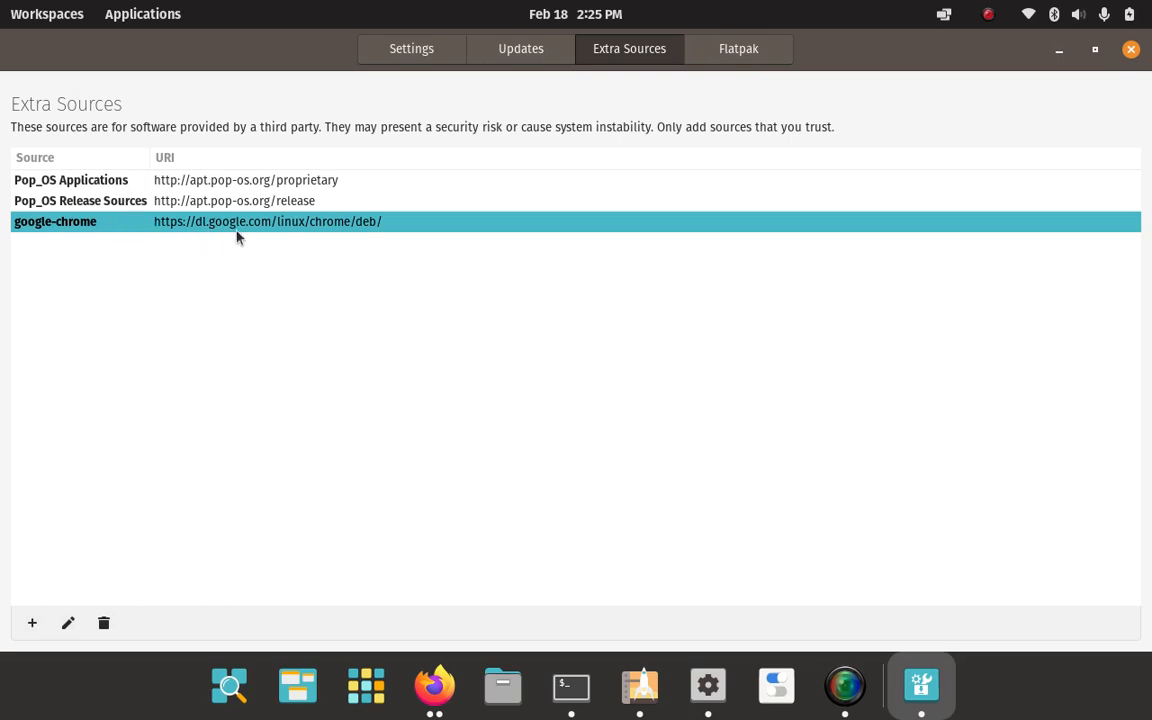
pyautogui.moveTo(378, 233)
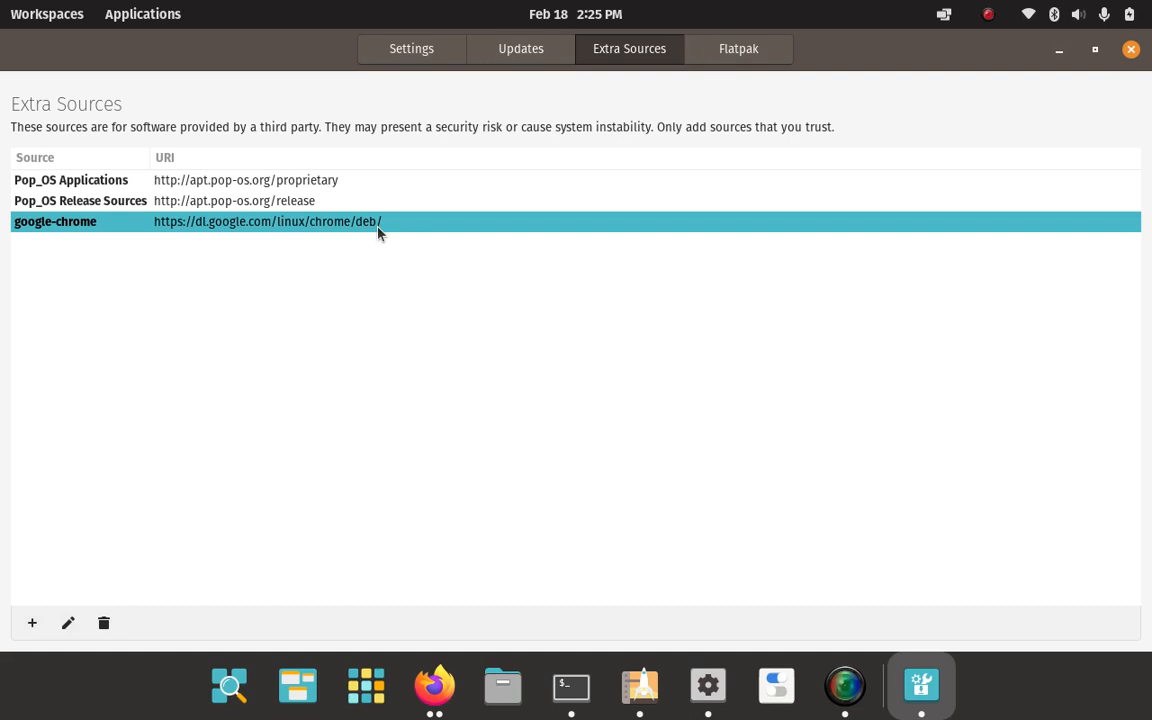
pyautogui.moveTo(234, 165)
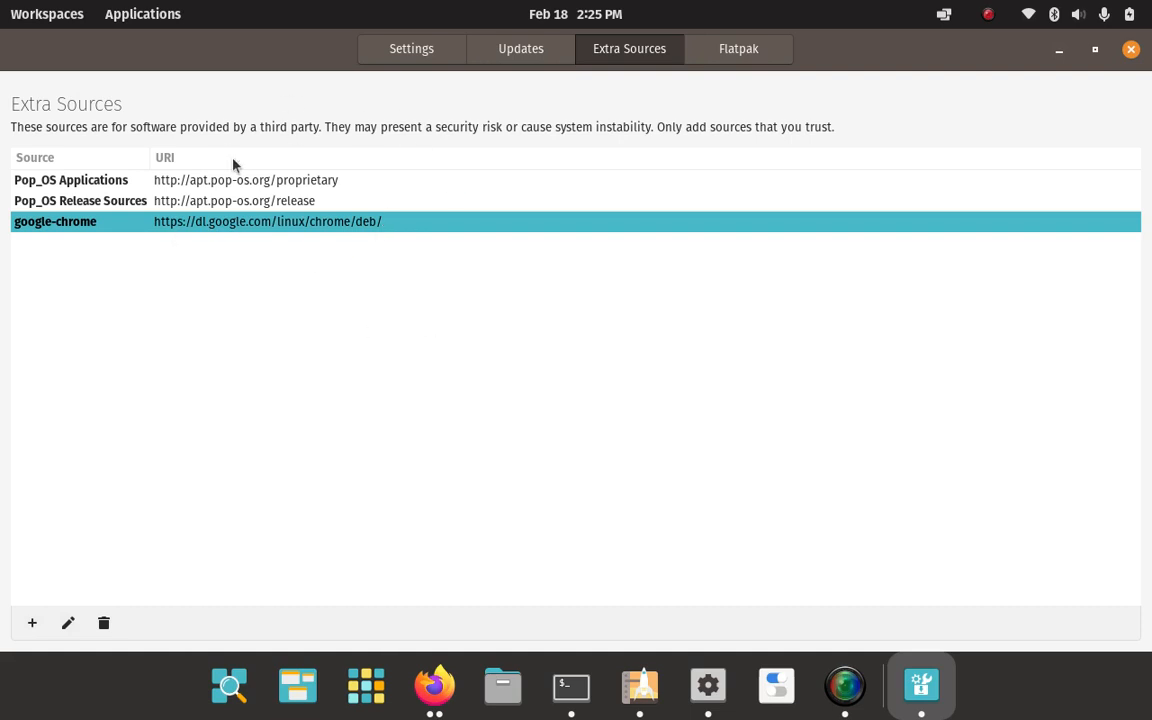
pyautogui.moveTo(370, 298)
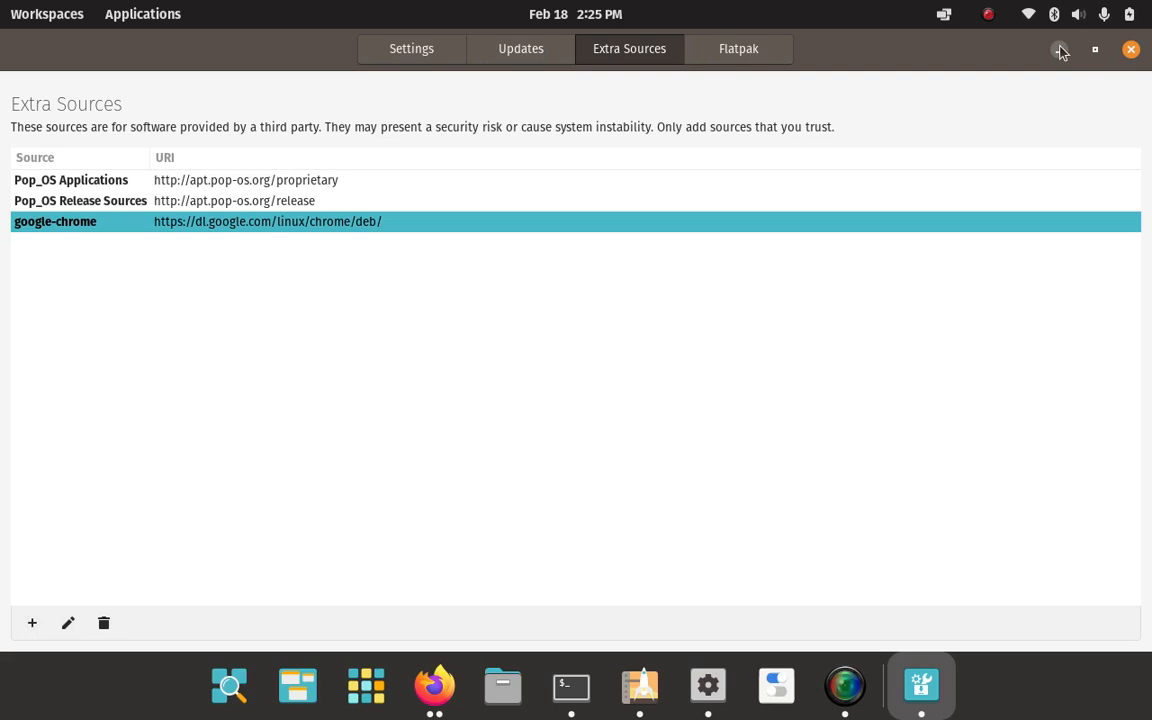
pyautogui.click(1131, 49)
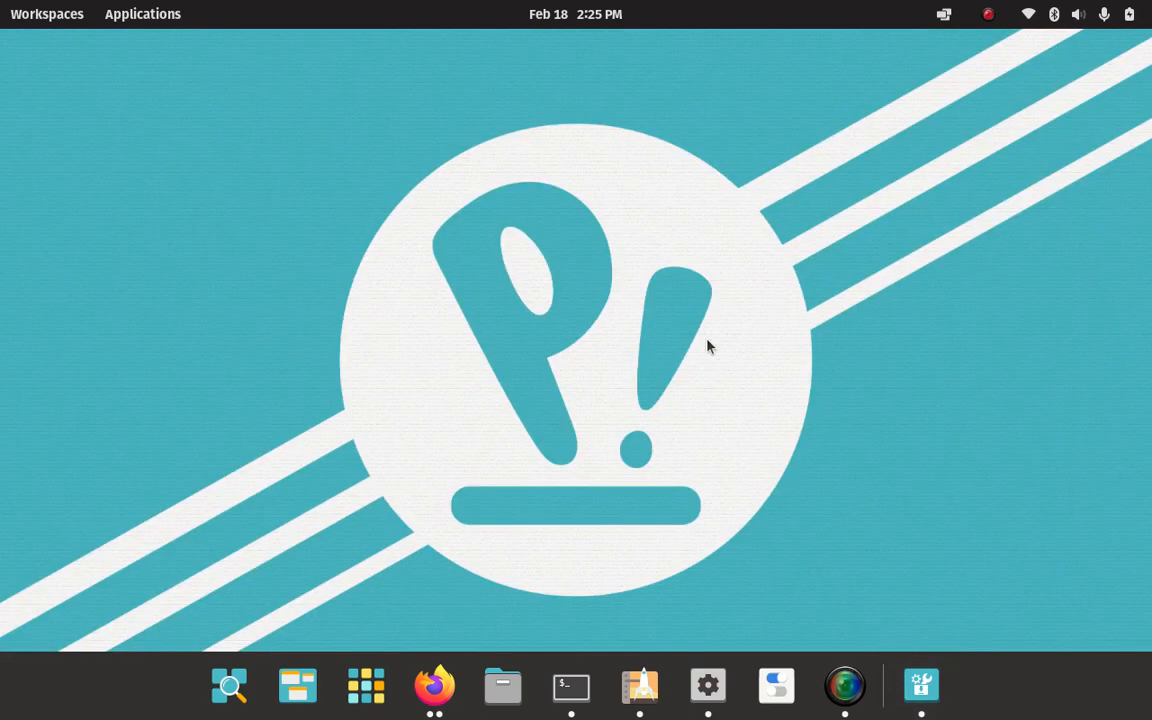
pyautogui.moveTo(571, 686)
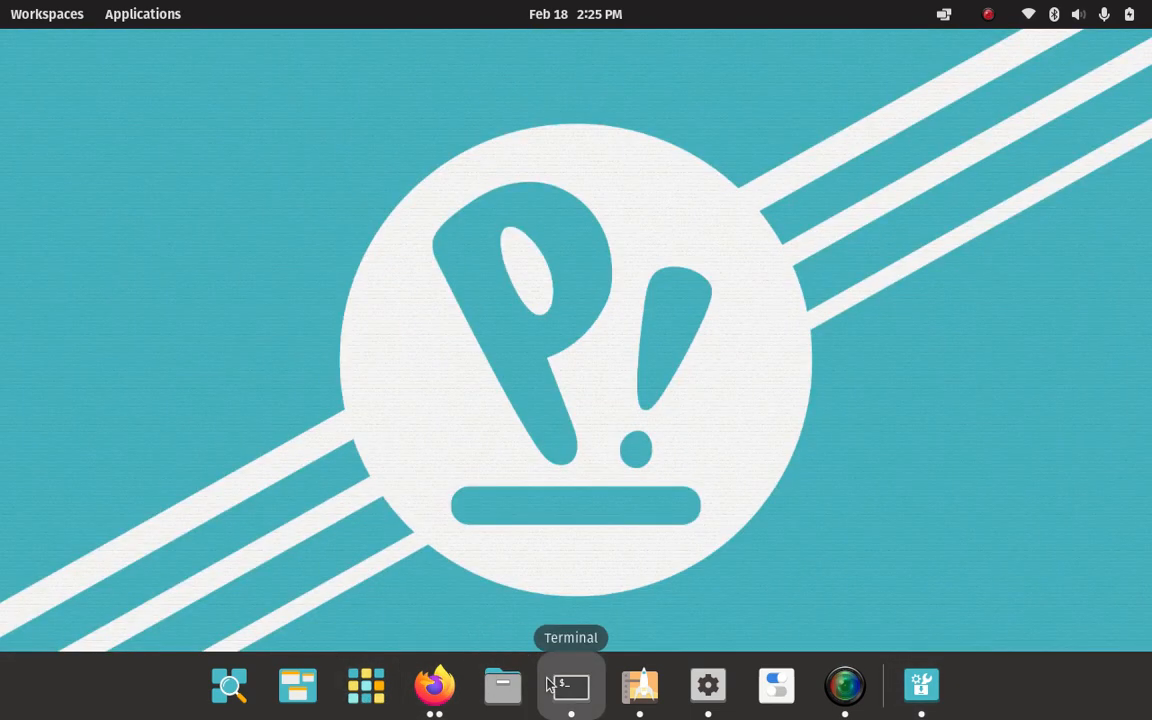
# Open a terminal and enter sudo apt update && sudo apt upgrade.
pyautogui.click(571, 685)
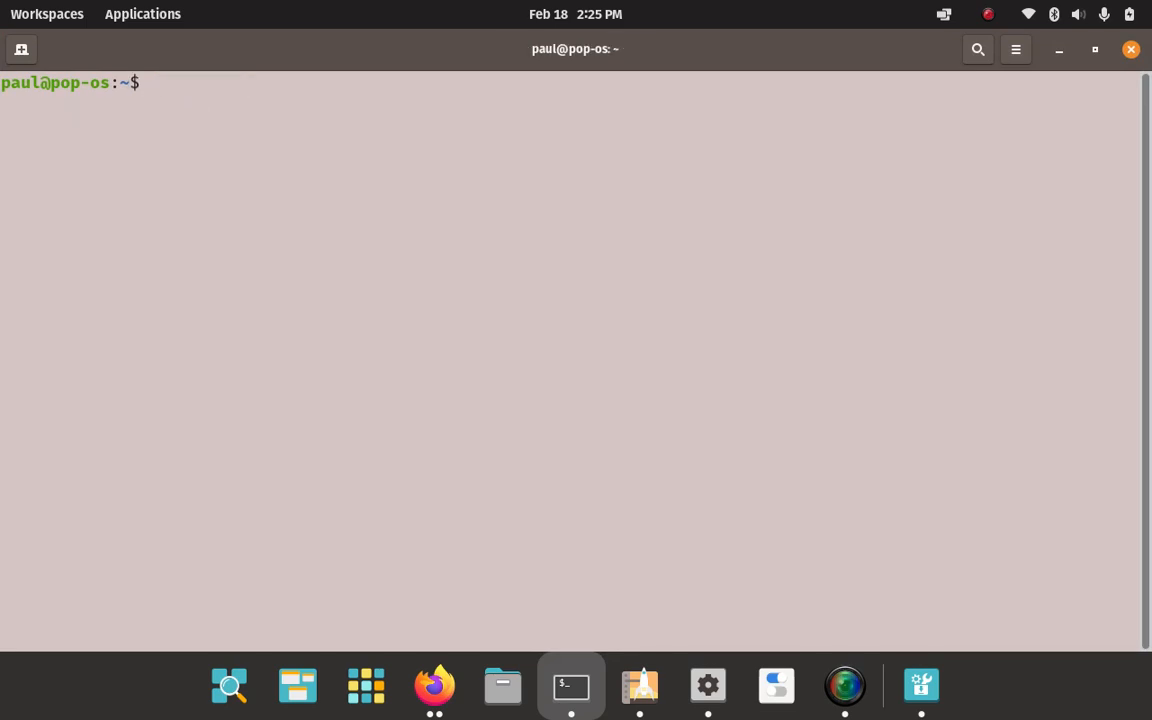
pyautogui.write('ls')
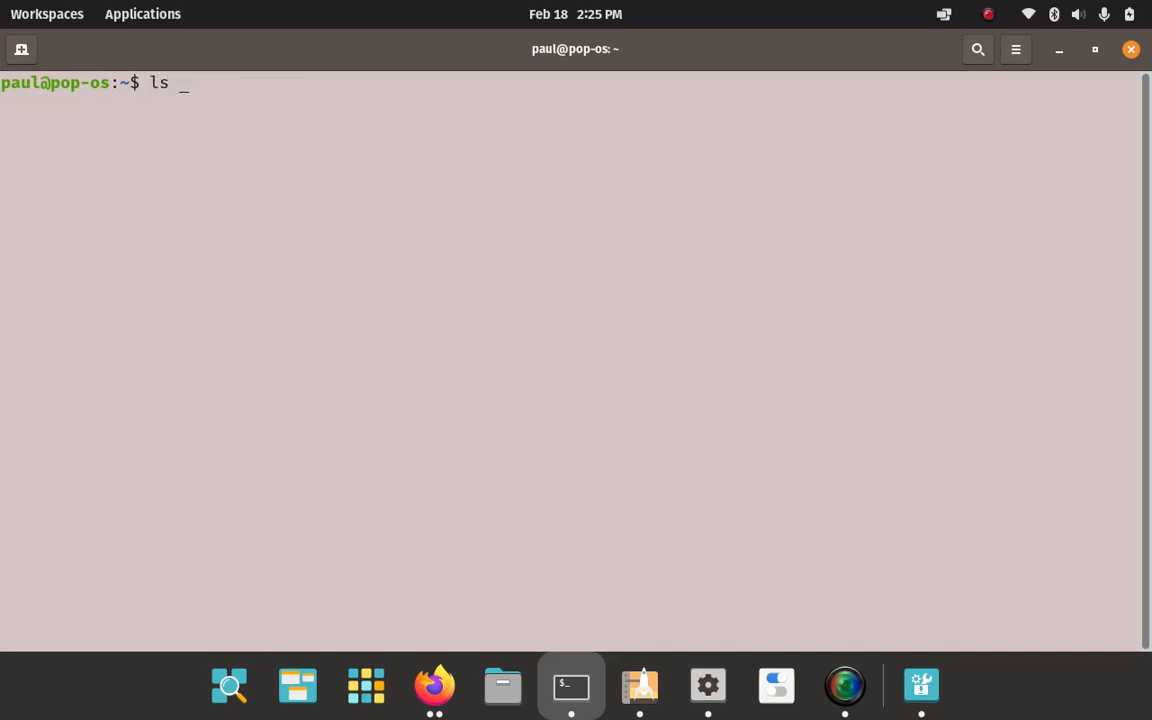
pyautogui.write('sudo apt install neofetch')
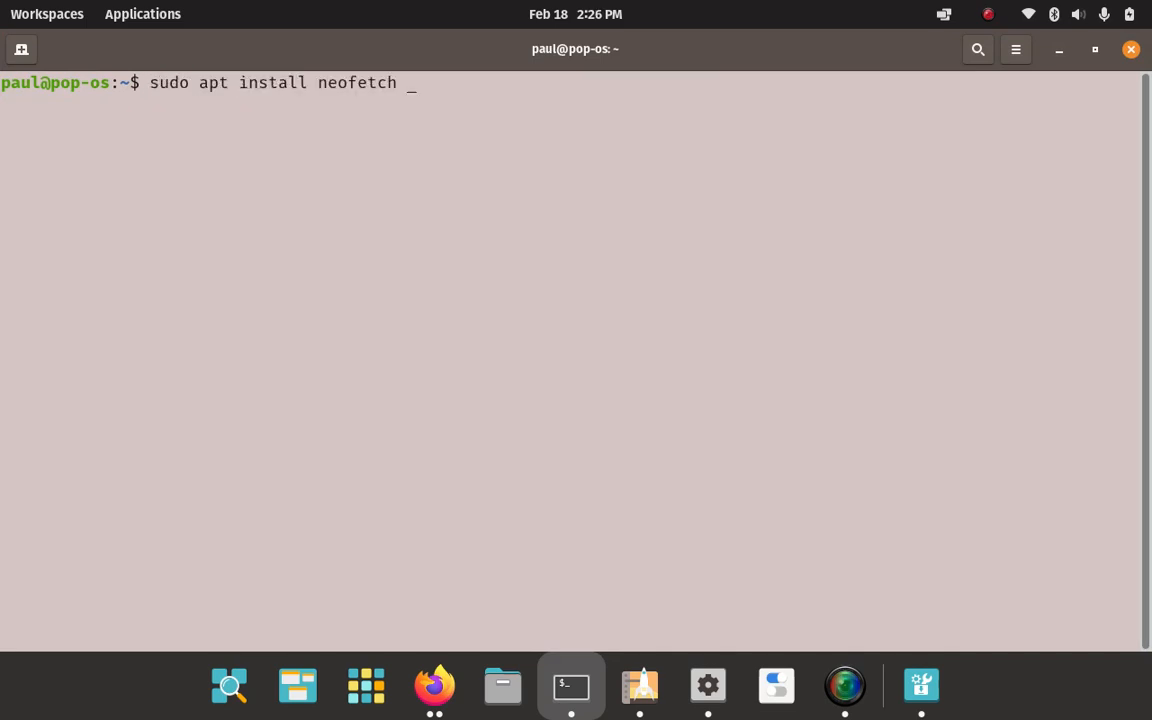
pyautogui.write('sudo apt update && sudo apt upgrade')
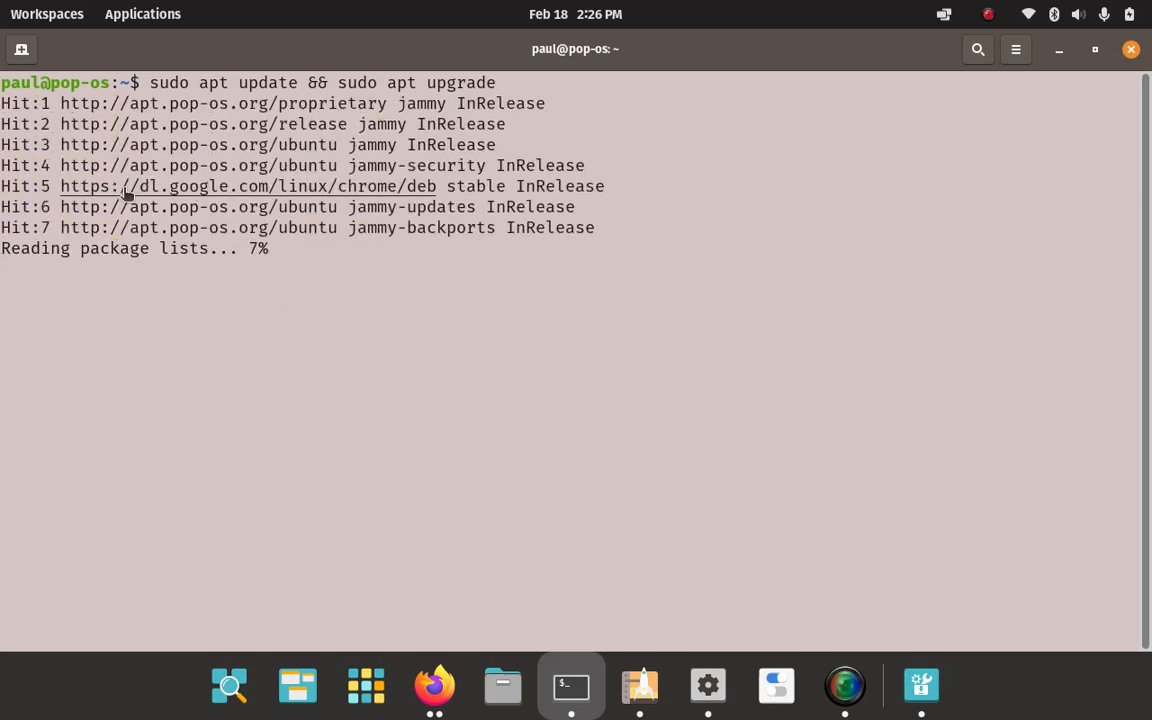
pyautogui.moveTo(326, 240)
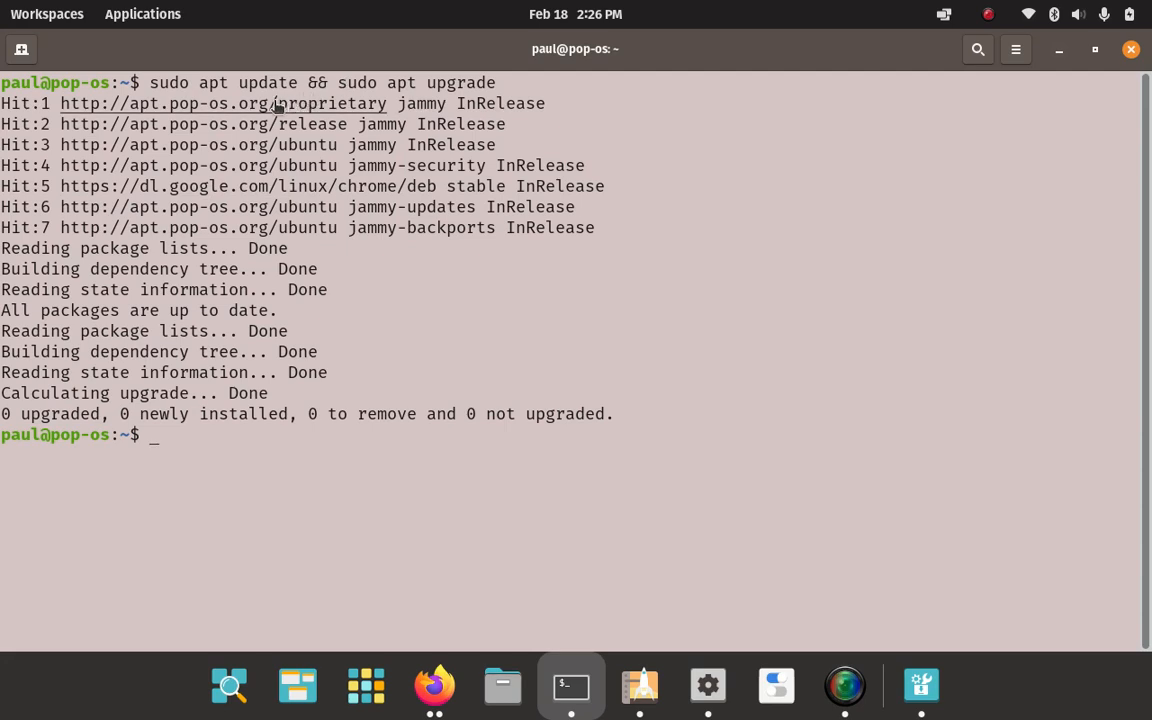
pyautogui.moveTo(233, 124)
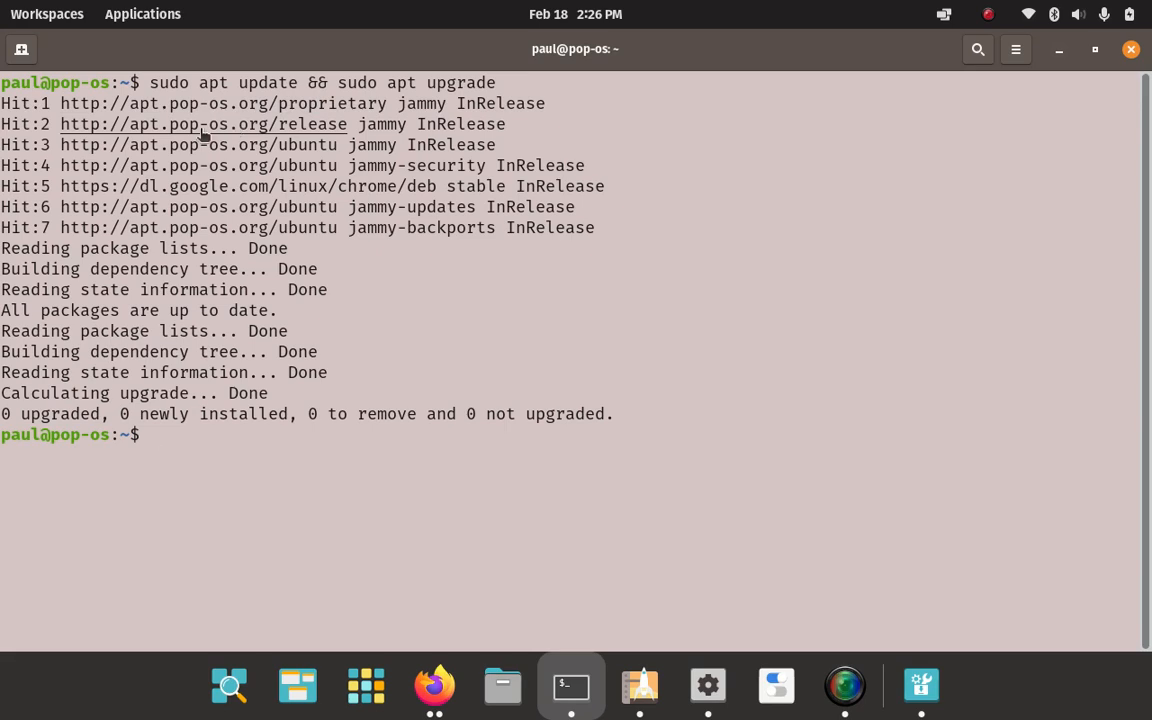
pyautogui.moveTo(240, 128)
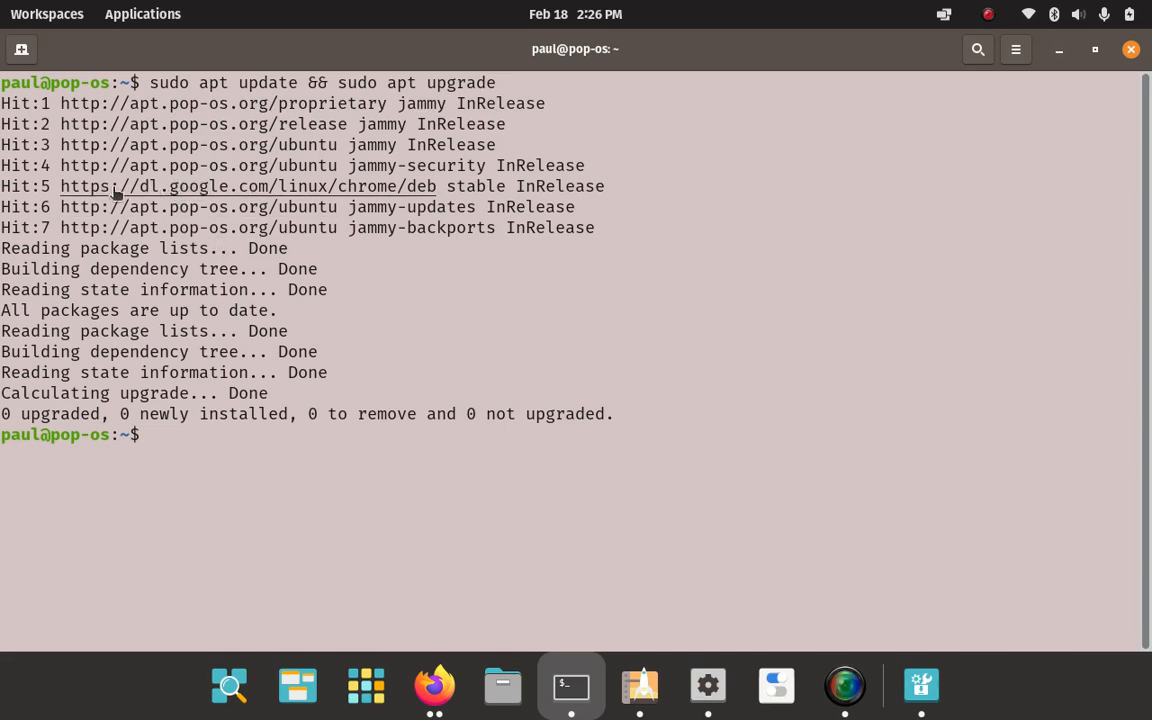
pyautogui.moveTo(254, 446)
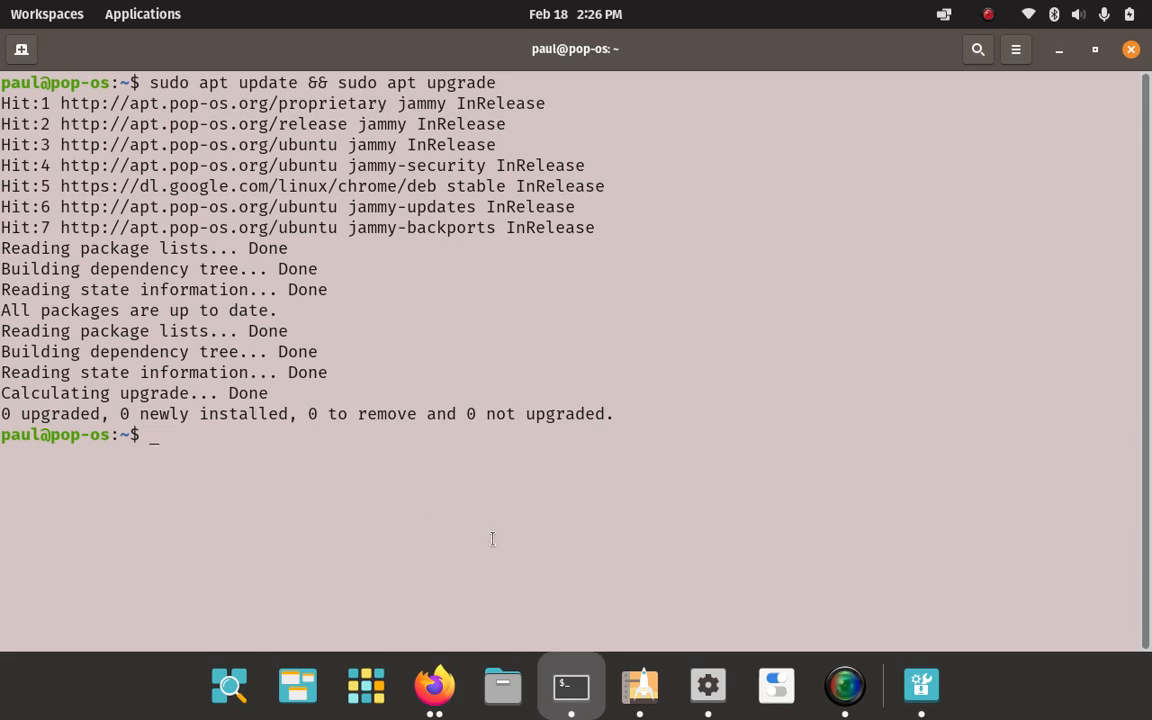
# Clear the terminal once the upgrade reports all packages up to date.
pyautogui.write('clear')
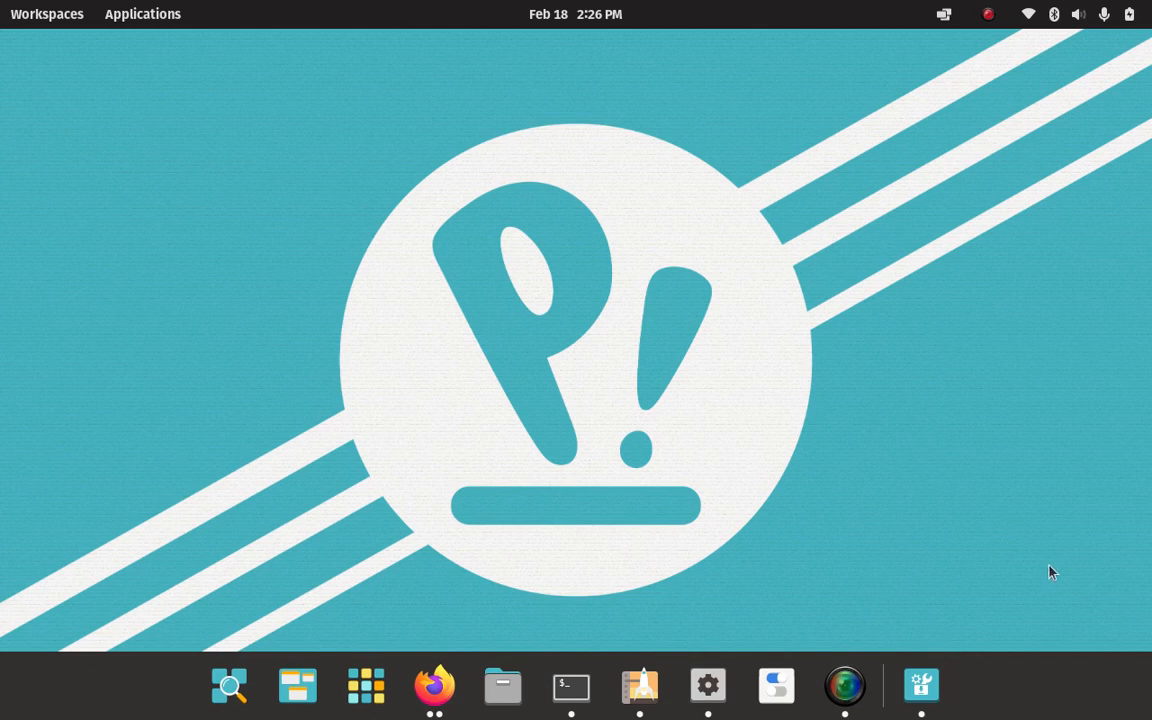
pyautogui.moveTo(664, 453)
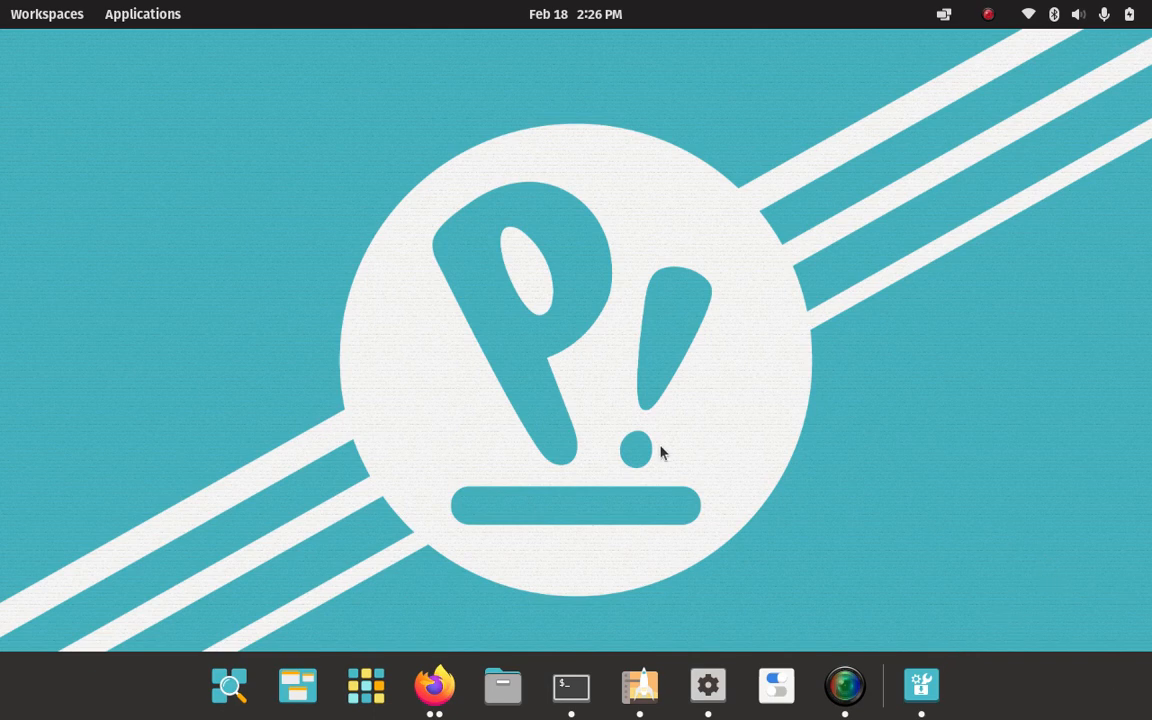
pyautogui.moveTo(617, 514)
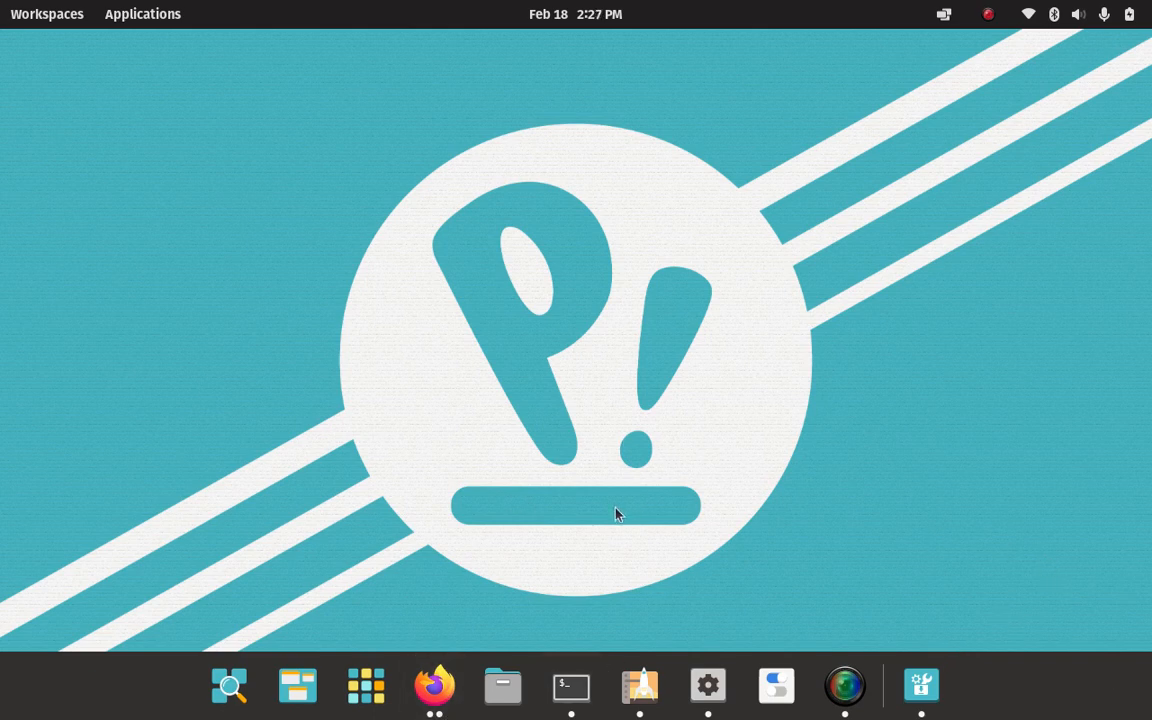
pyautogui.moveTo(577, 413)
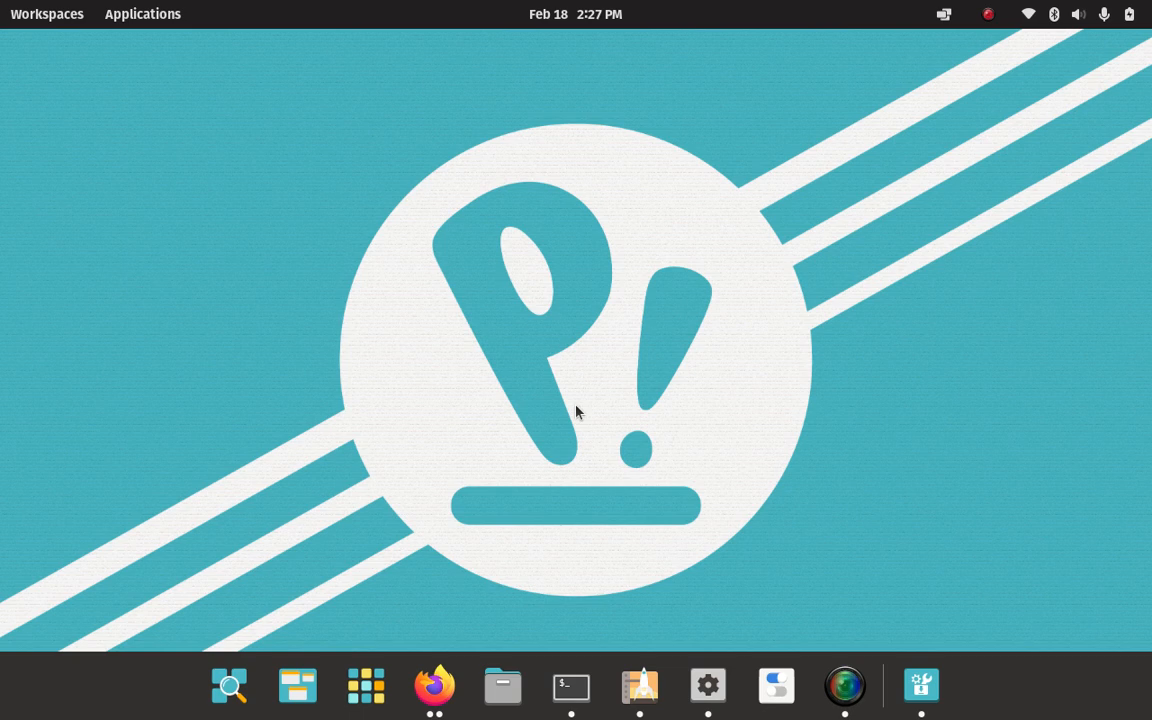
pyautogui.moveTo(552, 376)
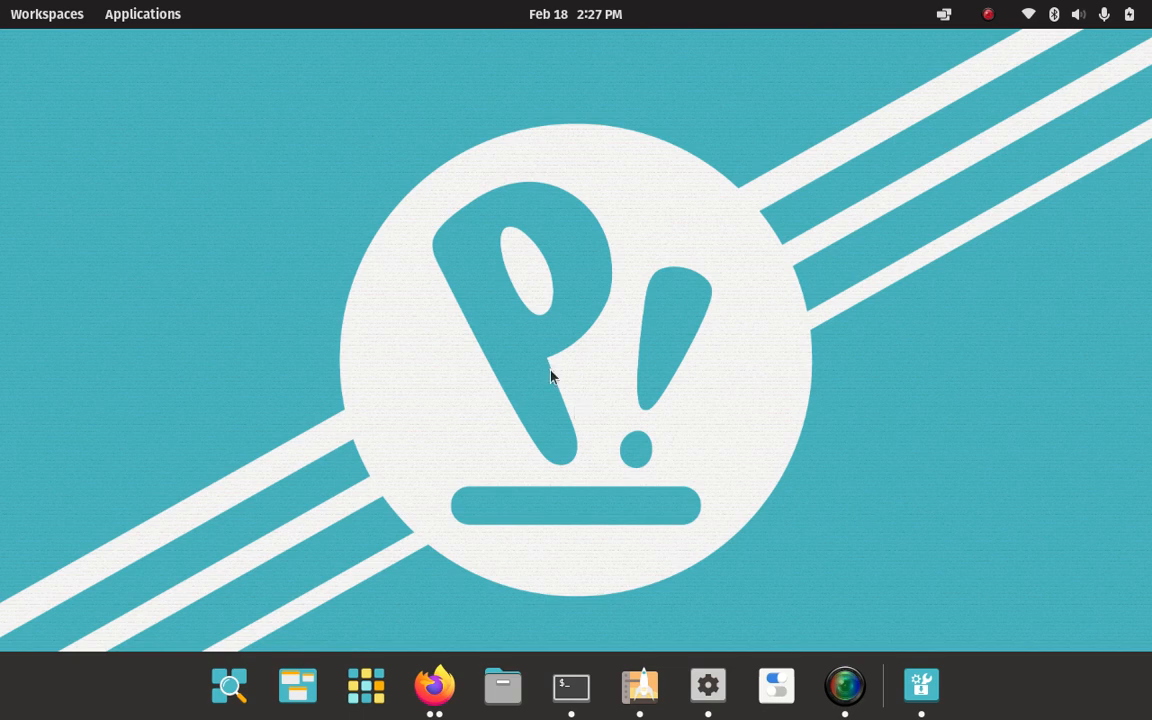
# Open the Pop!_OS Application Library showing installed apps, including Google Chrome.
pyautogui.click(366, 686)
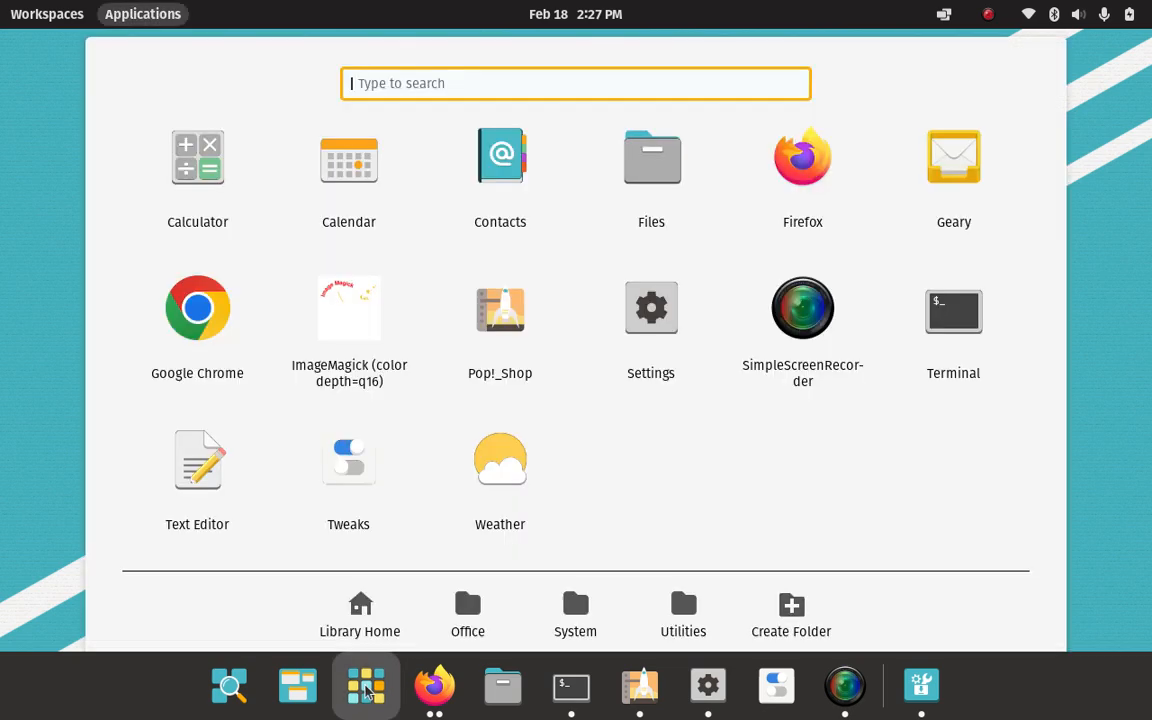
pyautogui.moveTo(683, 613)
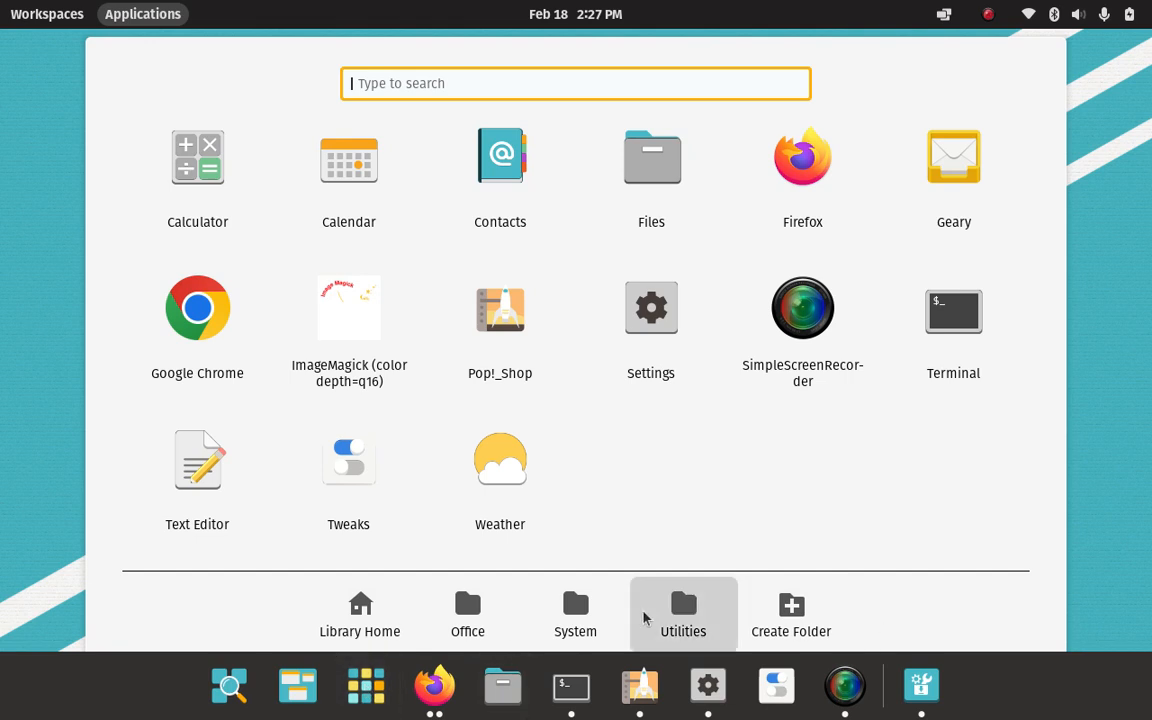
# Browse Utilities, return to Library Home, then launch a new Google Chrome window.
pyautogui.click(683, 613)
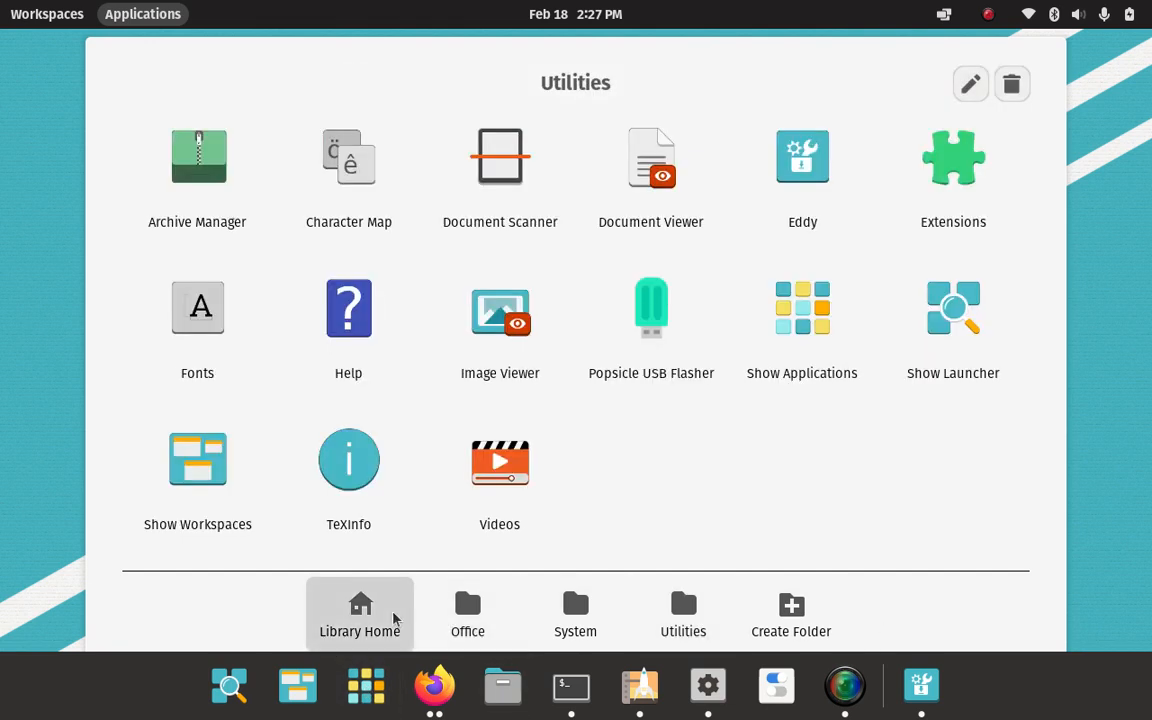
pyautogui.click(359, 613)
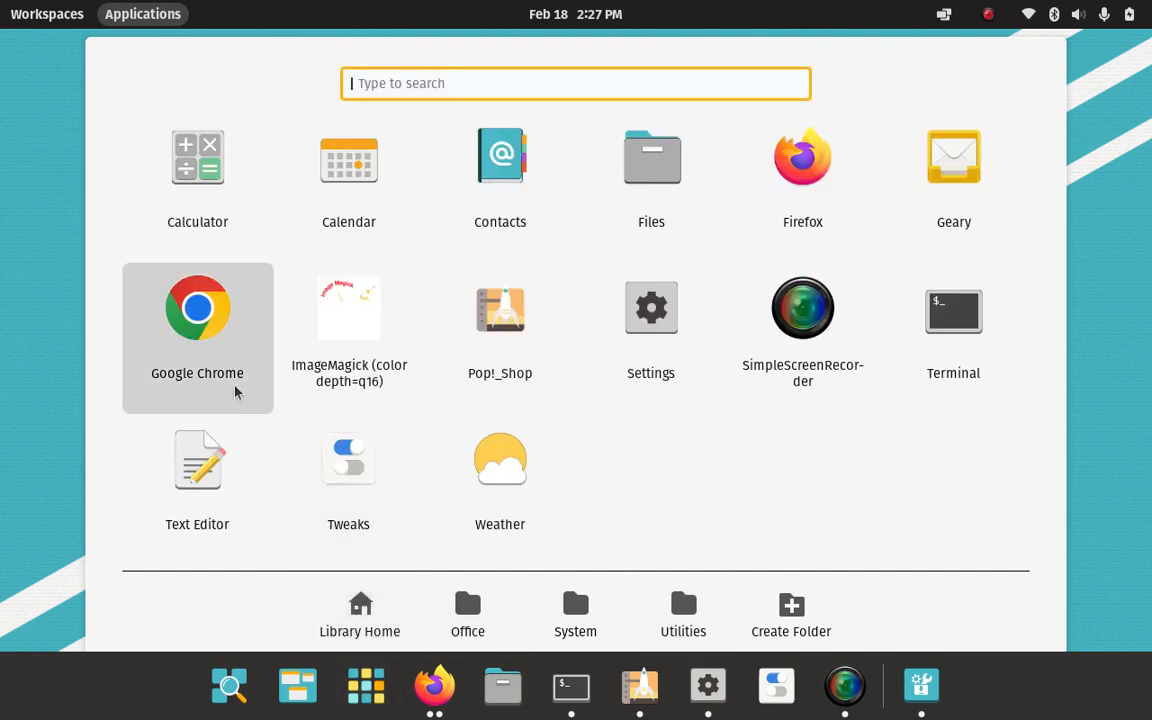
pyautogui.moveTo(220, 347)
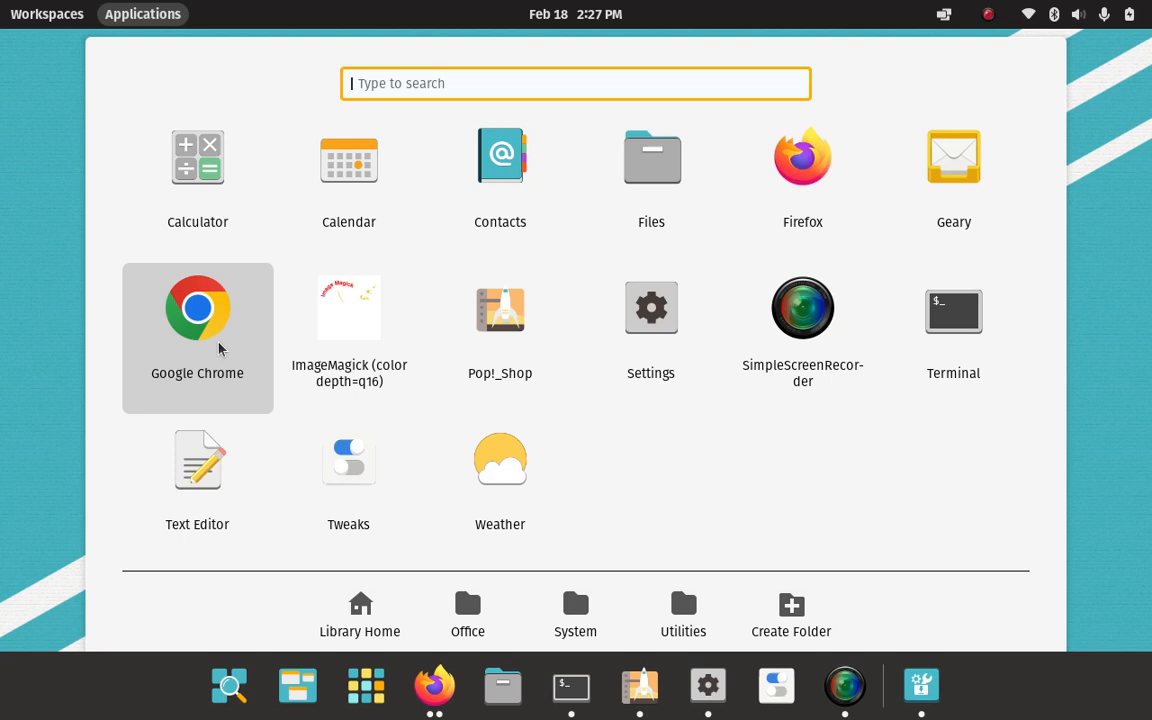
pyautogui.moveTo(215, 348)
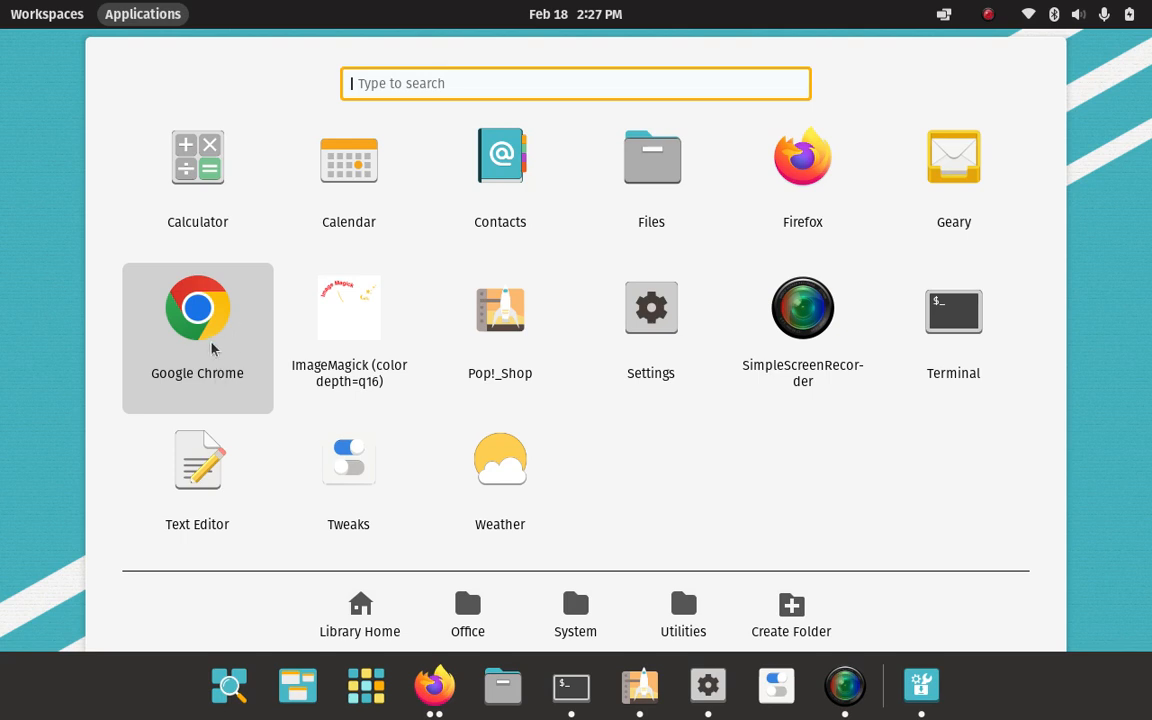
pyautogui.rightClick(197, 308)
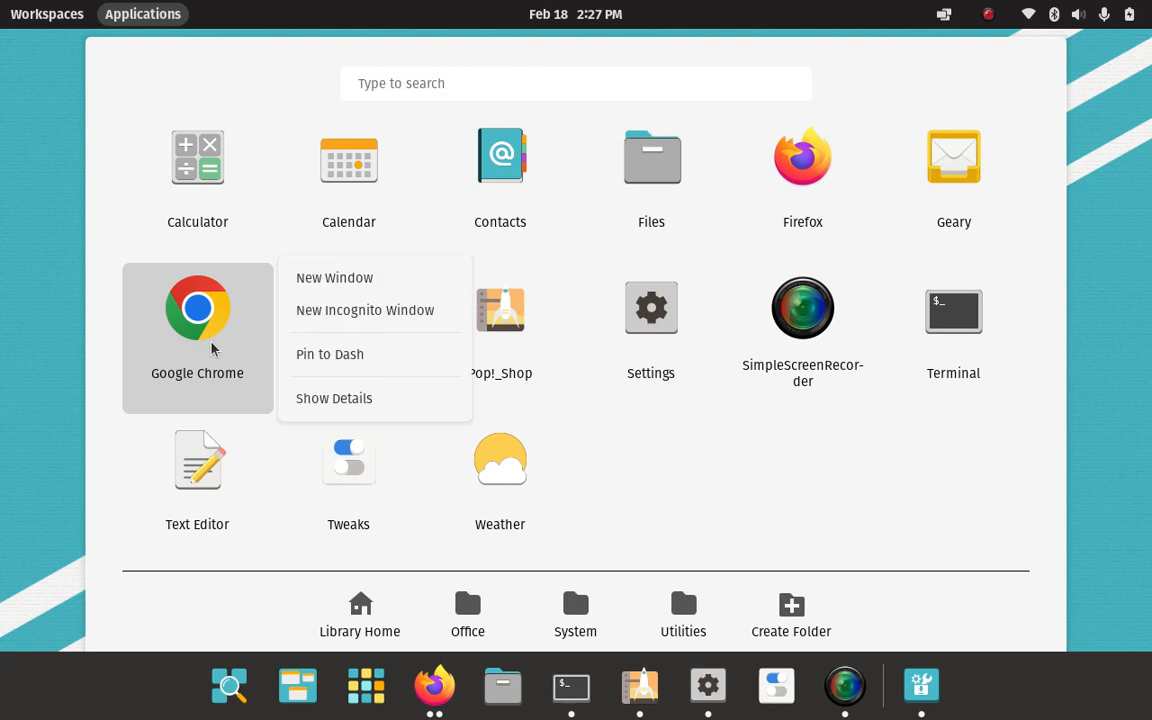
pyautogui.click(329, 354)
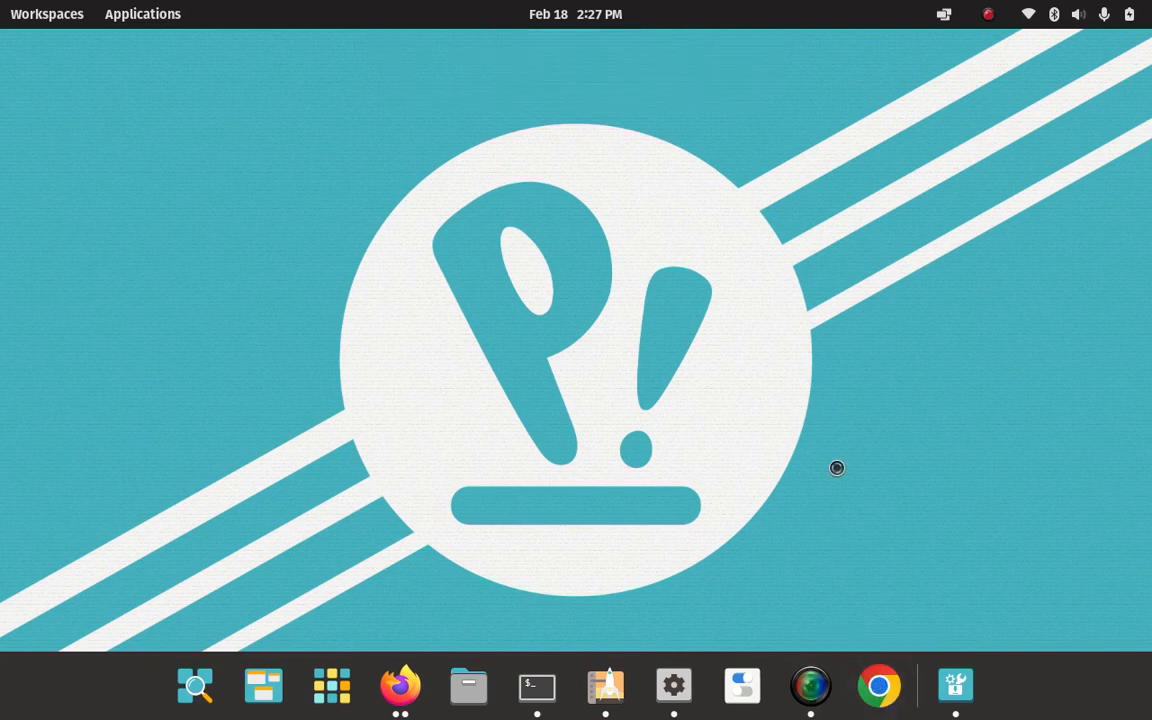
# Accept Chrome's welcome dialog with both checkboxes left ticked.
pyautogui.click(877, 685)
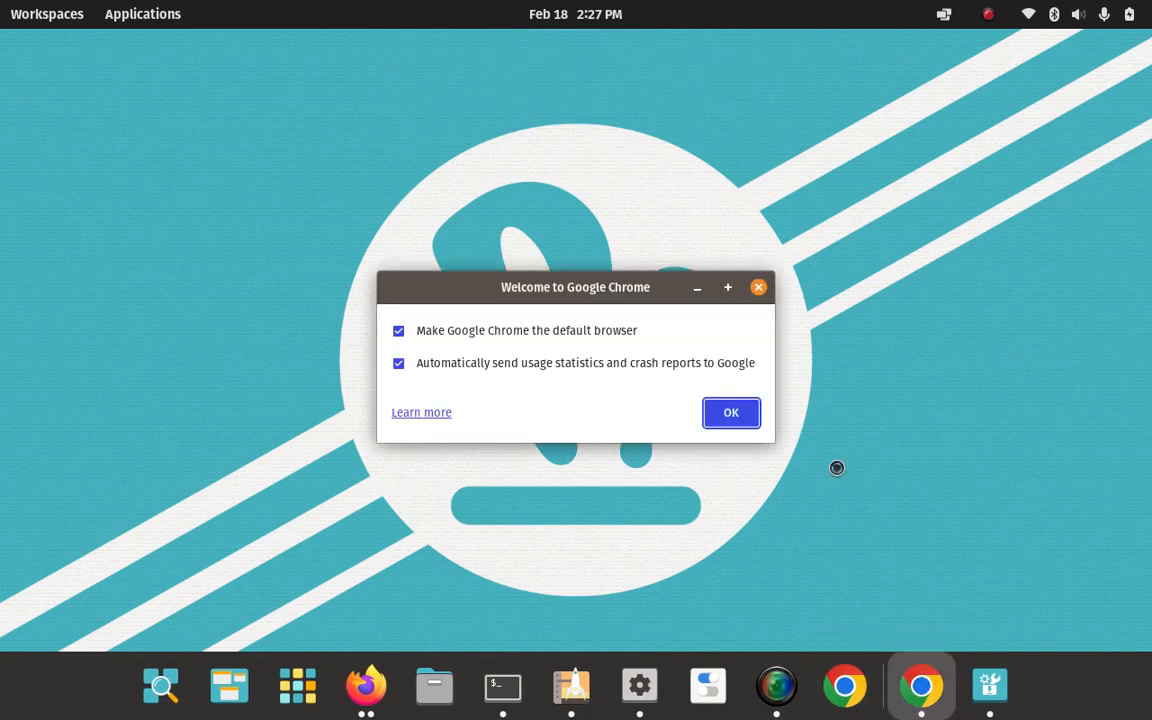
pyautogui.moveTo(722, 457)
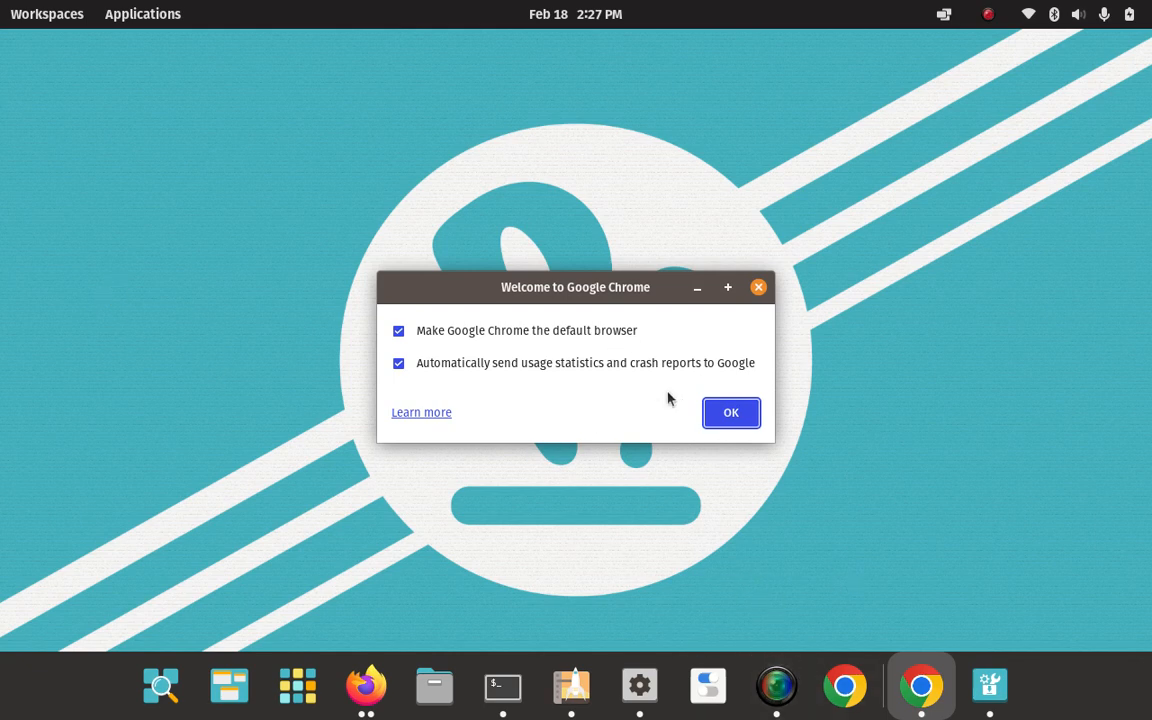
pyautogui.moveTo(510, 338)
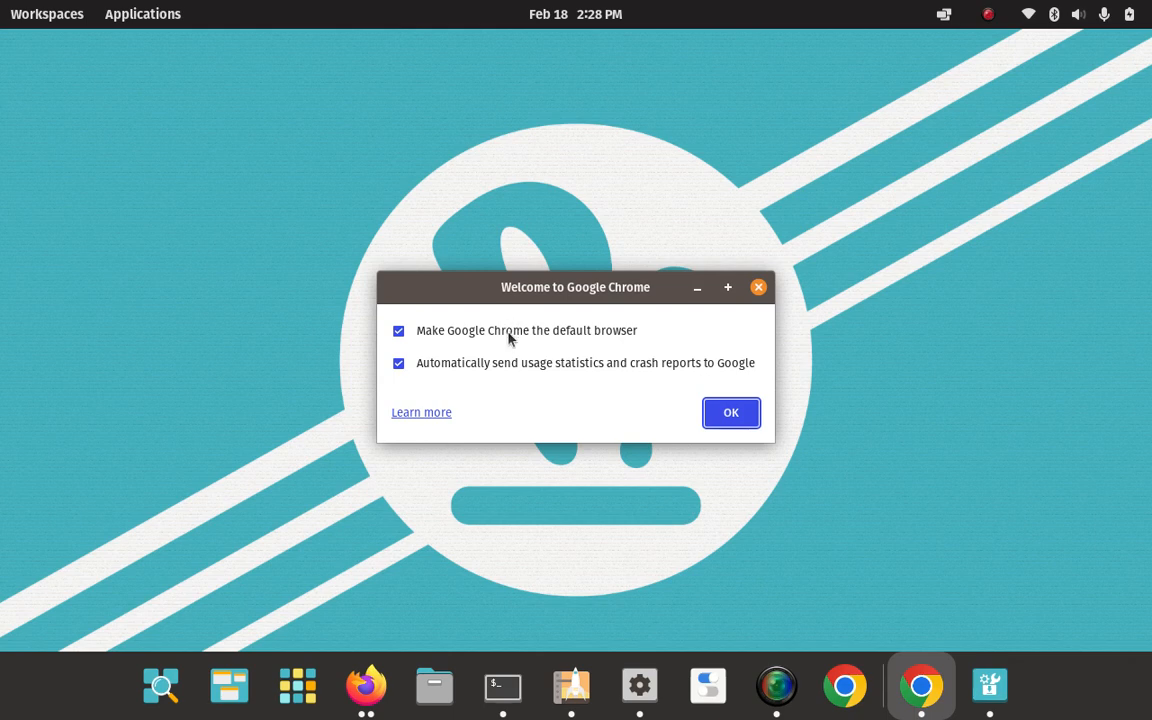
pyautogui.moveTo(524, 367)
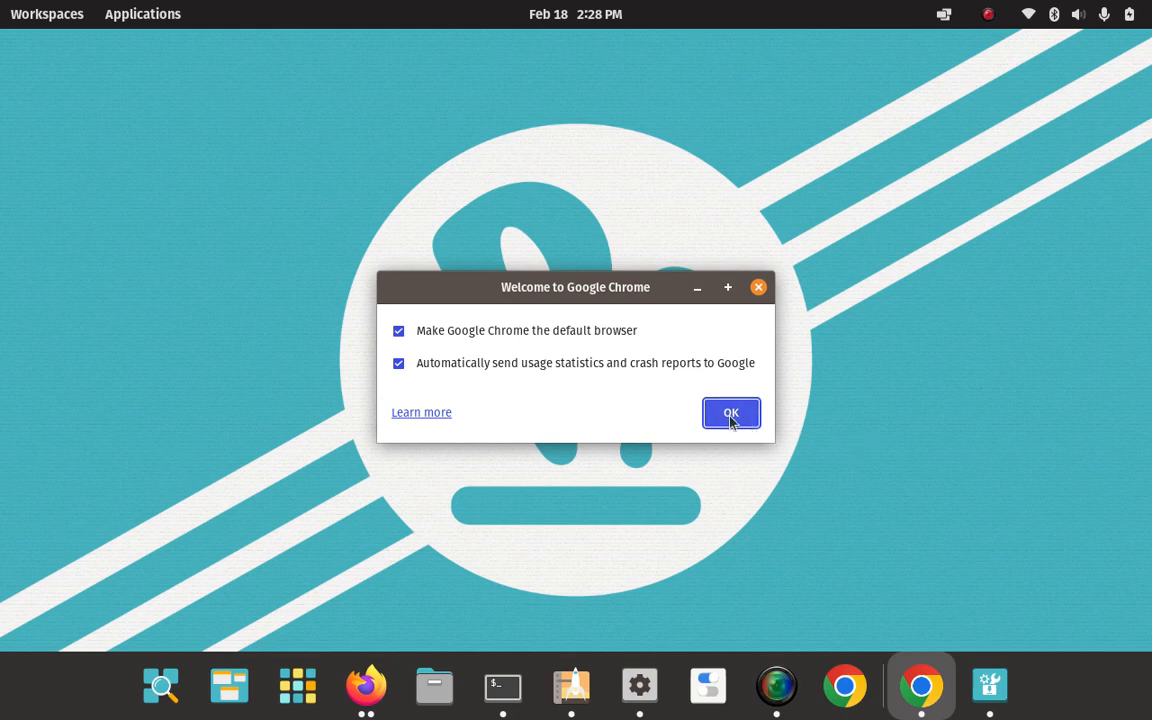
pyautogui.click(730, 413)
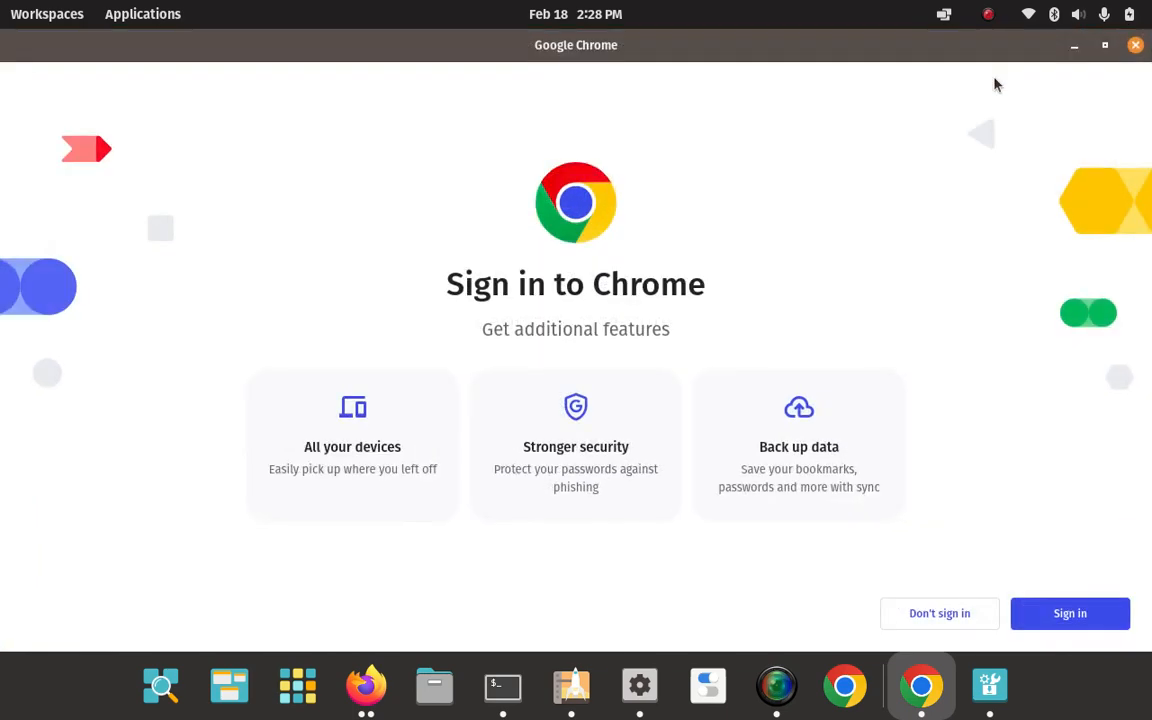
pyautogui.moveTo(1069, 613)
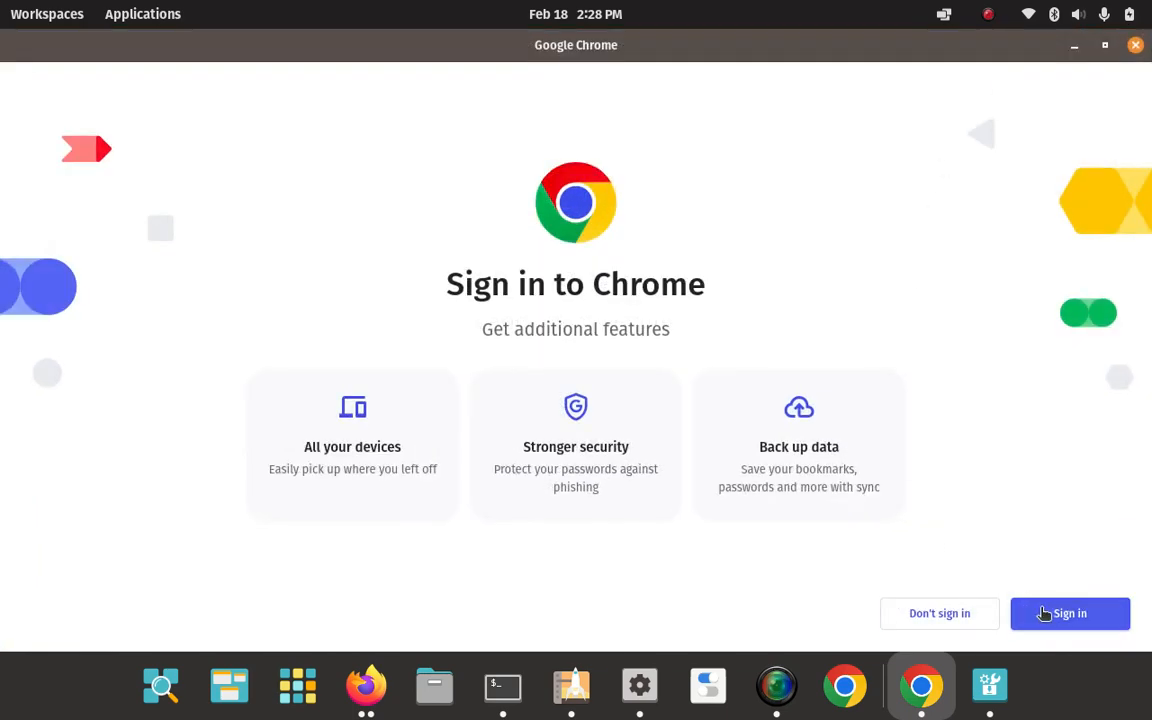
pyautogui.moveTo(781, 283)
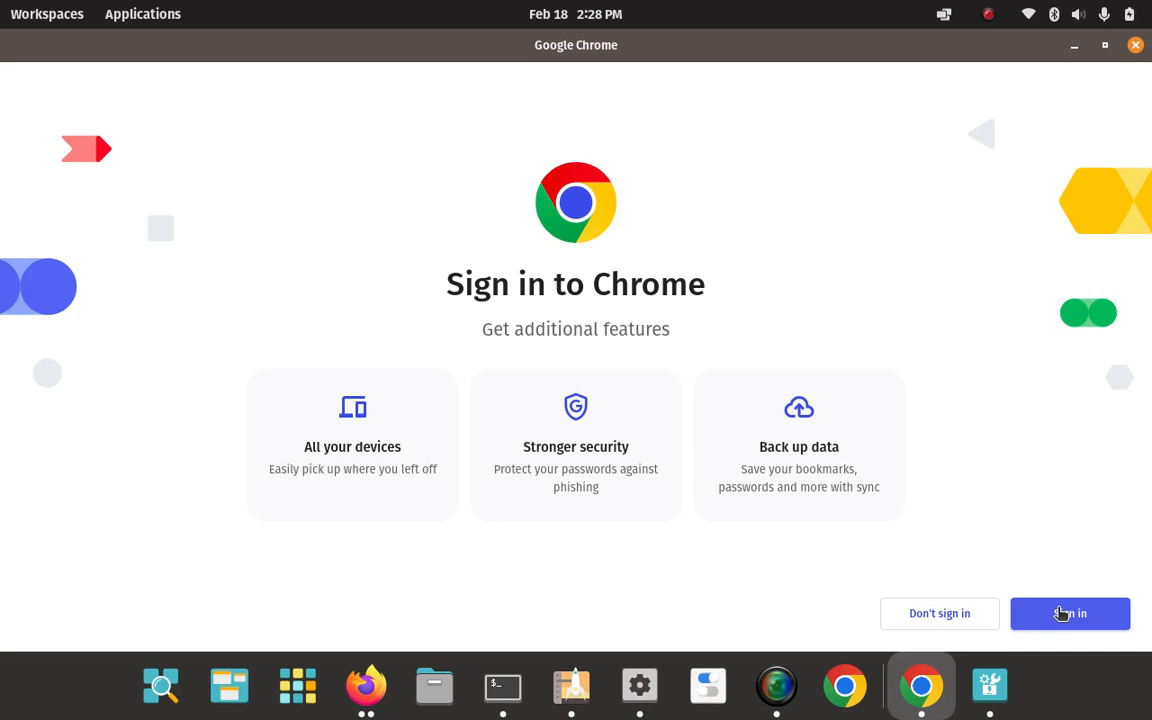
pyautogui.moveTo(668, 201)
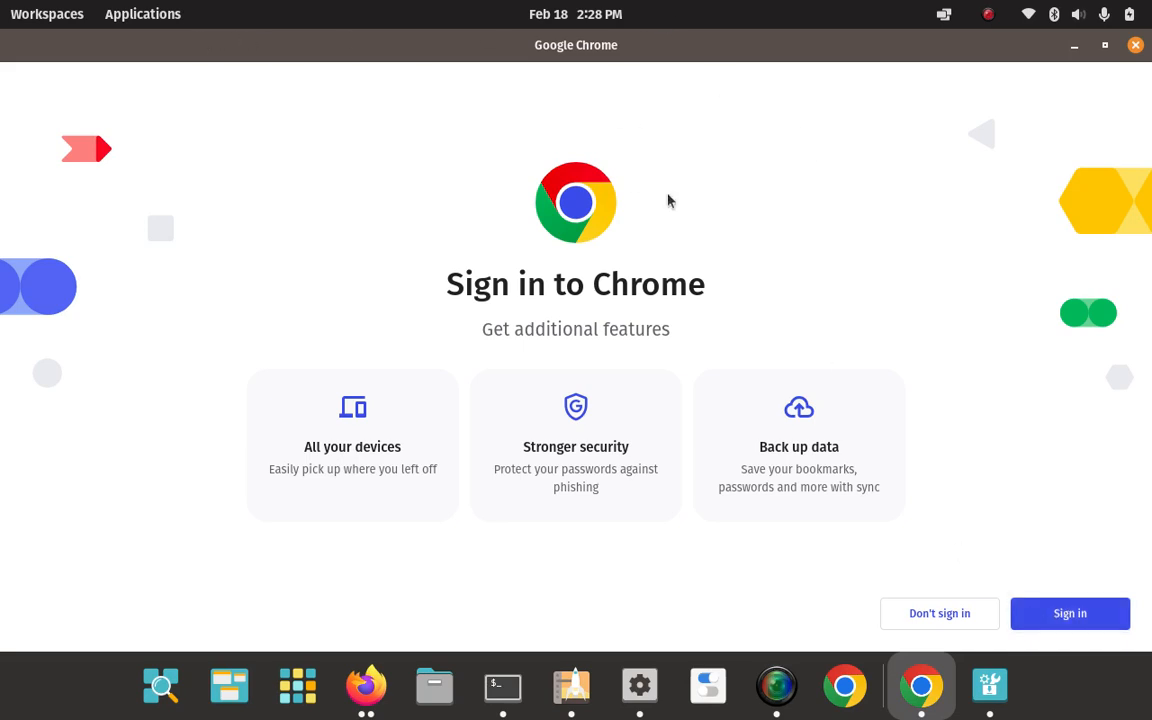
pyautogui.moveTo(647, 135)
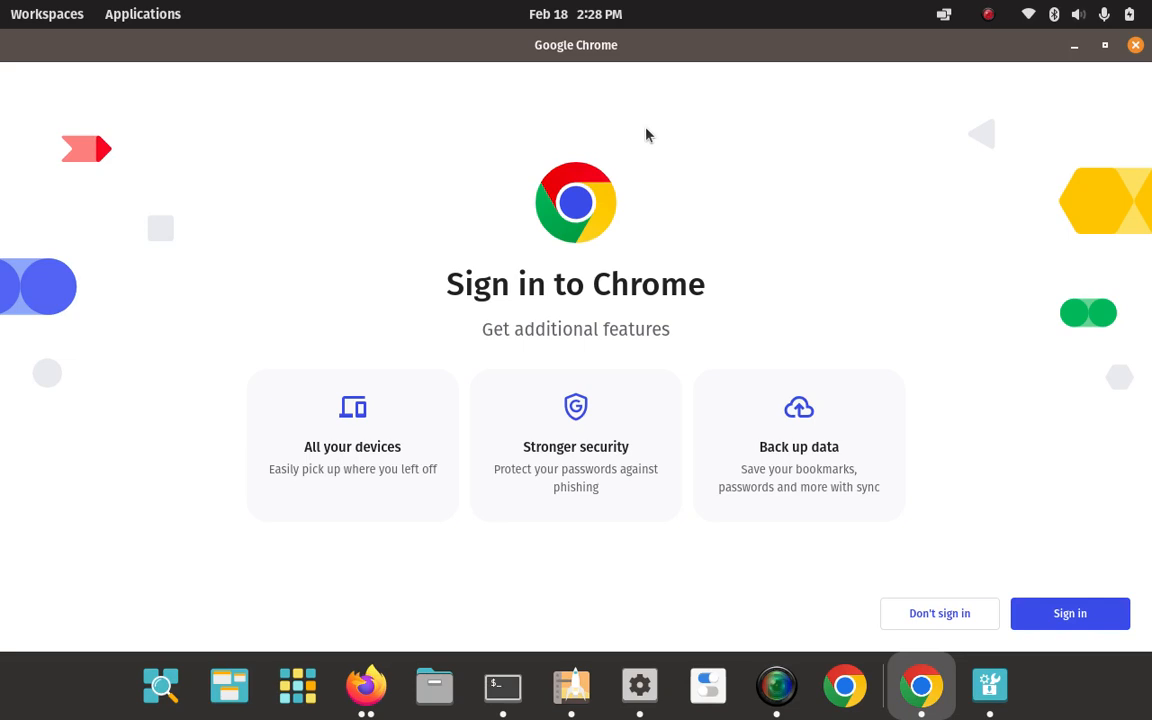
pyautogui.moveTo(731, 257)
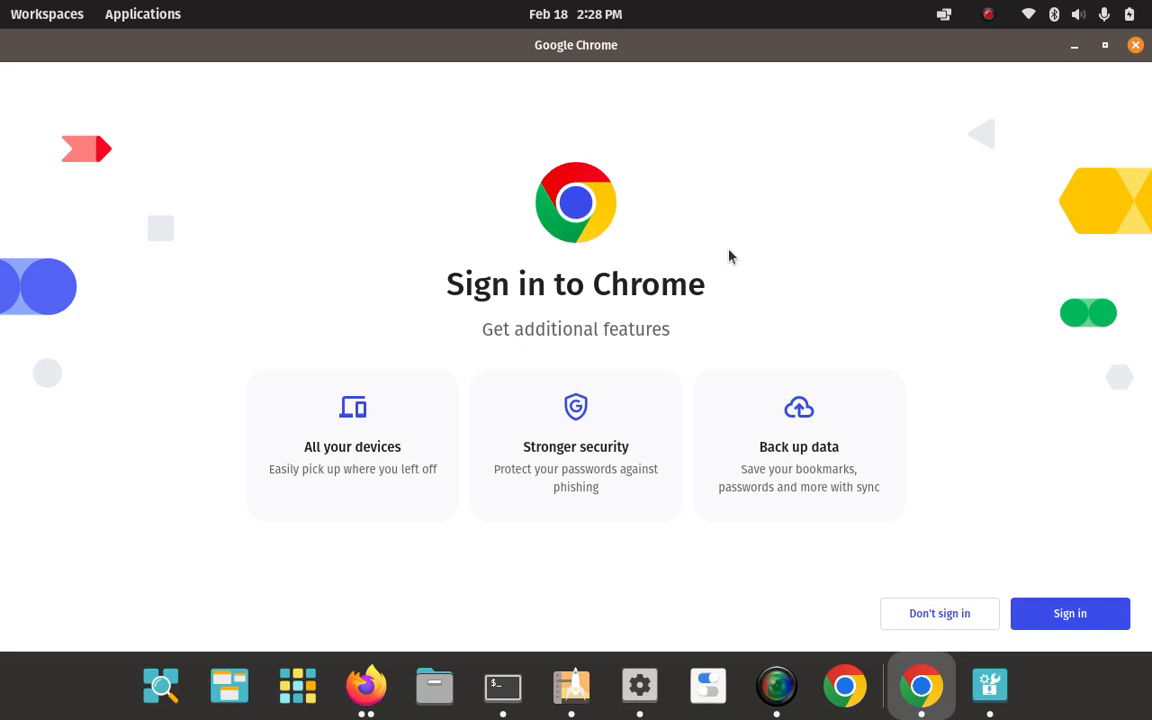
pyautogui.moveTo(990, 119)
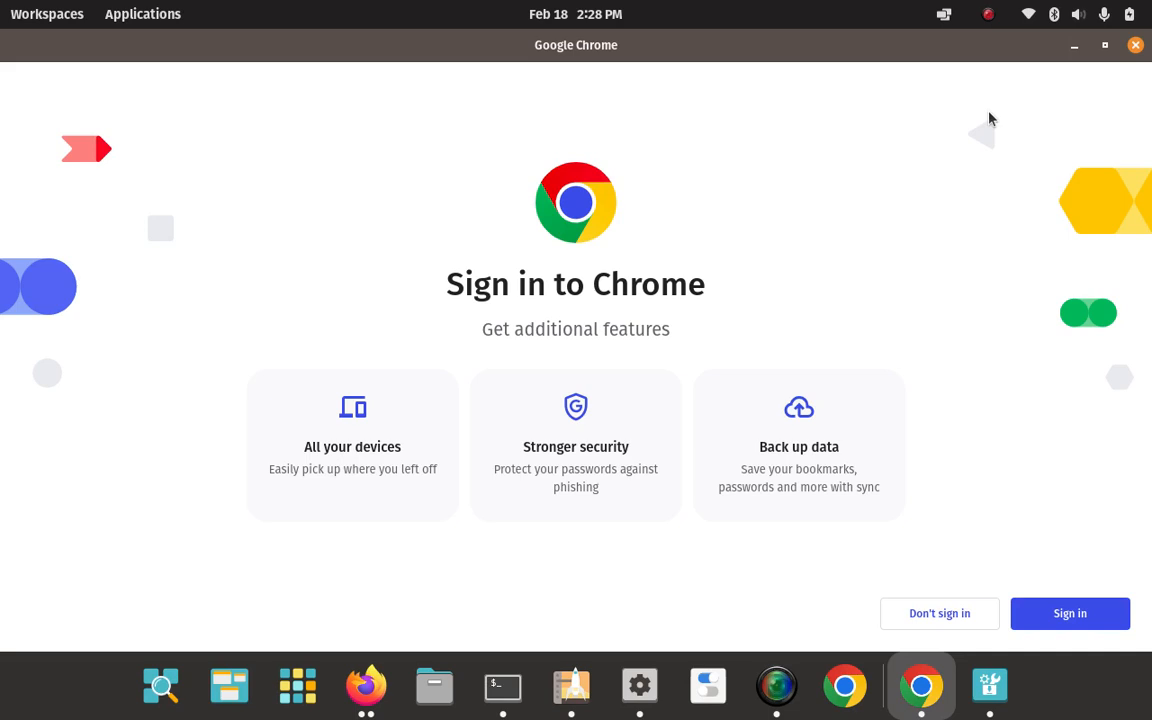
pyautogui.moveTo(614, 314)
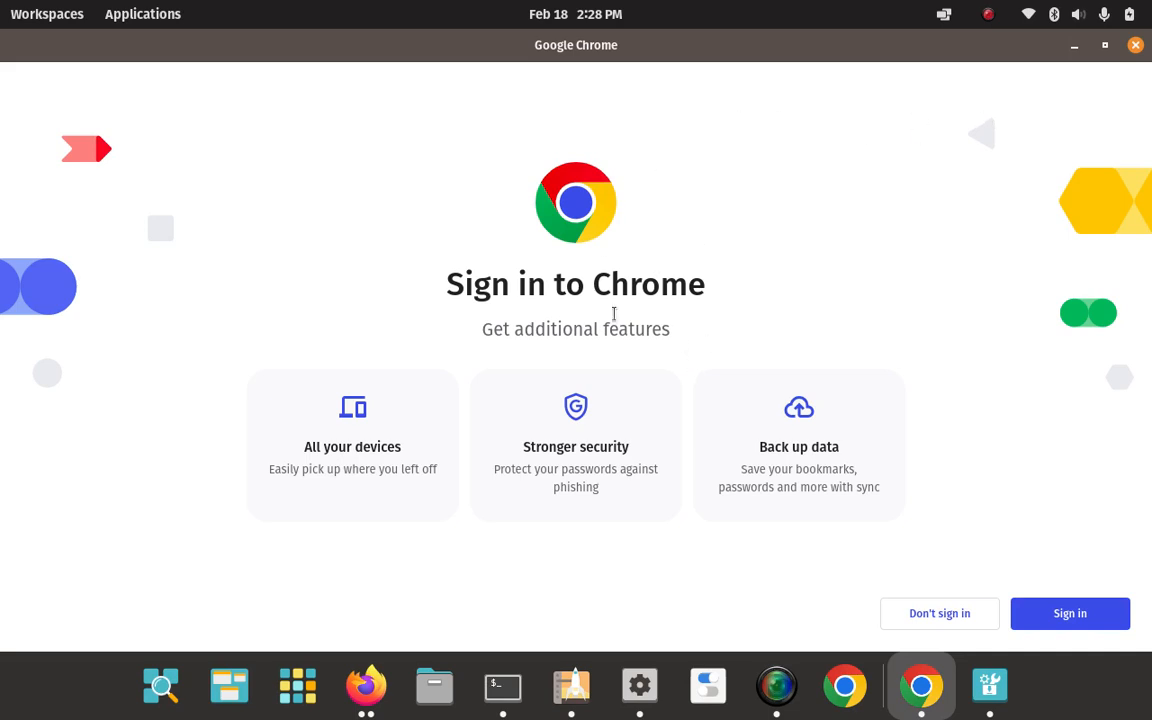
pyautogui.moveTo(800, 237)
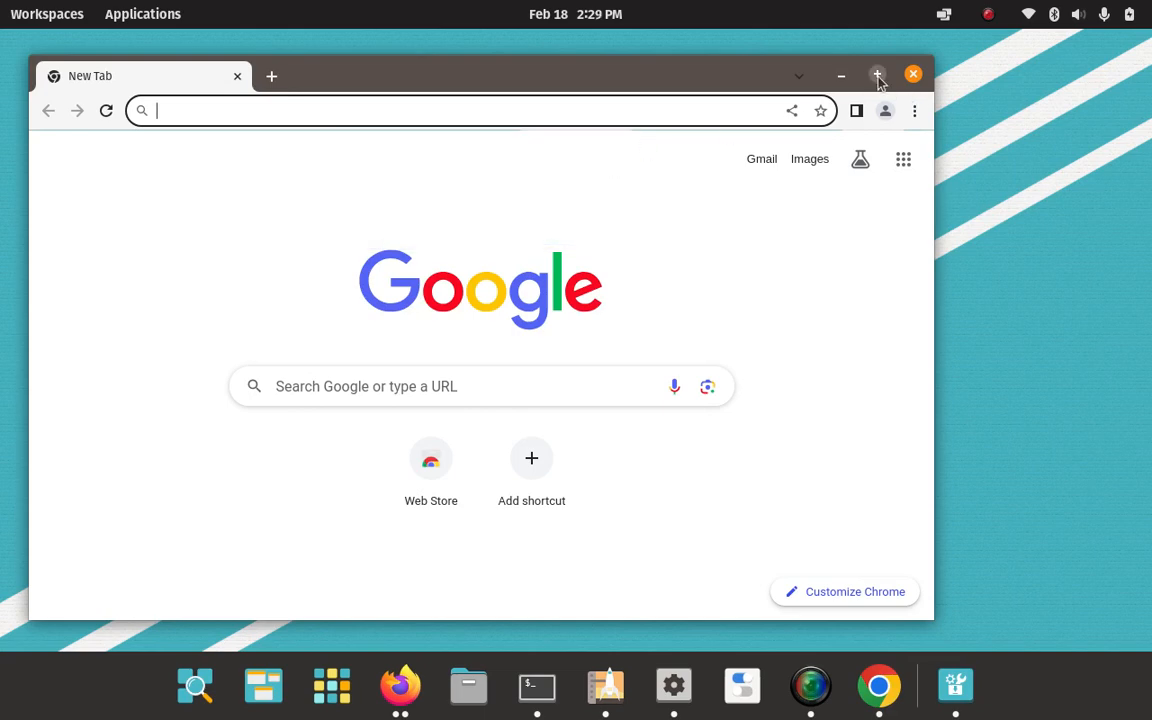
# Maximize Chrome, view and dismiss the profile panel, then bring up the ⋮ menu.
pyautogui.click(877, 75)
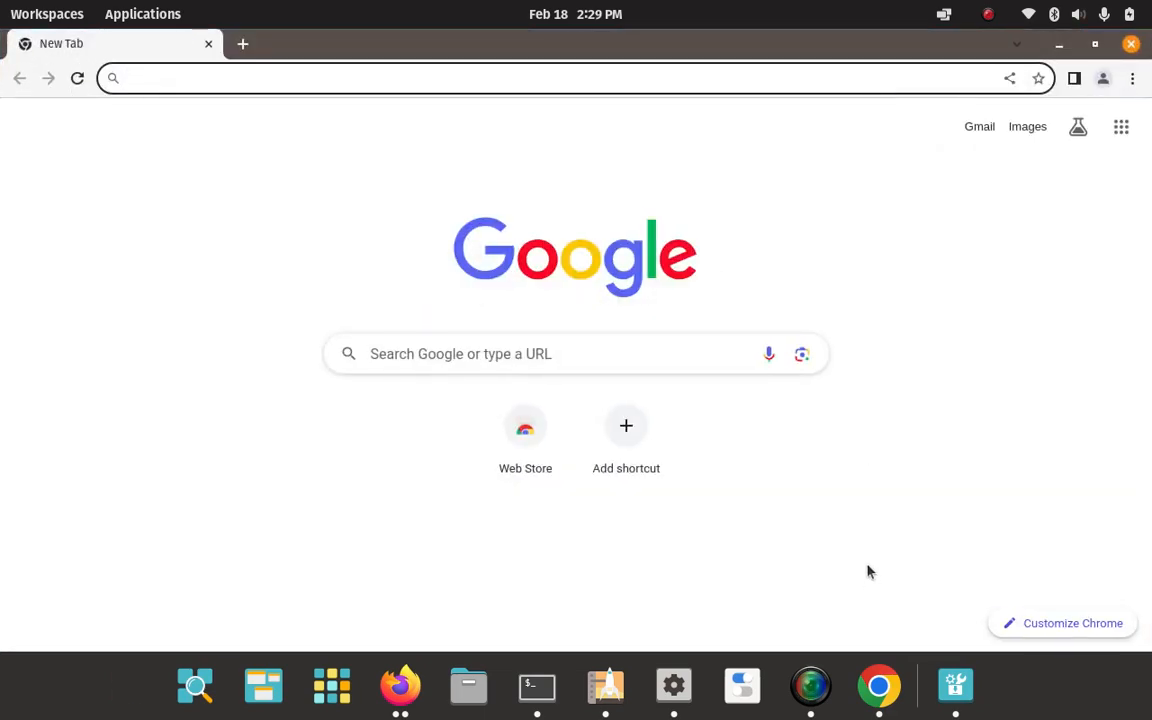
pyautogui.moveTo(876, 414)
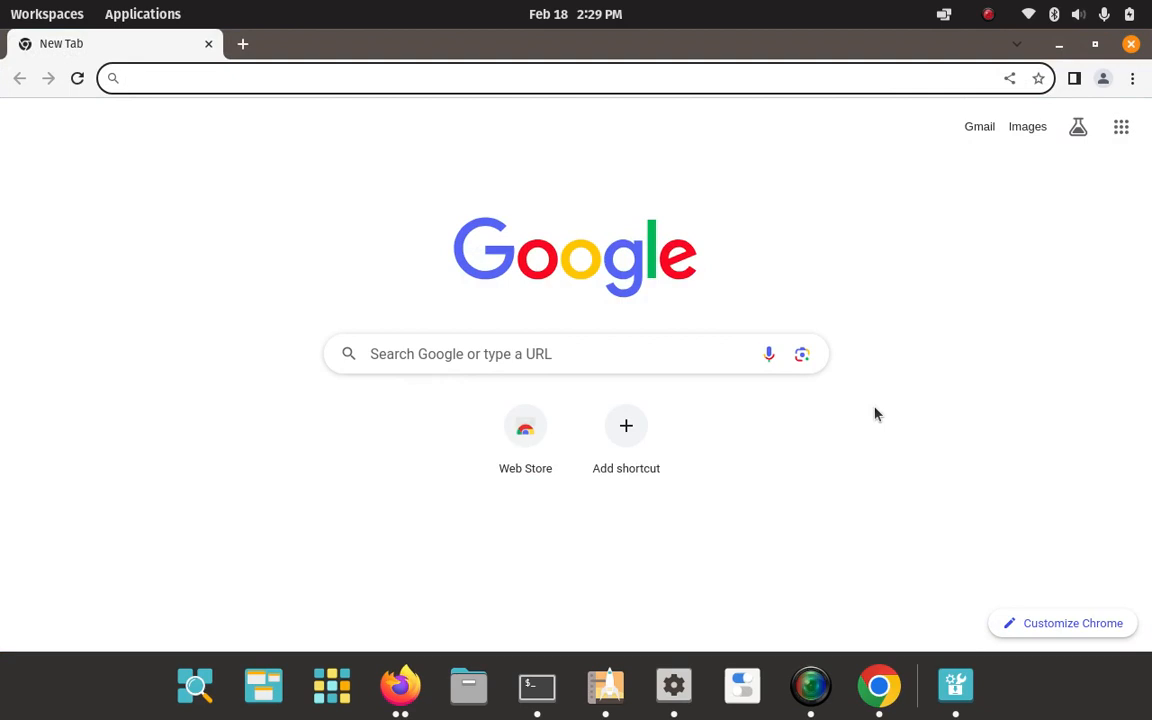
pyautogui.moveTo(352, 383)
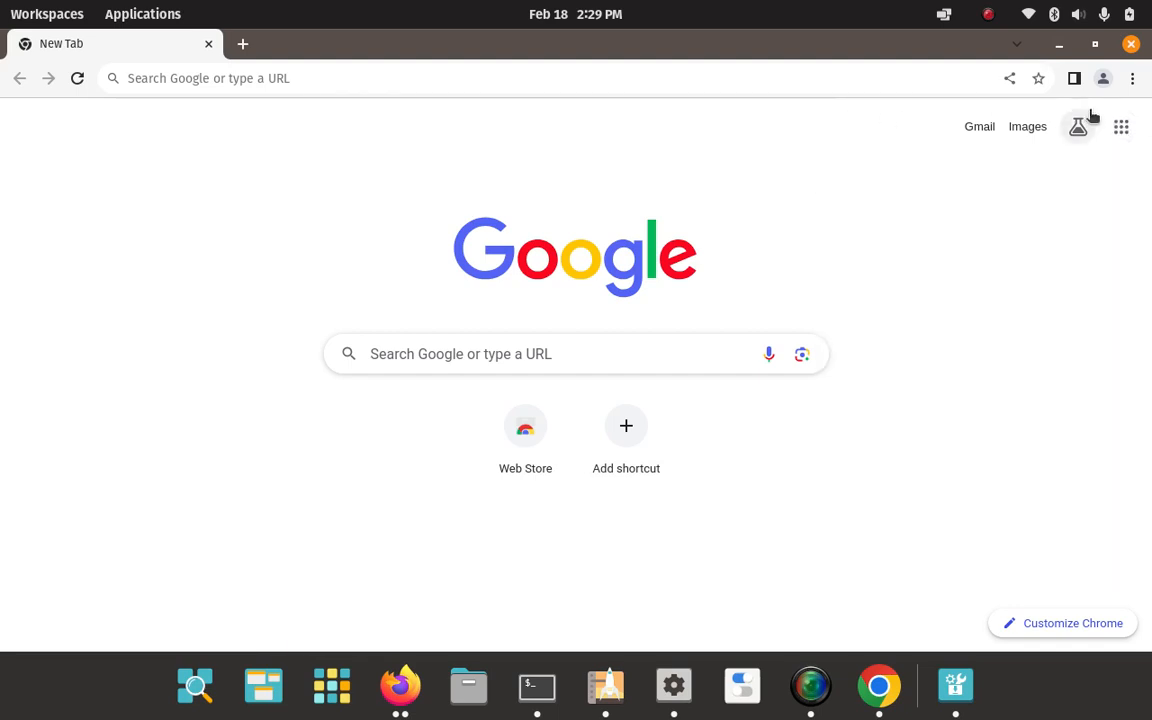
pyautogui.click(1103, 78)
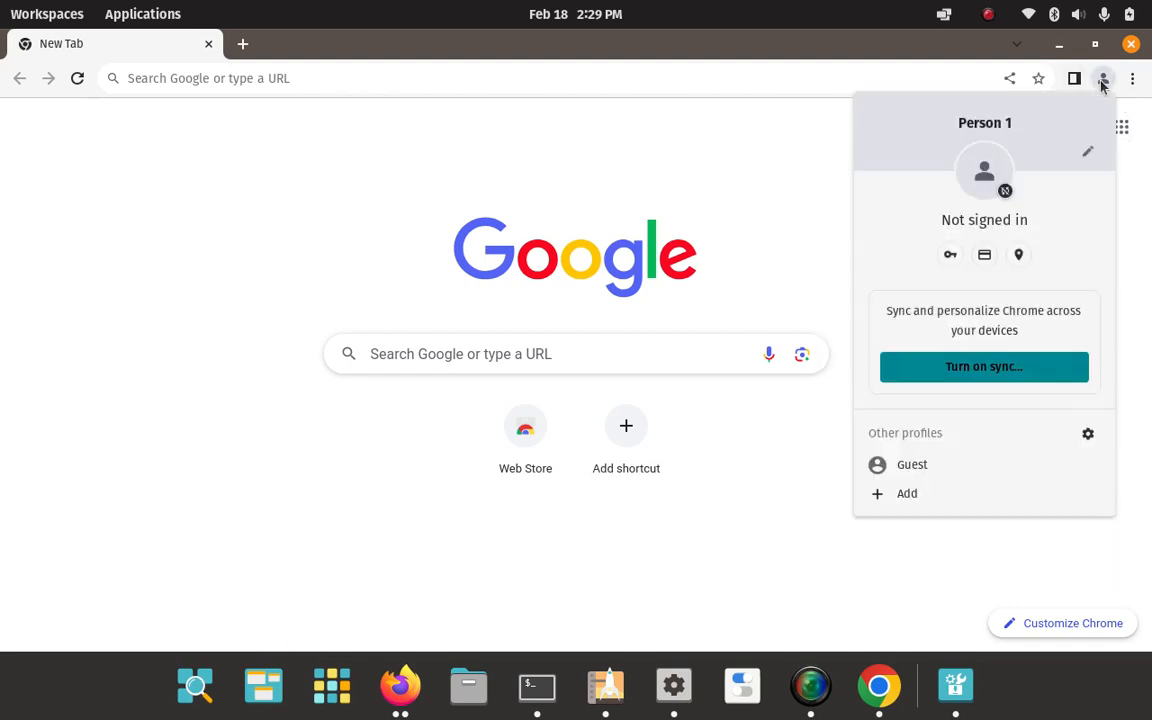
pyautogui.click(1103, 78)
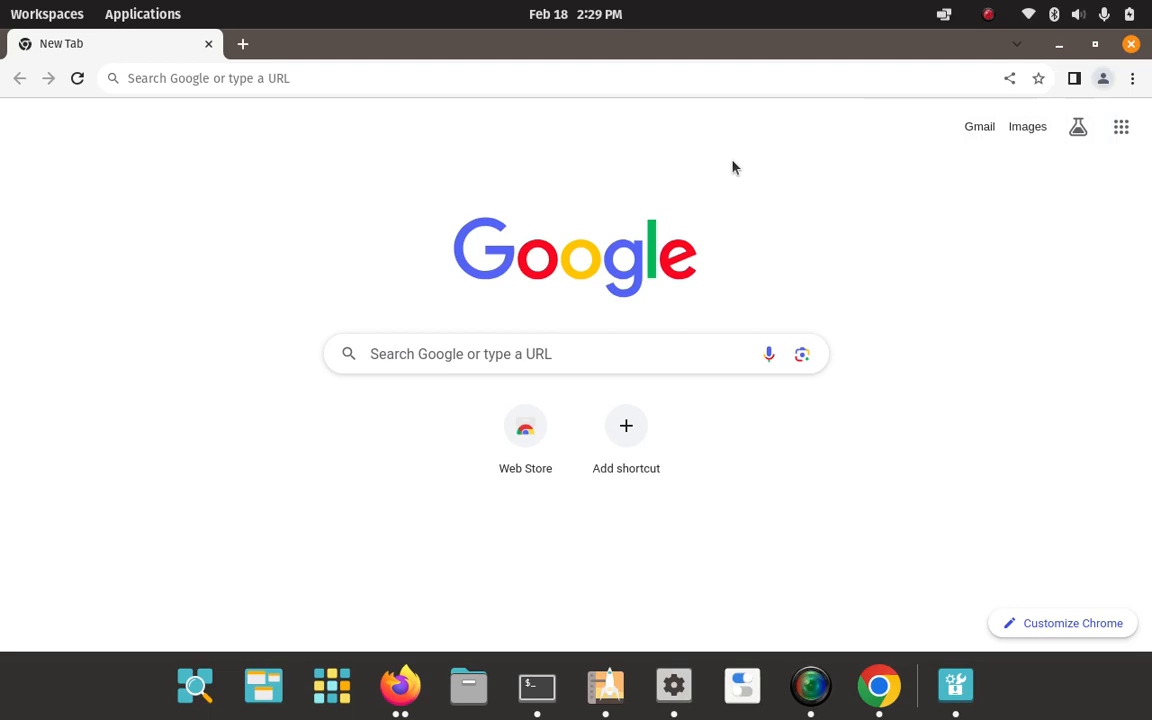
pyautogui.moveTo(1103, 90)
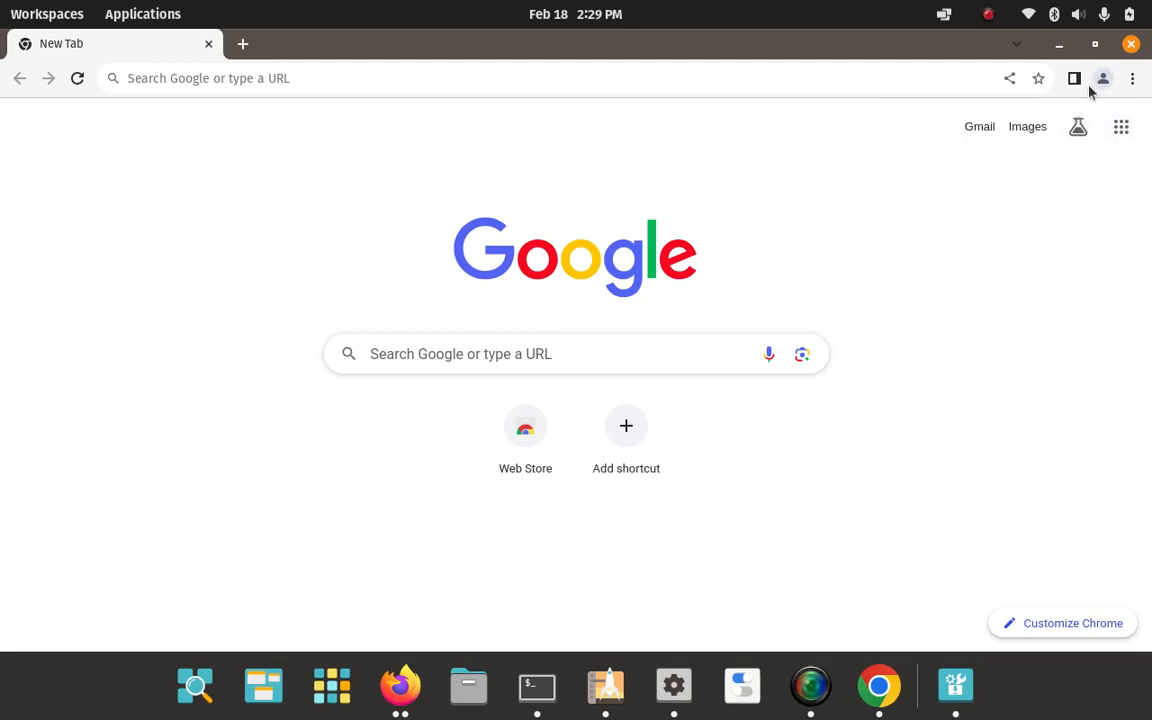
pyautogui.moveTo(414, 68)
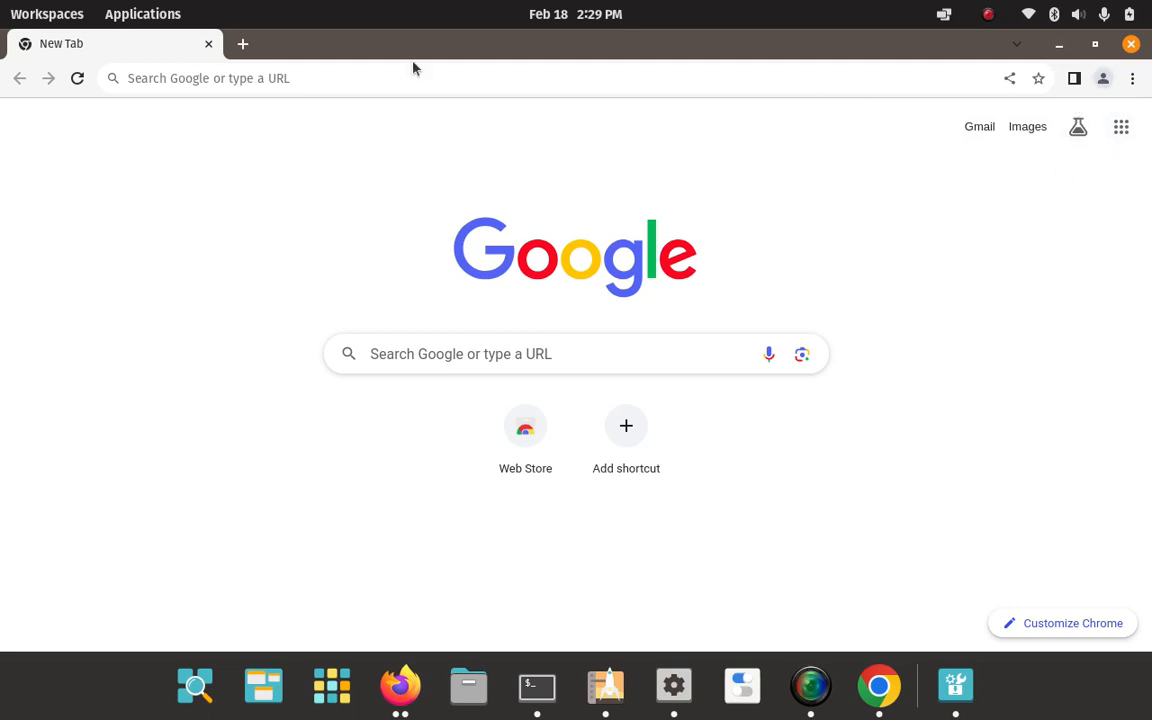
pyautogui.moveTo(516, 182)
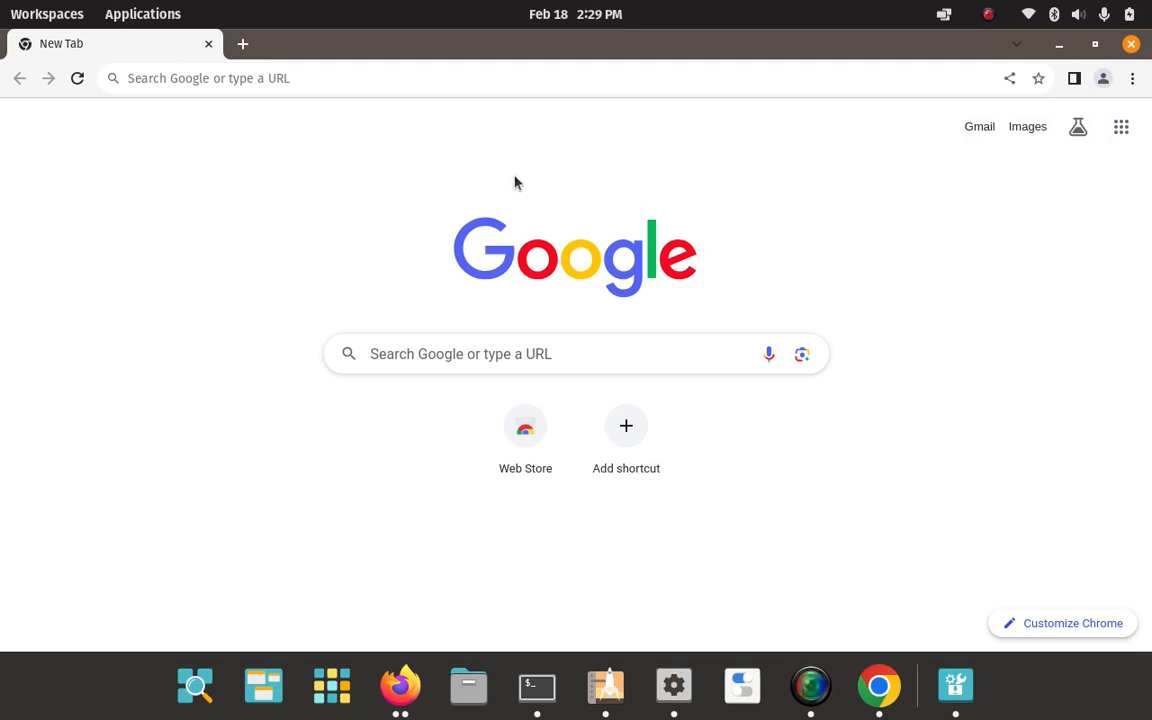
pyautogui.moveTo(828, 284)
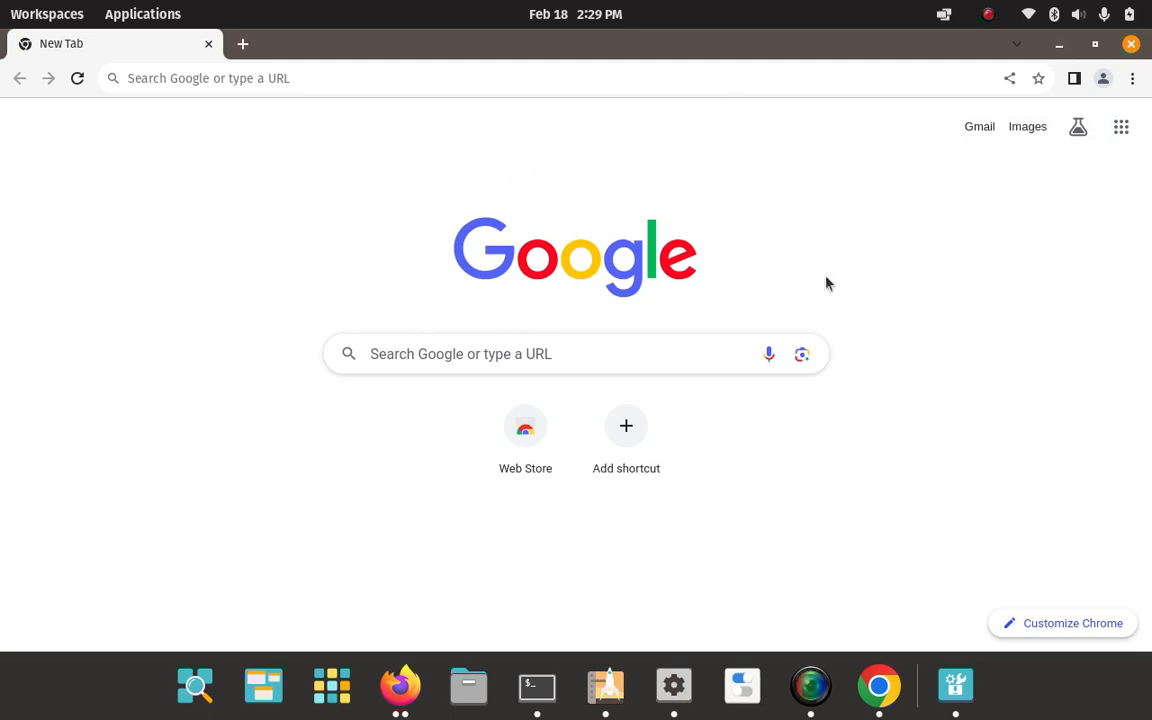
pyautogui.moveTo(807, 172)
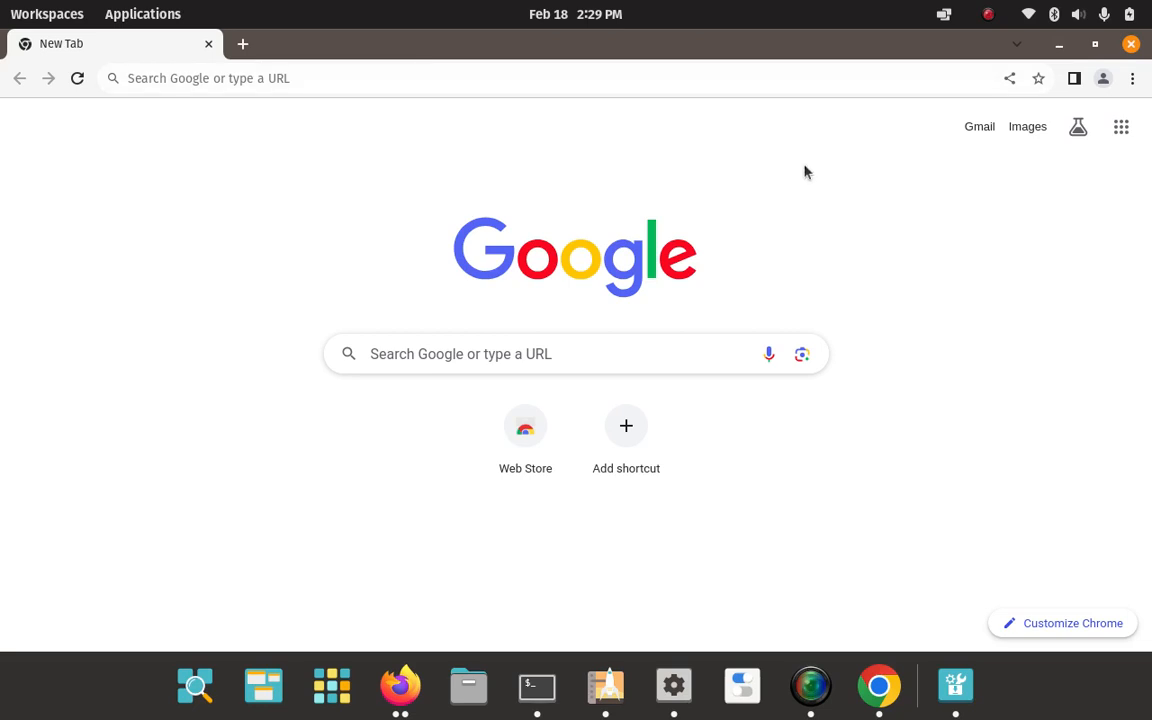
pyautogui.moveTo(1133, 79)
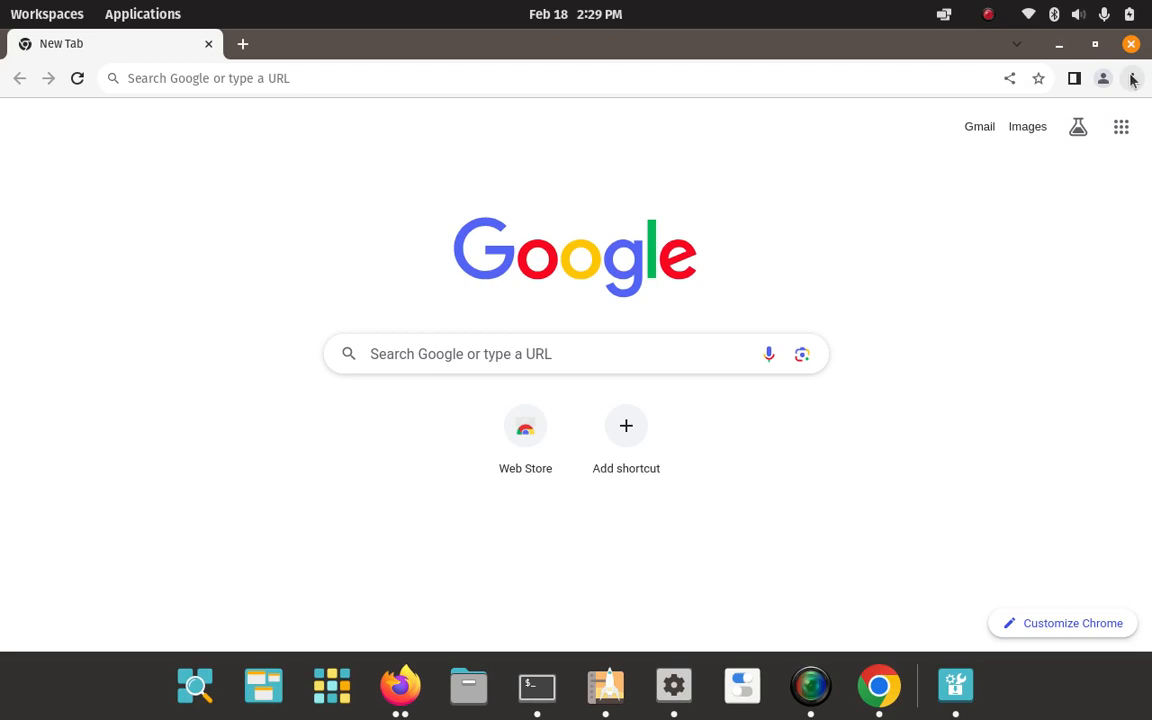
pyautogui.click(1132, 78)
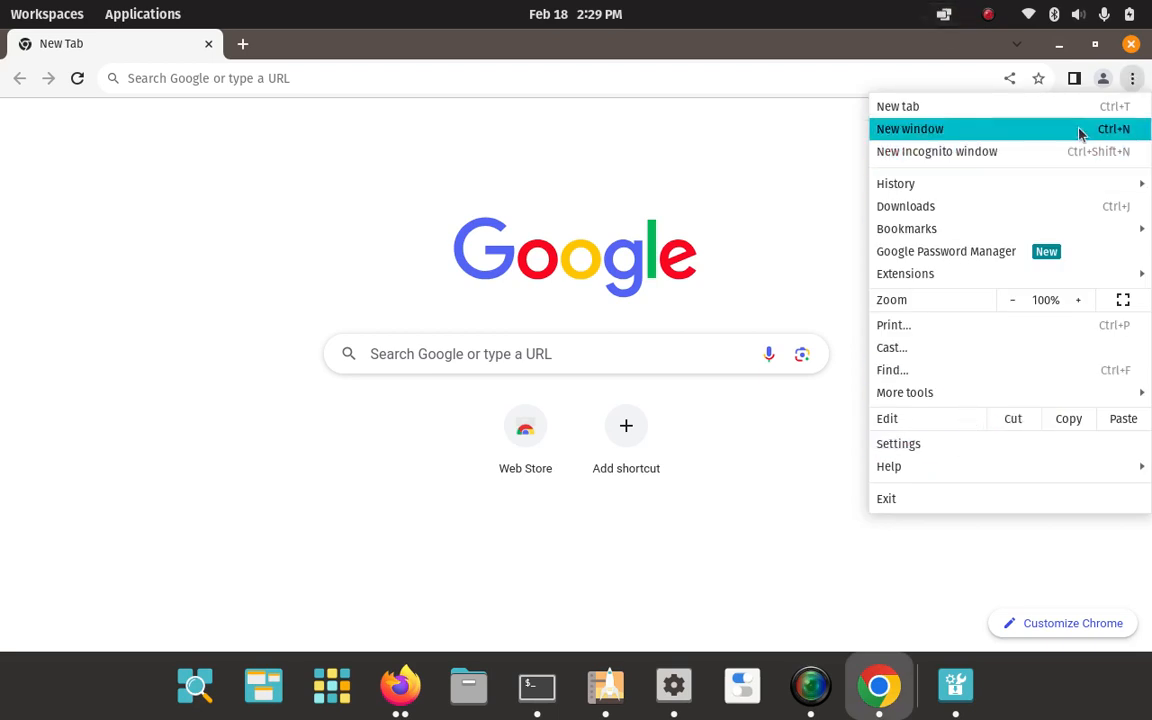
pyautogui.moveTo(1128, 84)
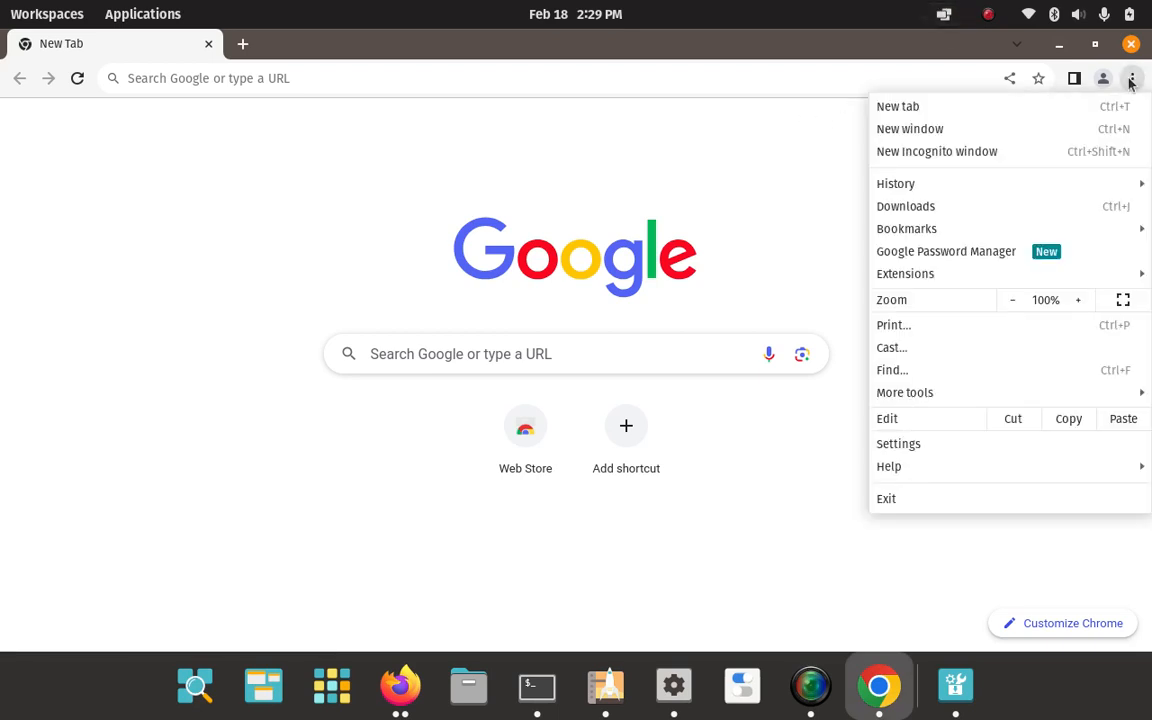
pyautogui.moveTo(898, 443)
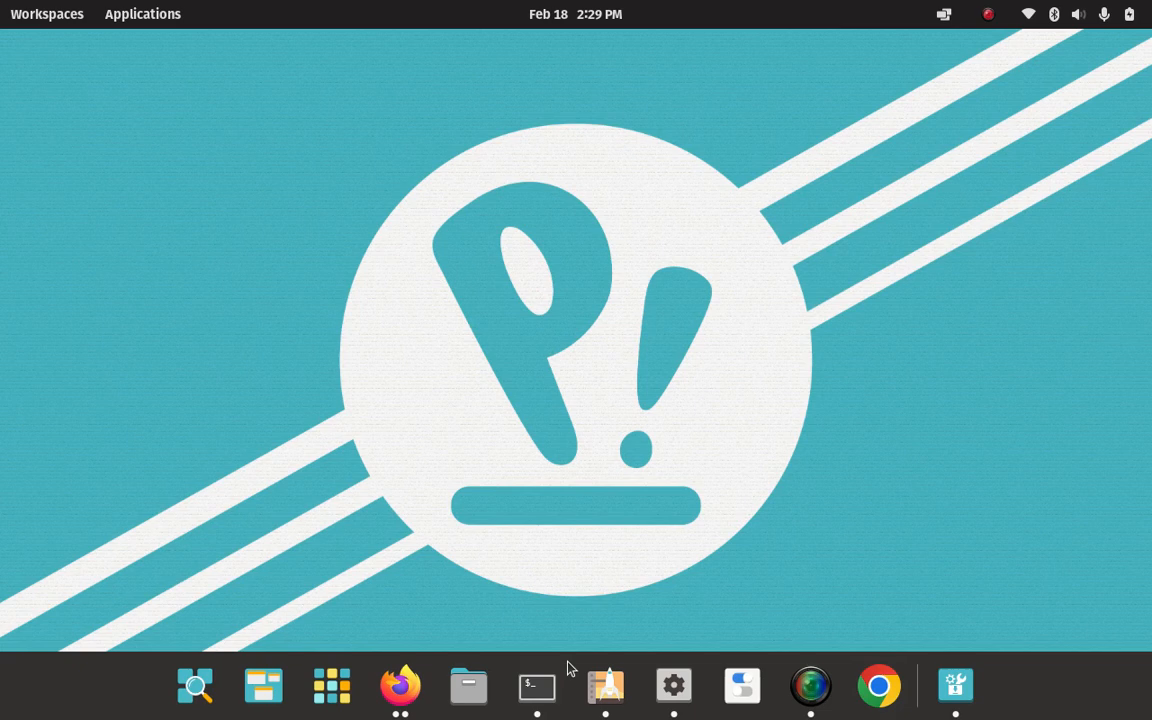
# Launch Chrome from a terminal with the google-chrome command.
pyautogui.click(537, 685)
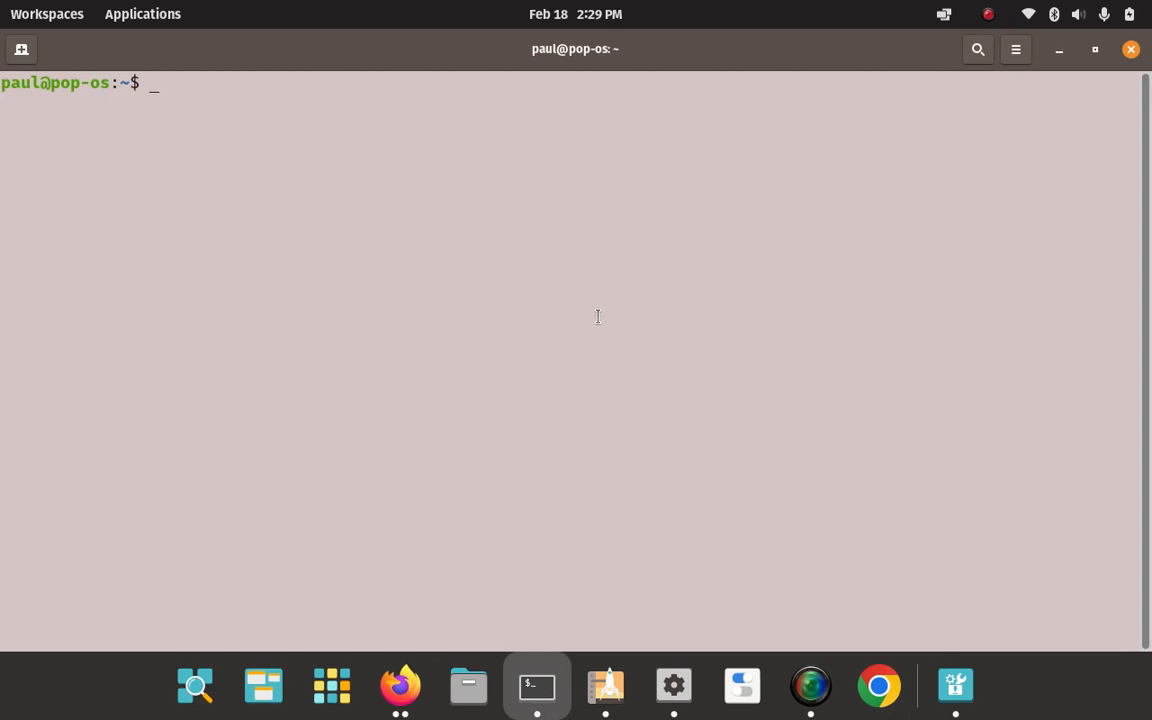
pyautogui.write('goo')
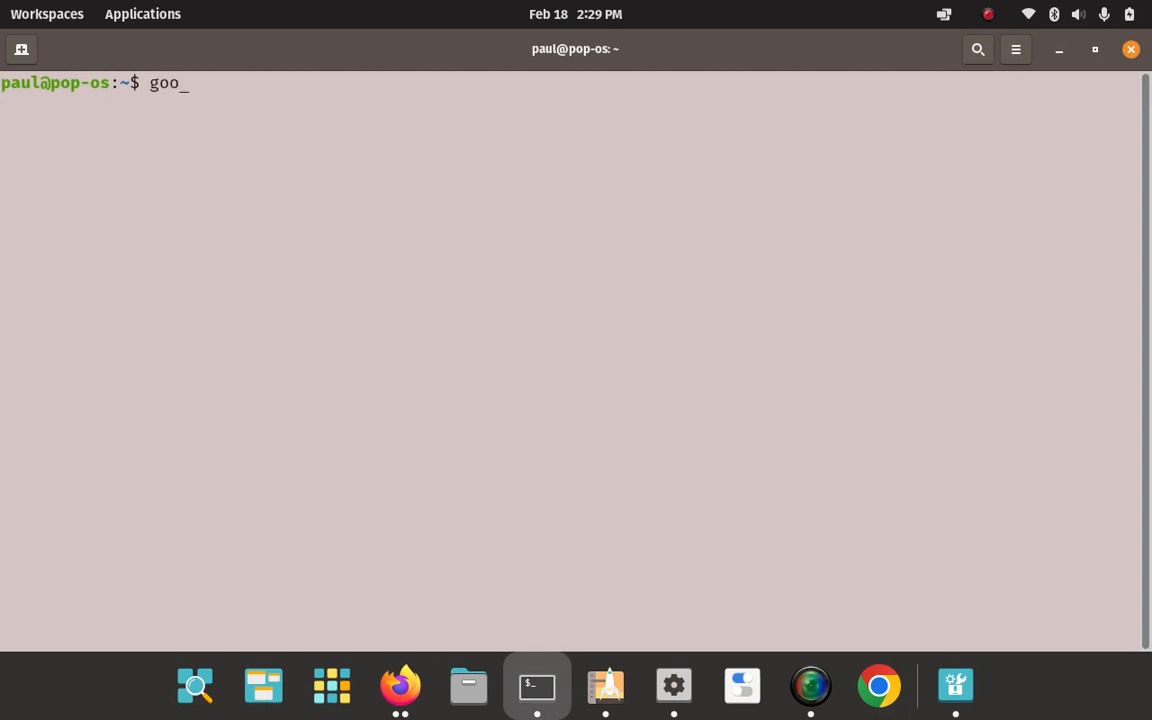
pyautogui.write('gle')
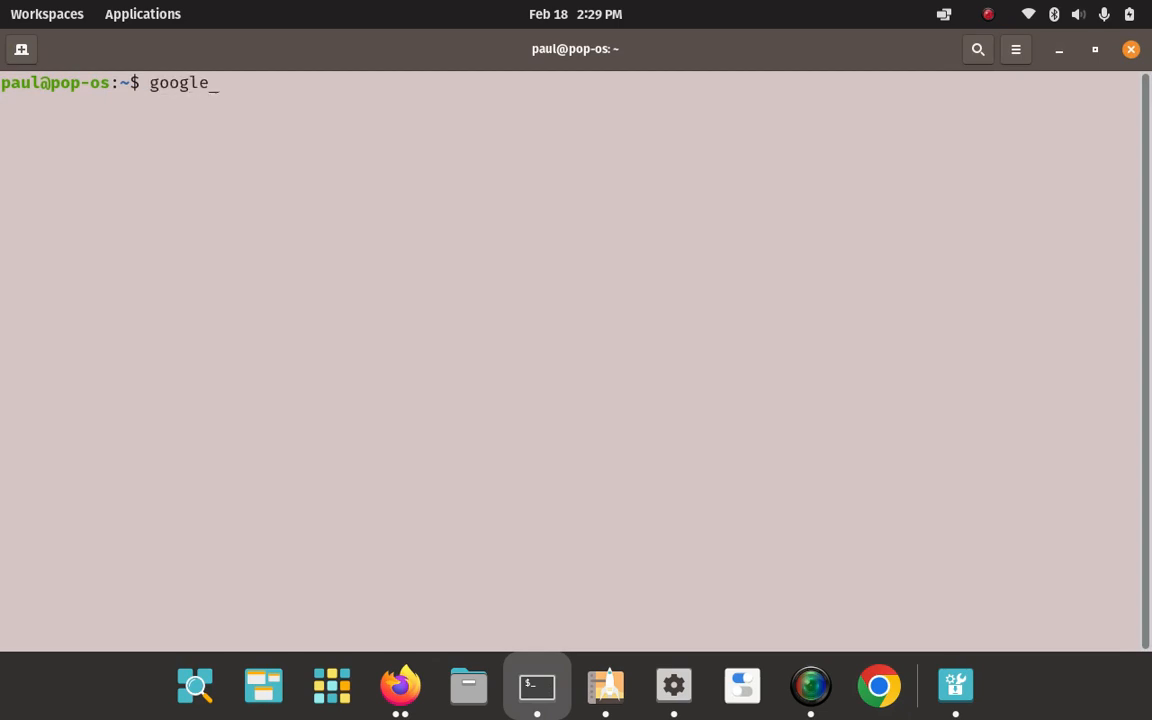
pyautogui.write('-c')
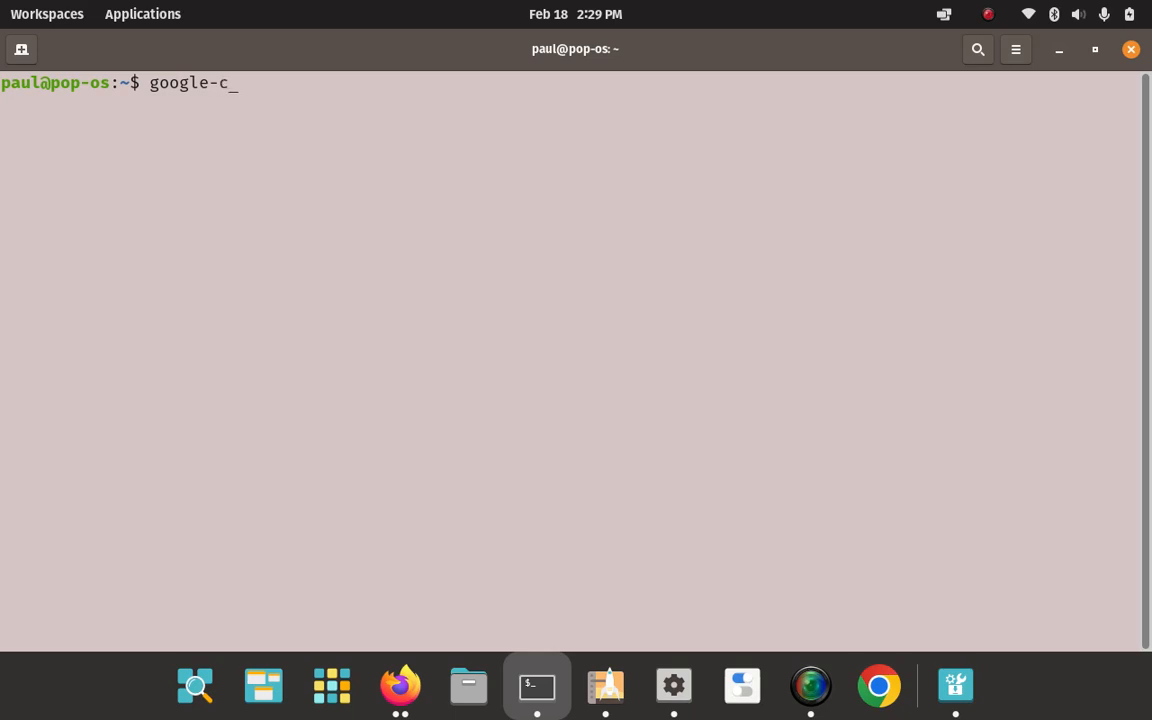
pyautogui.write('hrome')
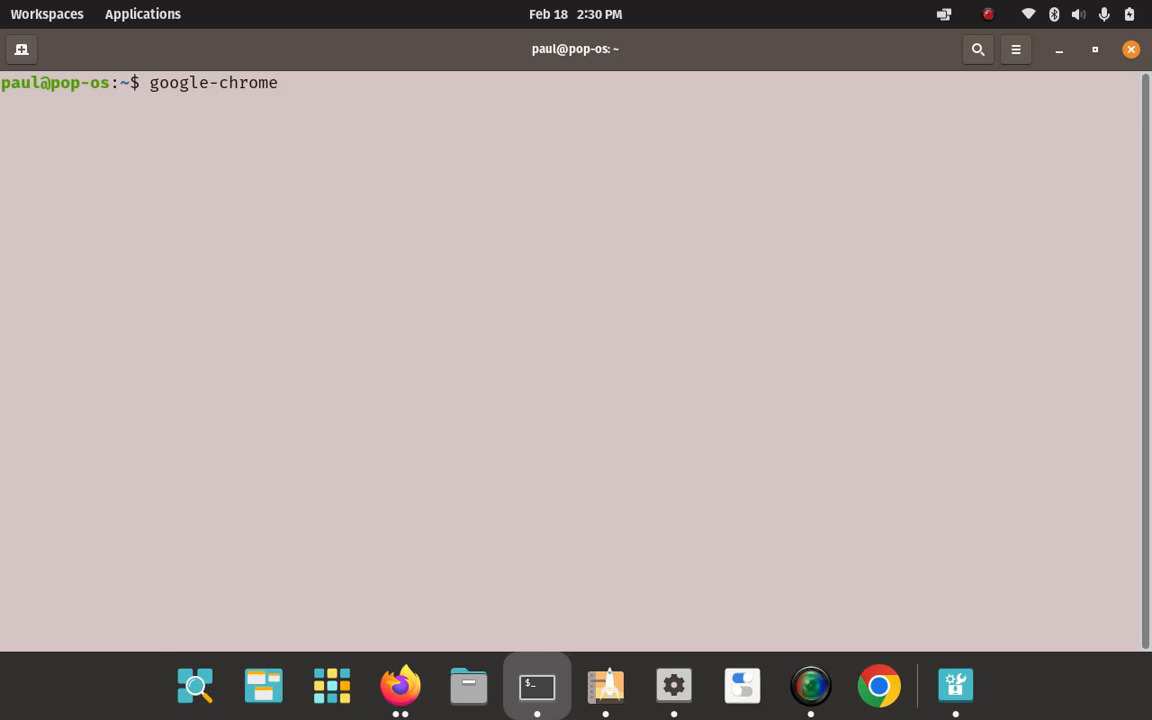
pyautogui.press('Return')
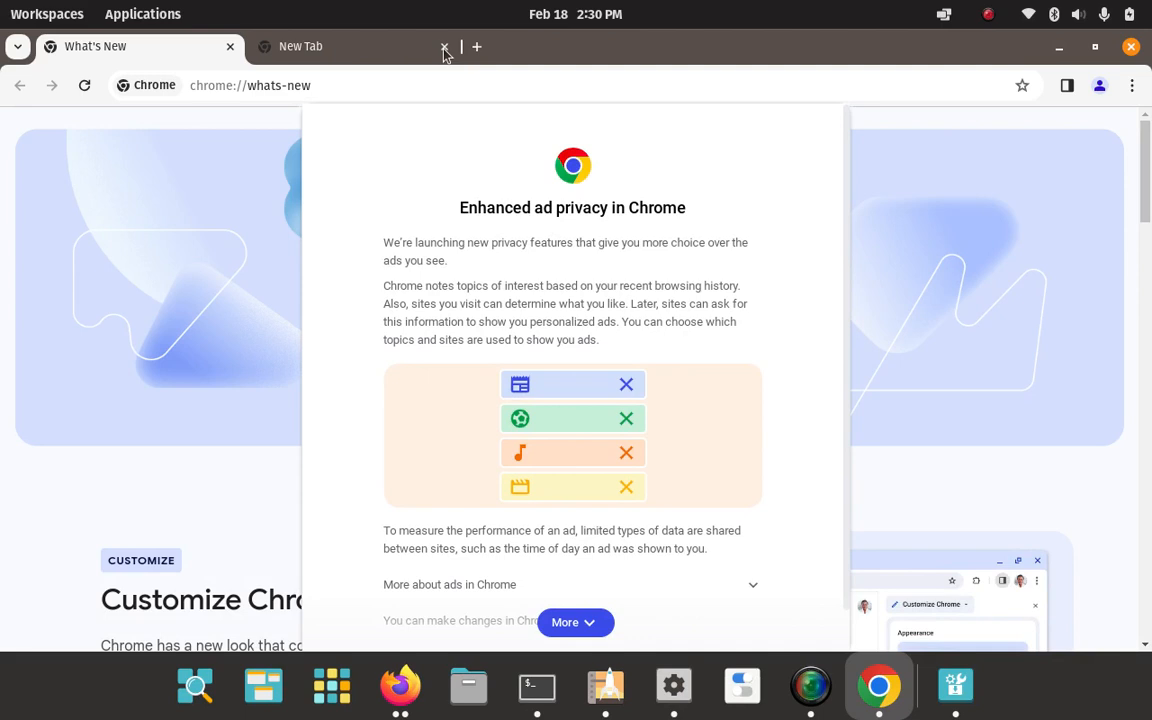
pyautogui.moveTo(231, 48)
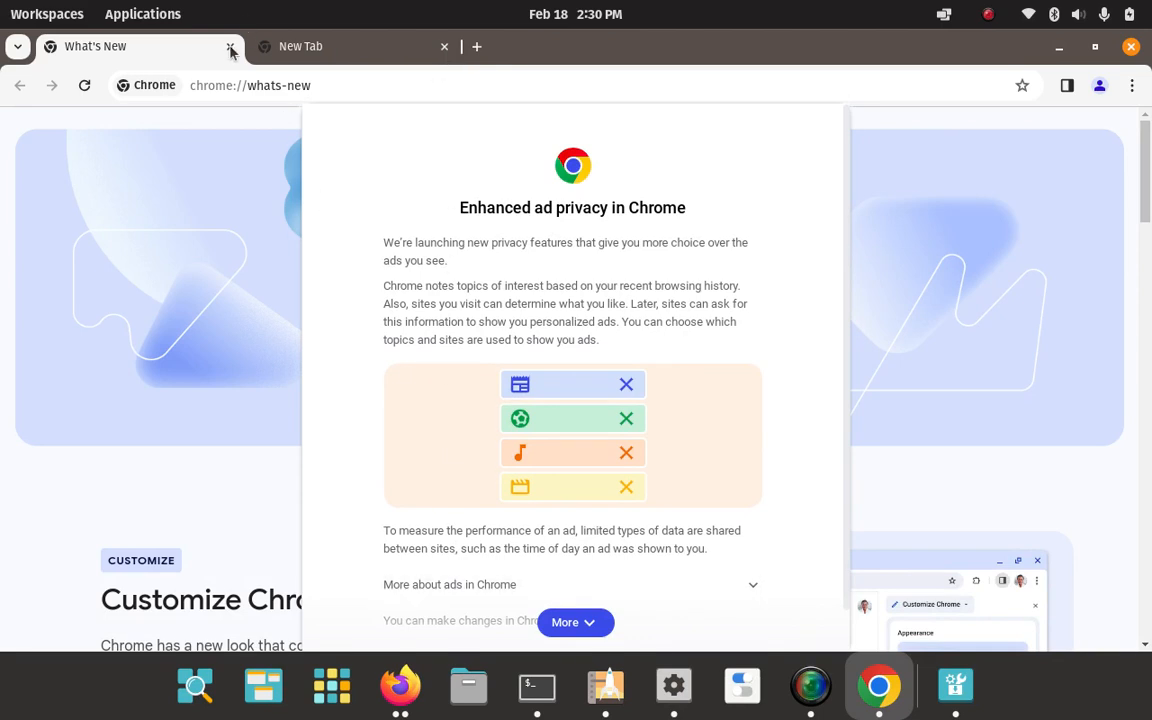
# Dismiss the ad privacy notice and close the What's New tab.
pyautogui.click(575, 622)
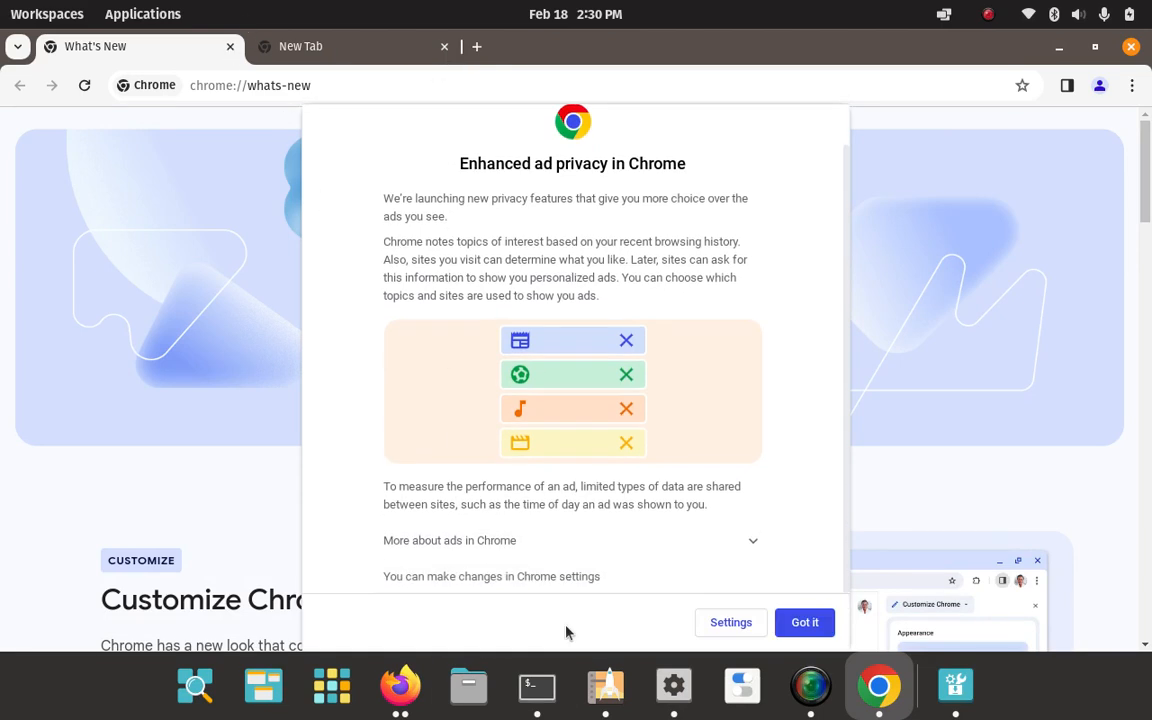
pyautogui.click(804, 622)
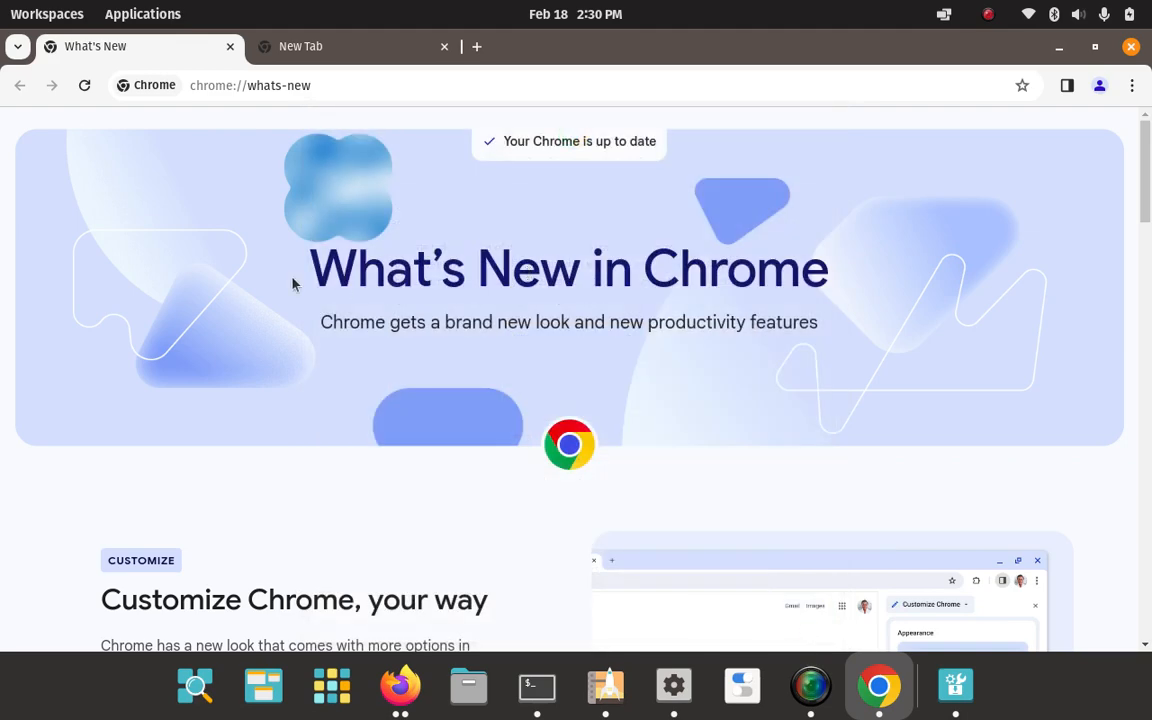
pyautogui.click(350, 46)
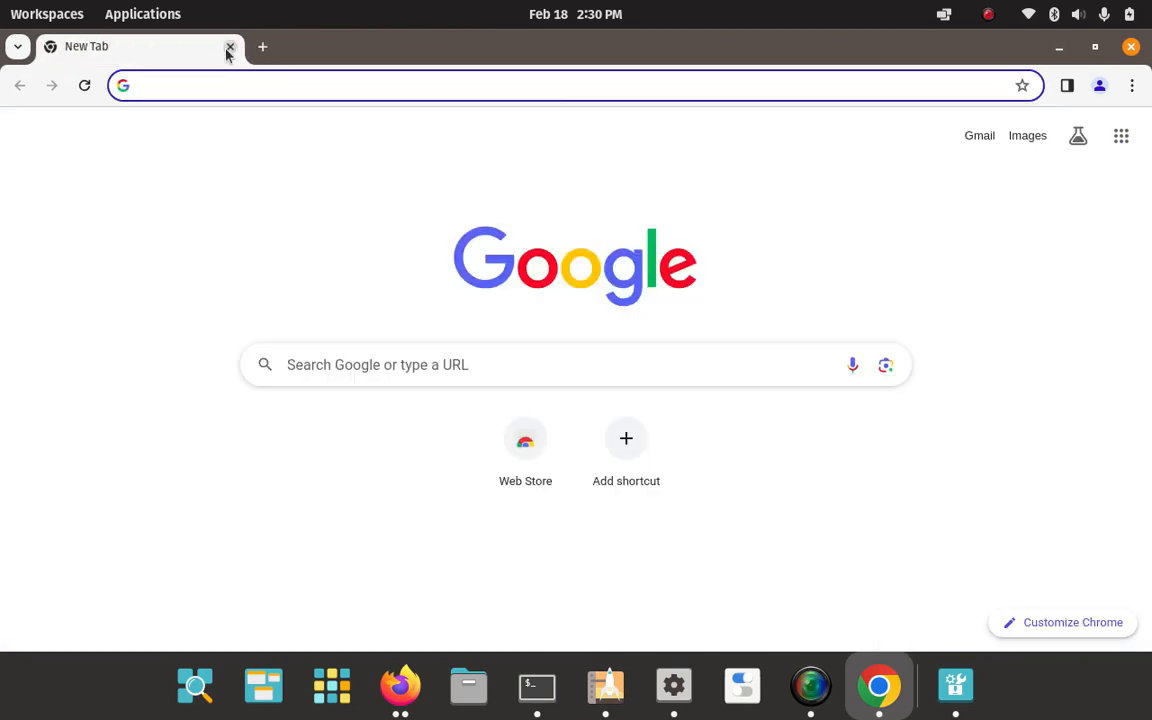
pyautogui.moveTo(1144, 278)
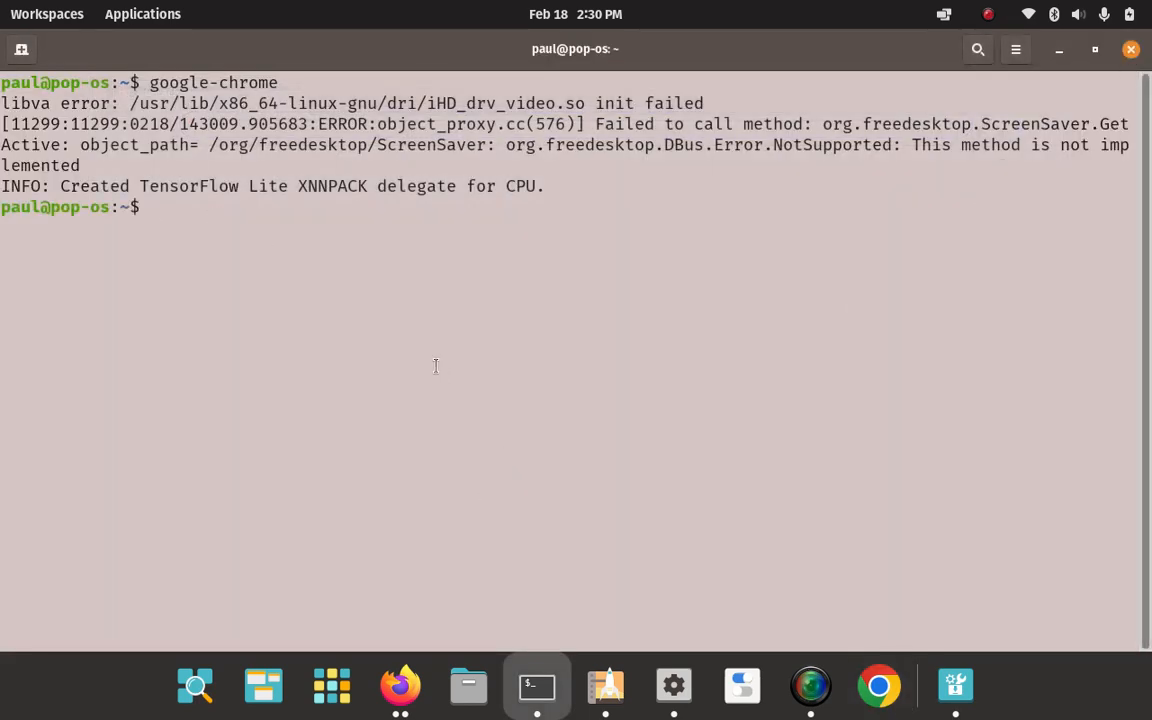
# Run google-chrome-stable in the terminal to open Chrome with a New Tab page.
pyautogui.write('google-chrome')
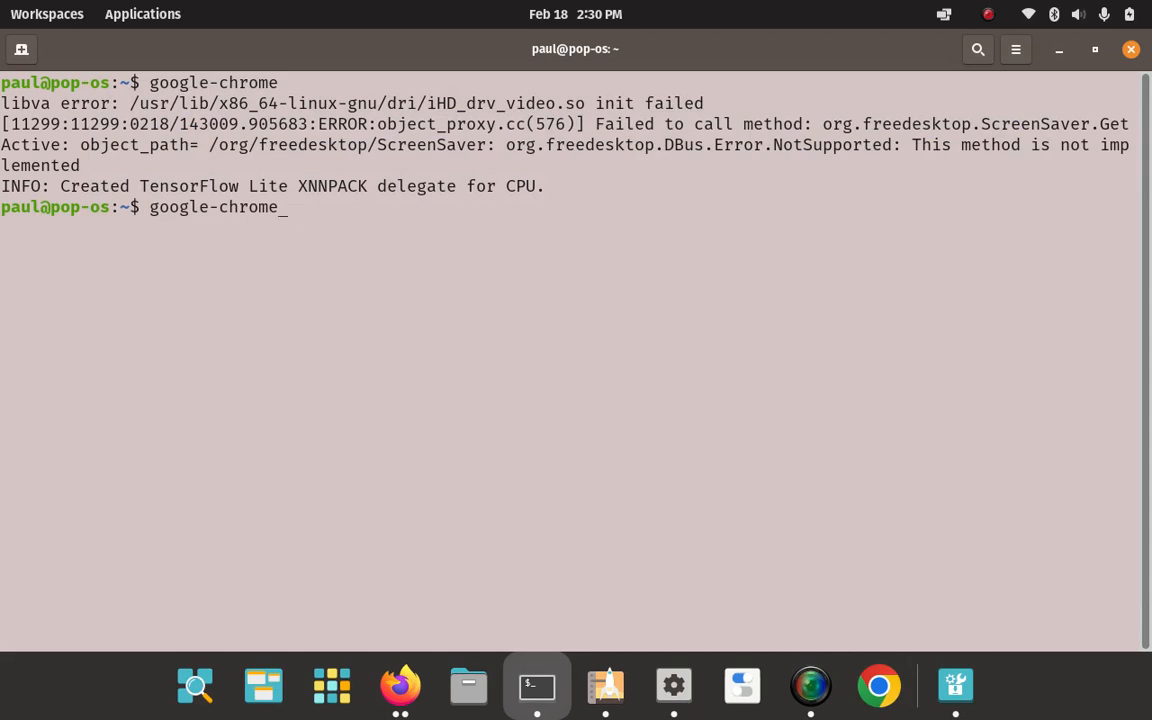
pyautogui.write('-sta')
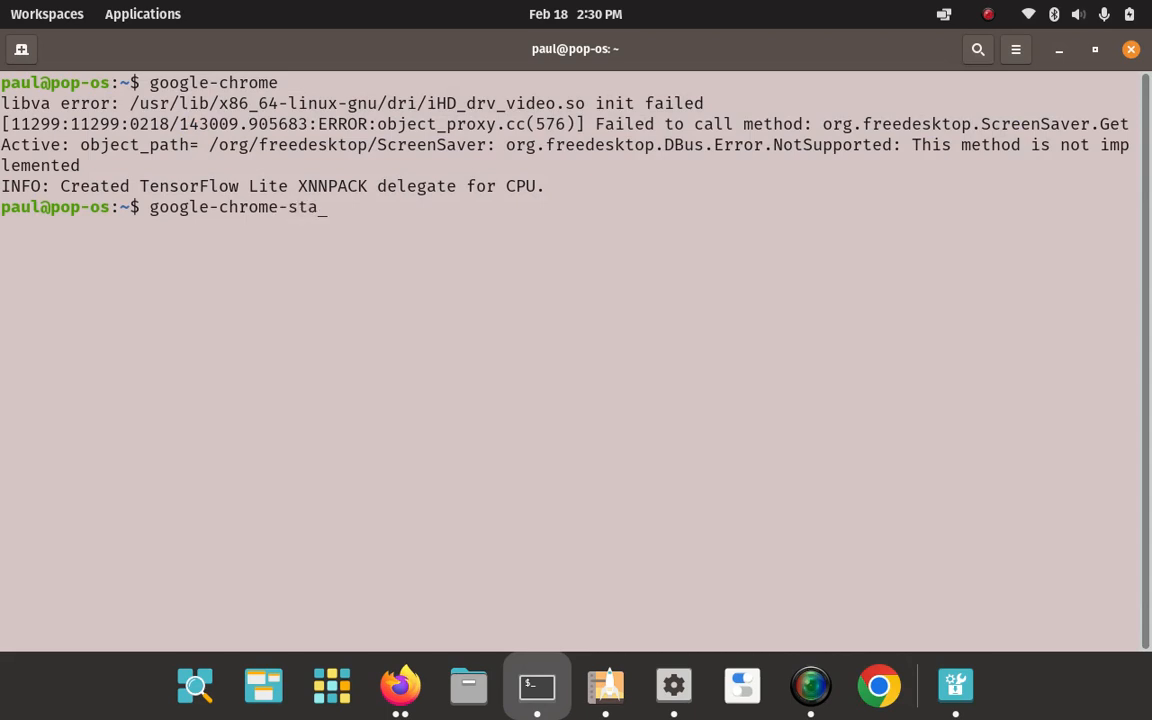
pyautogui.write('ble')
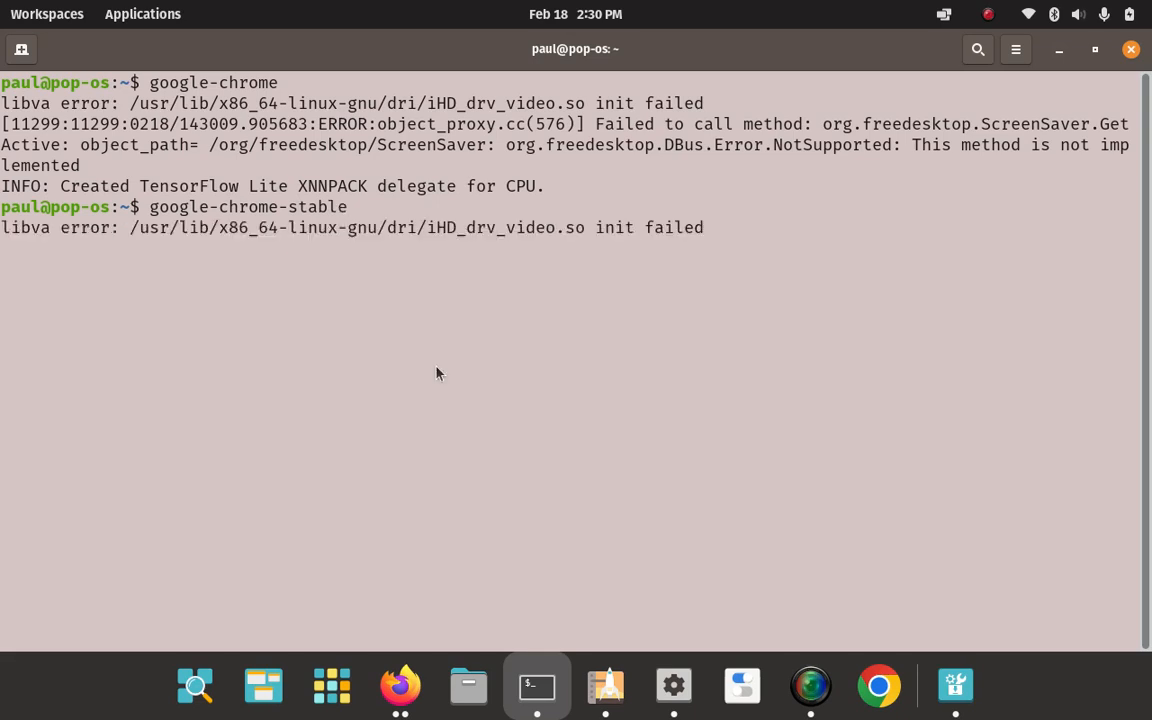
pyautogui.click(878, 686)
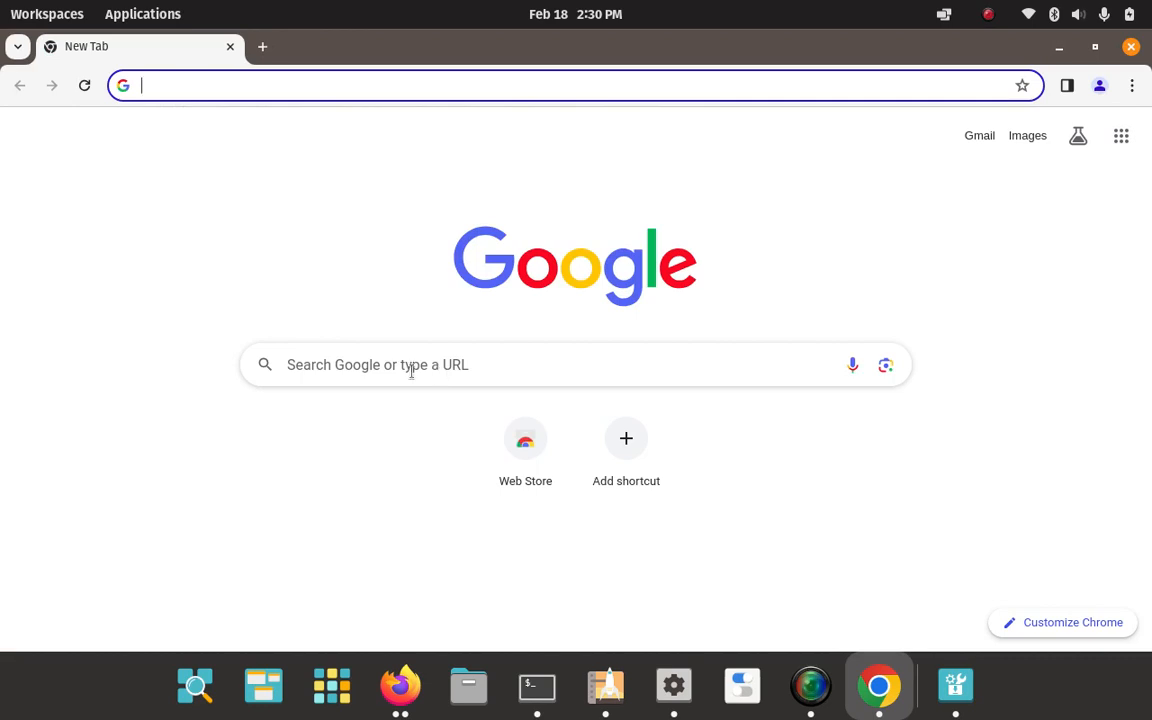
pyautogui.moveTo(389, 402)
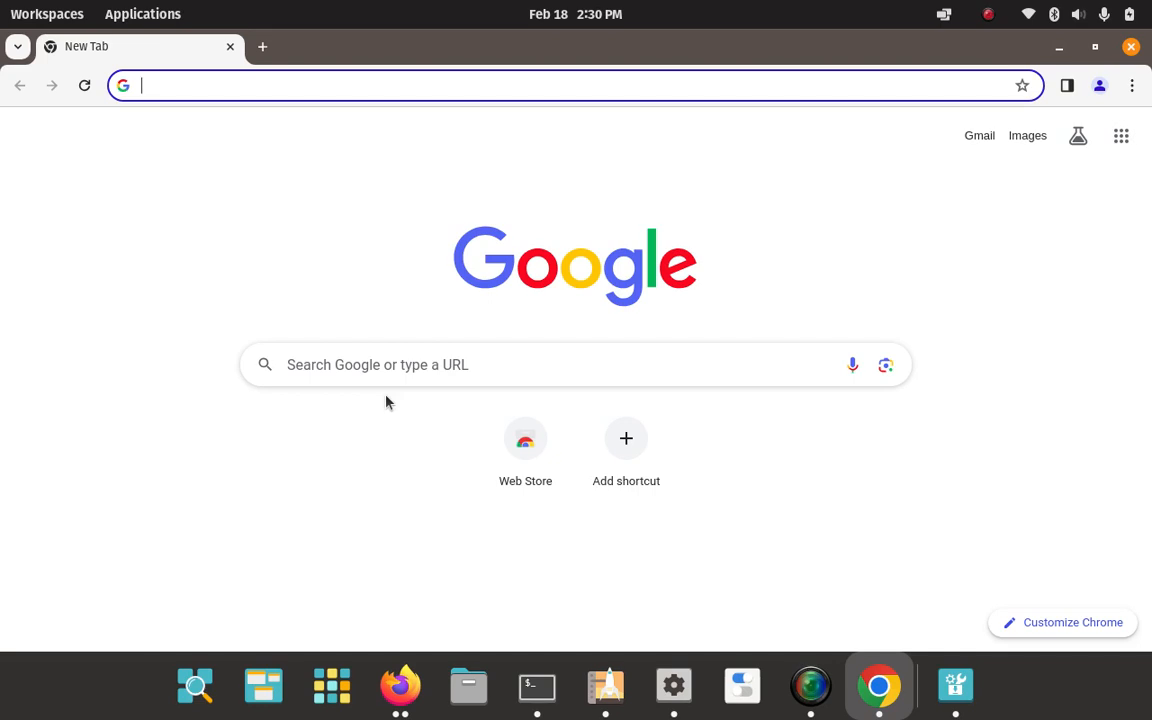
pyautogui.moveTo(1053, 41)
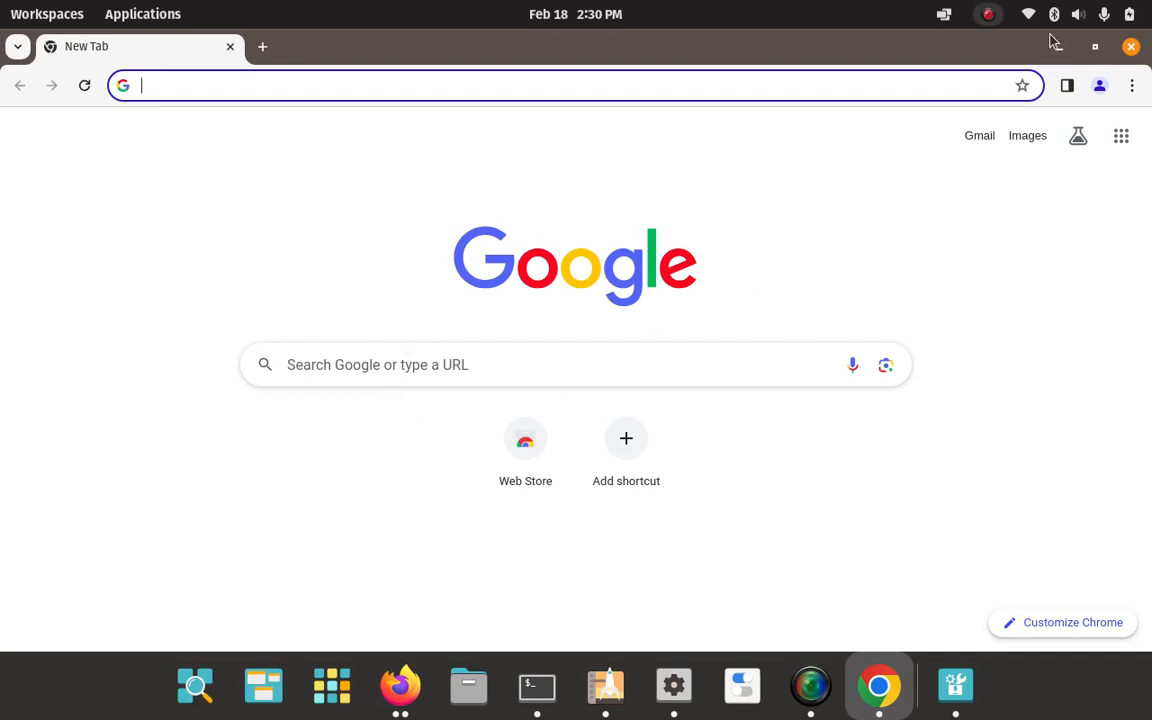
pyautogui.click(536, 686)
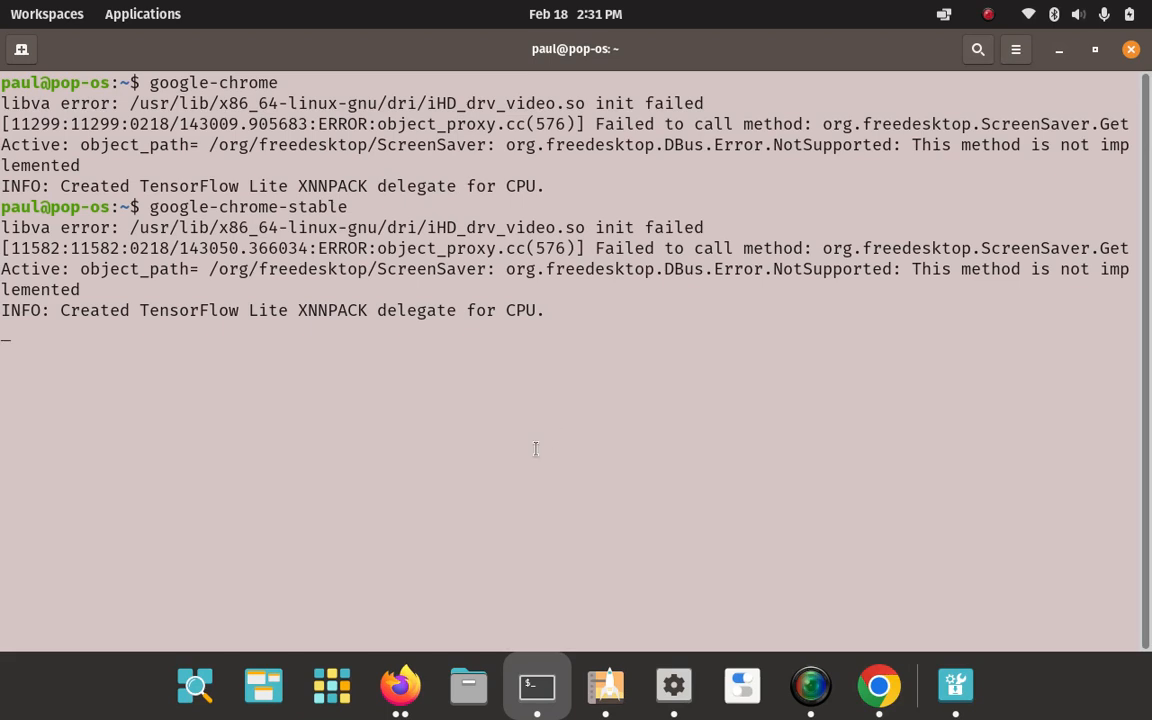
pyautogui.moveTo(878, 686)
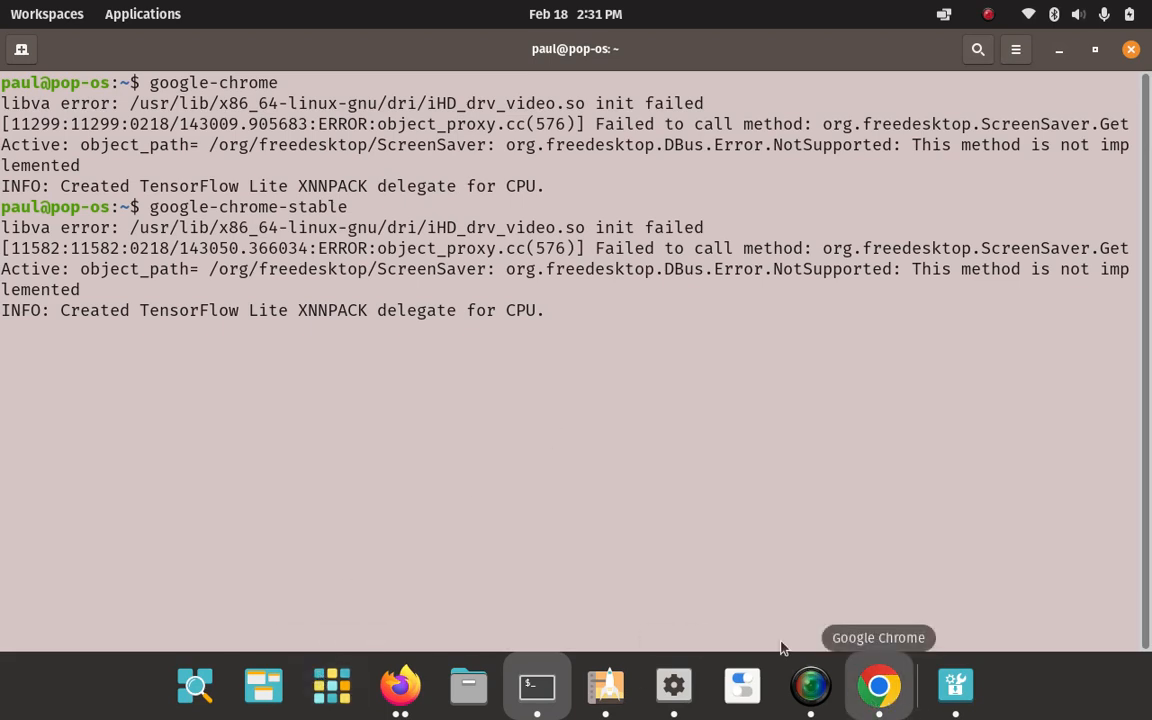
pyautogui.moveTo(915, 670)
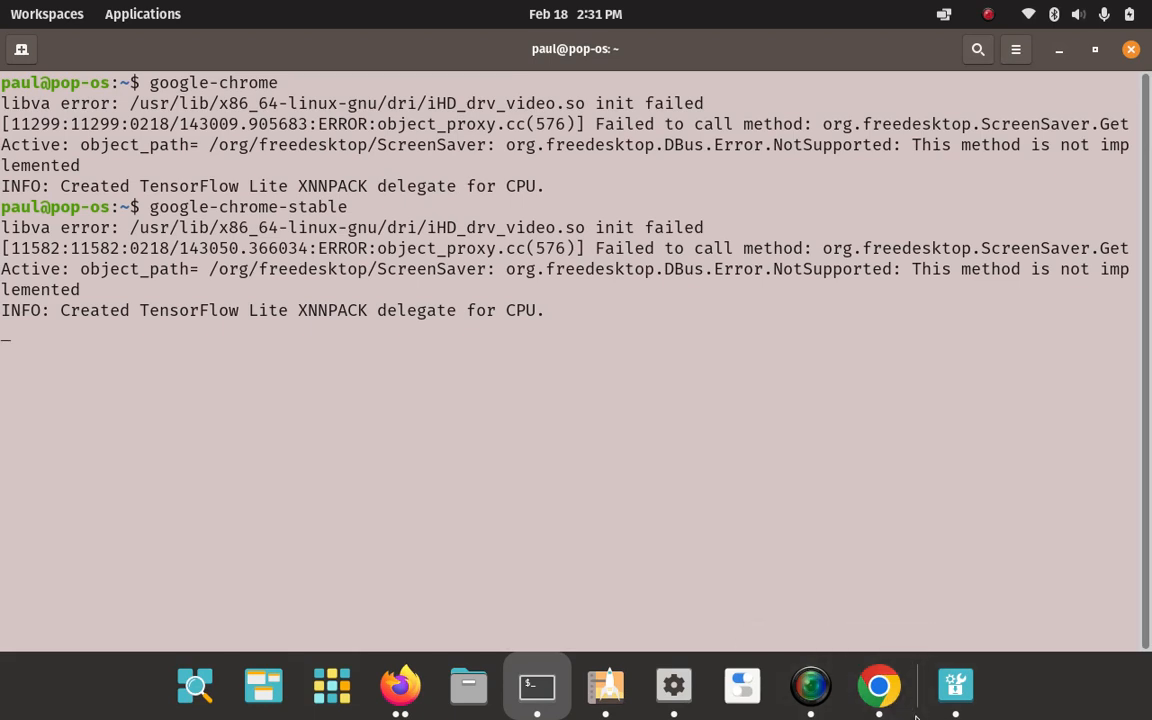
# Alternate between the Chrome and Terminal dock icons, ending with Chrome in front.
pyautogui.click(878, 686)
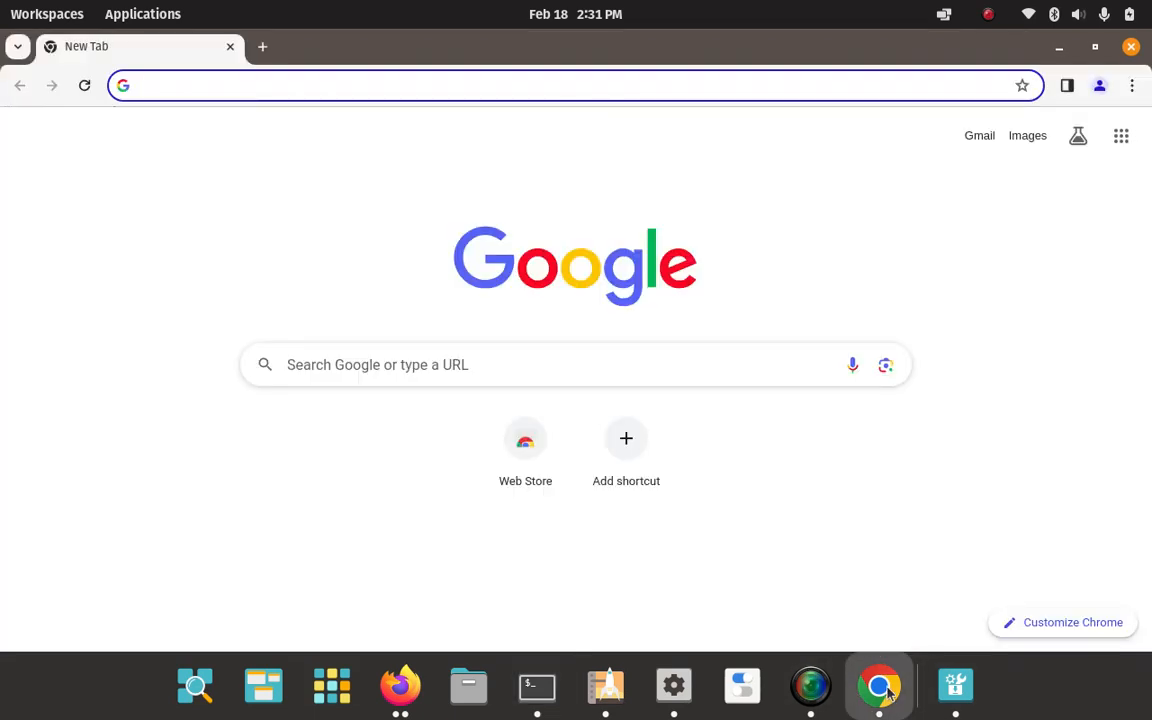
pyautogui.moveTo(887, 104)
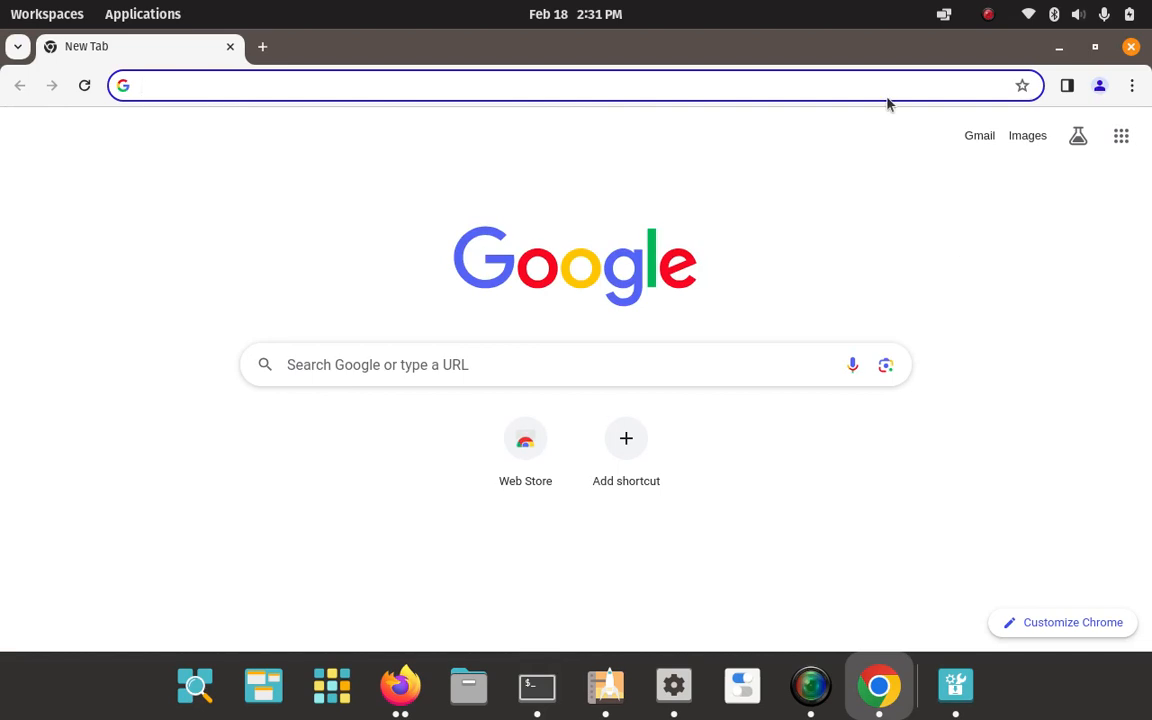
pyautogui.moveTo(537, 686)
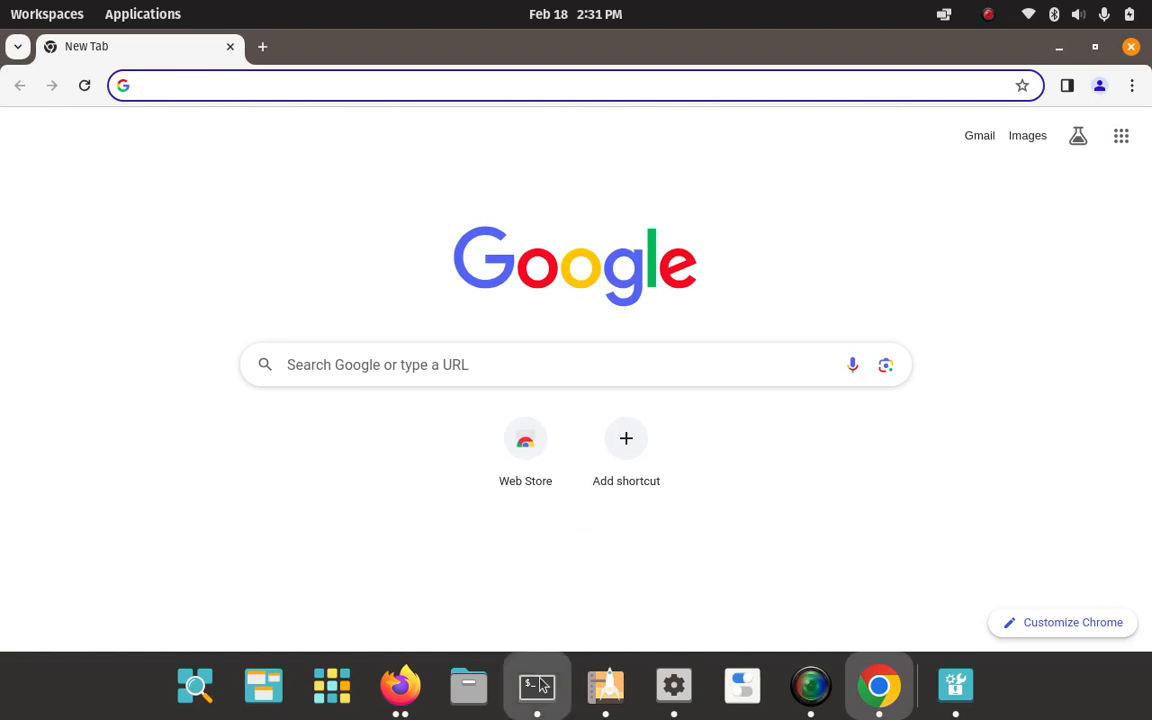
pyautogui.click(537, 685)
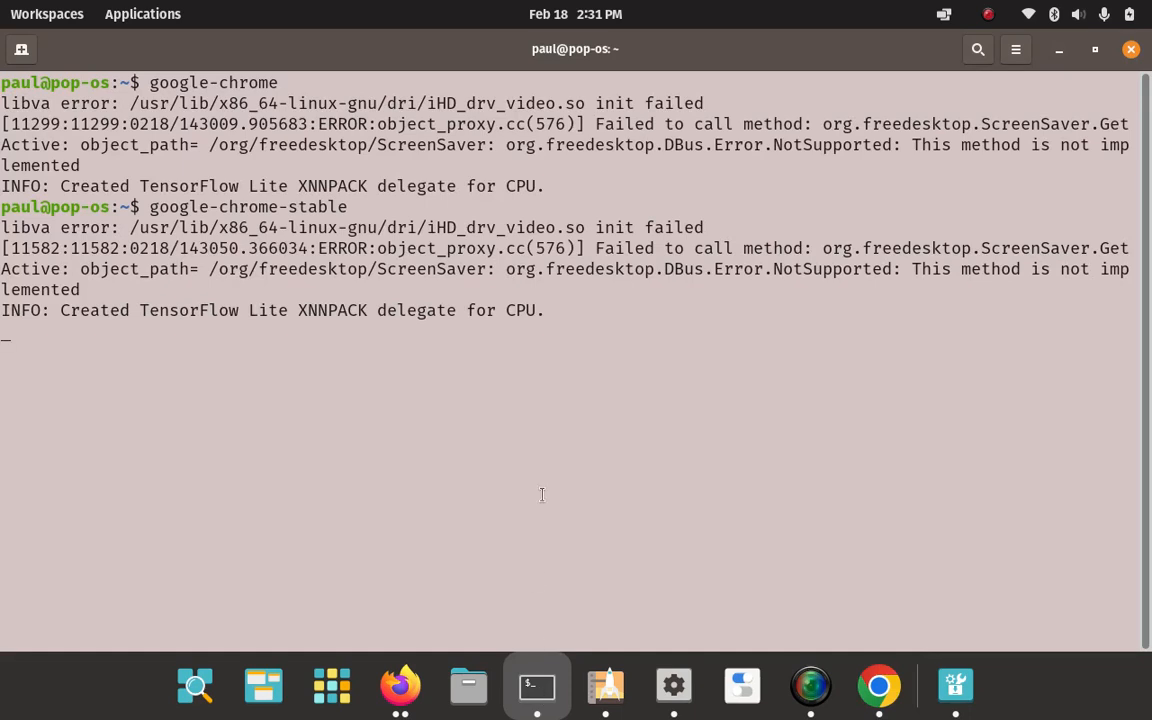
pyautogui.moveTo(451, 231)
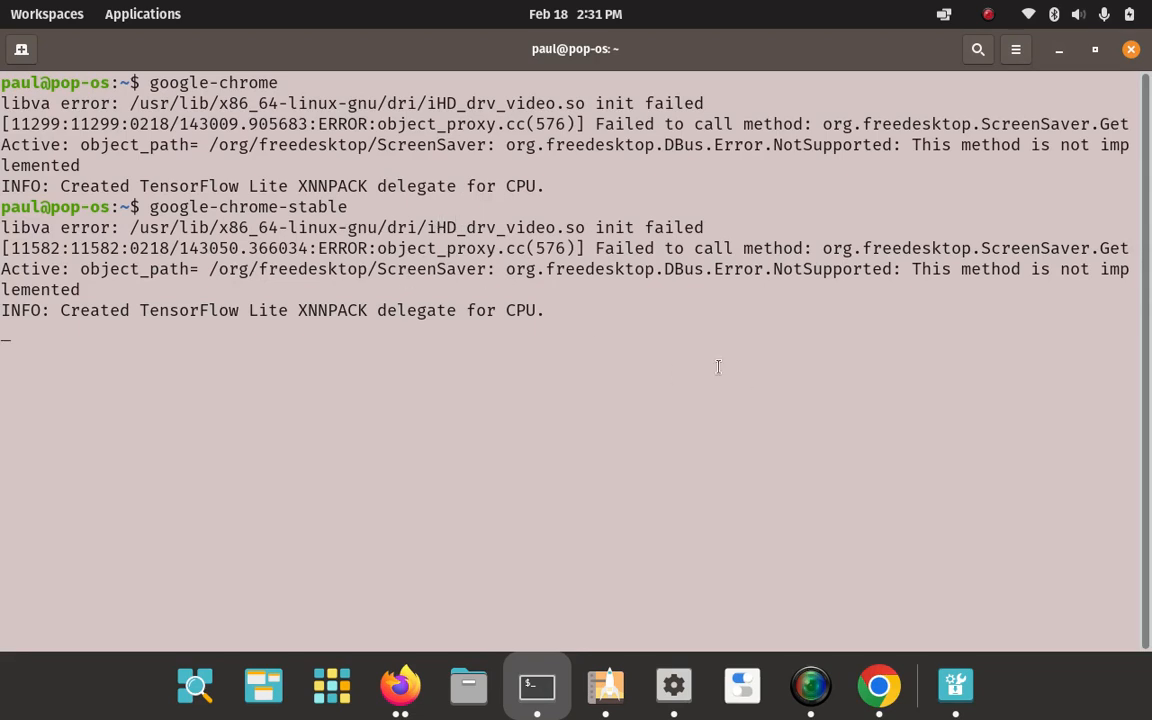
pyautogui.click(877, 686)
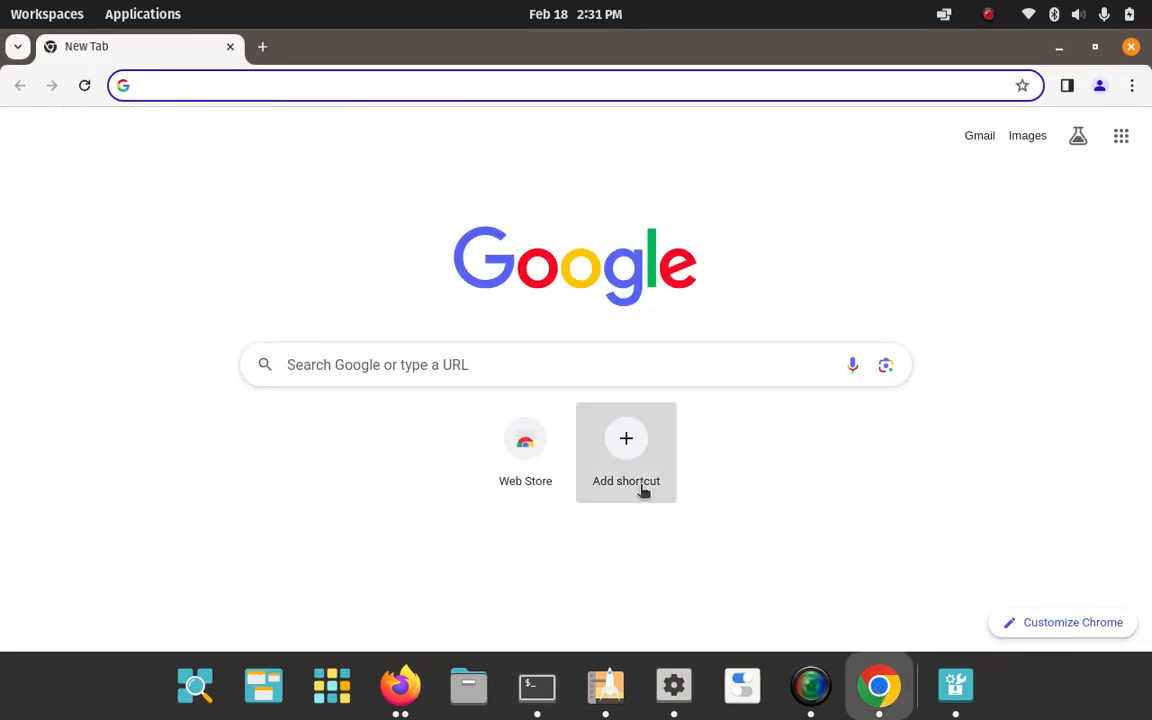
pyautogui.moveTo(927, 189)
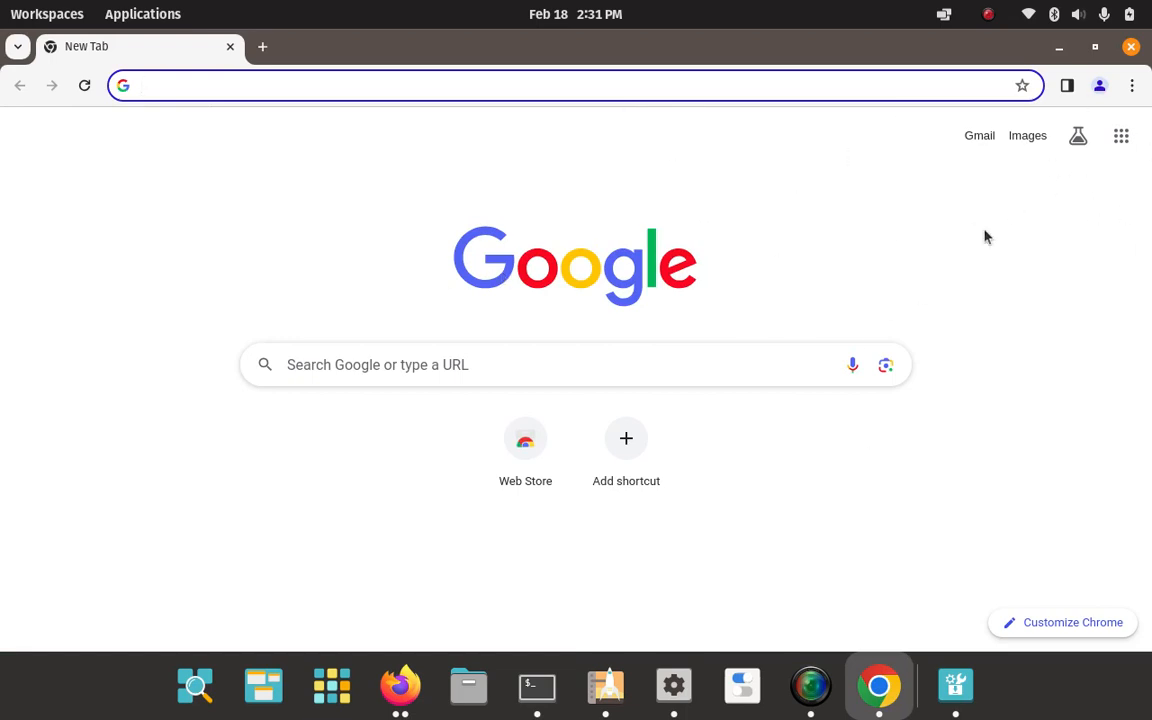
pyautogui.moveTo(1025, 225)
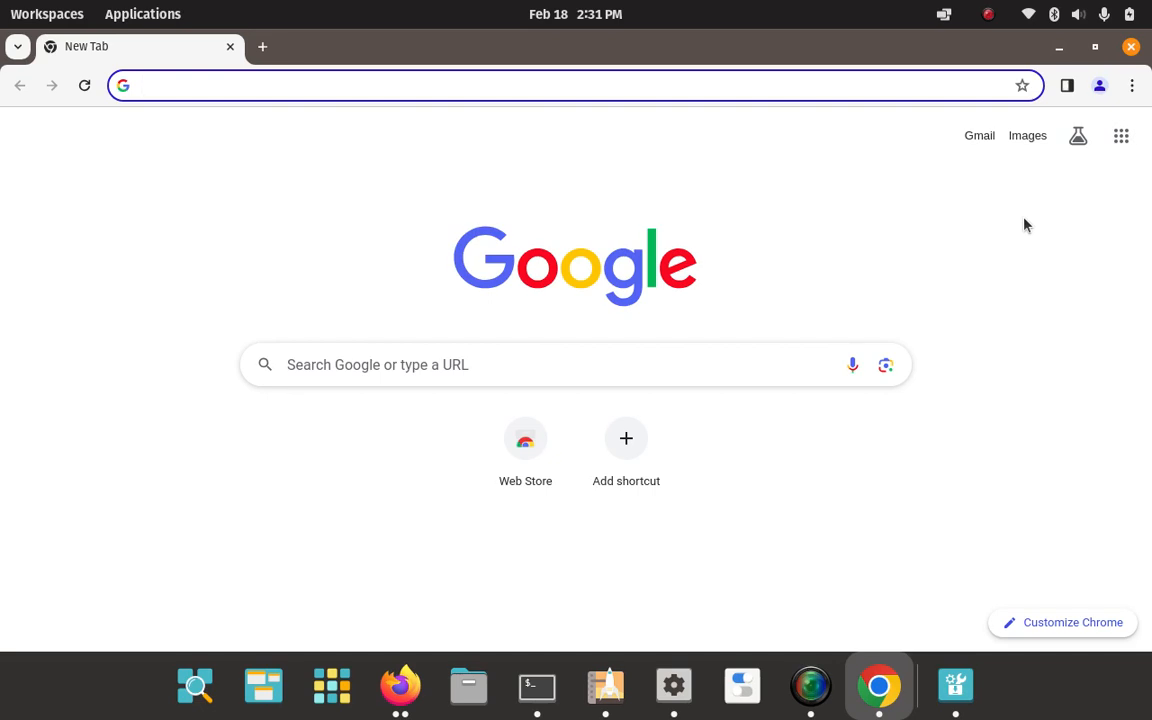
pyautogui.moveTo(537, 686)
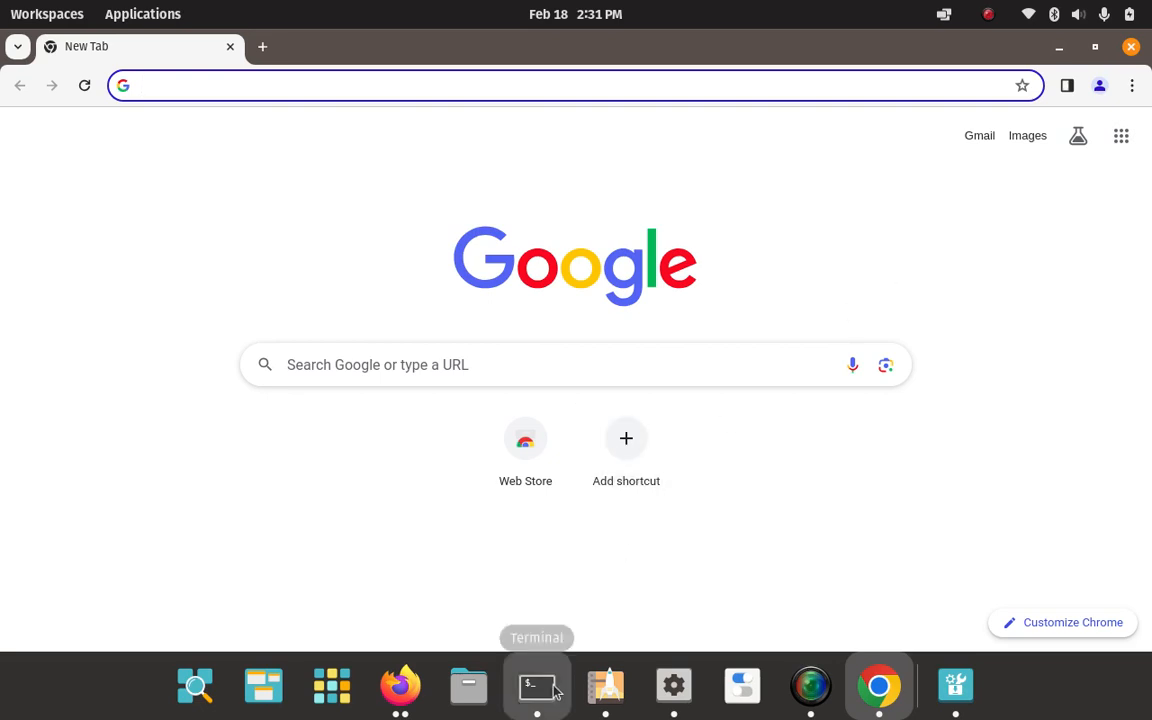
pyautogui.click(537, 686)
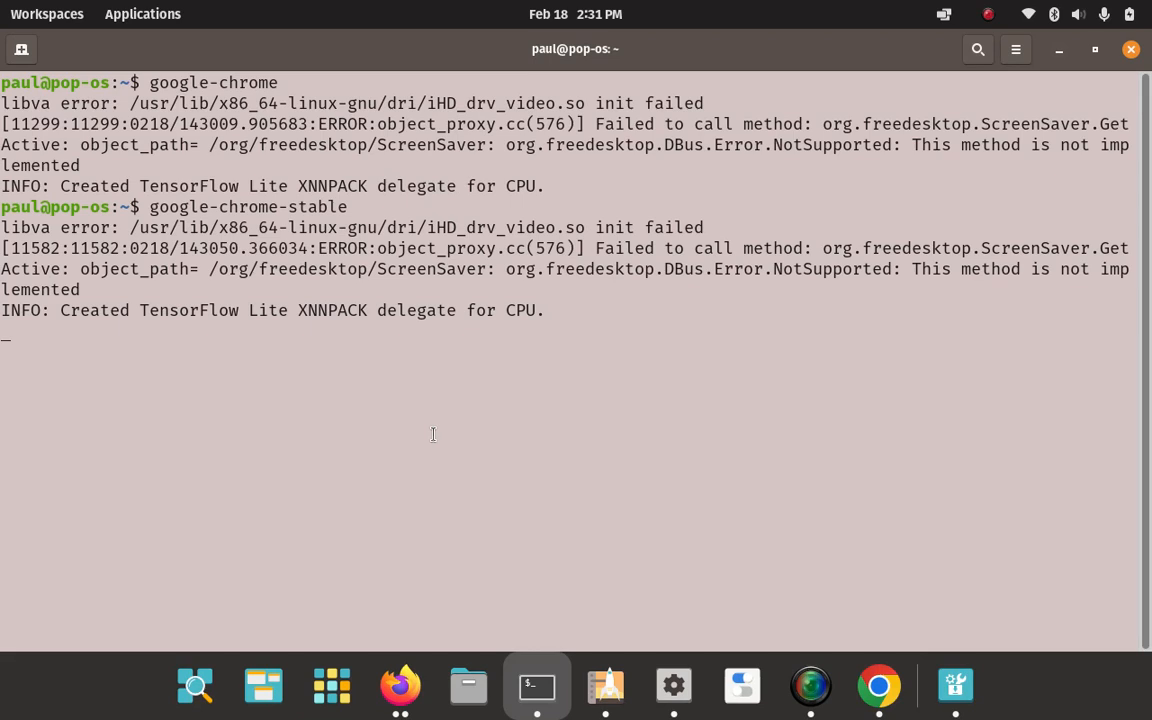
pyautogui.moveTo(315, 366)
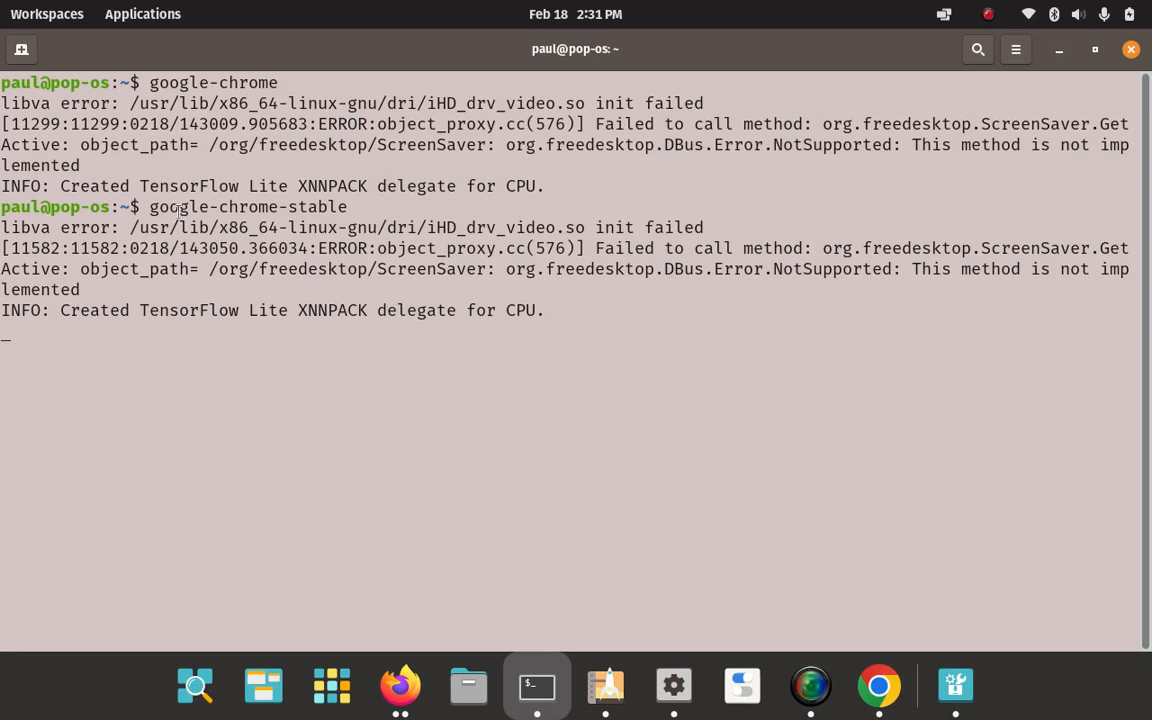
pyautogui.moveTo(747, 353)
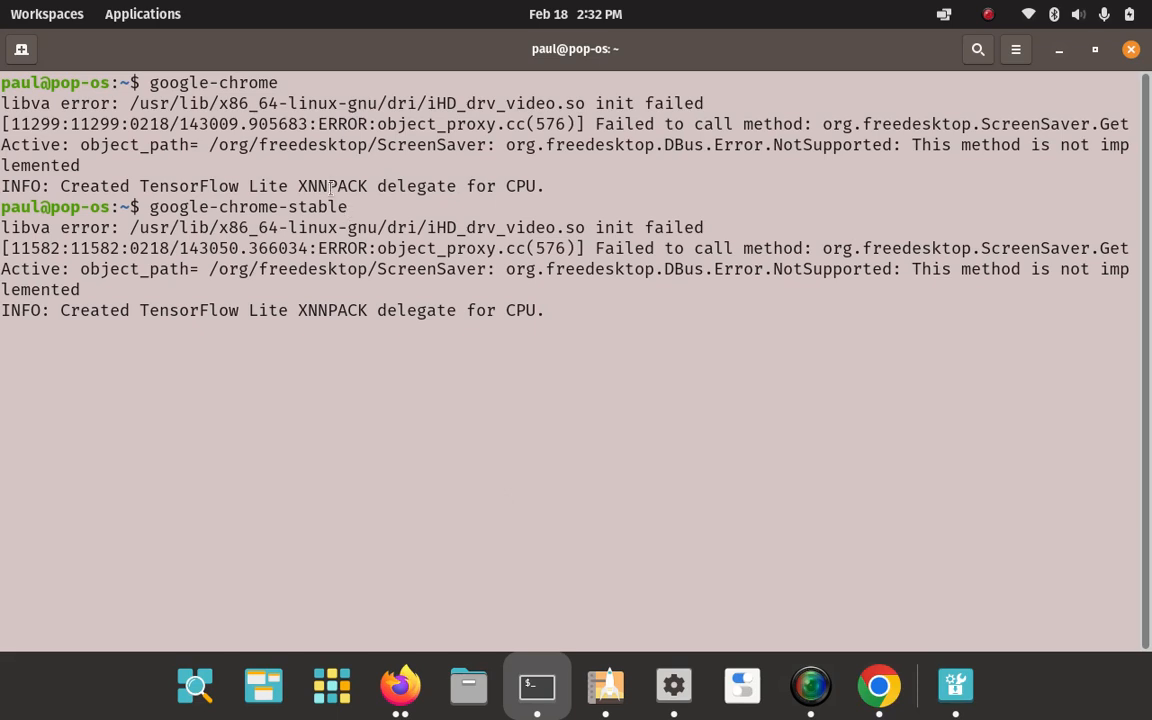
pyautogui.moveTo(618, 424)
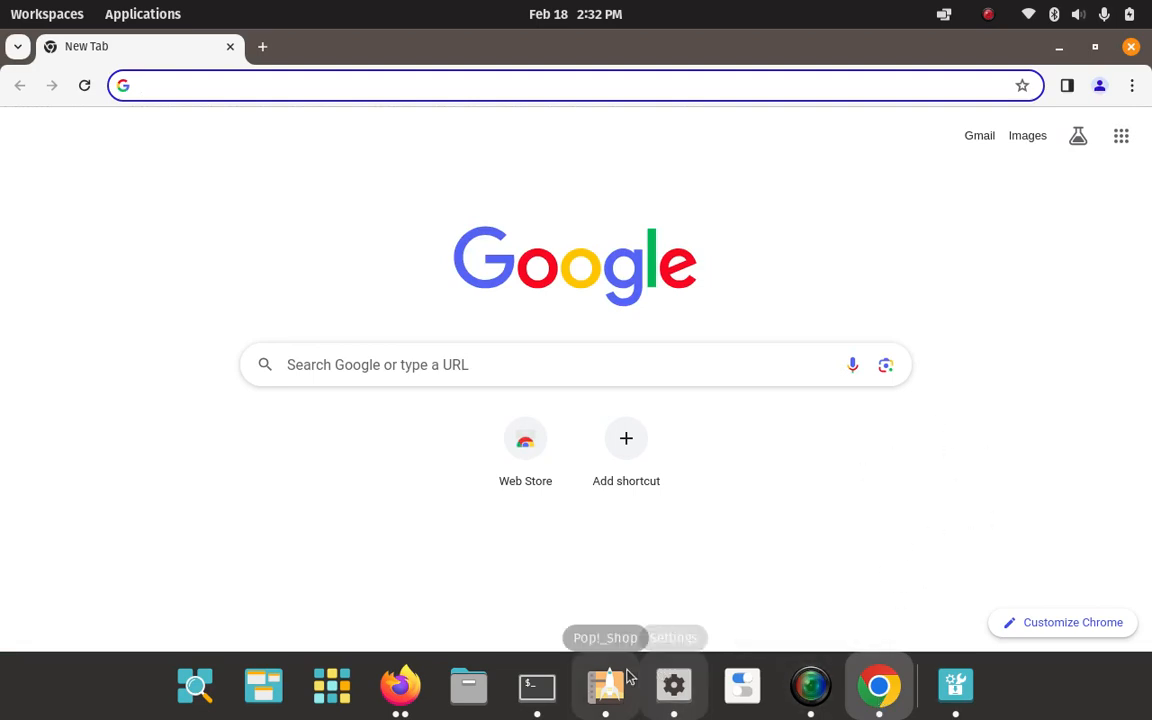
pyautogui.click(537, 686)
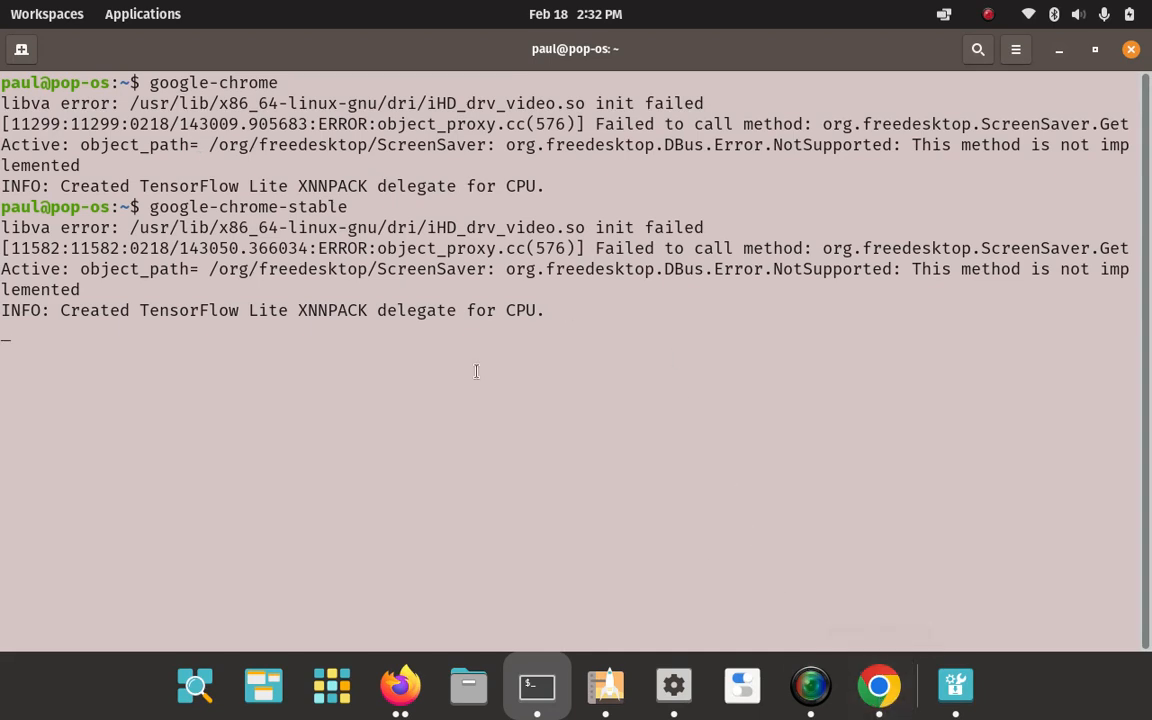
pyautogui.moveTo(706, 515)
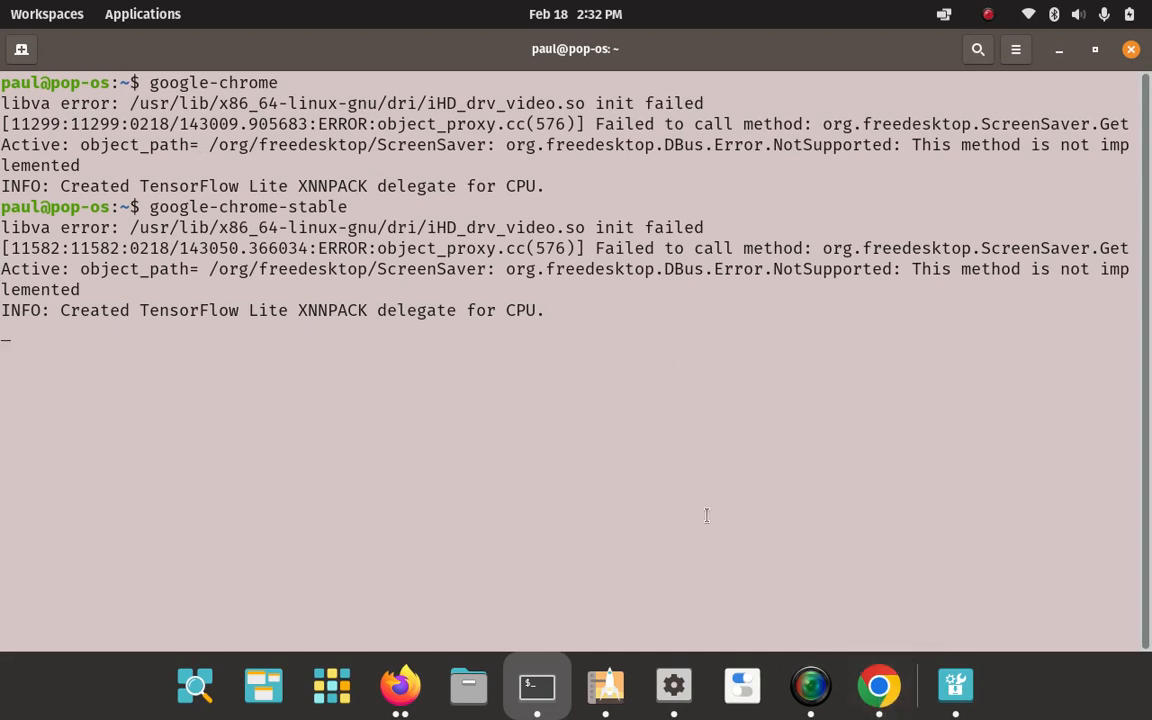
pyautogui.moveTo(780, 570)
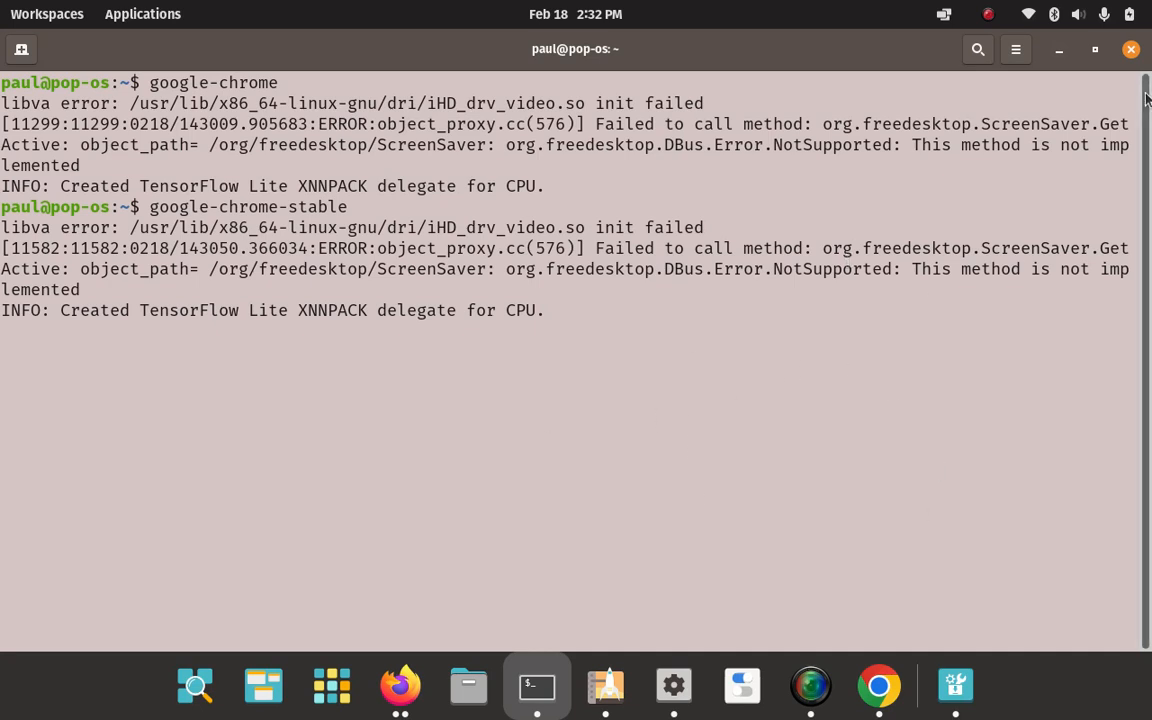
pyautogui.click(877, 685)
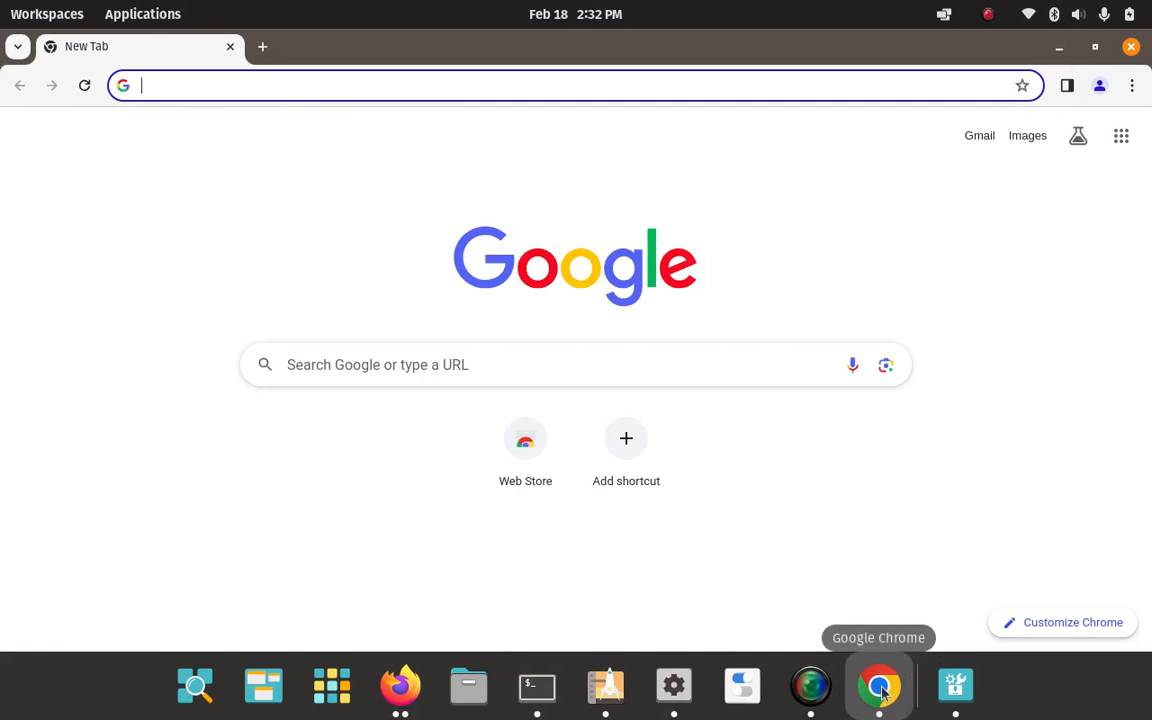
# Briefly open and close the Application Library, returning to Chrome's New Tab page.
pyautogui.click(331, 686)
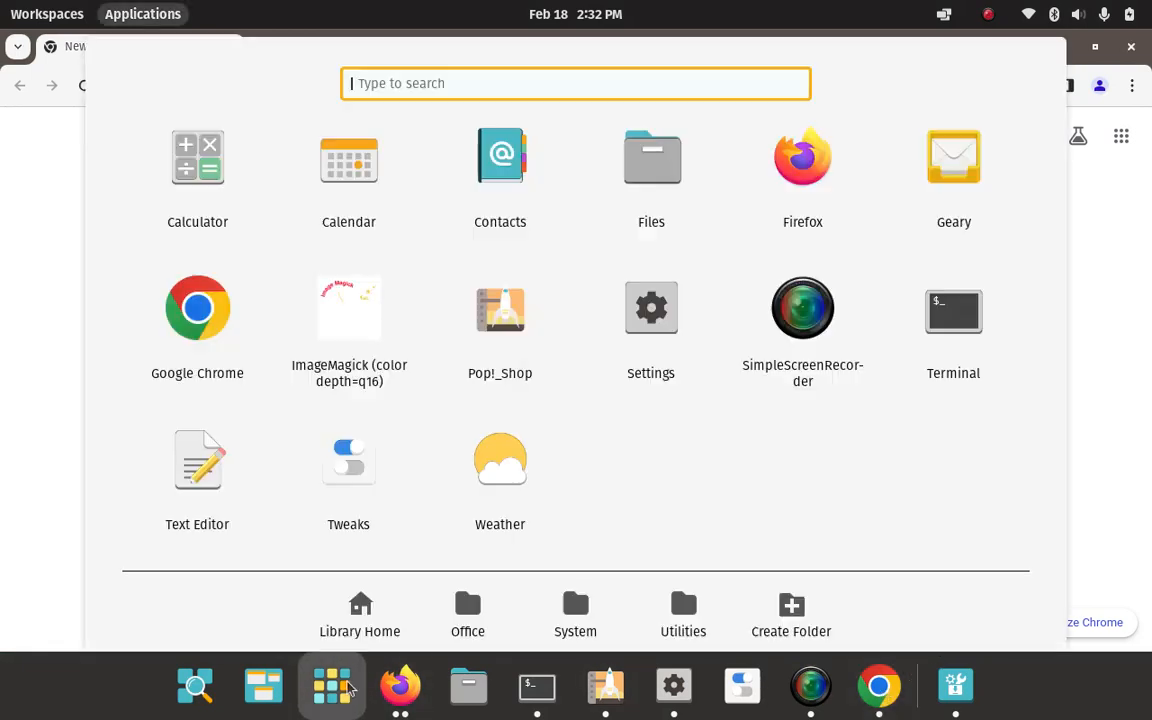
pyautogui.moveTo(40, 540)
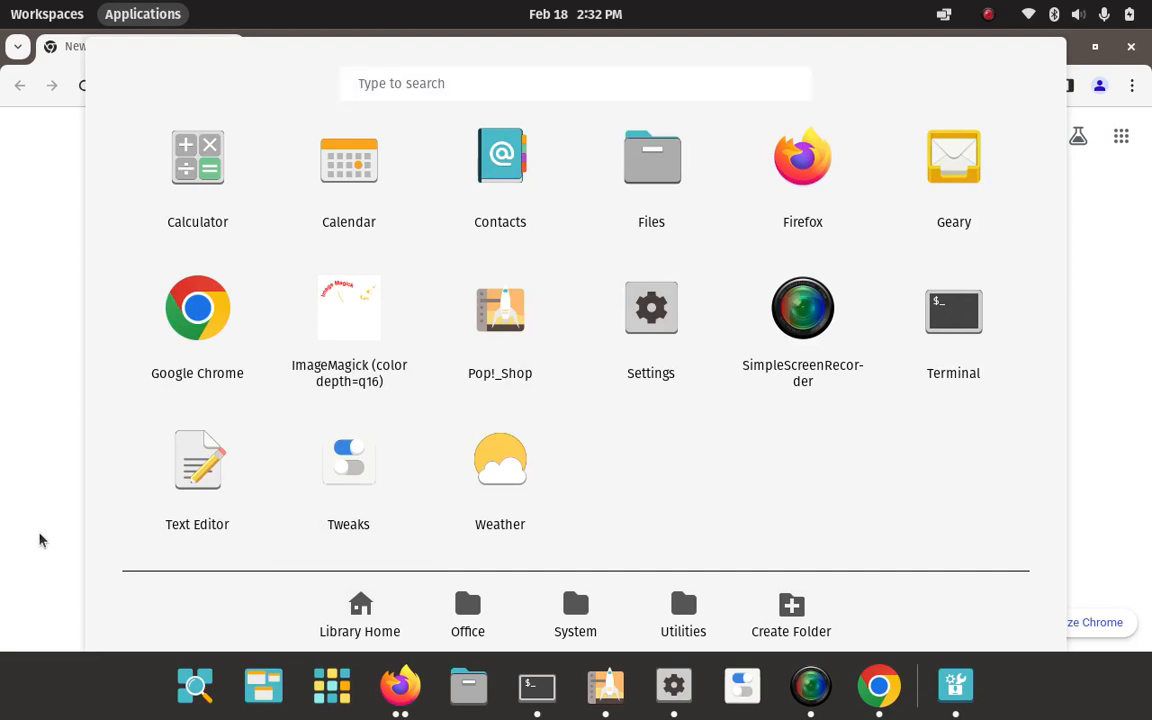
pyautogui.click(878, 686)
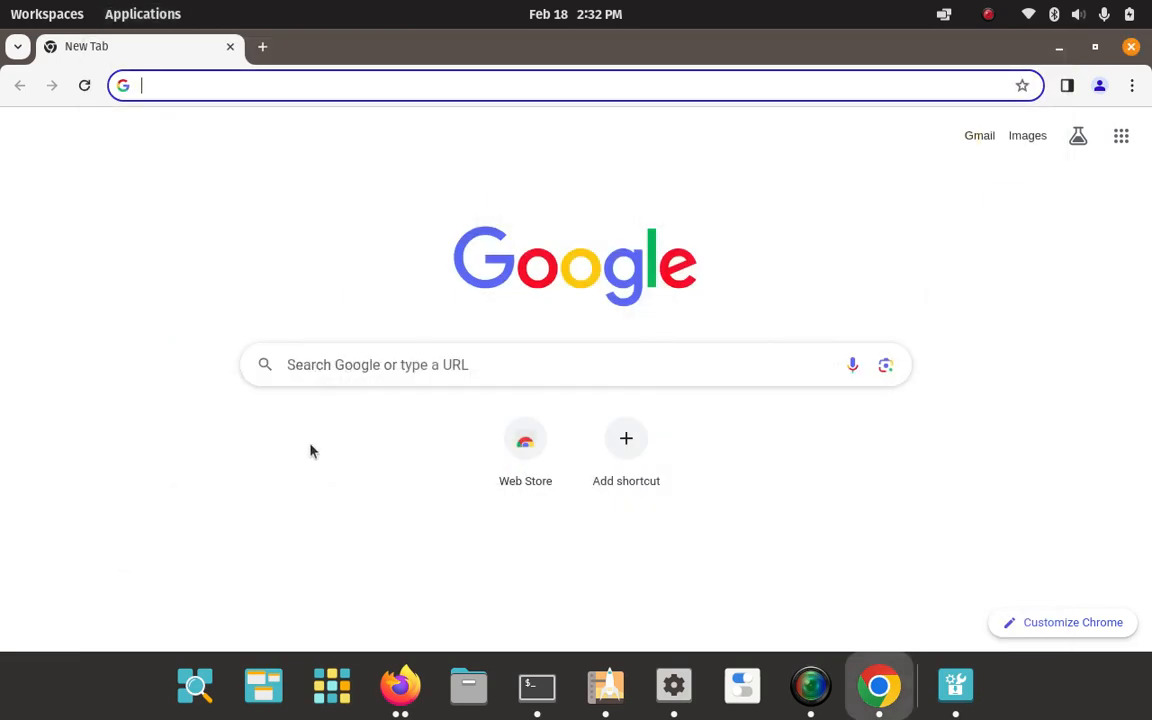
pyautogui.moveTo(1047, 60)
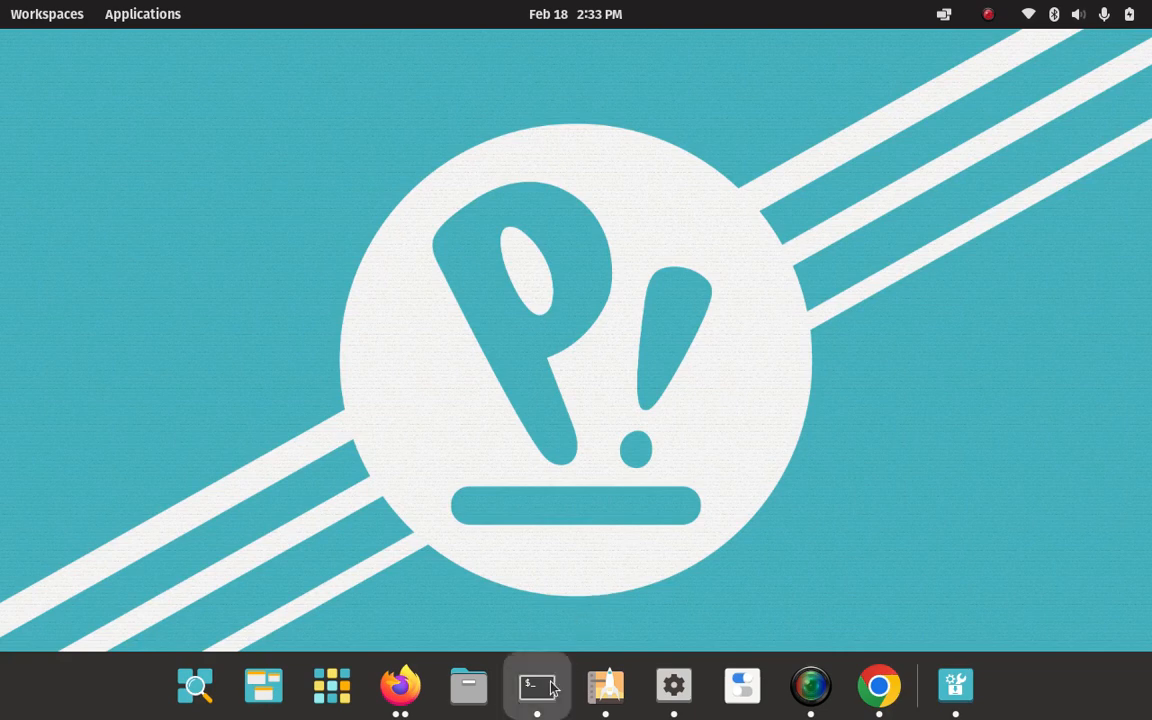
pyautogui.moveTo(955, 685)
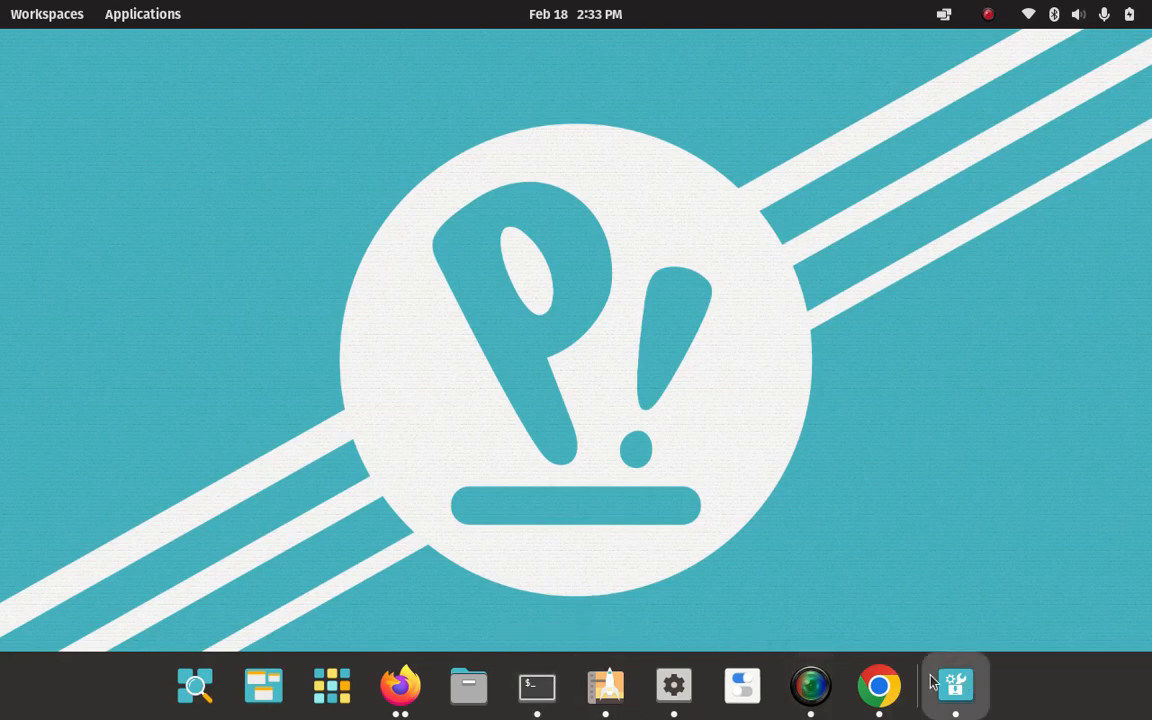
pyautogui.moveTo(863, 453)
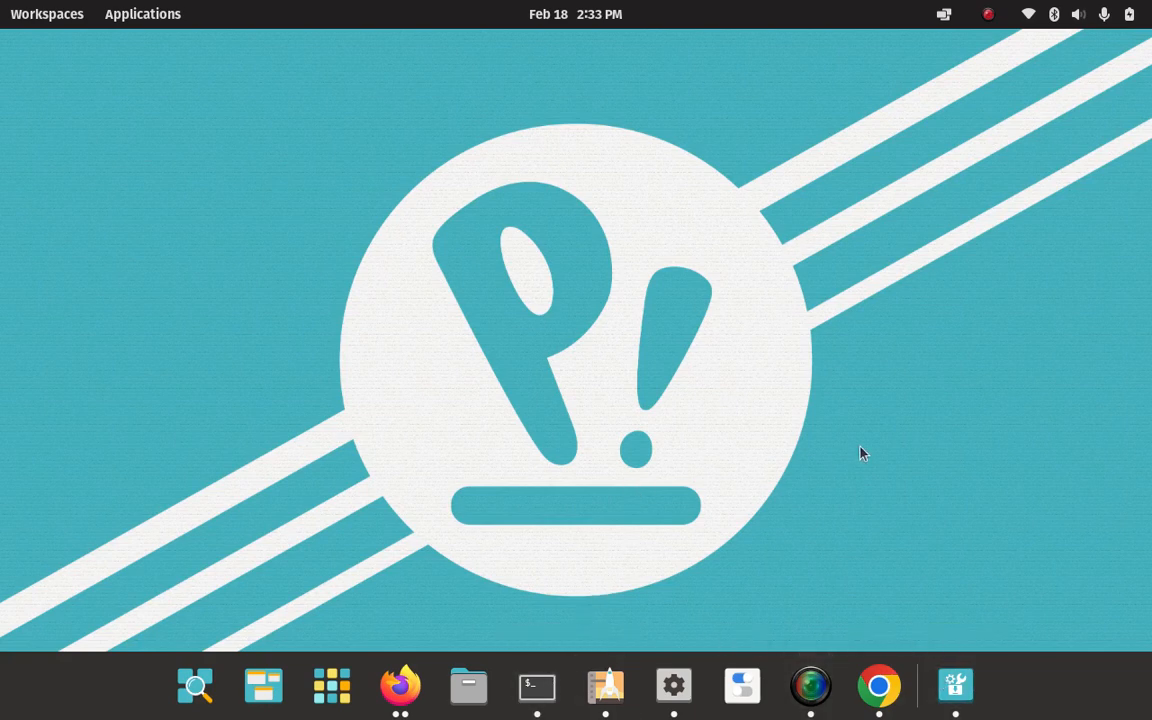
pyautogui.moveTo(537, 685)
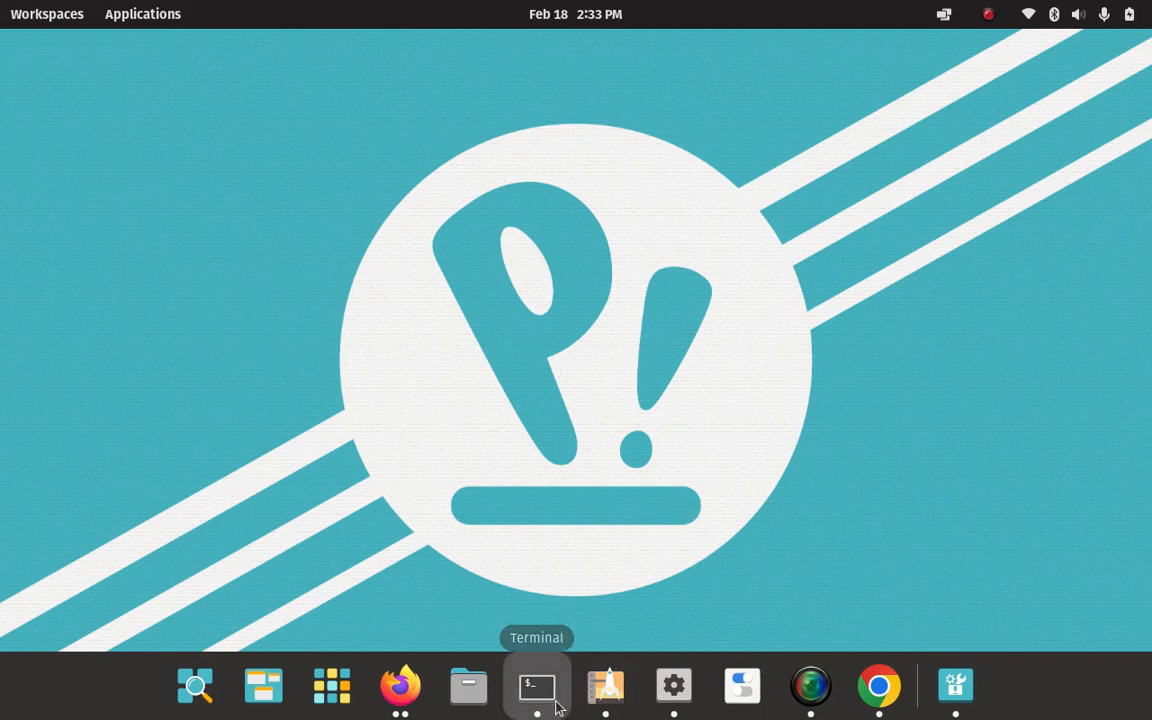
# Clear the old Chrome output and enter 'sudo apt update && sudo apt upgrade' unrun.
pyautogui.click(537, 685)
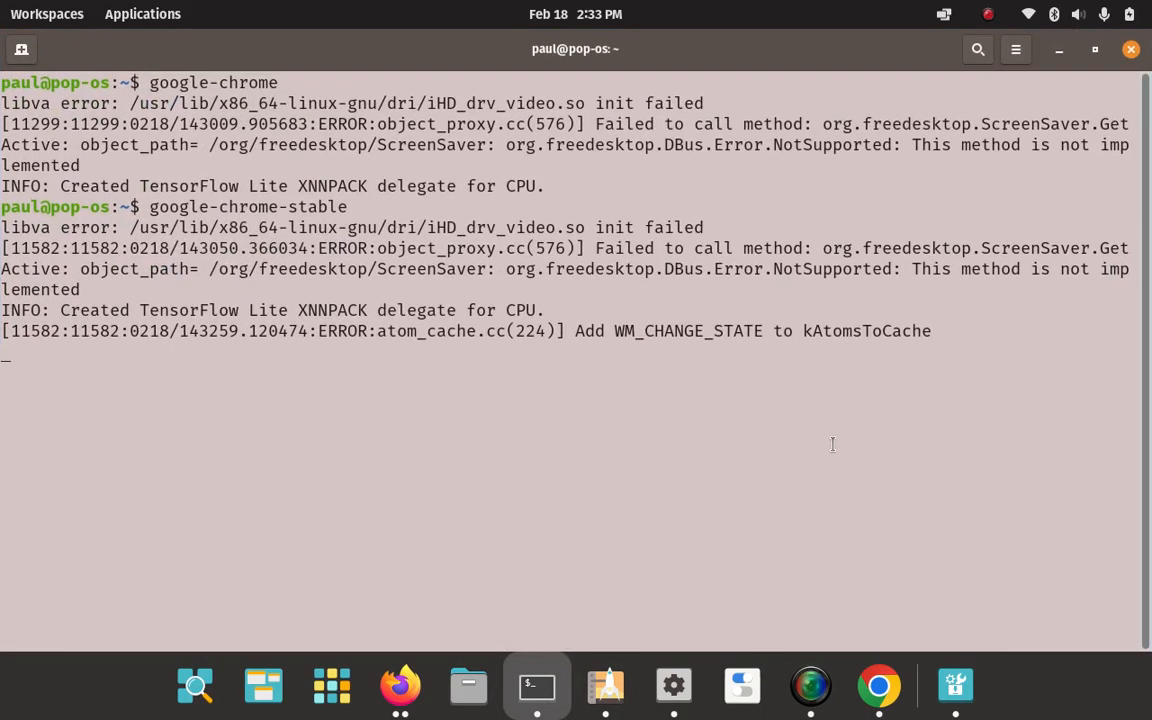
pyautogui.press('ctrl+z')
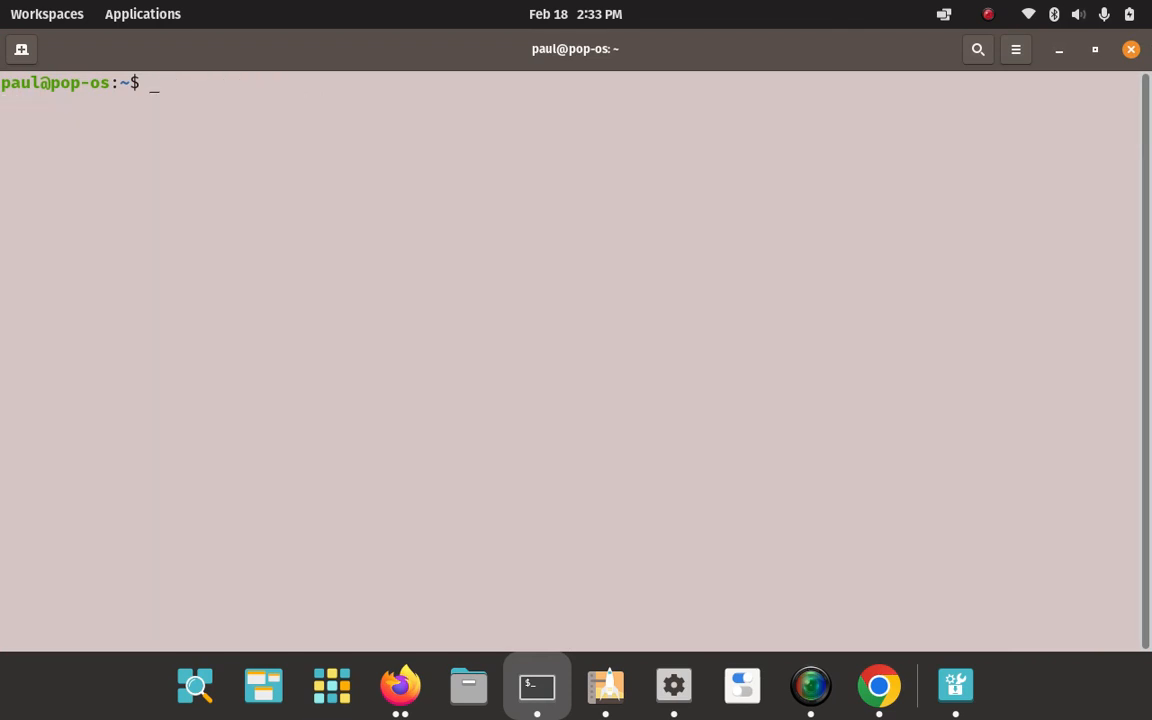
pyautogui.write('sudo apt update && sudo apt upgrade')
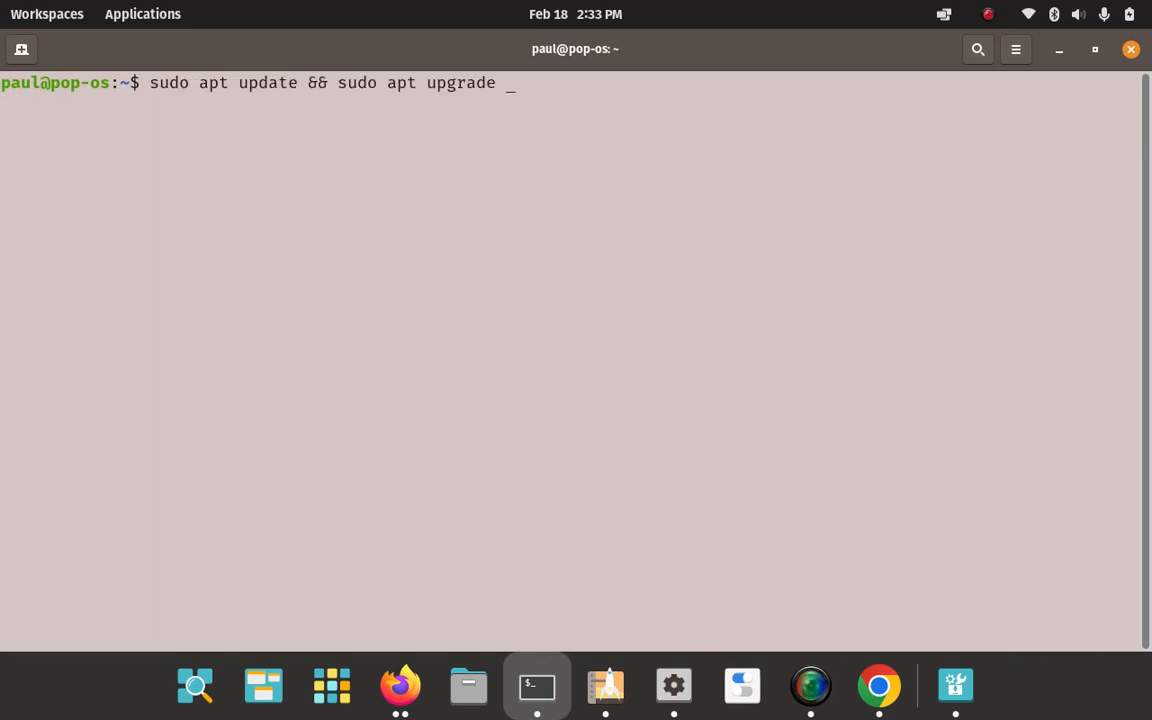